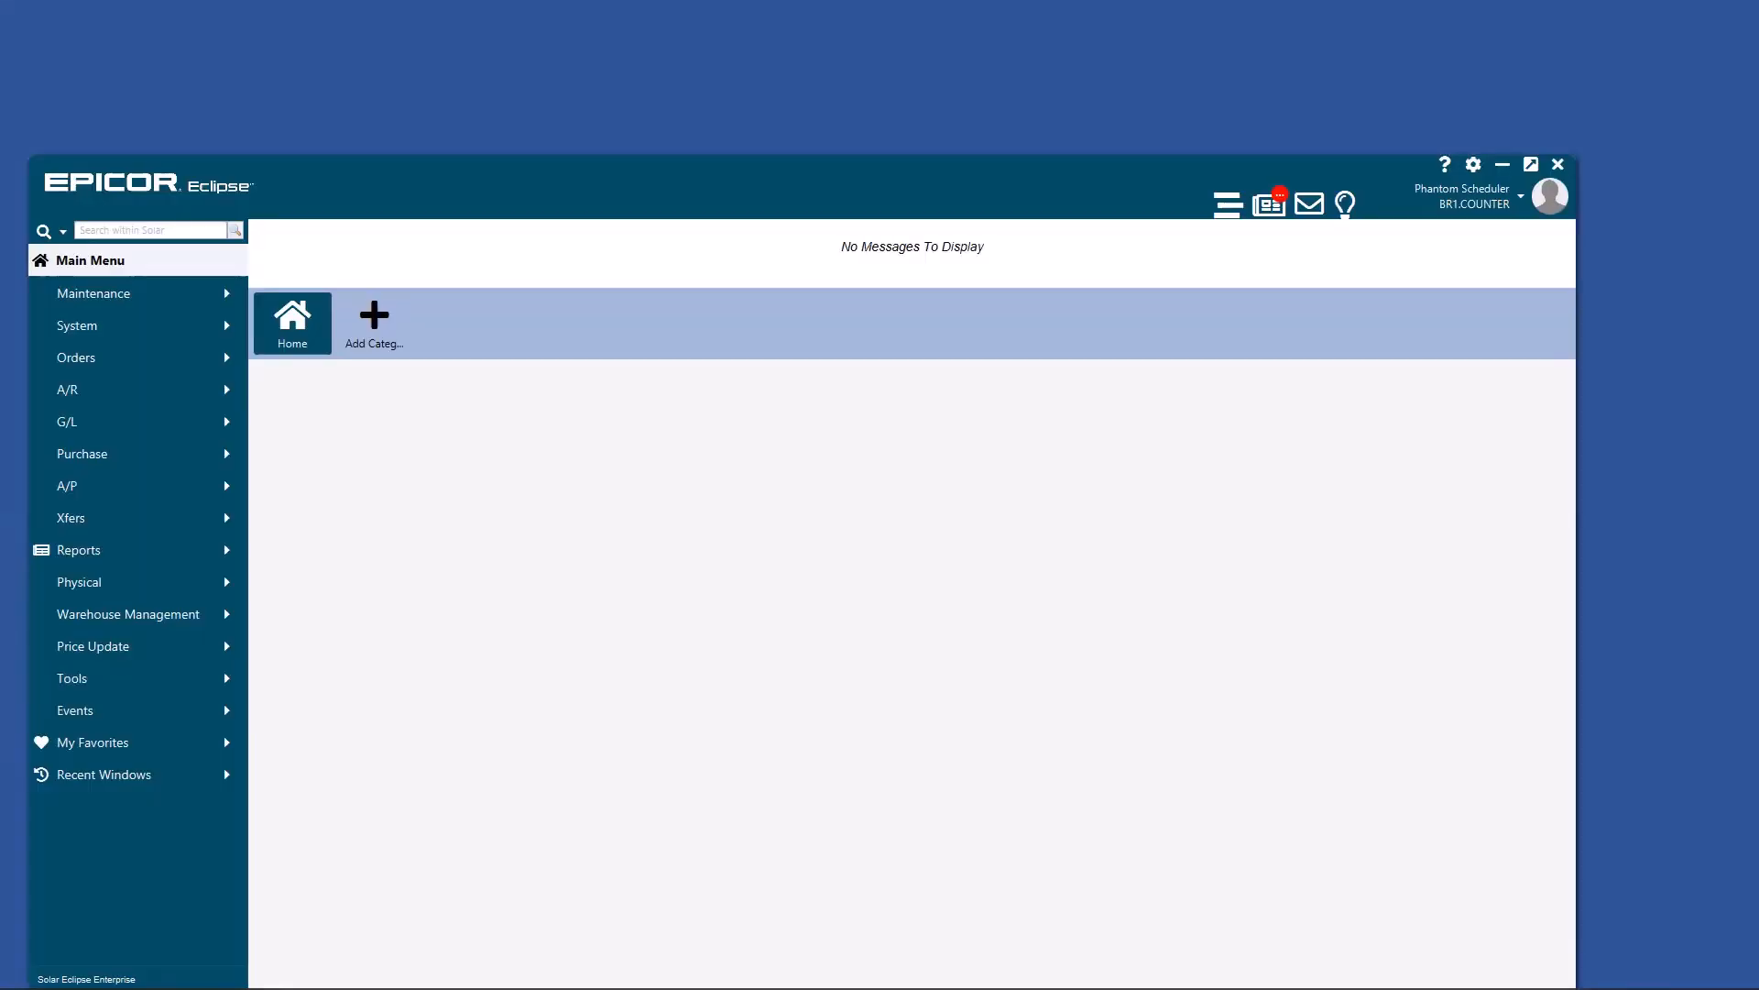
pyautogui.moveTo(112, 894)
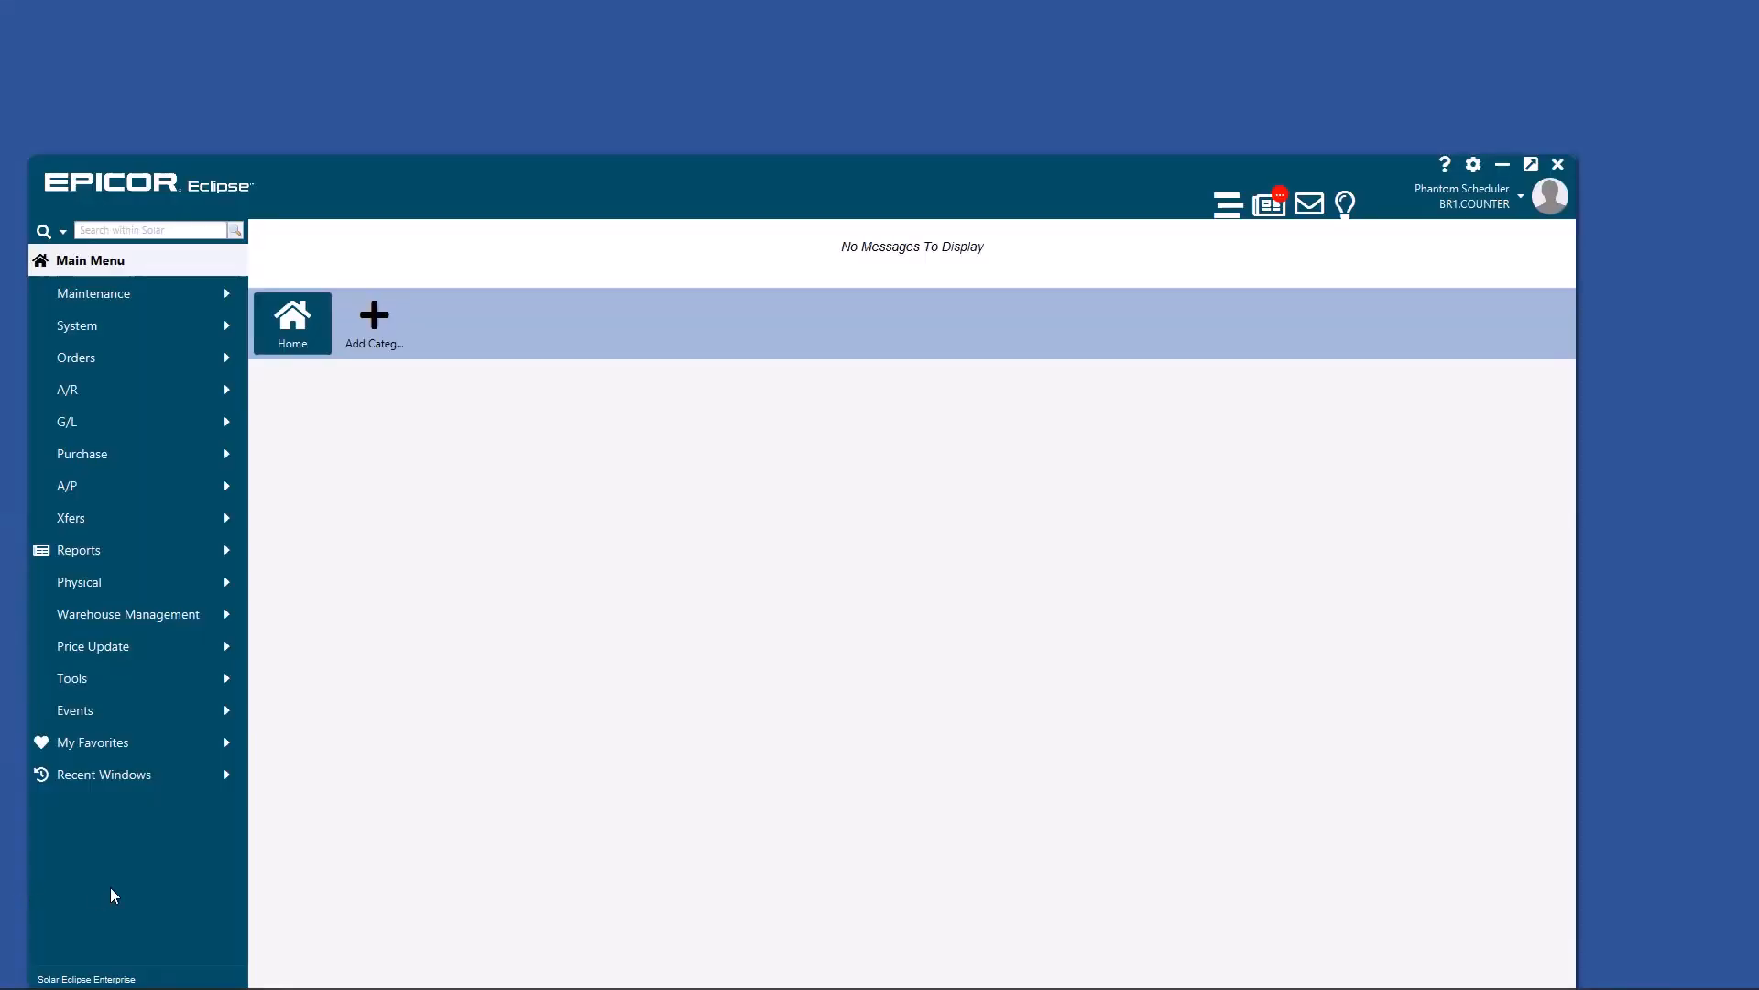
pyautogui.moveTo(138, 293)
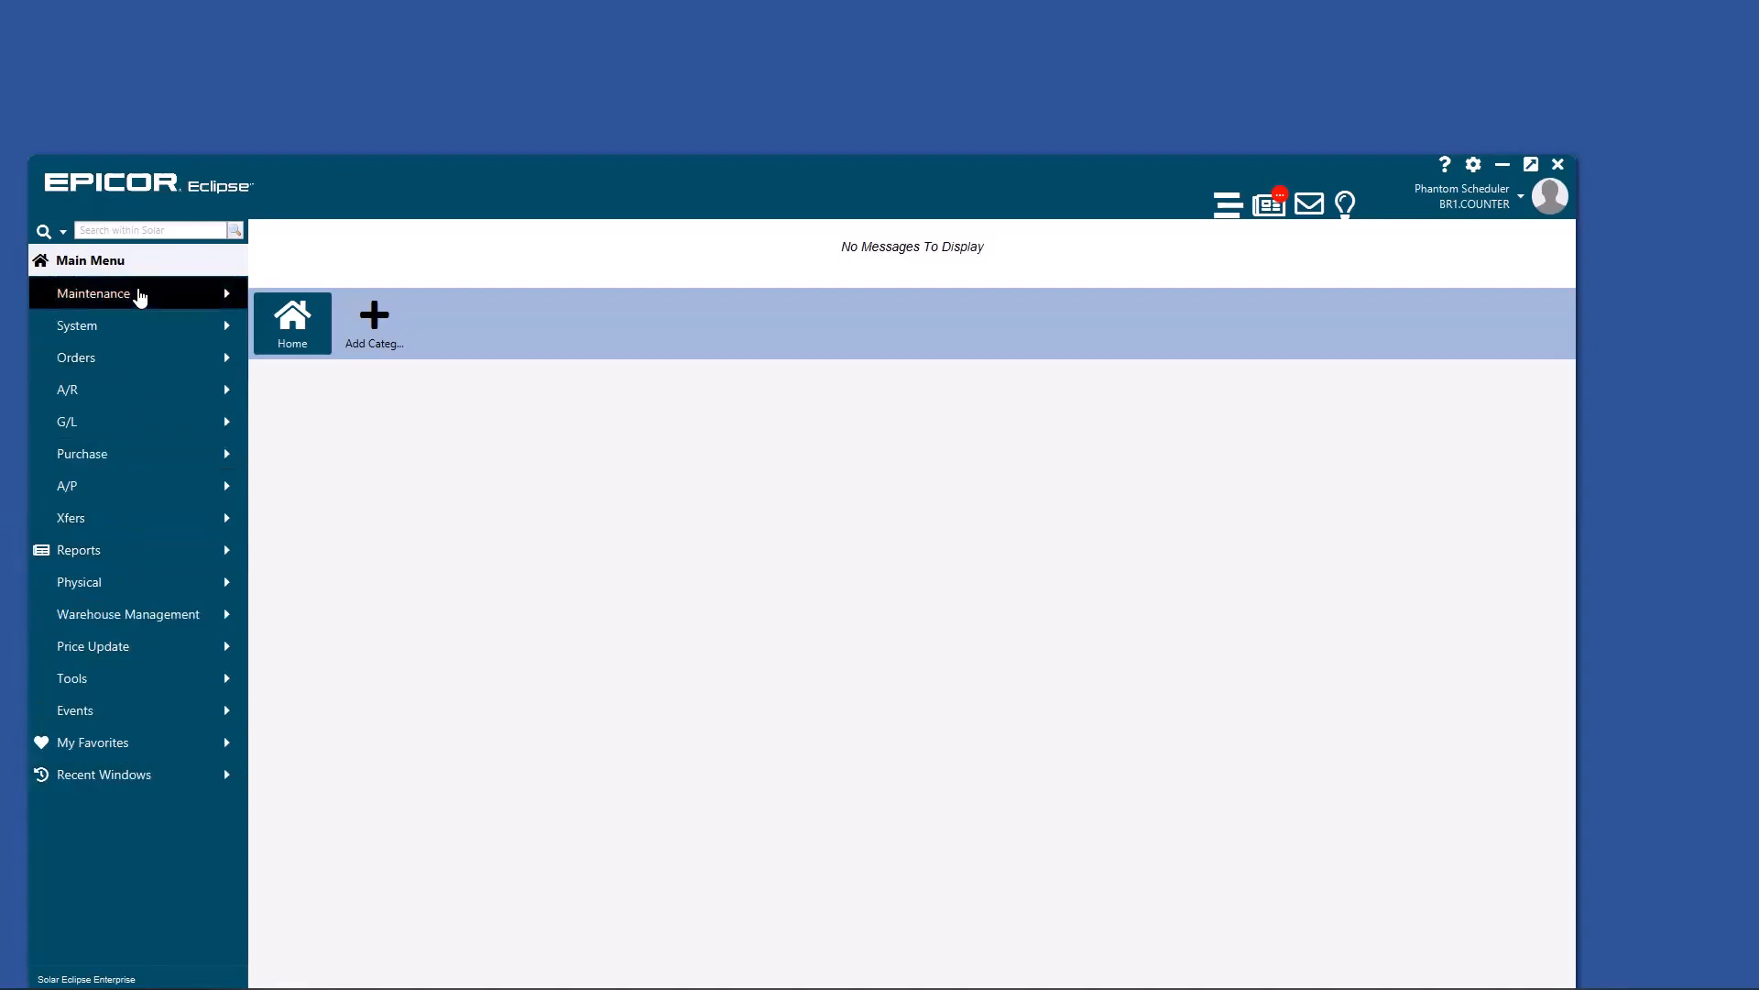
pyautogui.moveTo(97, 293)
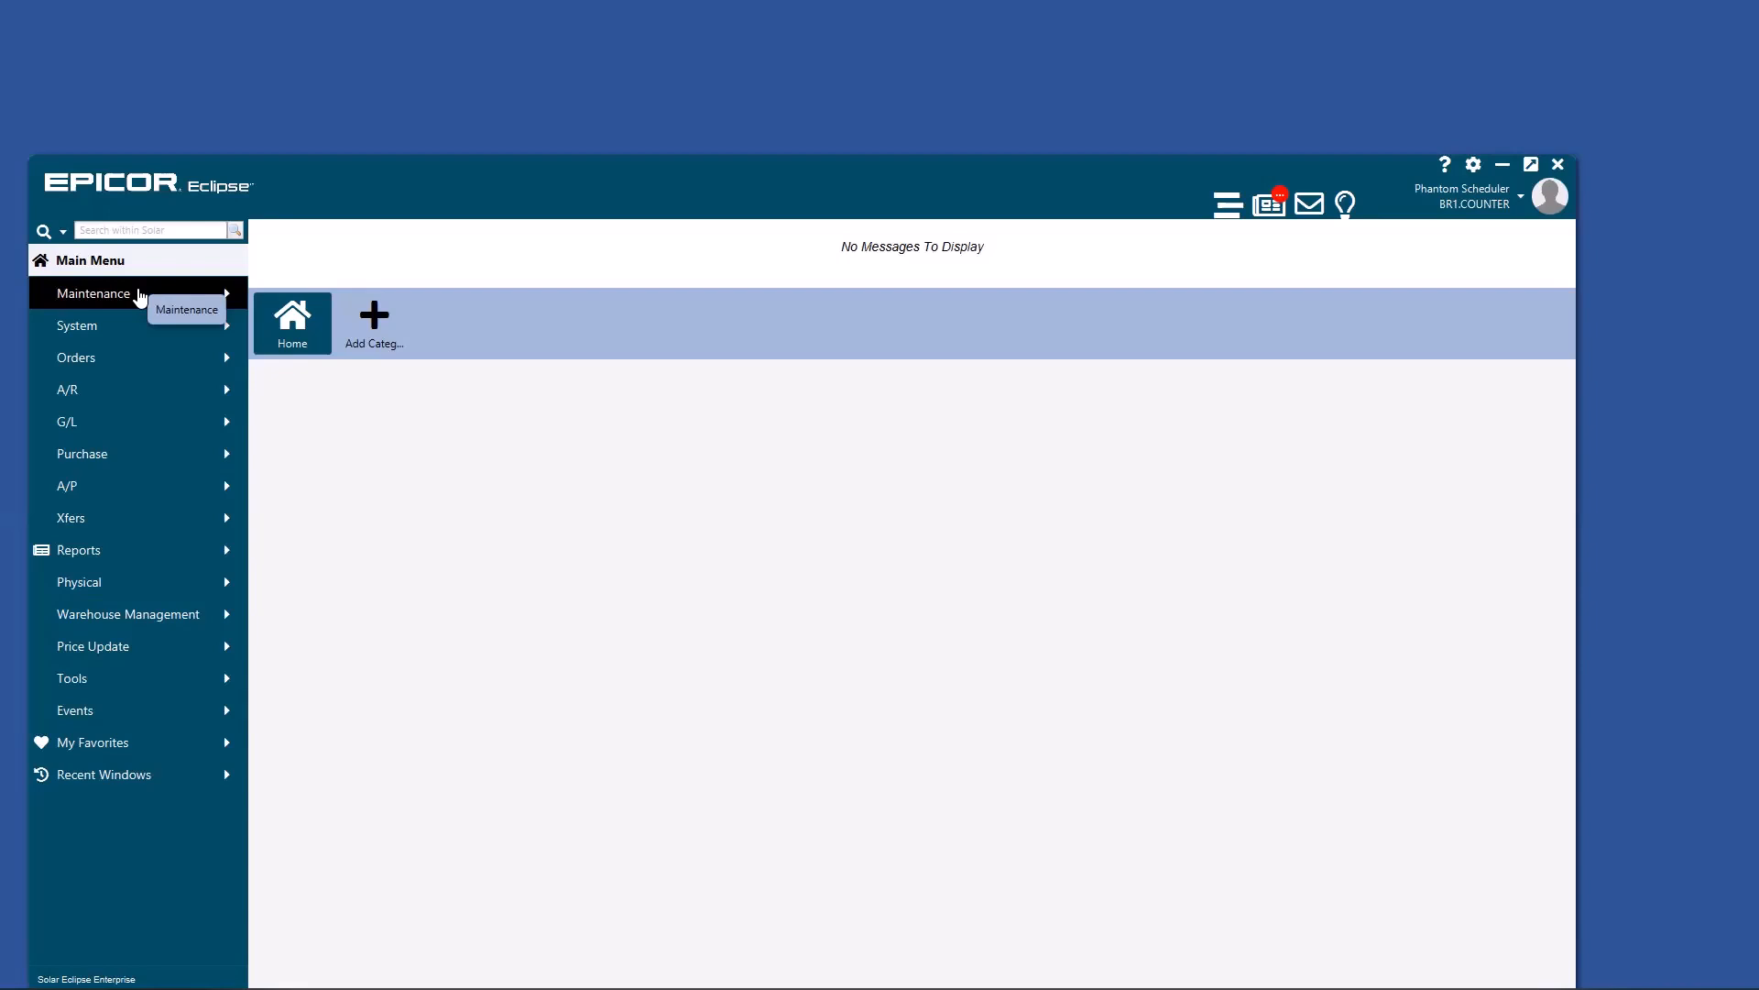
pyautogui.moveTo(143, 357)
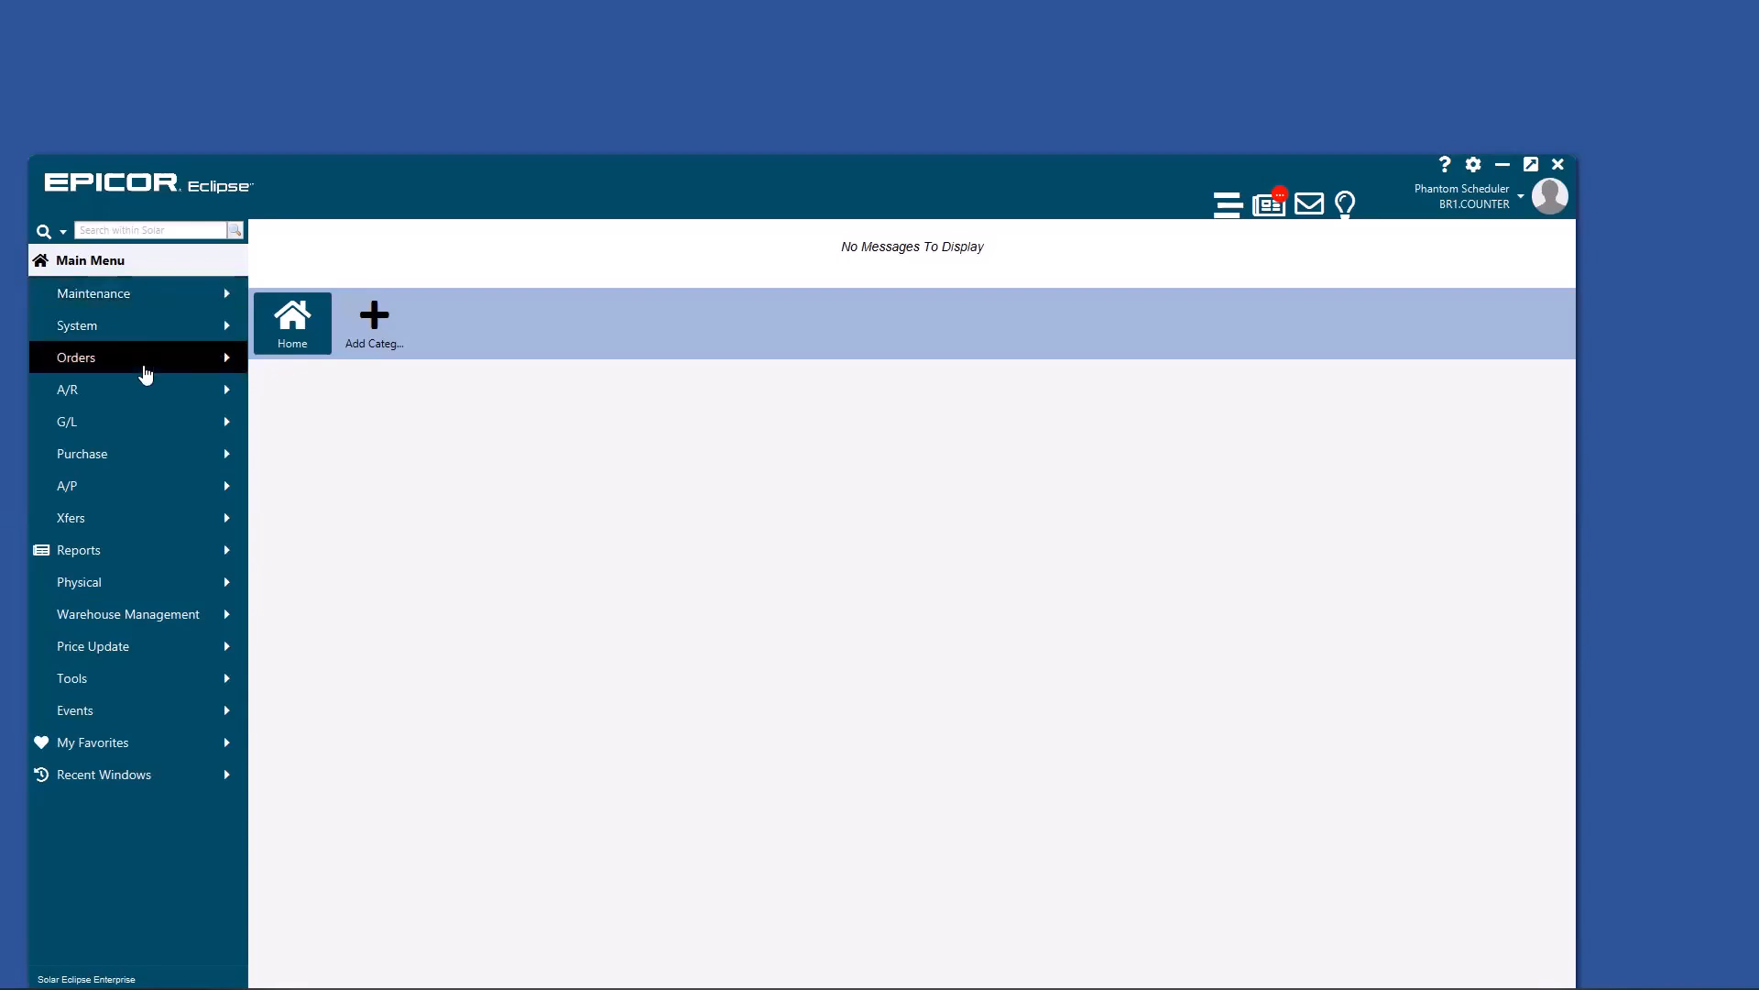
# - Launch Inventory Inquiry from Orders > Inquiries, add it to Home and close its window
pyautogui.click(77, 357)
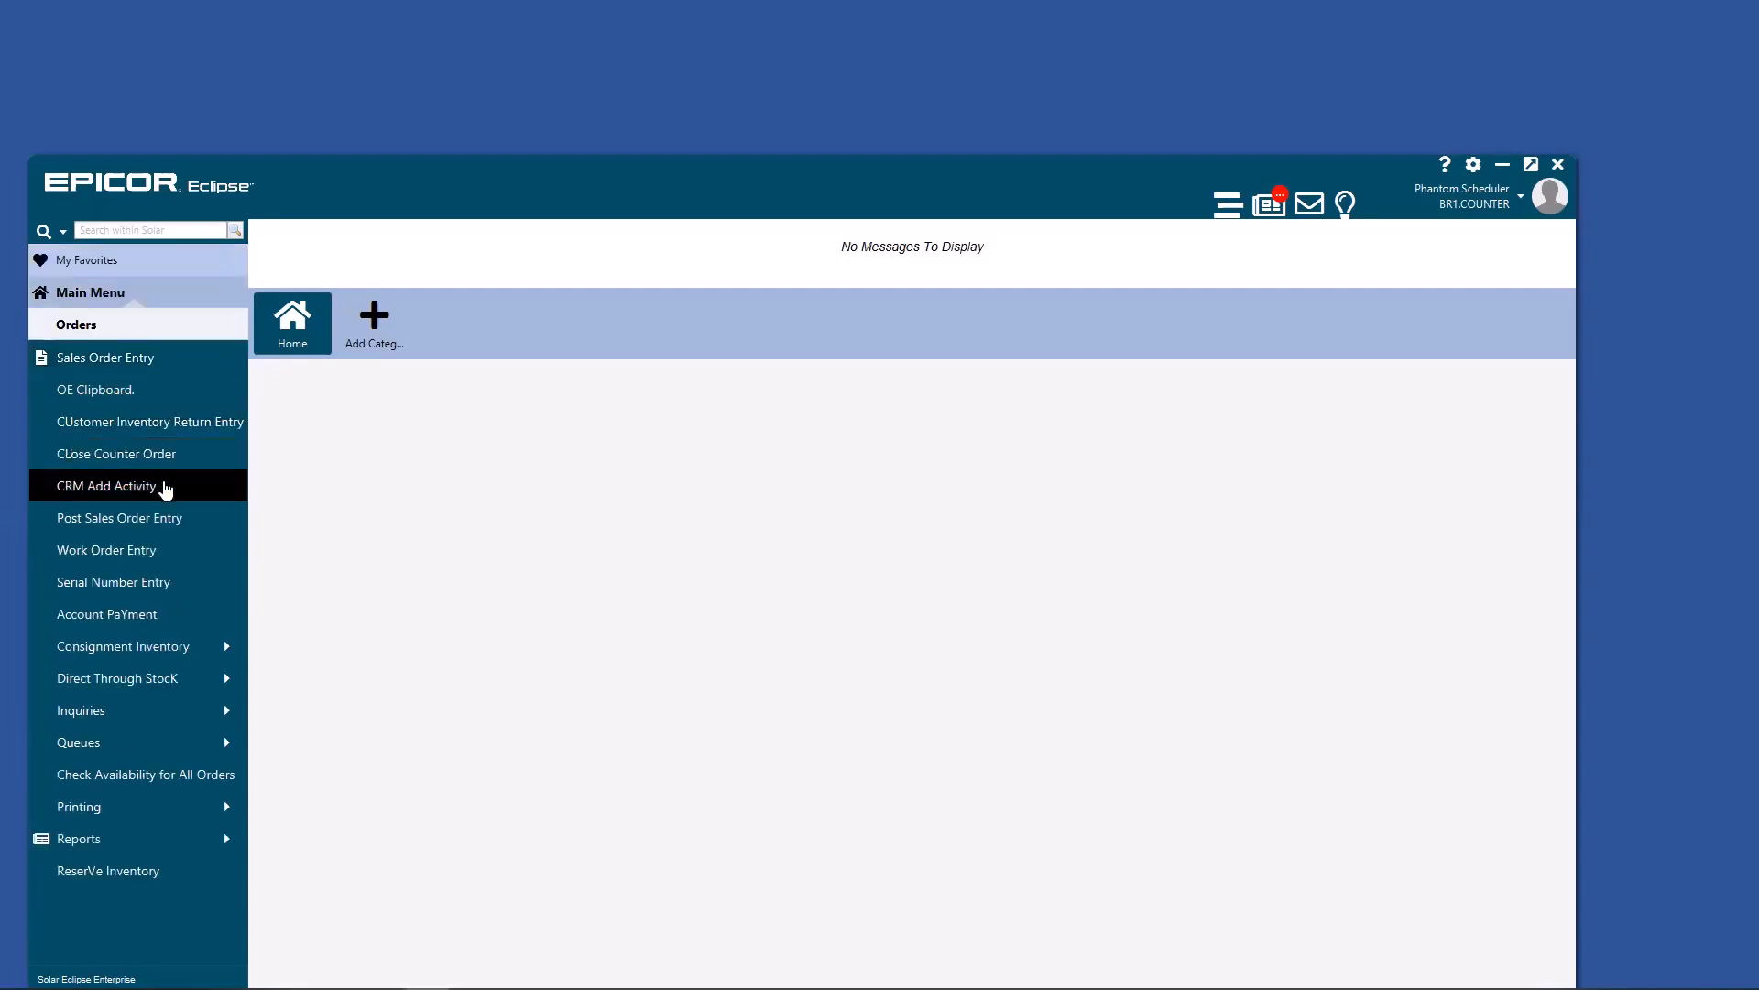
pyautogui.moveTo(160, 678)
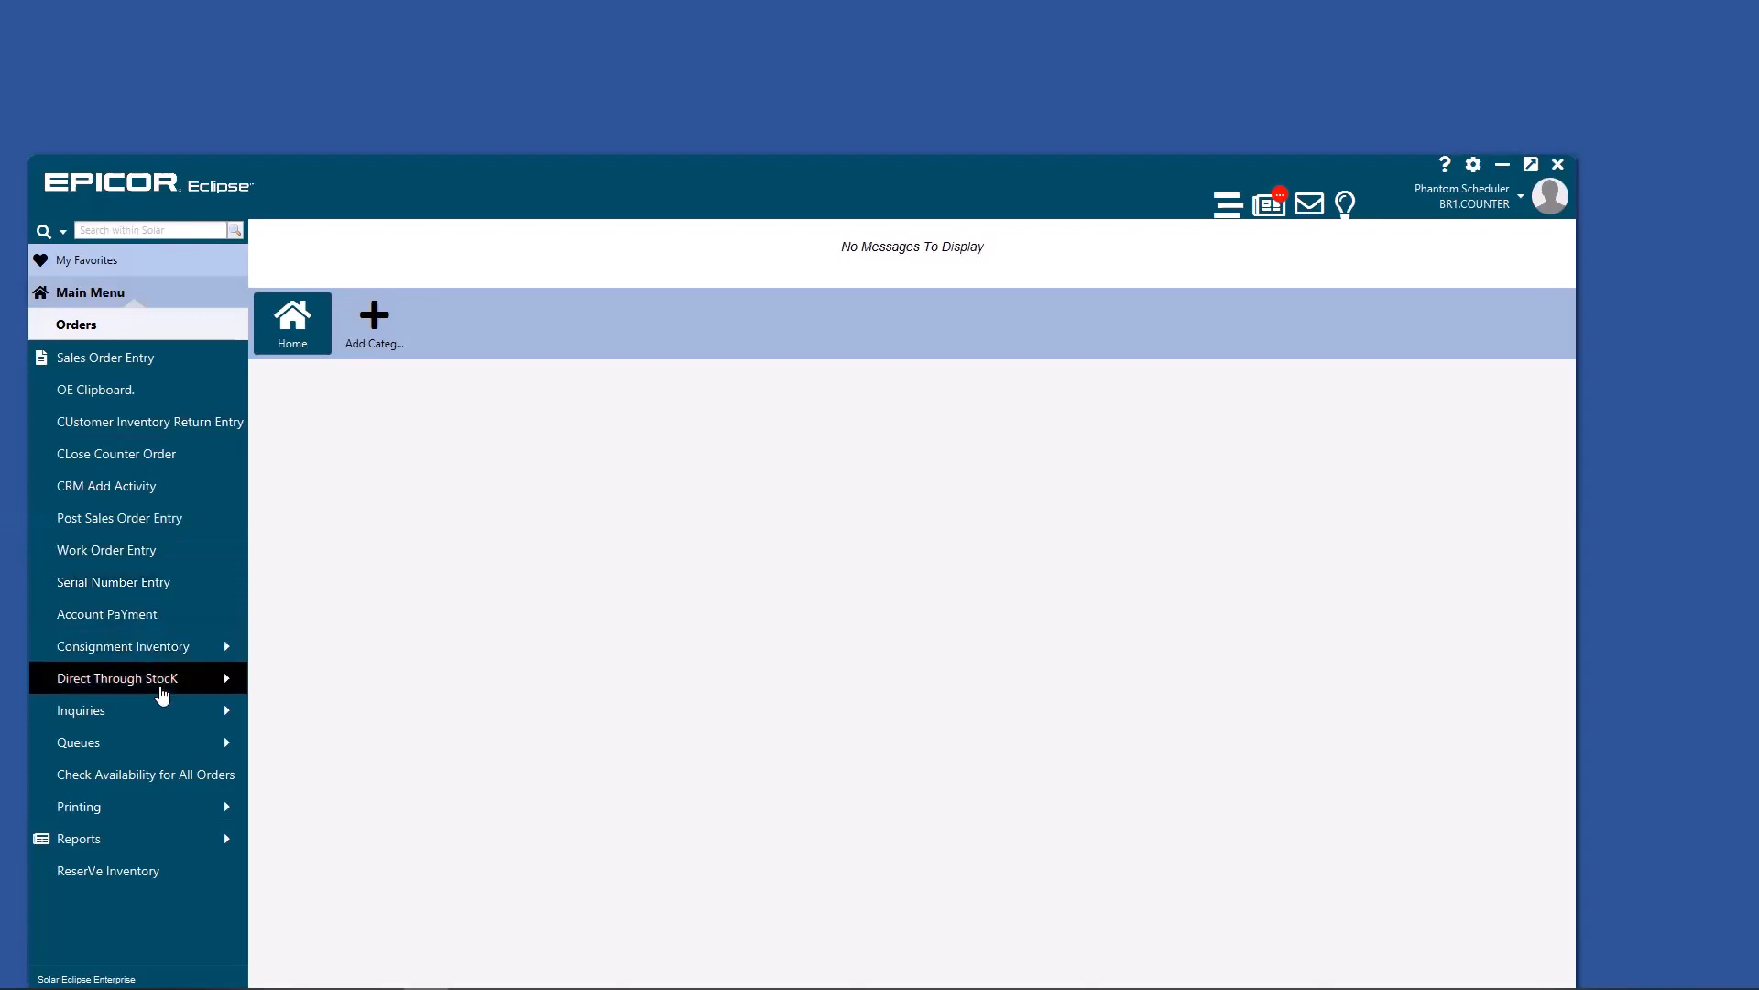
pyautogui.click(81, 709)
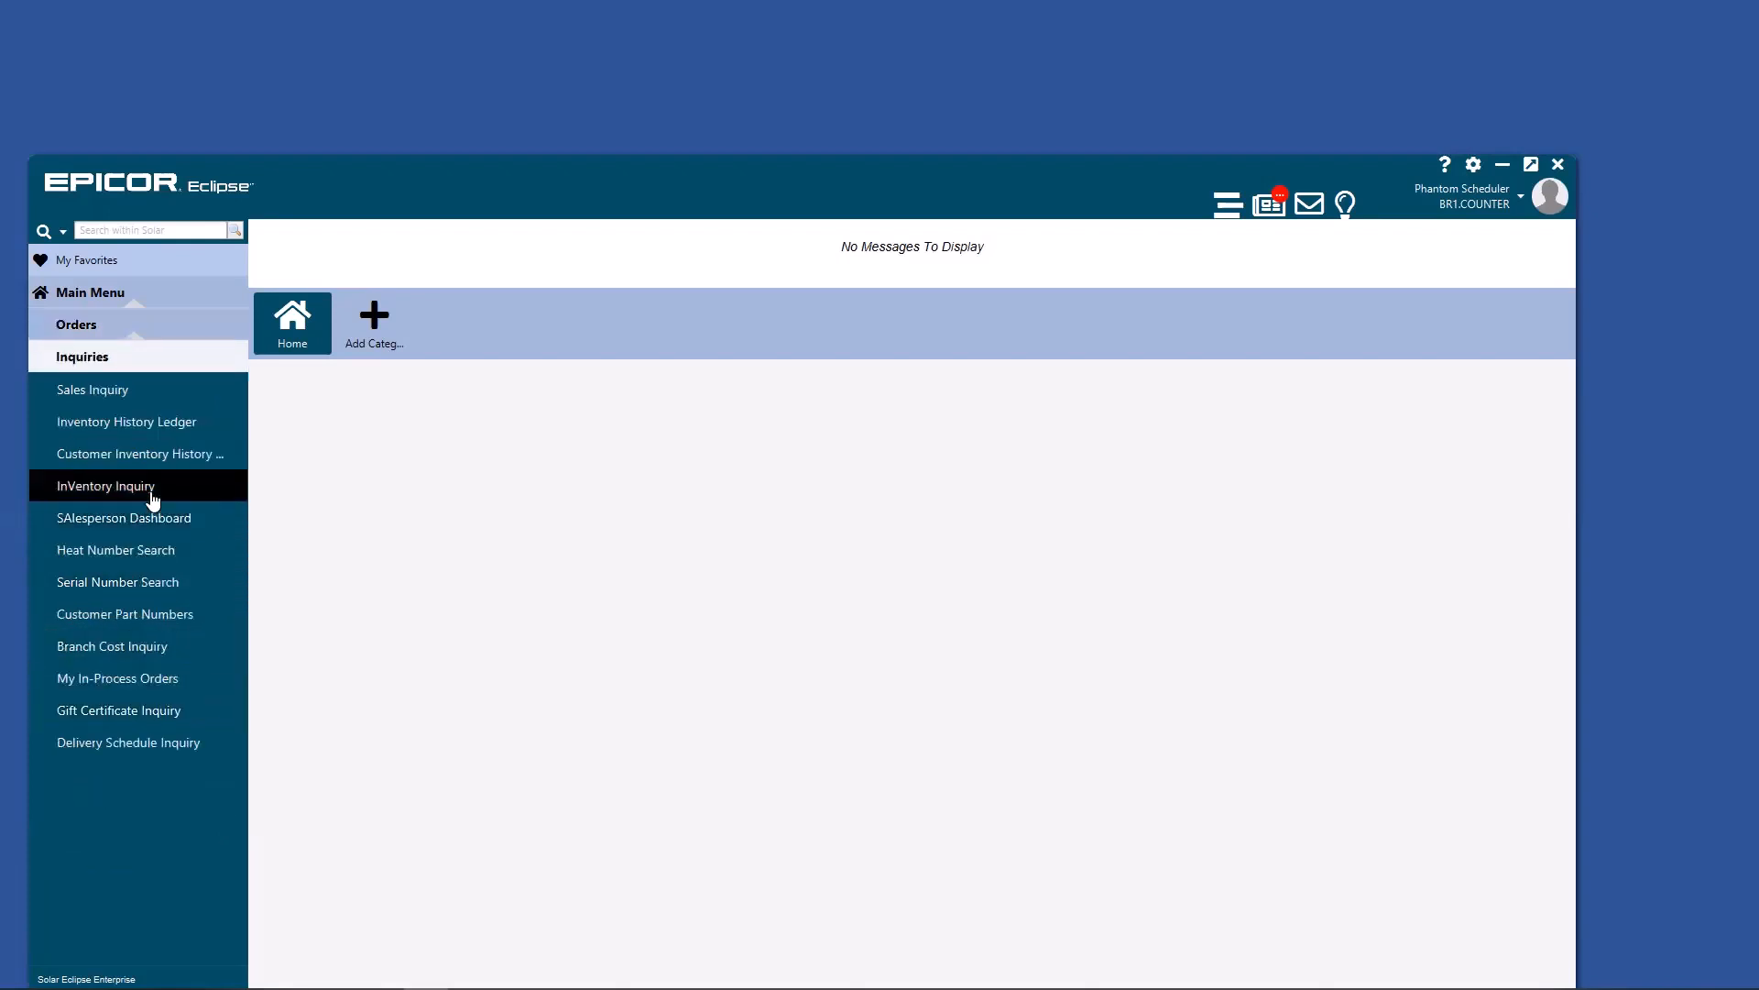
pyautogui.click(107, 484)
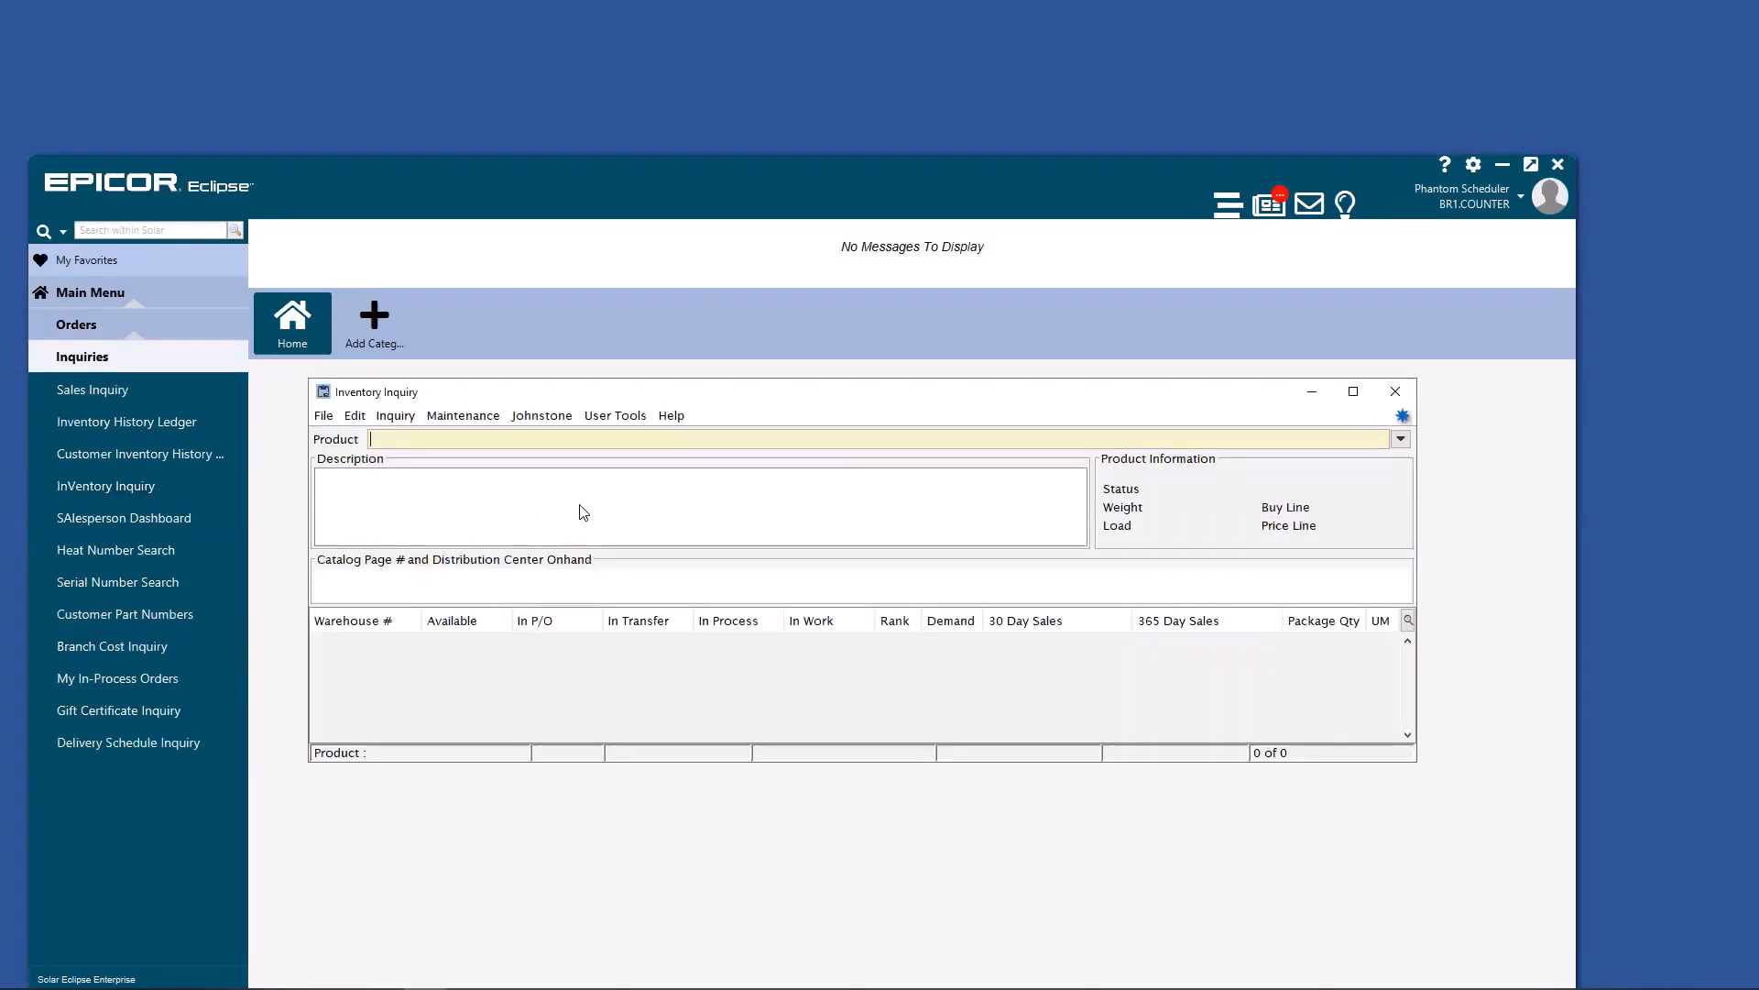
pyautogui.click(616, 416)
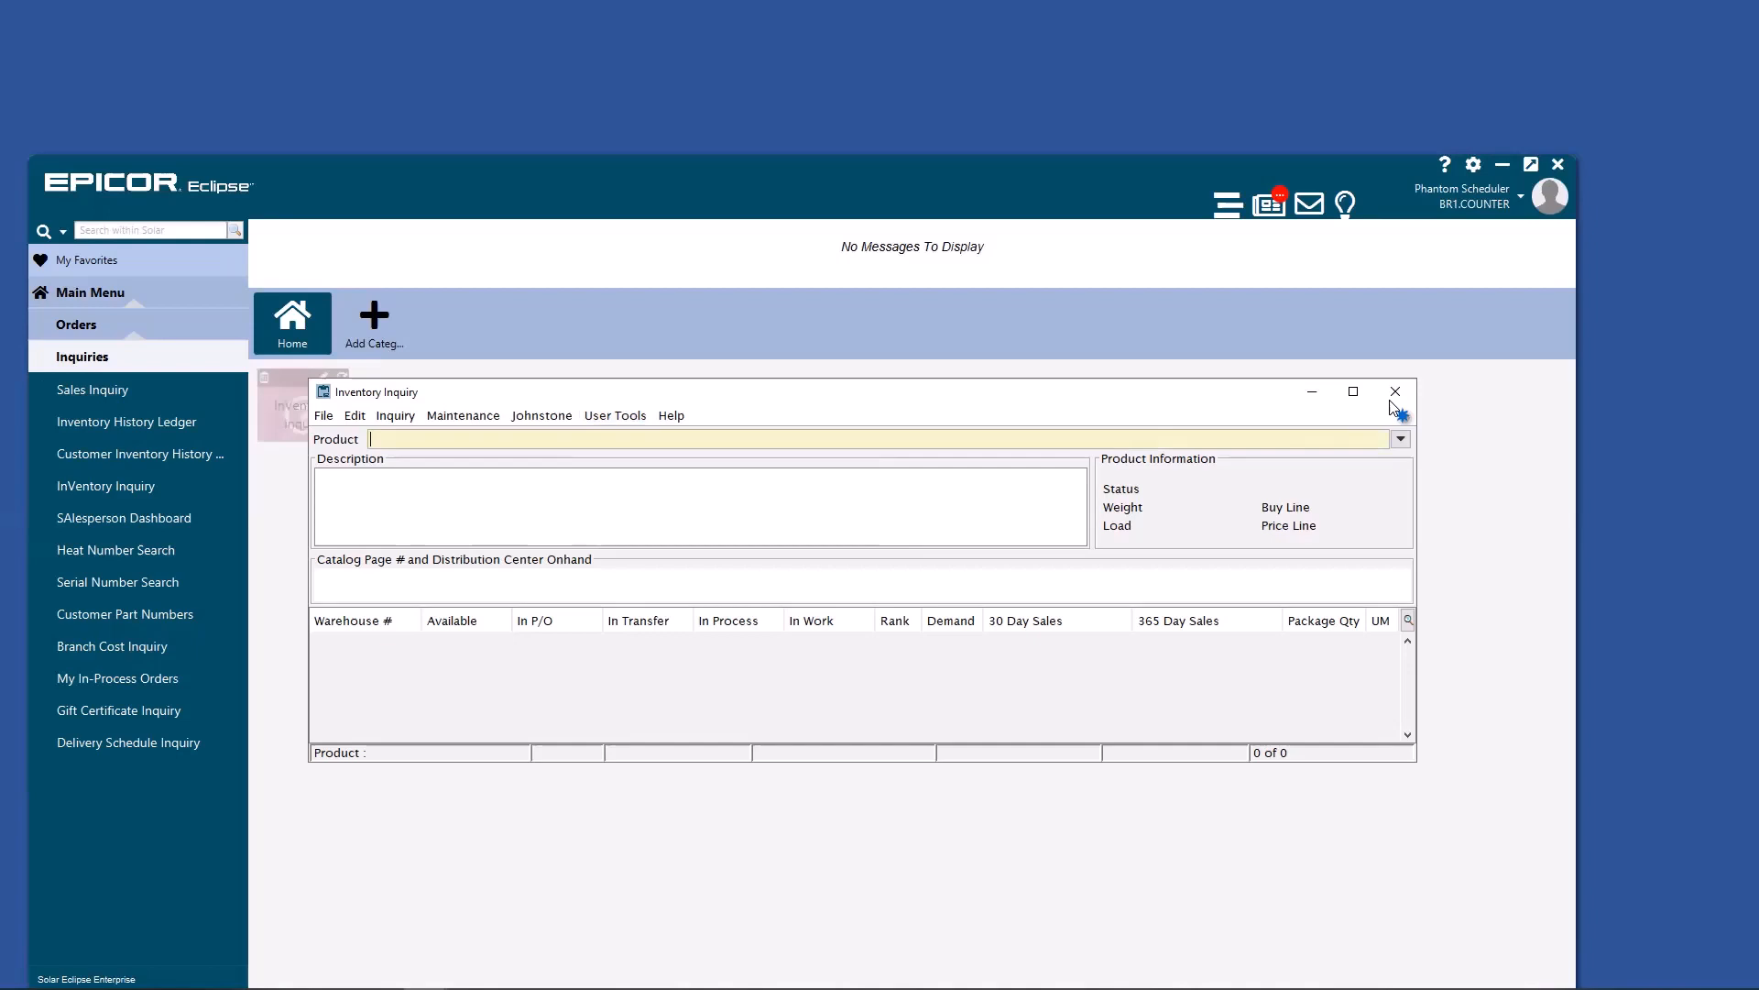
pyautogui.click(1396, 392)
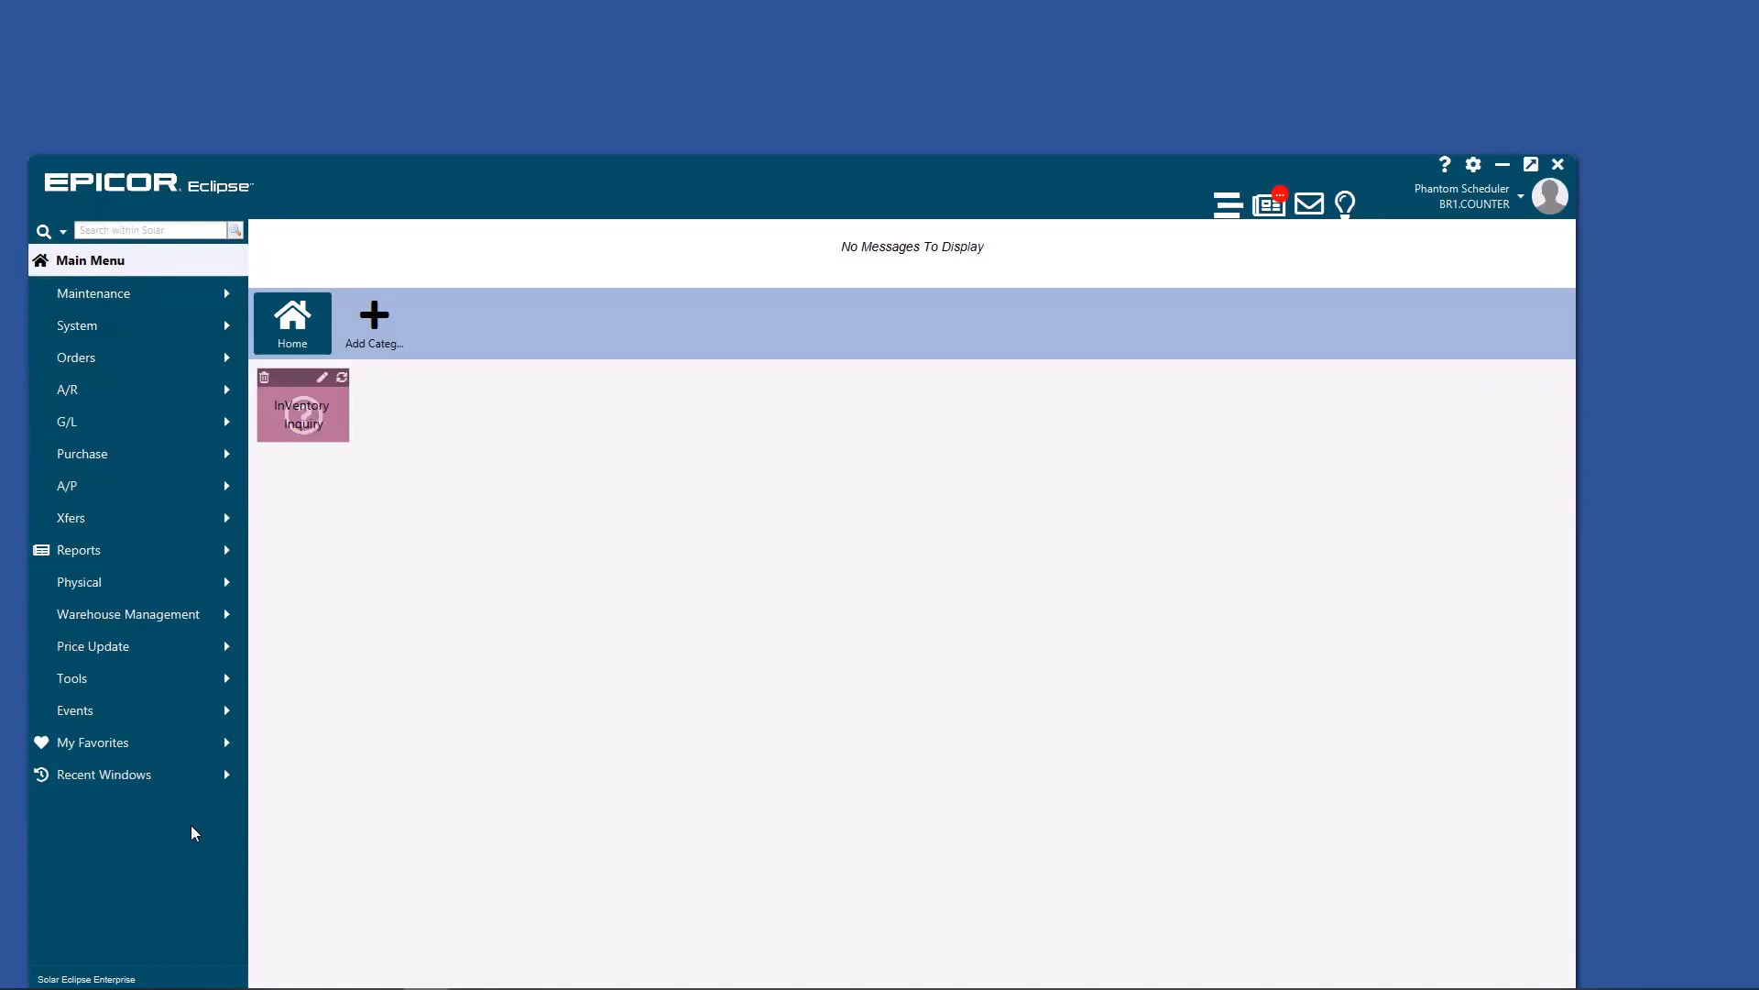
pyautogui.moveTo(96, 594)
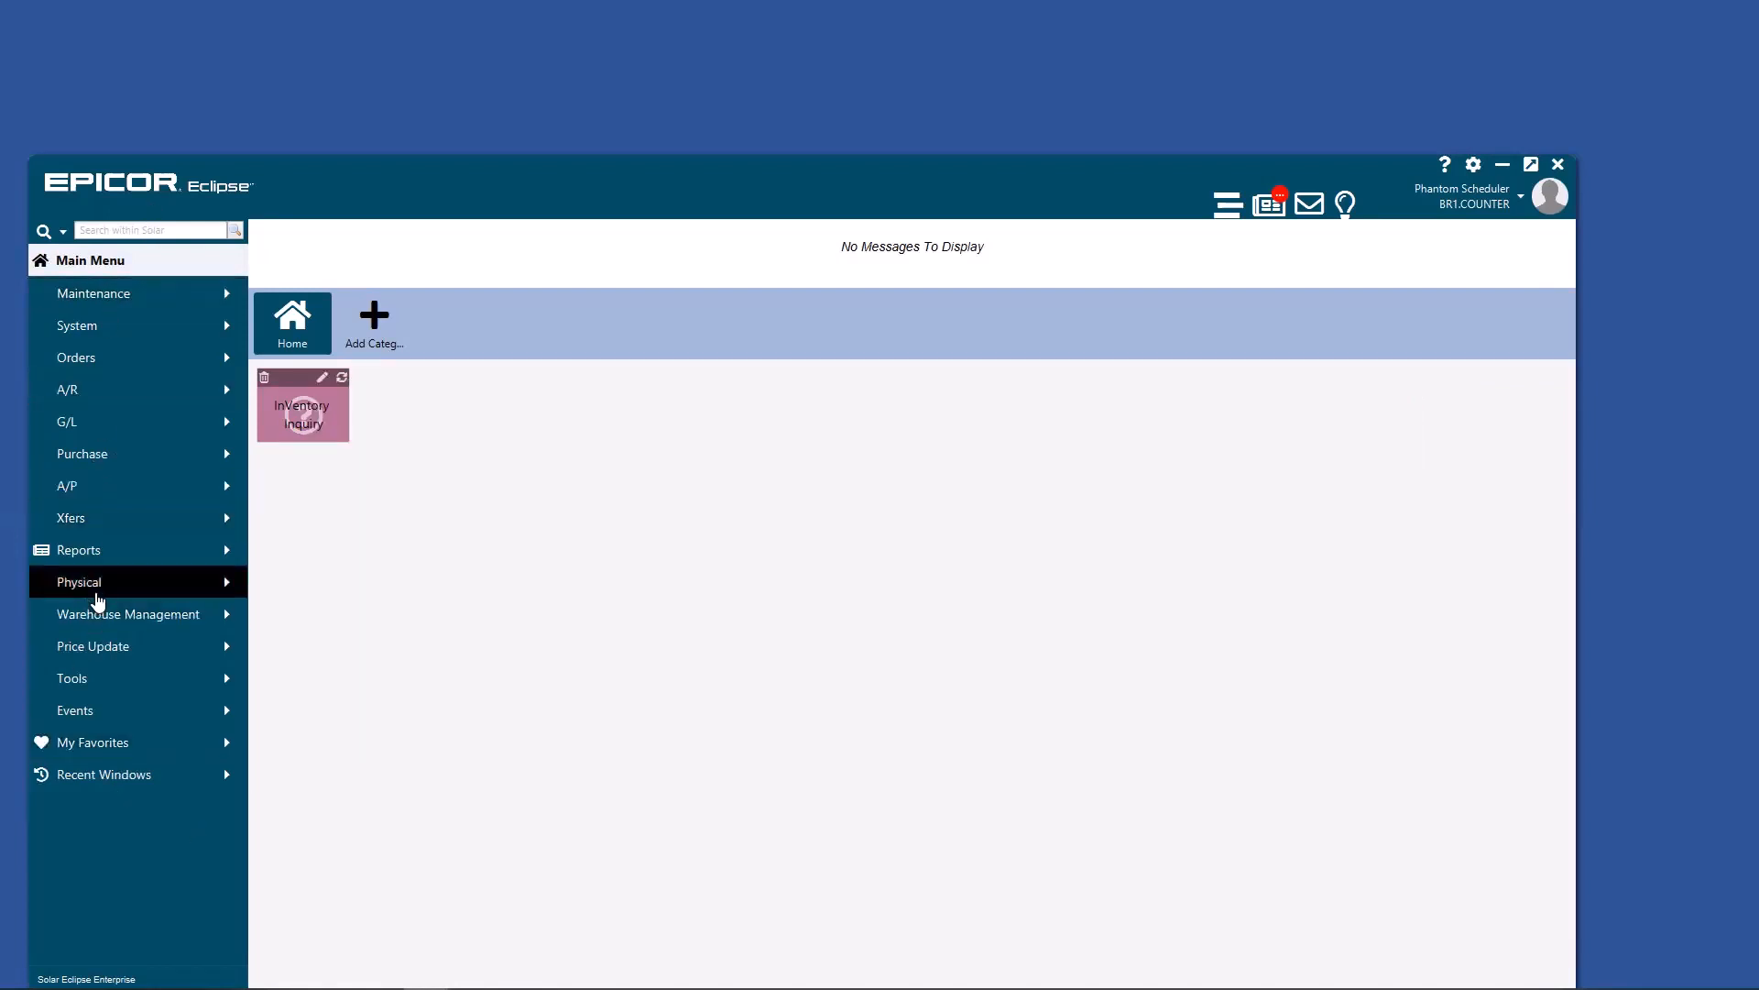
pyautogui.moveTo(95, 594)
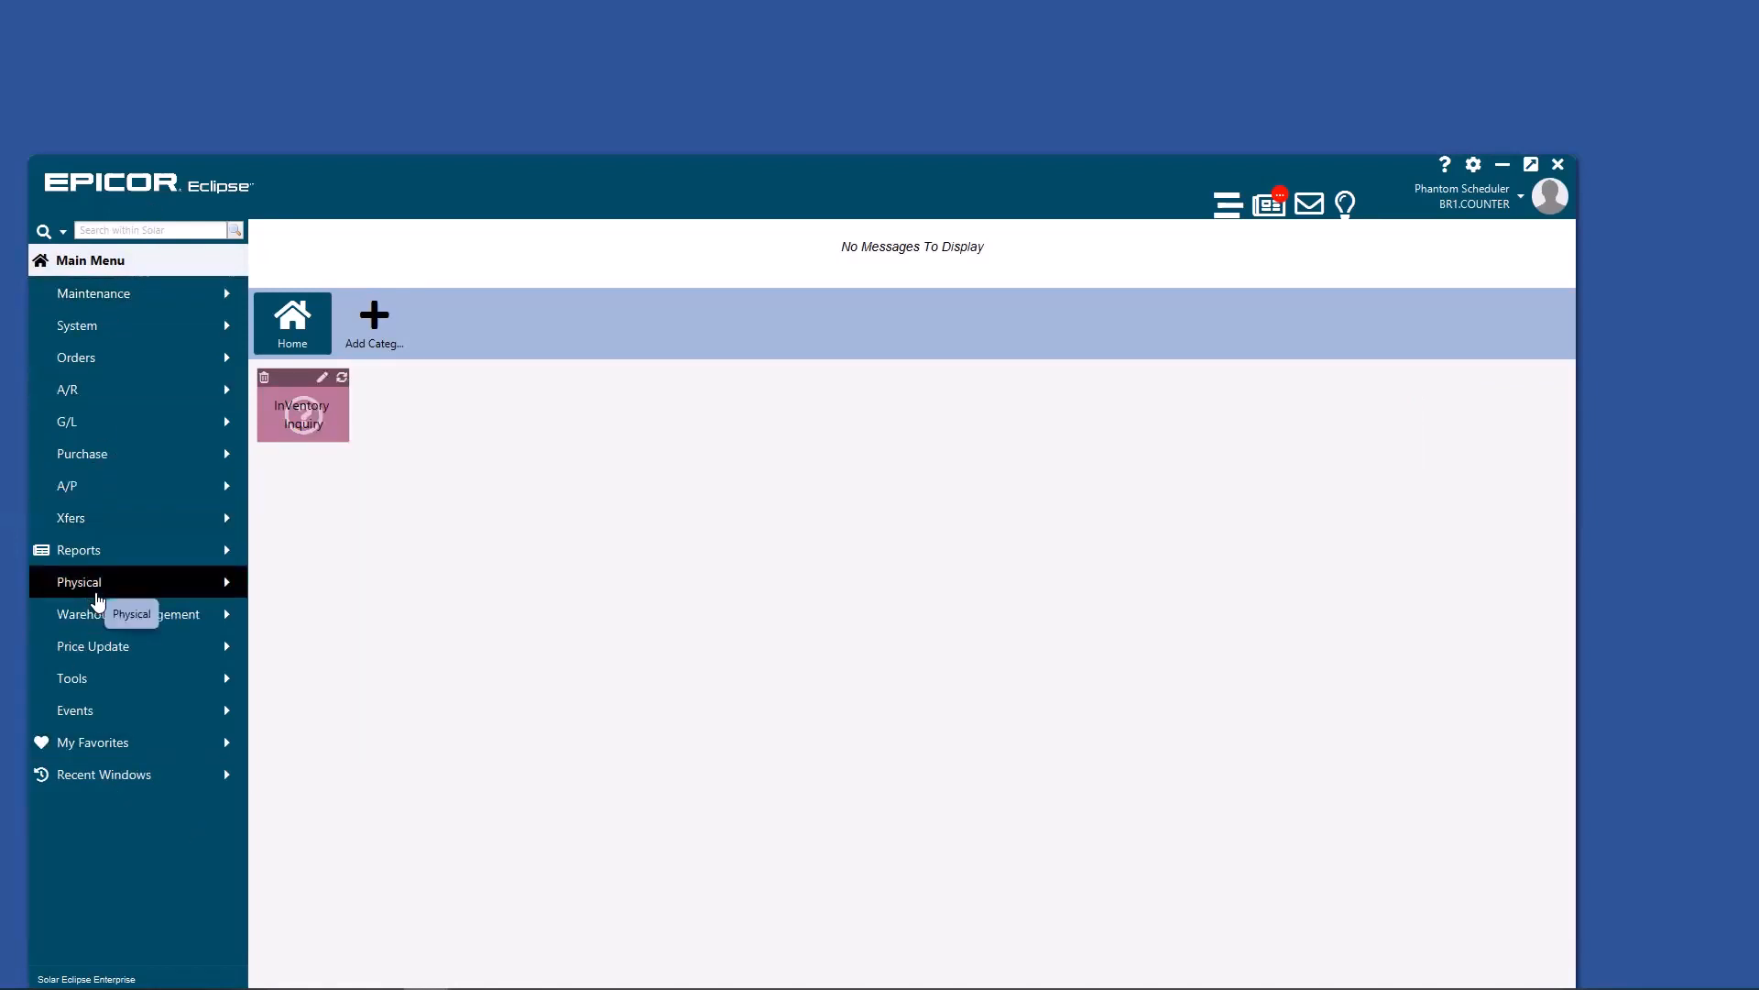
pyautogui.moveTo(149, 288)
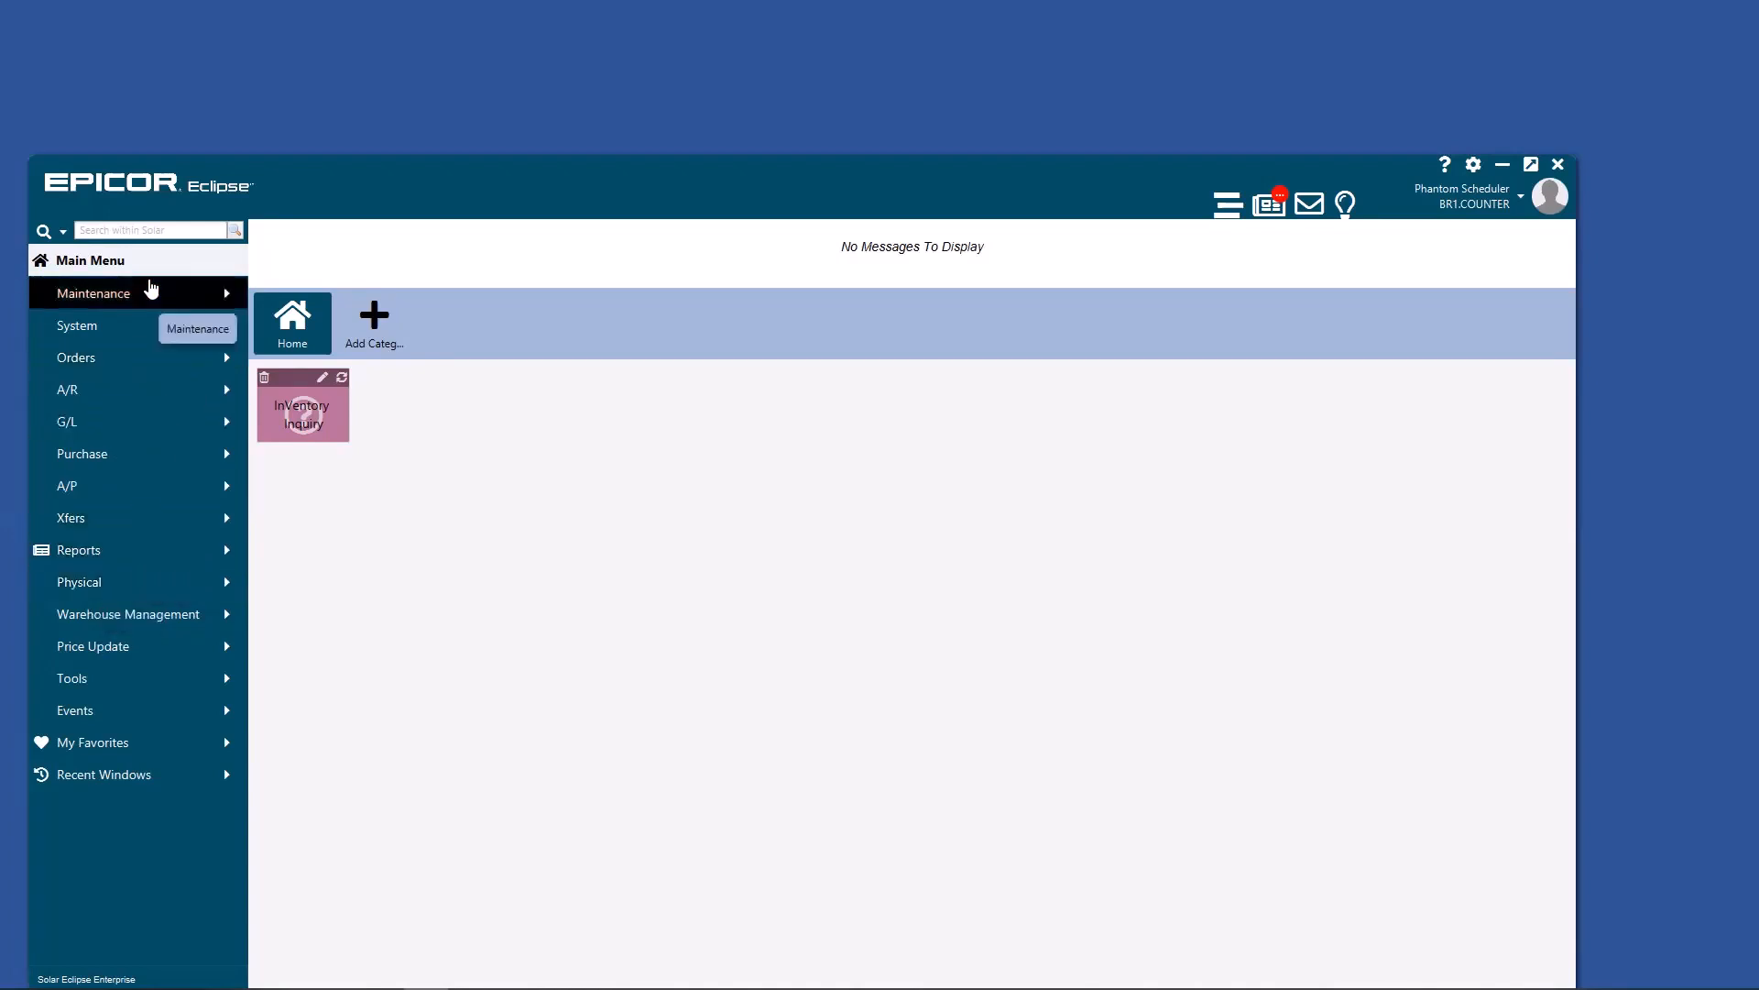
pyautogui.moveTo(138, 275)
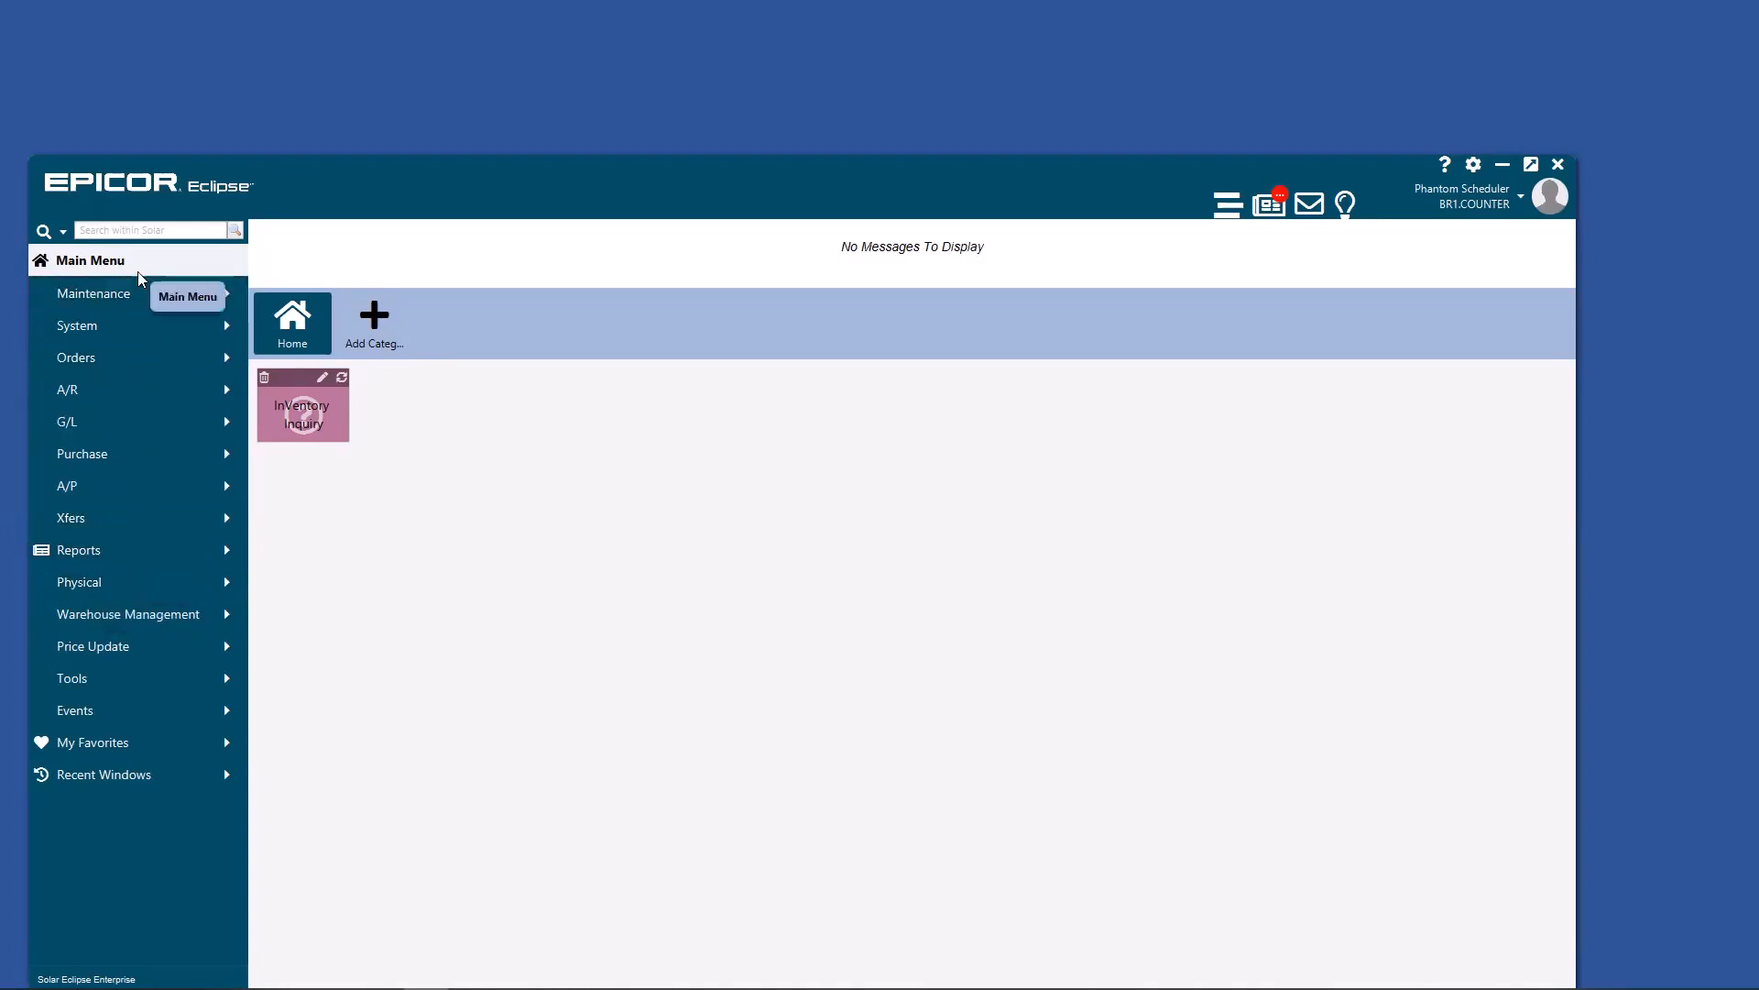
pyautogui.click(152, 230)
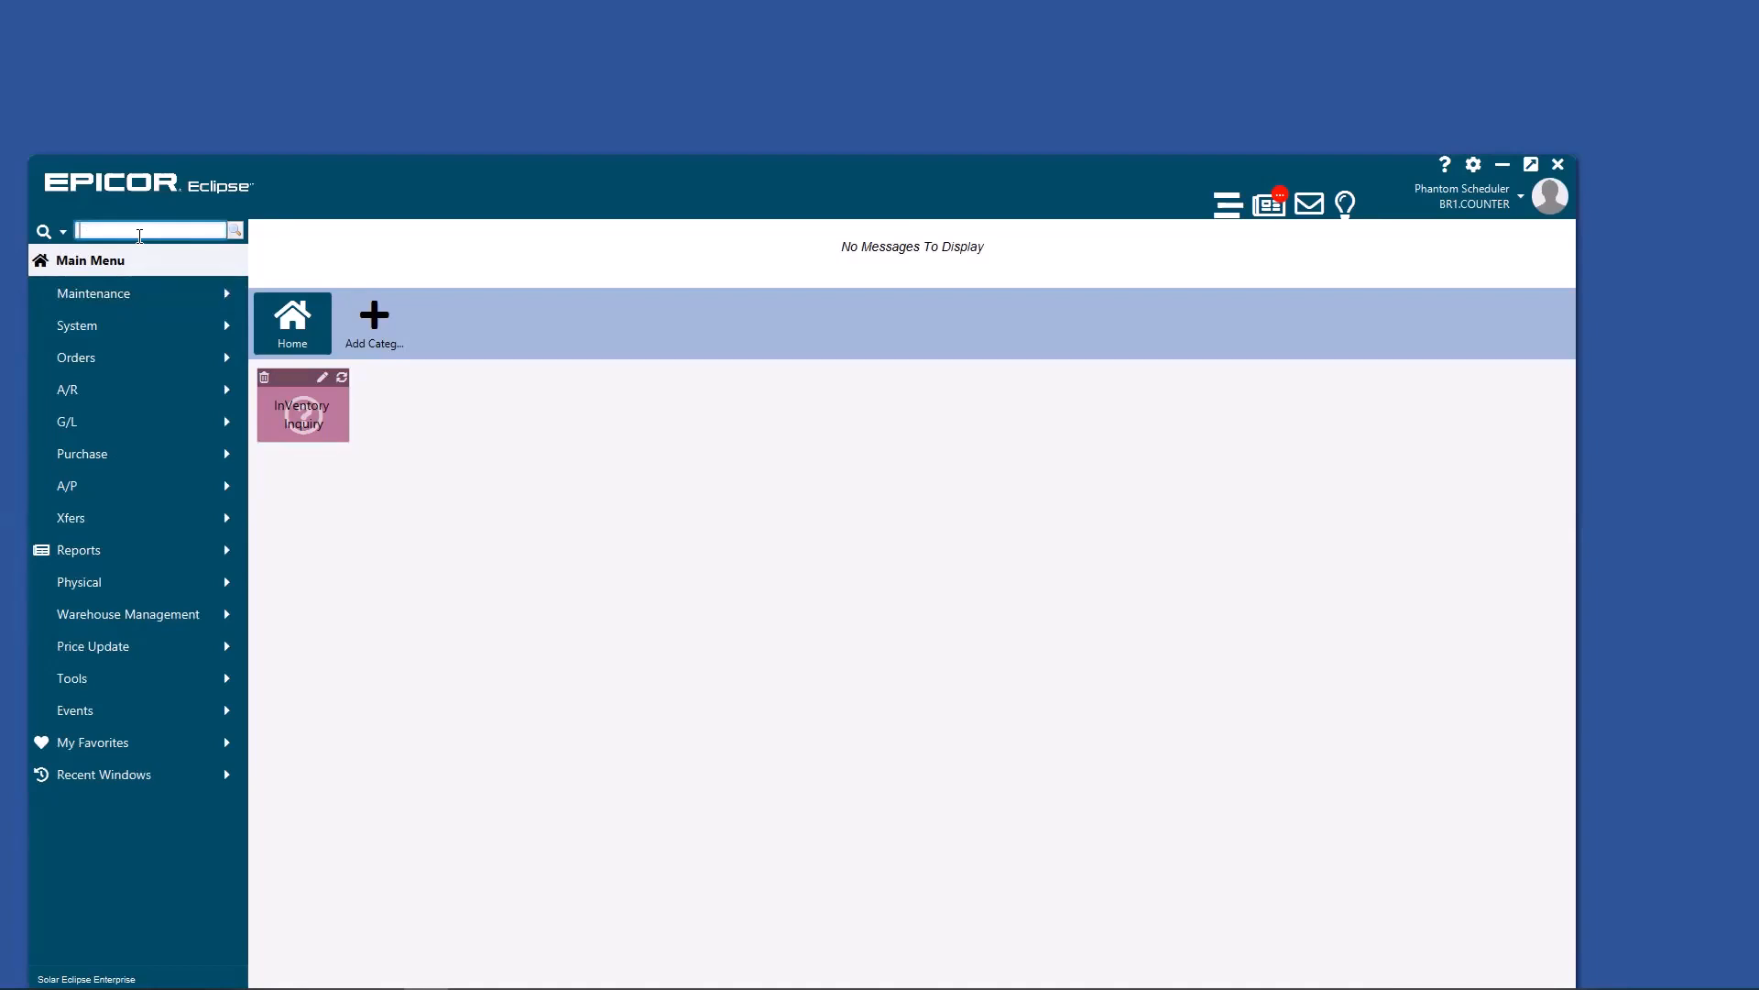
# - Search 'inventory' in the Solar box and select the InVentory Inquiry result for Home
pyautogui.write('invent inqui')
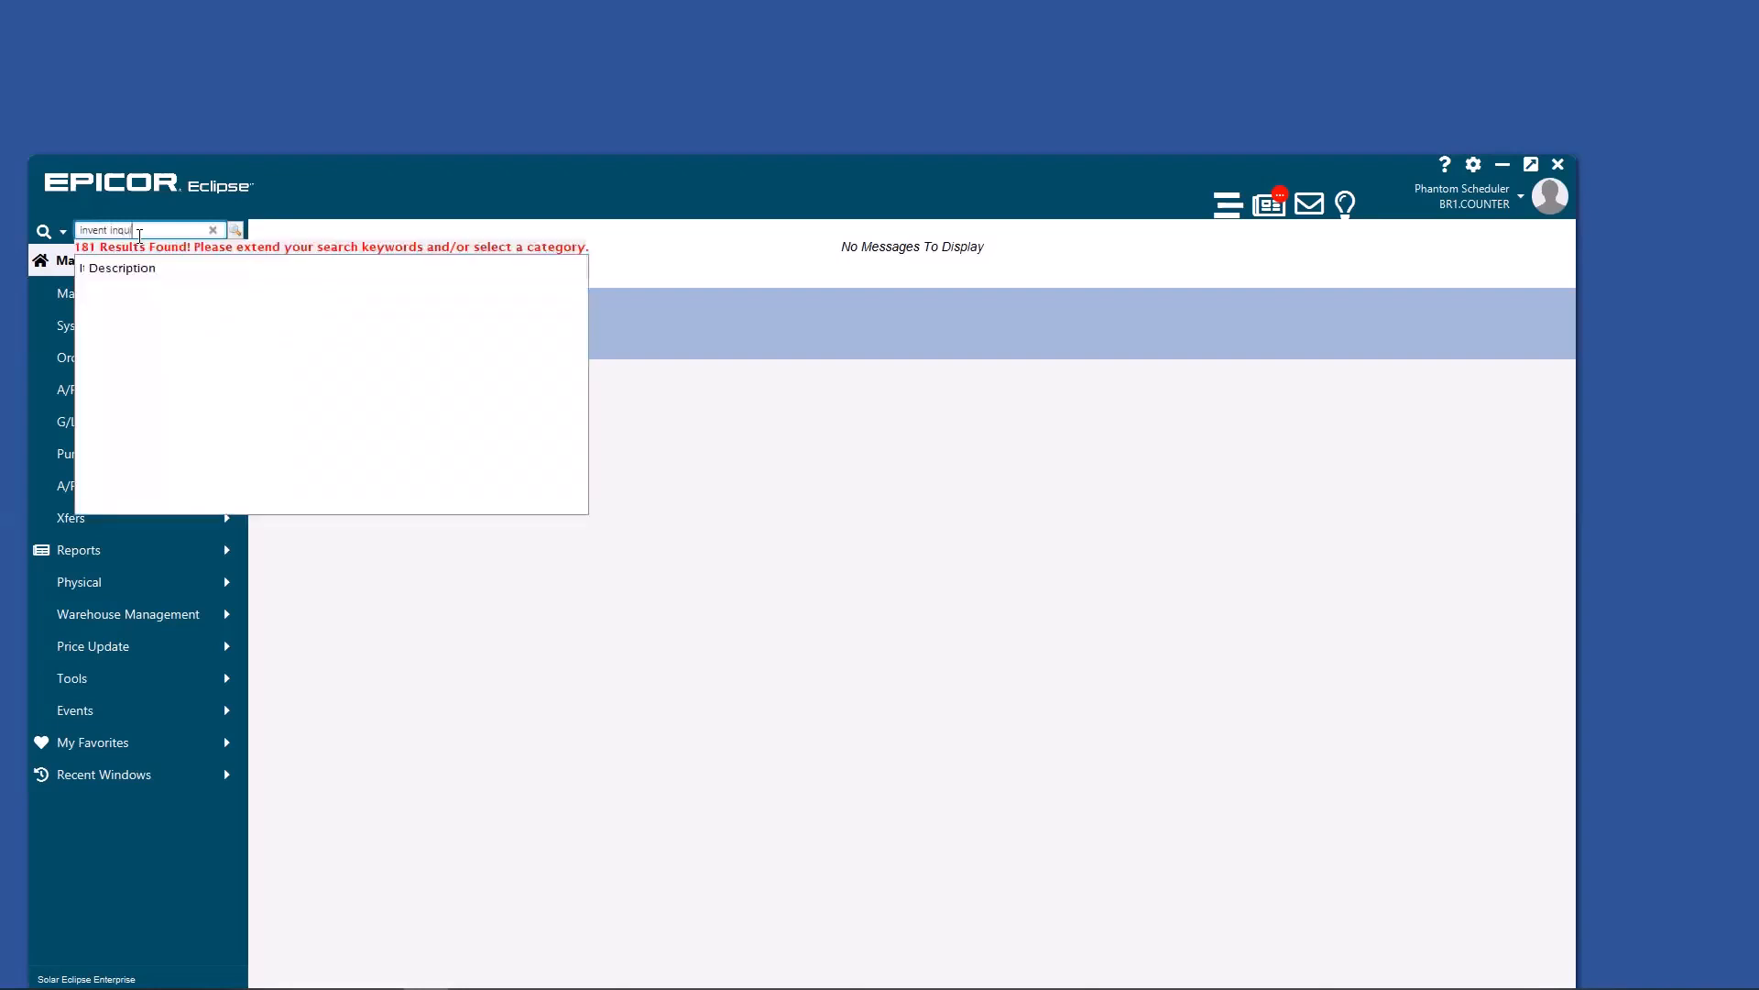
pyautogui.click(236, 231)
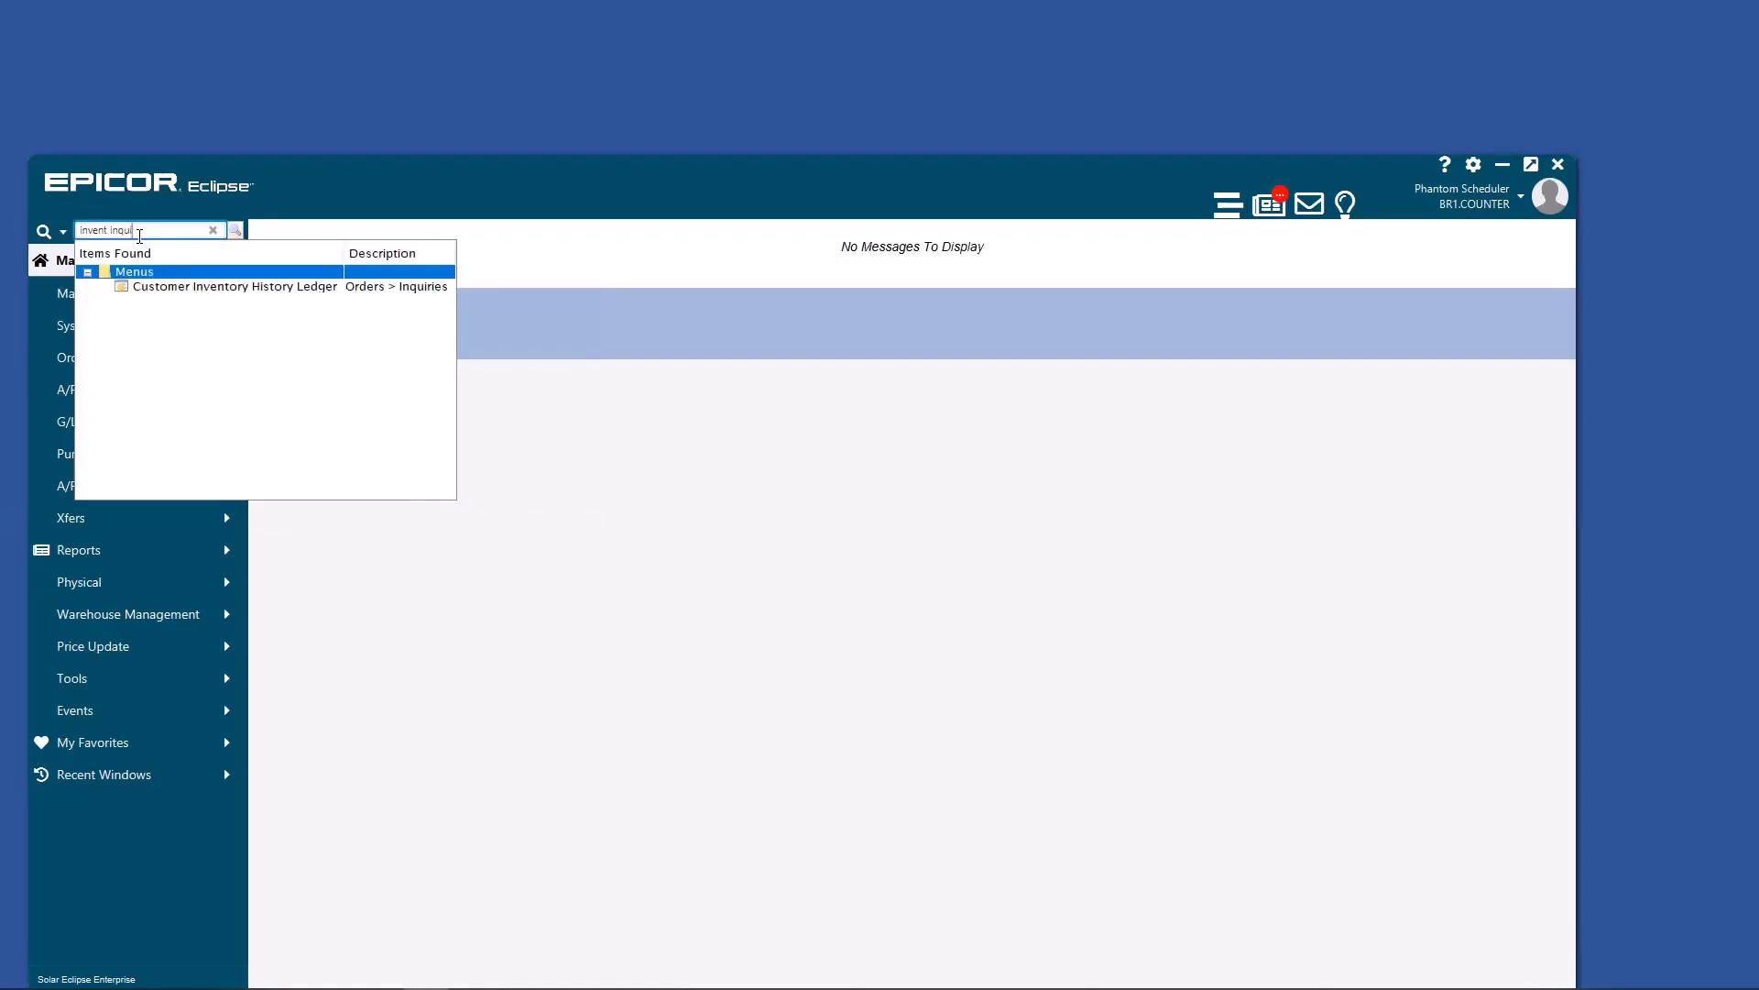
pyautogui.click(233, 286)
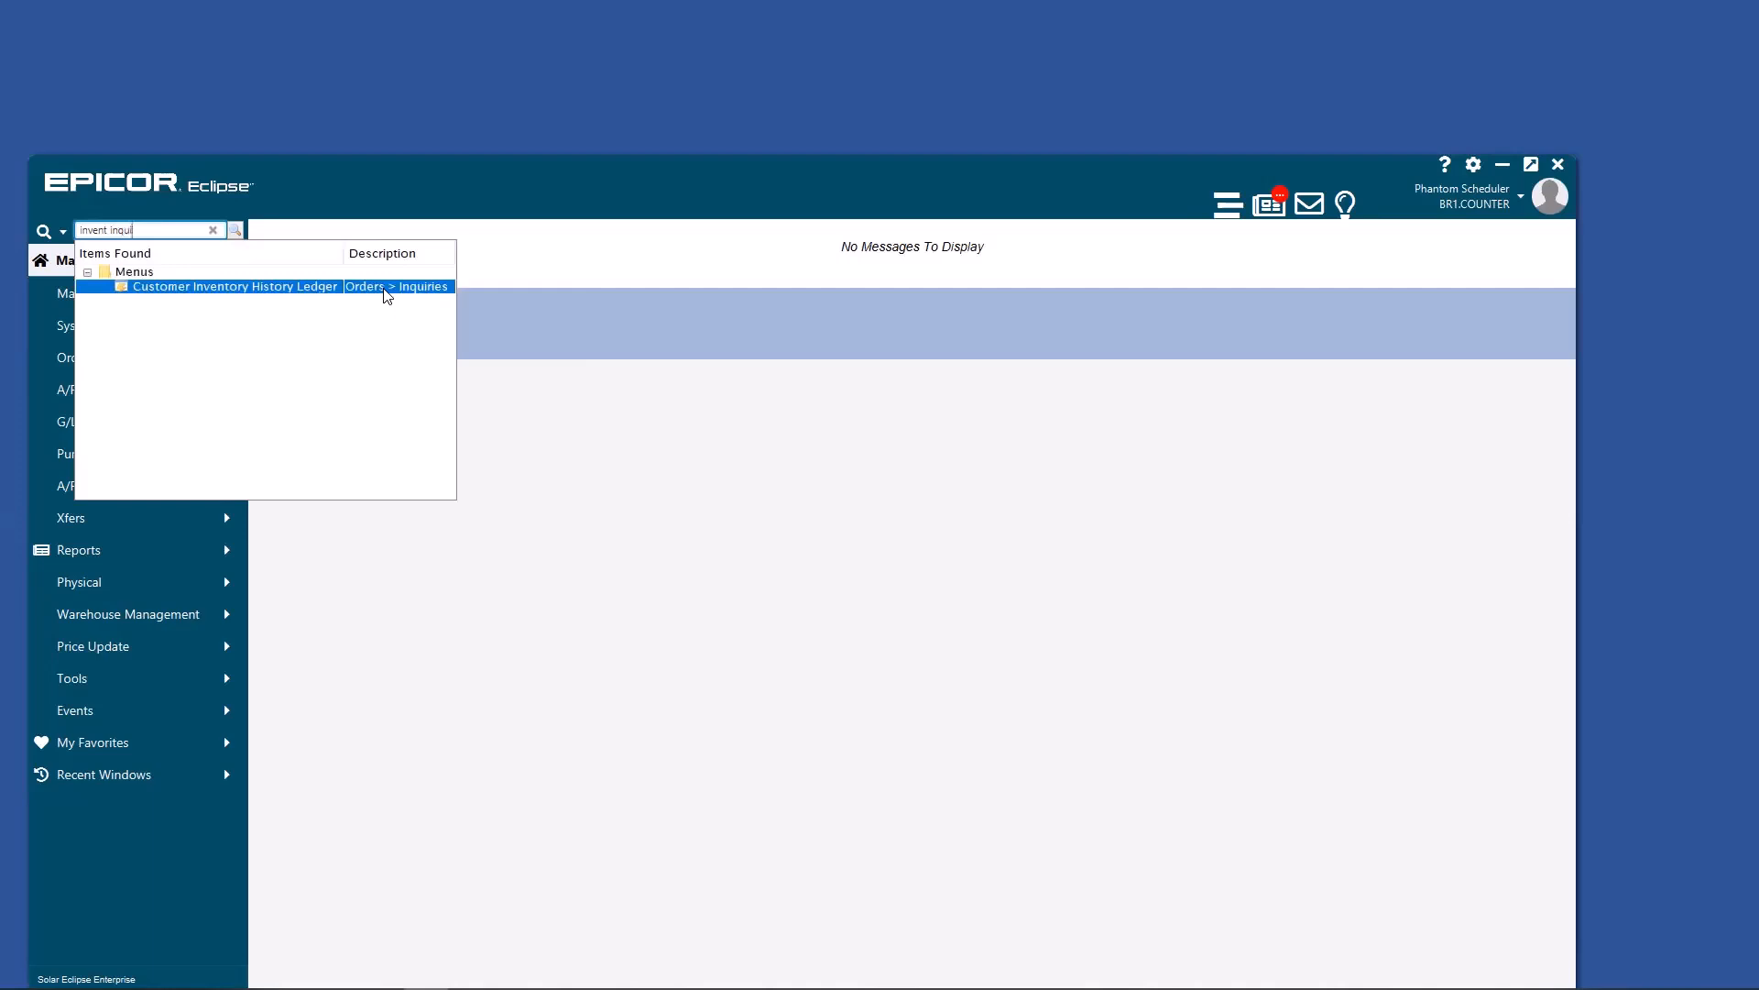
pyautogui.moveTo(167, 290)
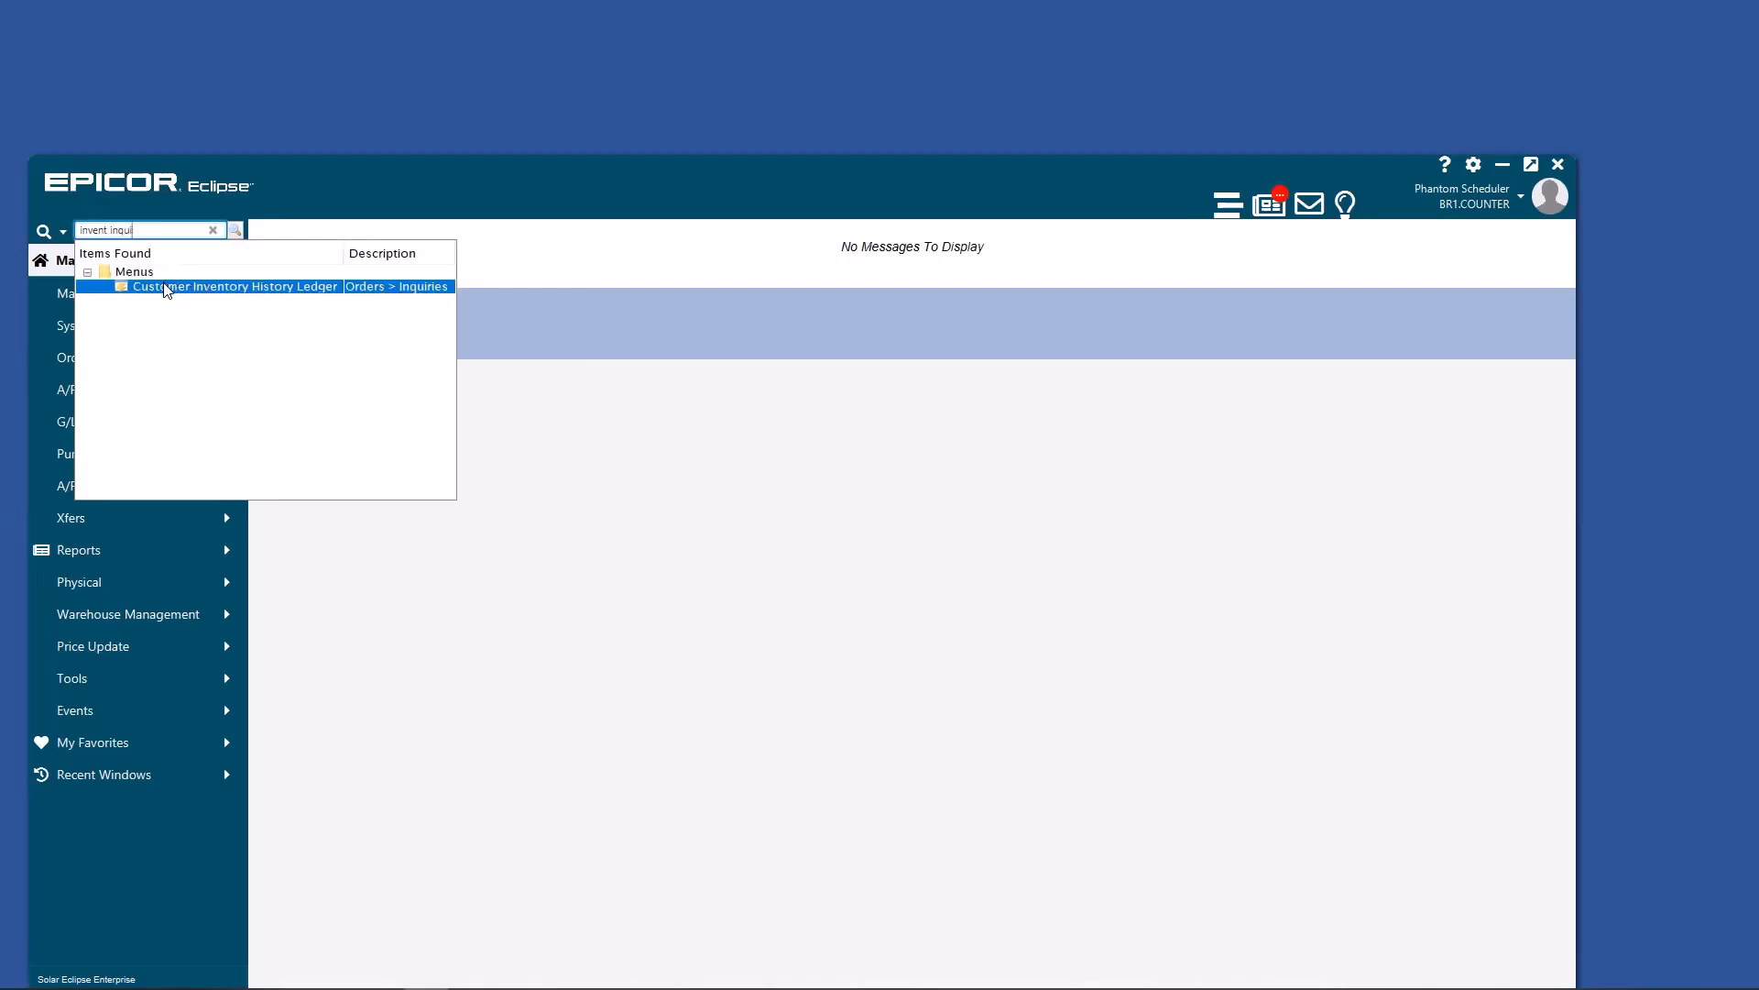
pyautogui.moveTo(175, 290)
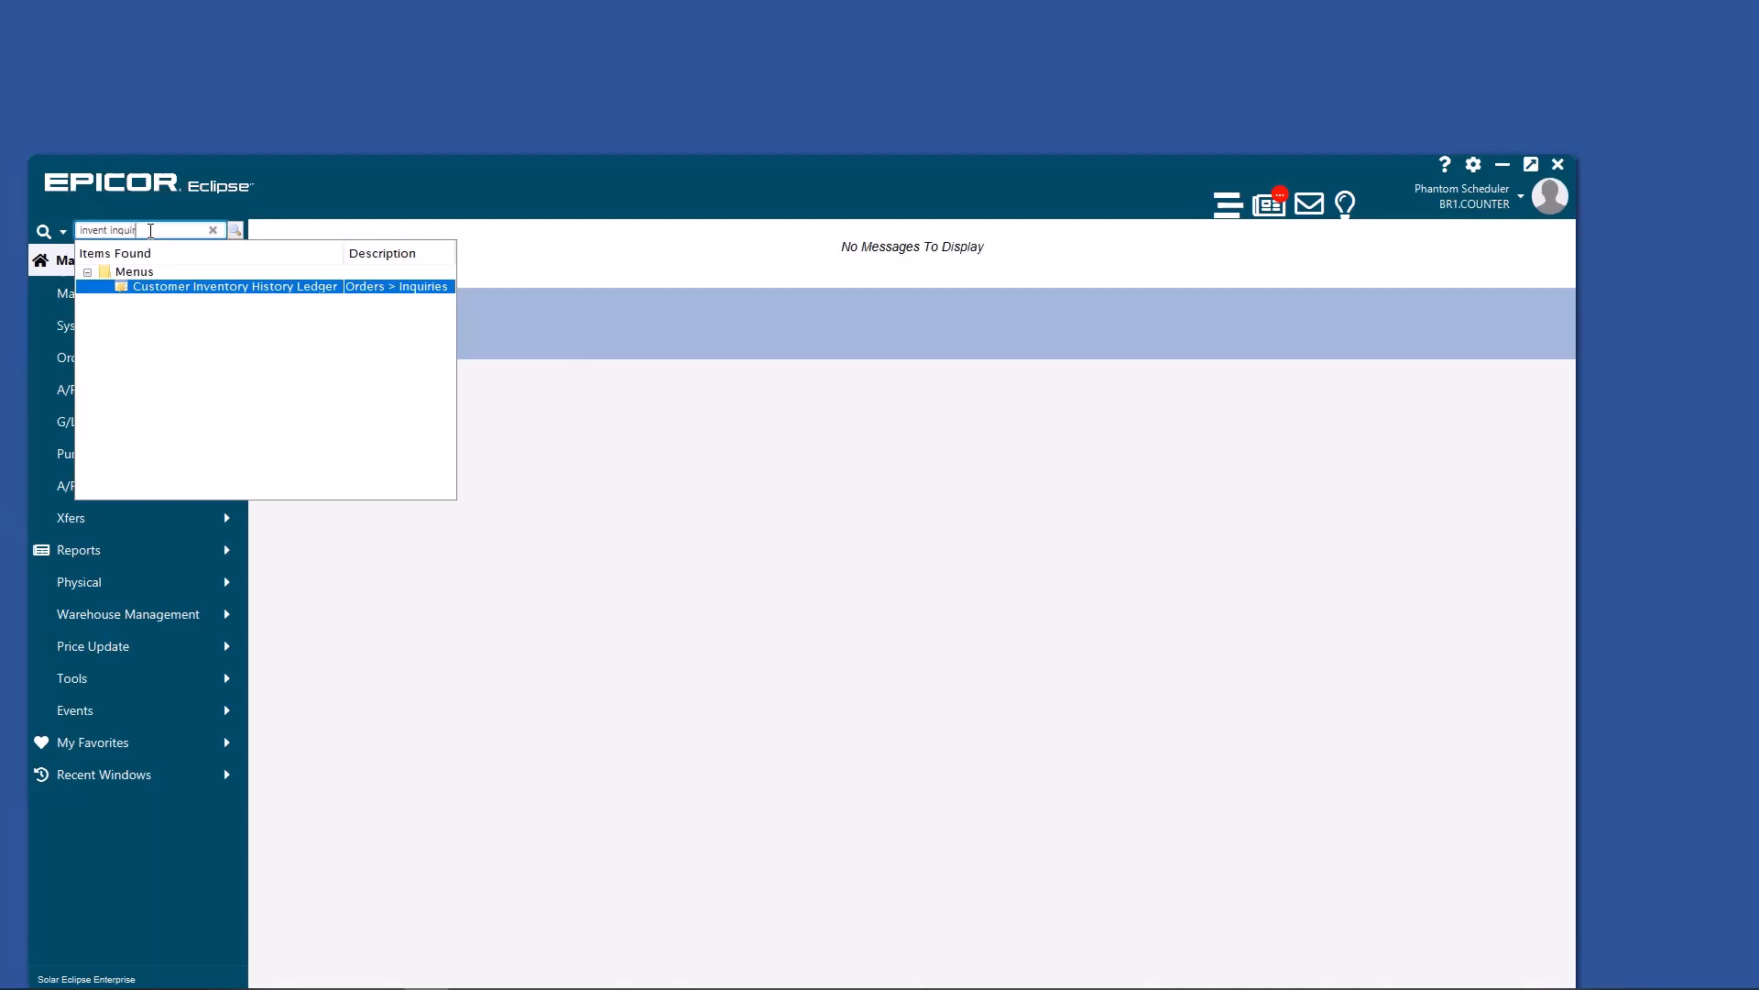
pyautogui.write('y')
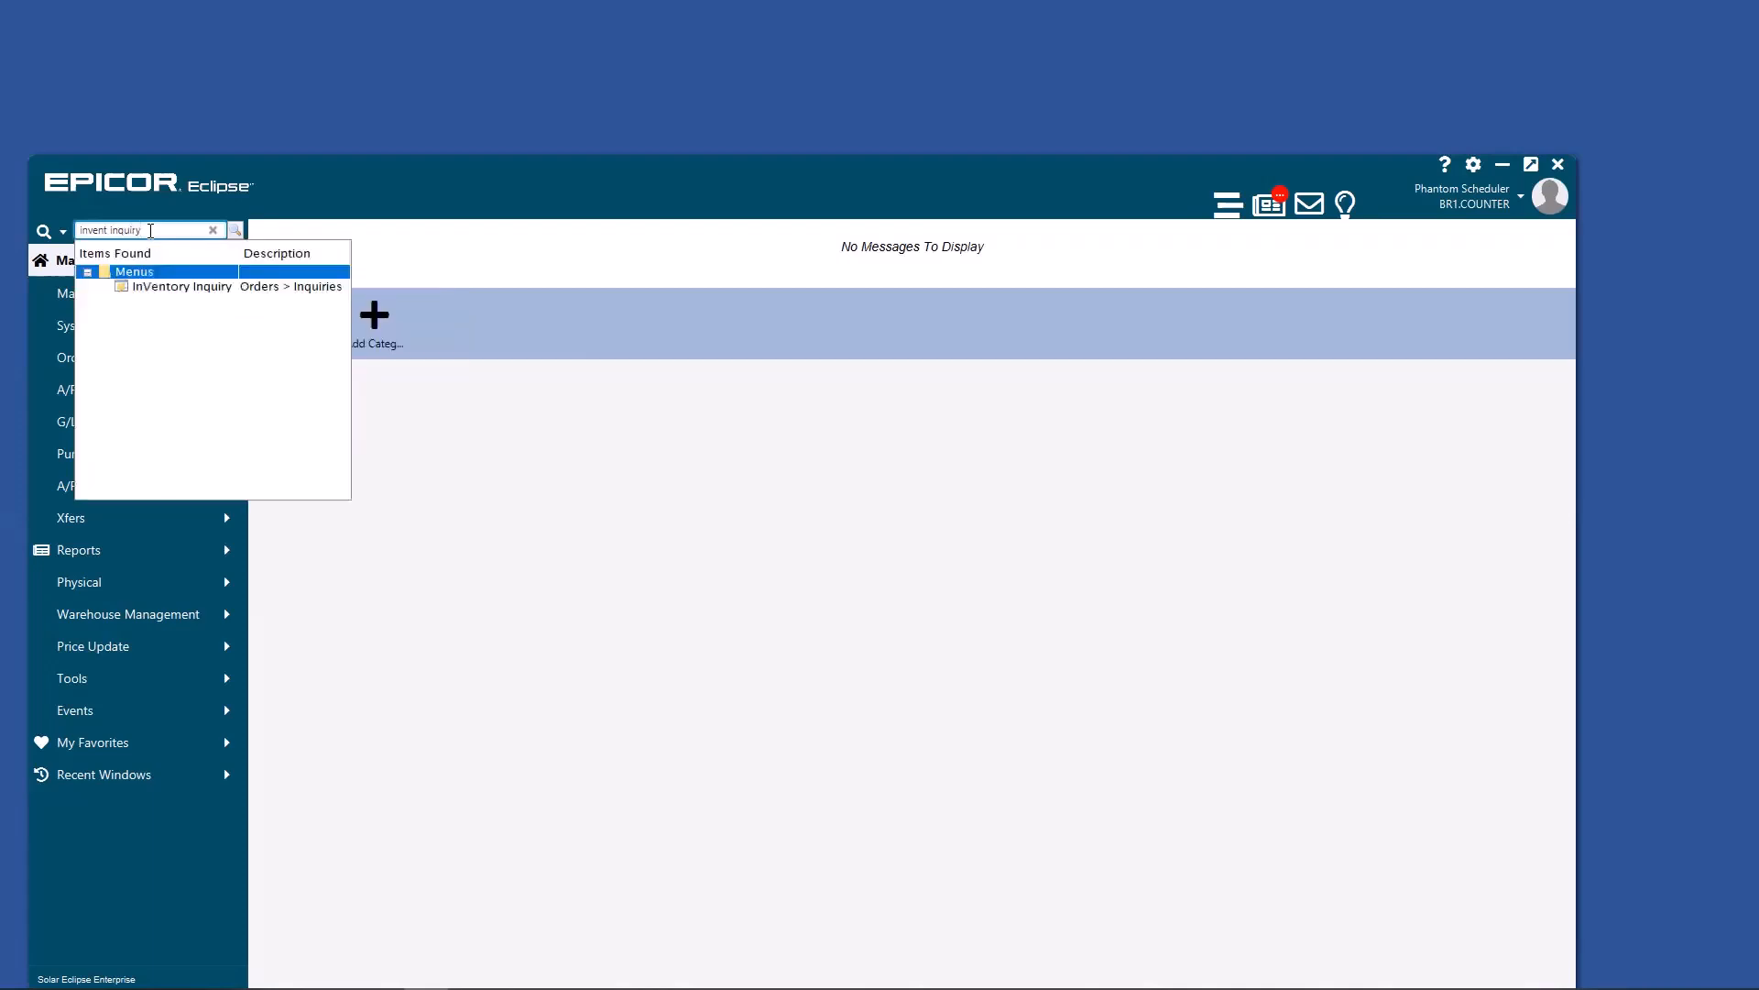
pyautogui.click(180, 286)
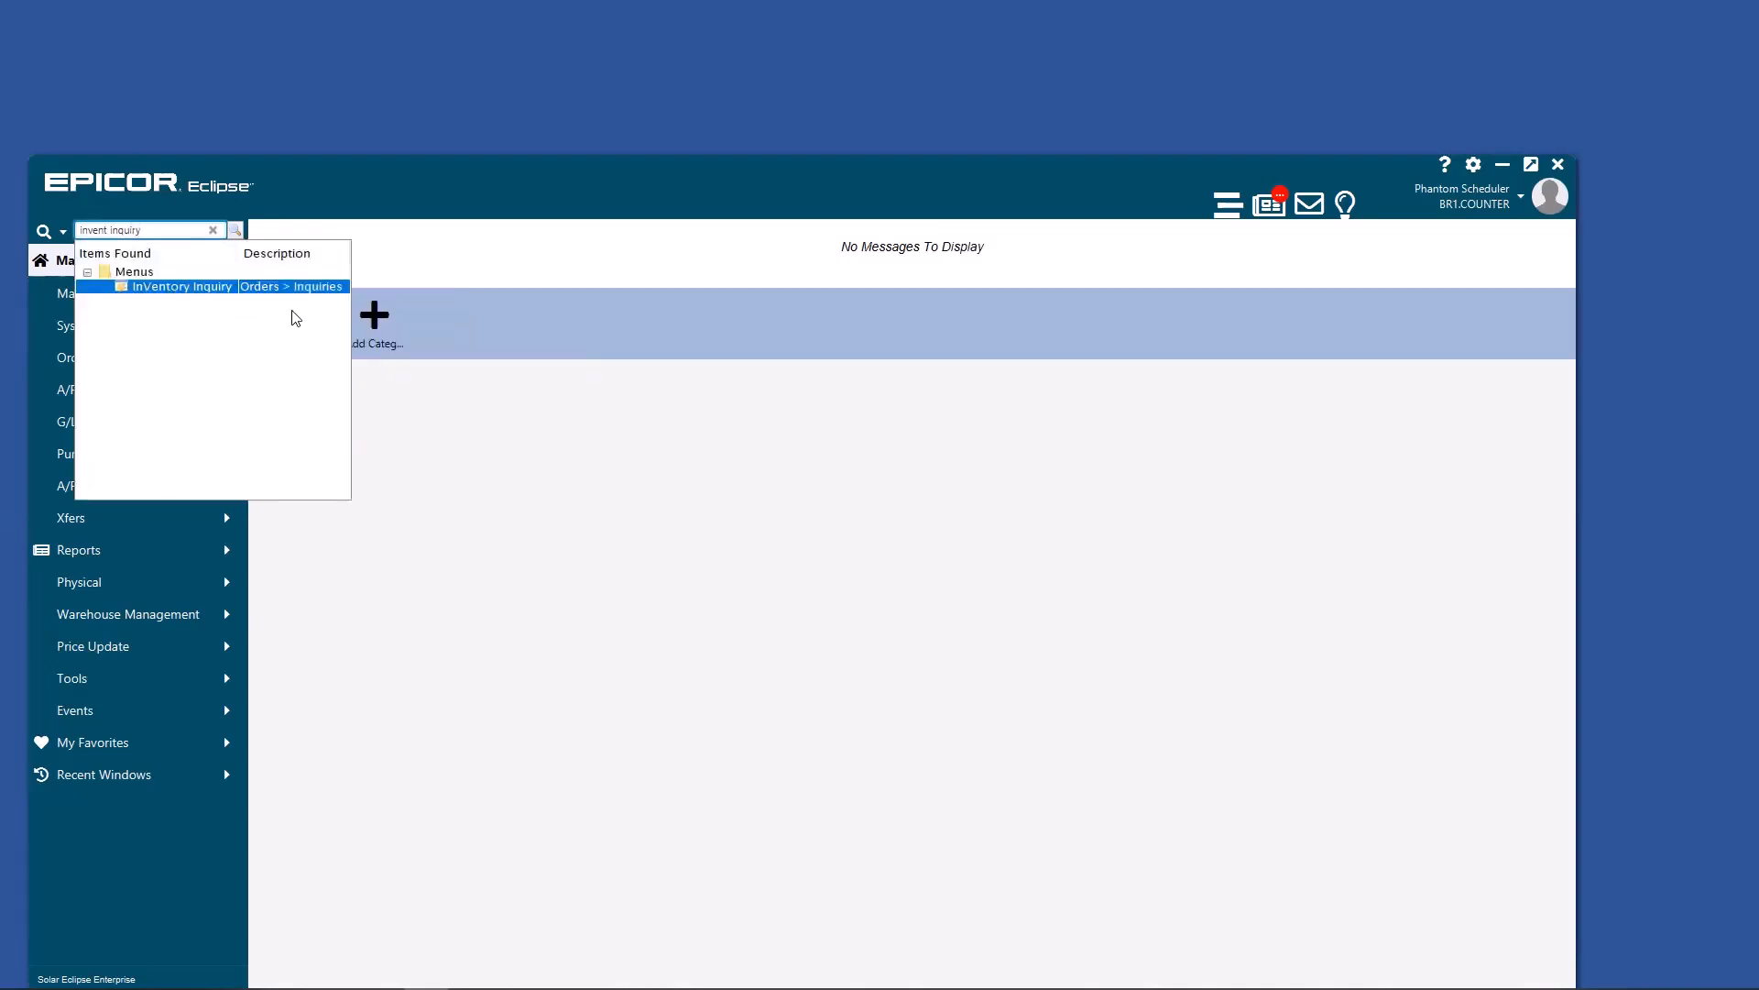
pyautogui.moveTo(290, 299)
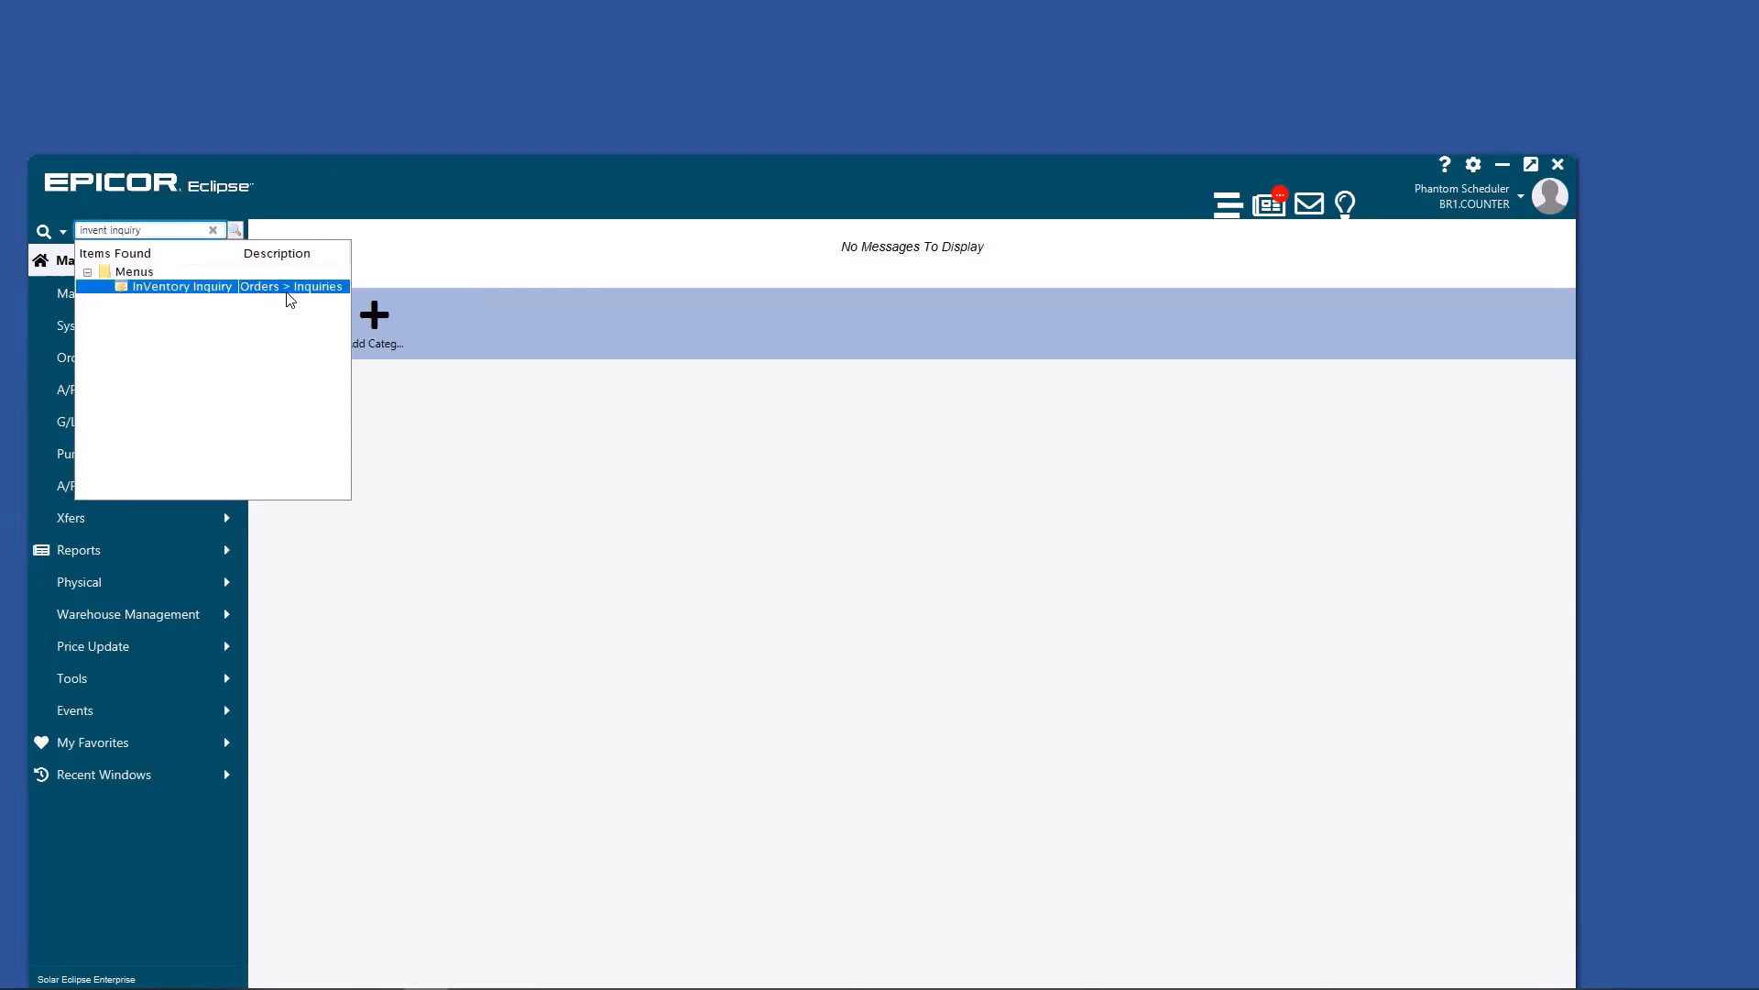
pyautogui.moveTo(307, 298)
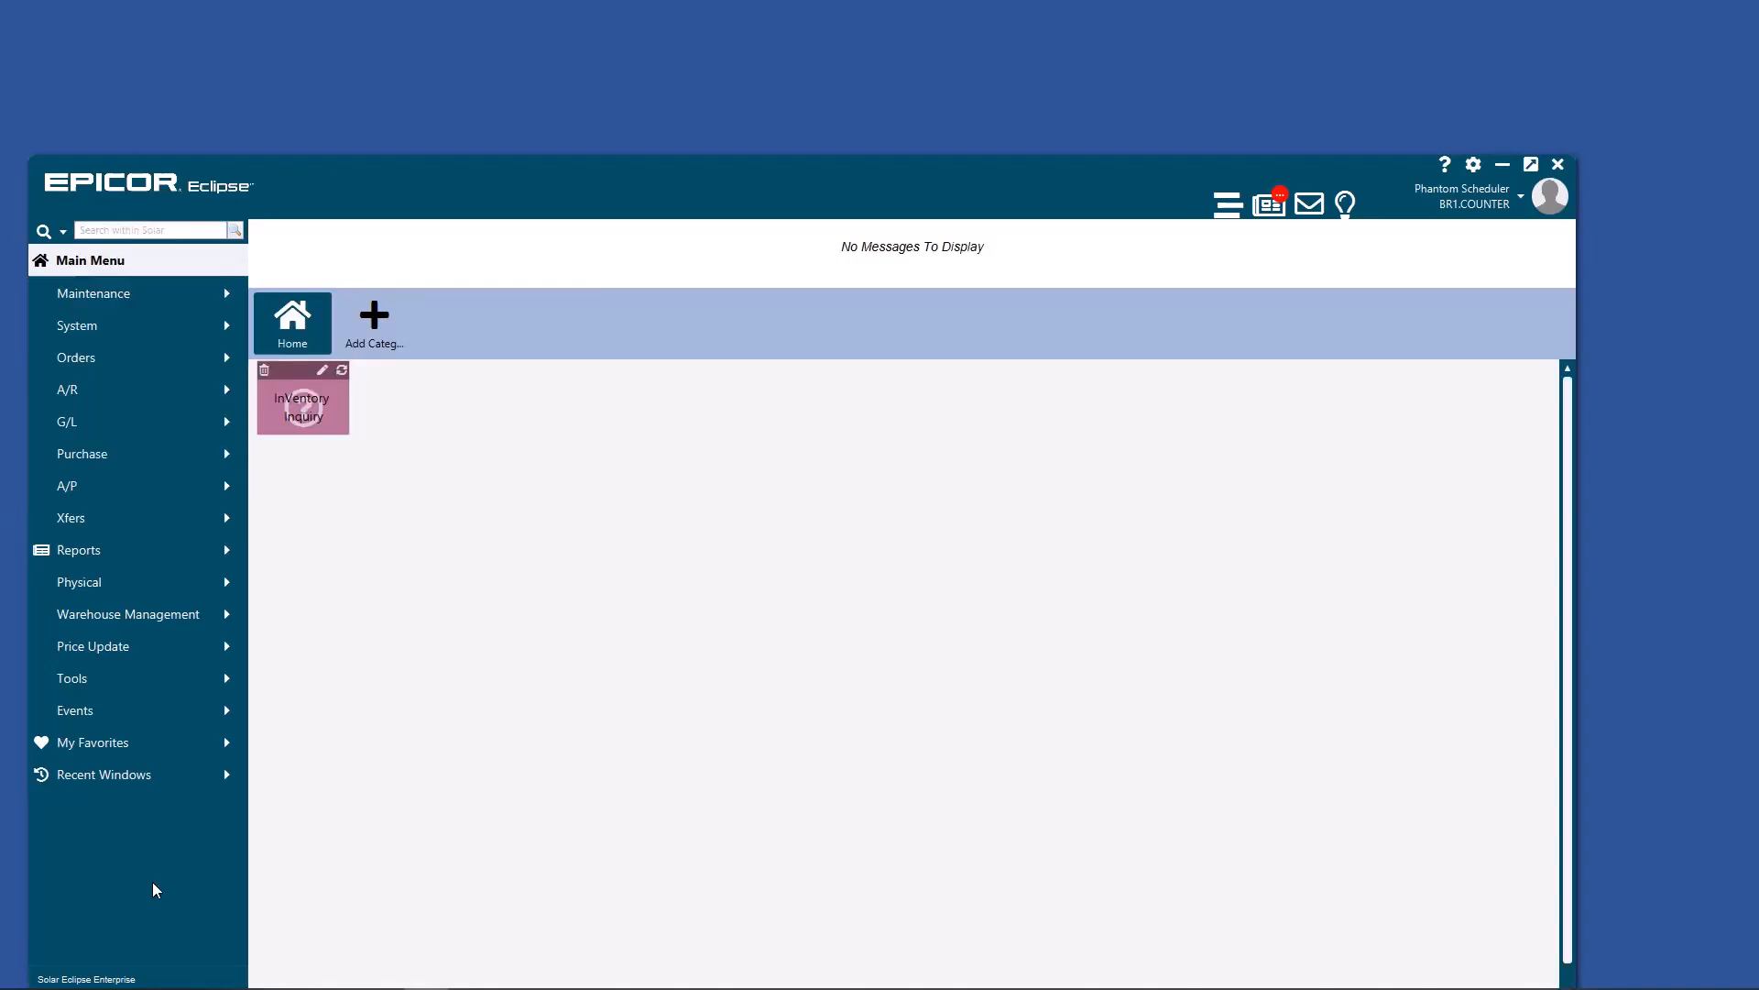
pyautogui.moveTo(143, 906)
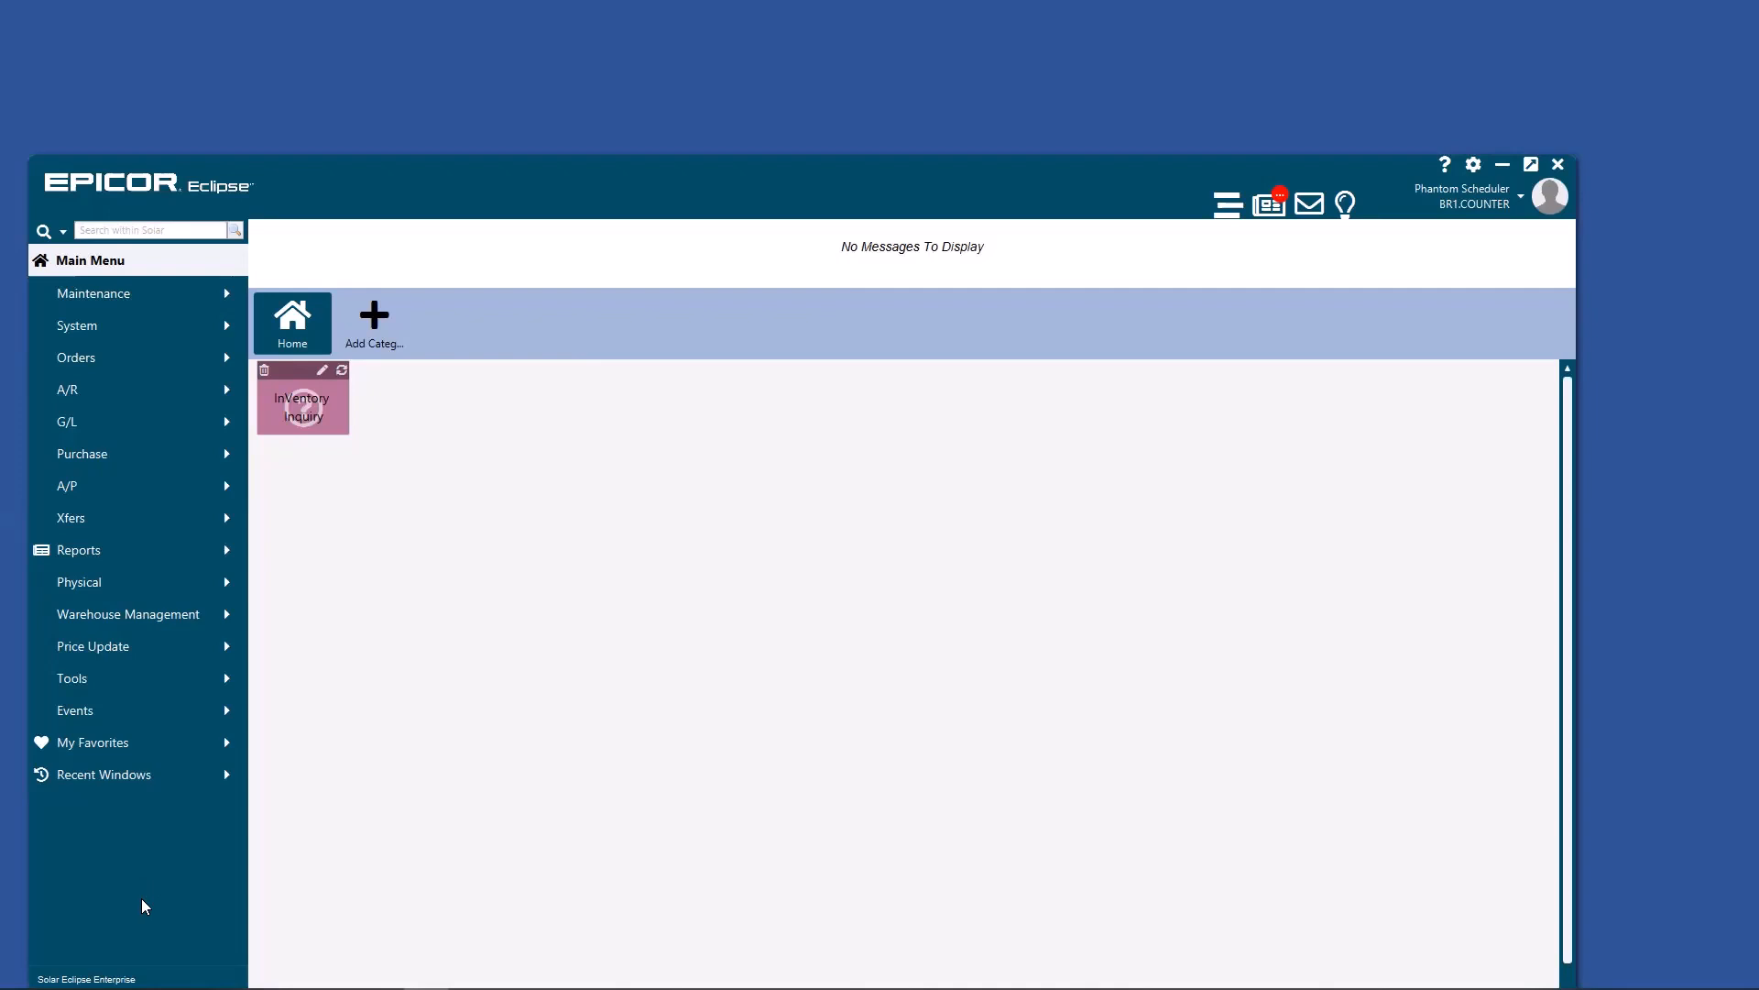
pyautogui.moveTo(184, 867)
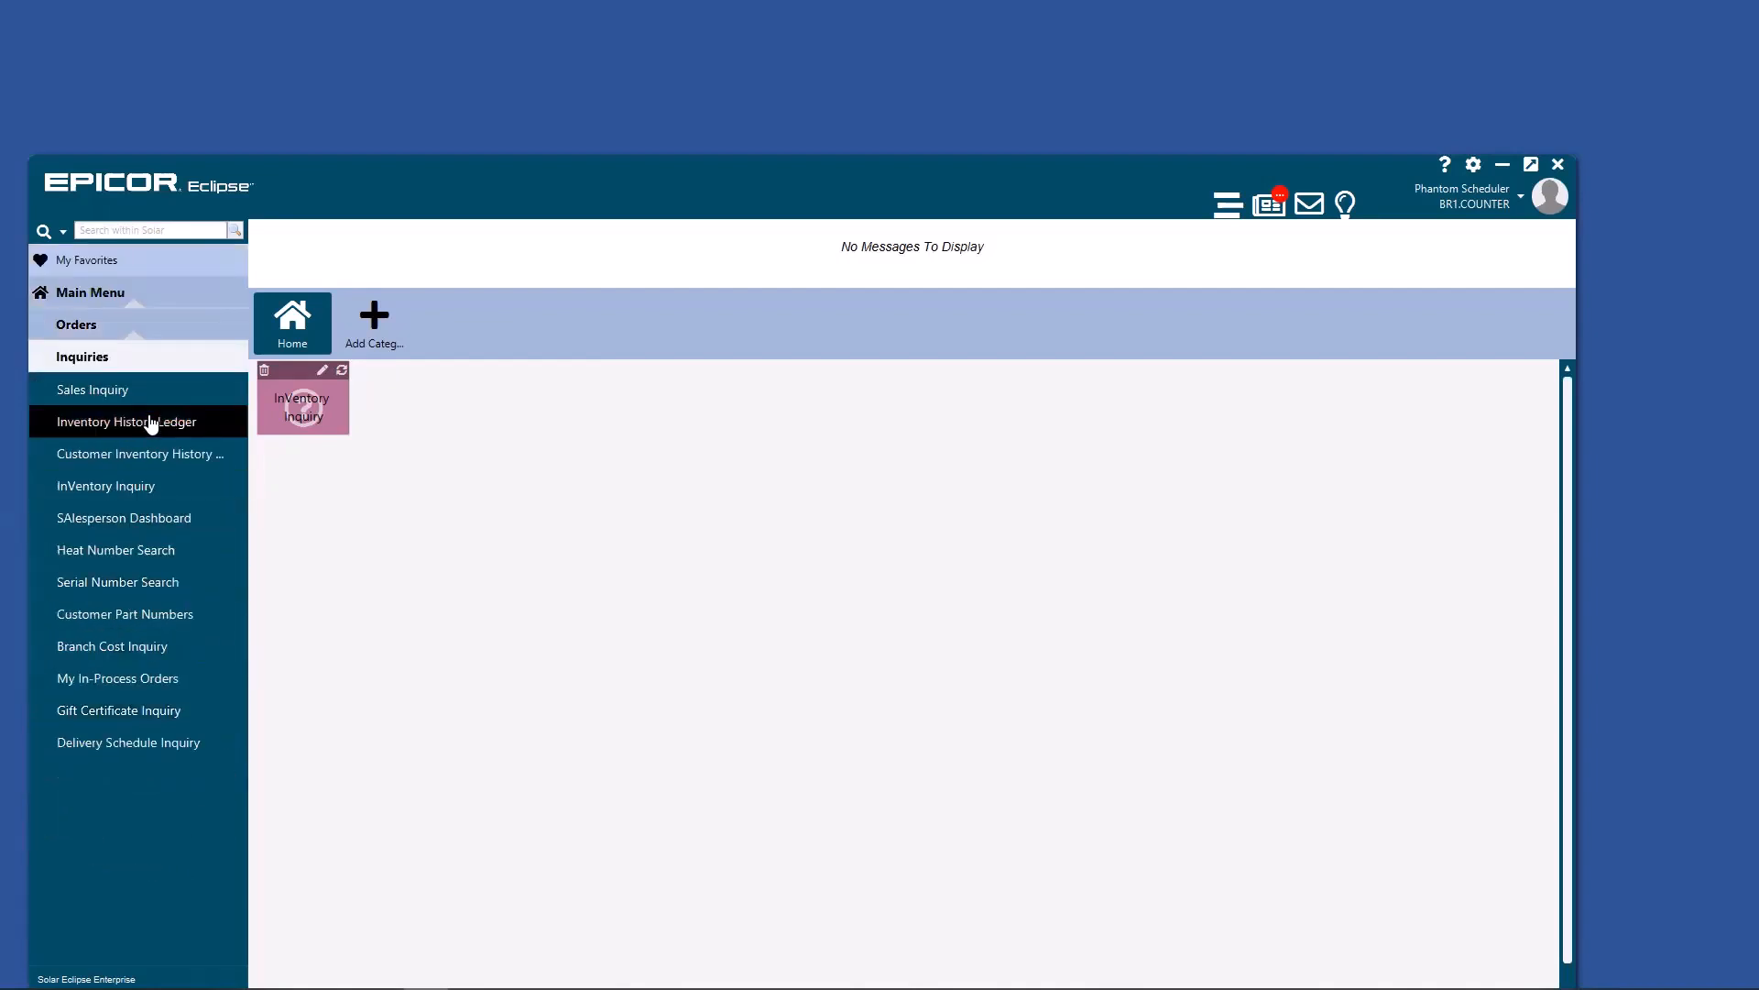
pyautogui.moveTo(141, 453)
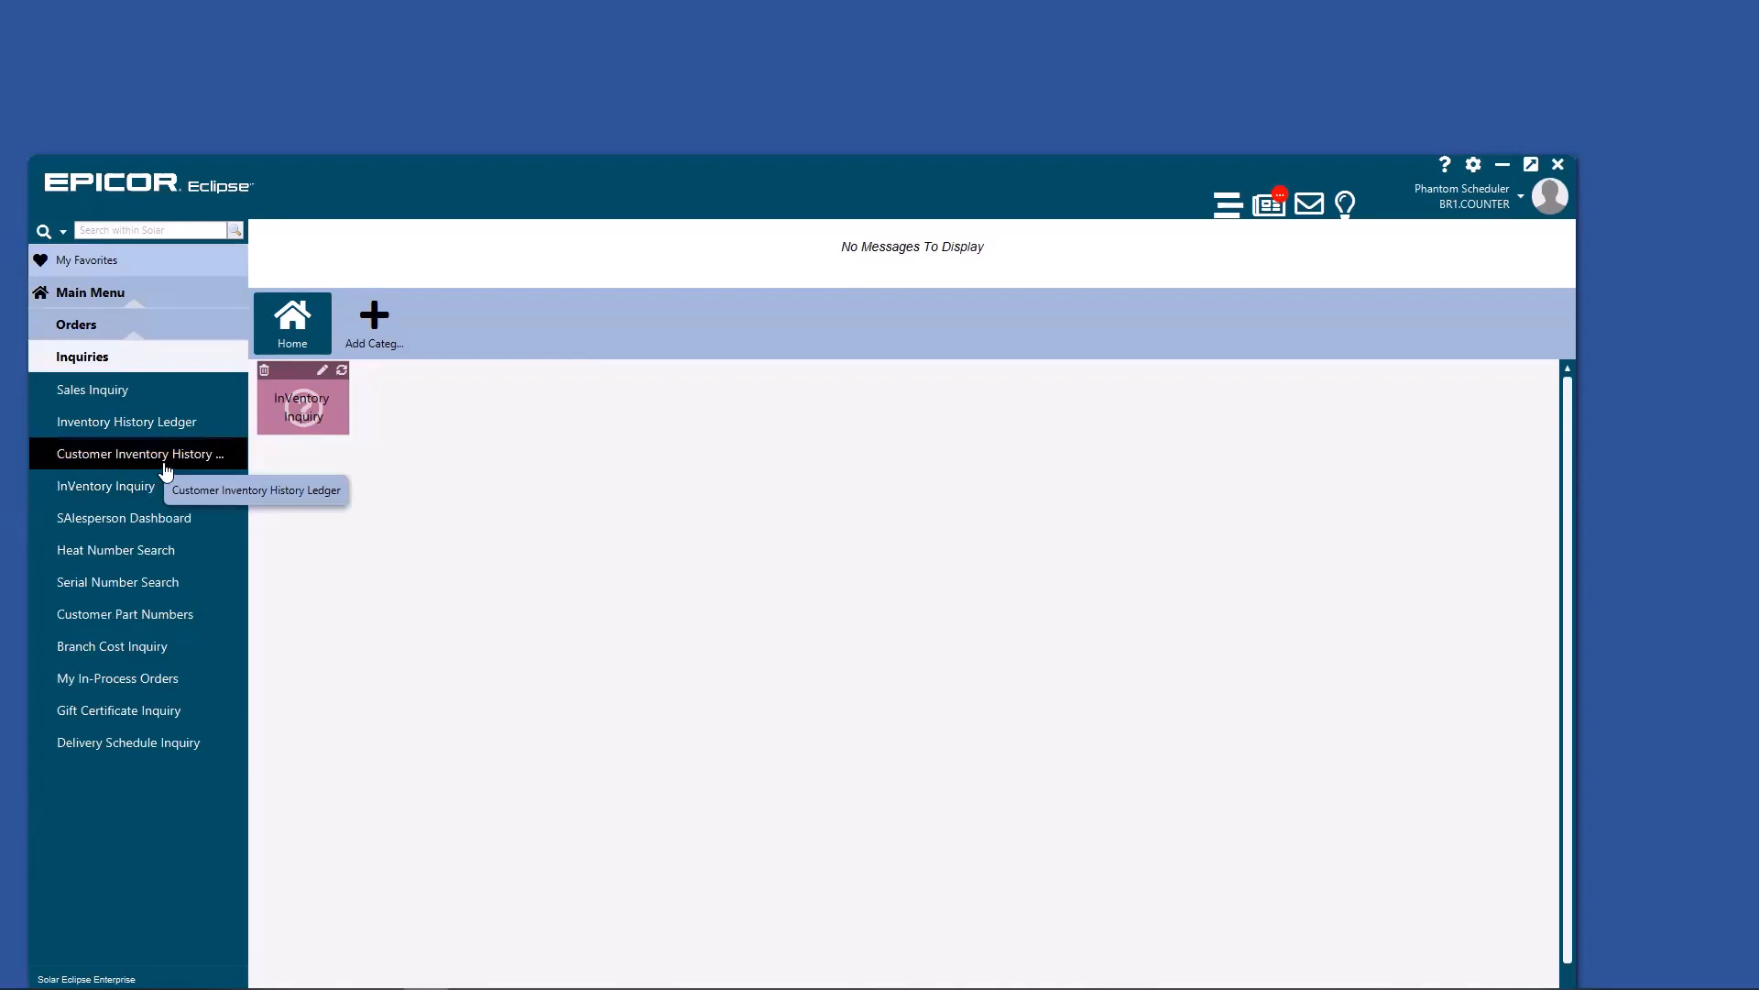
# - Add Customer Inventory History Ledger and Serial Number Search tiles to Home from Orders > Inquiries
pyautogui.click(139, 453)
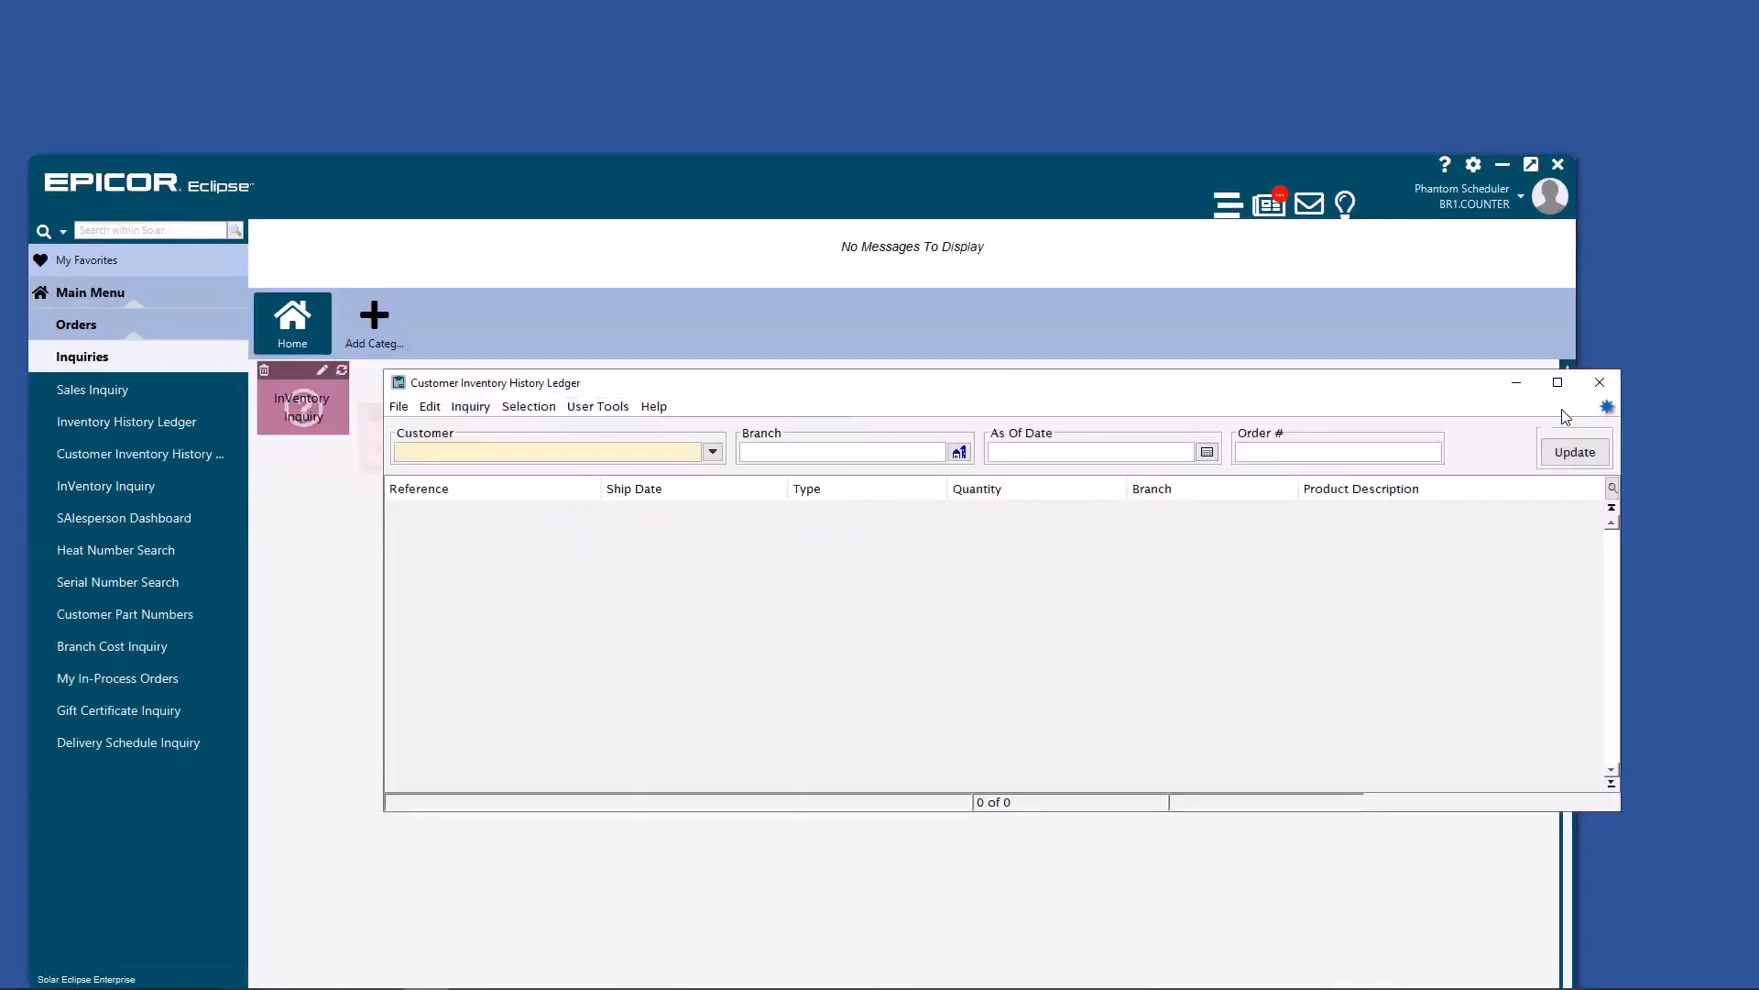
pyautogui.click(1598, 383)
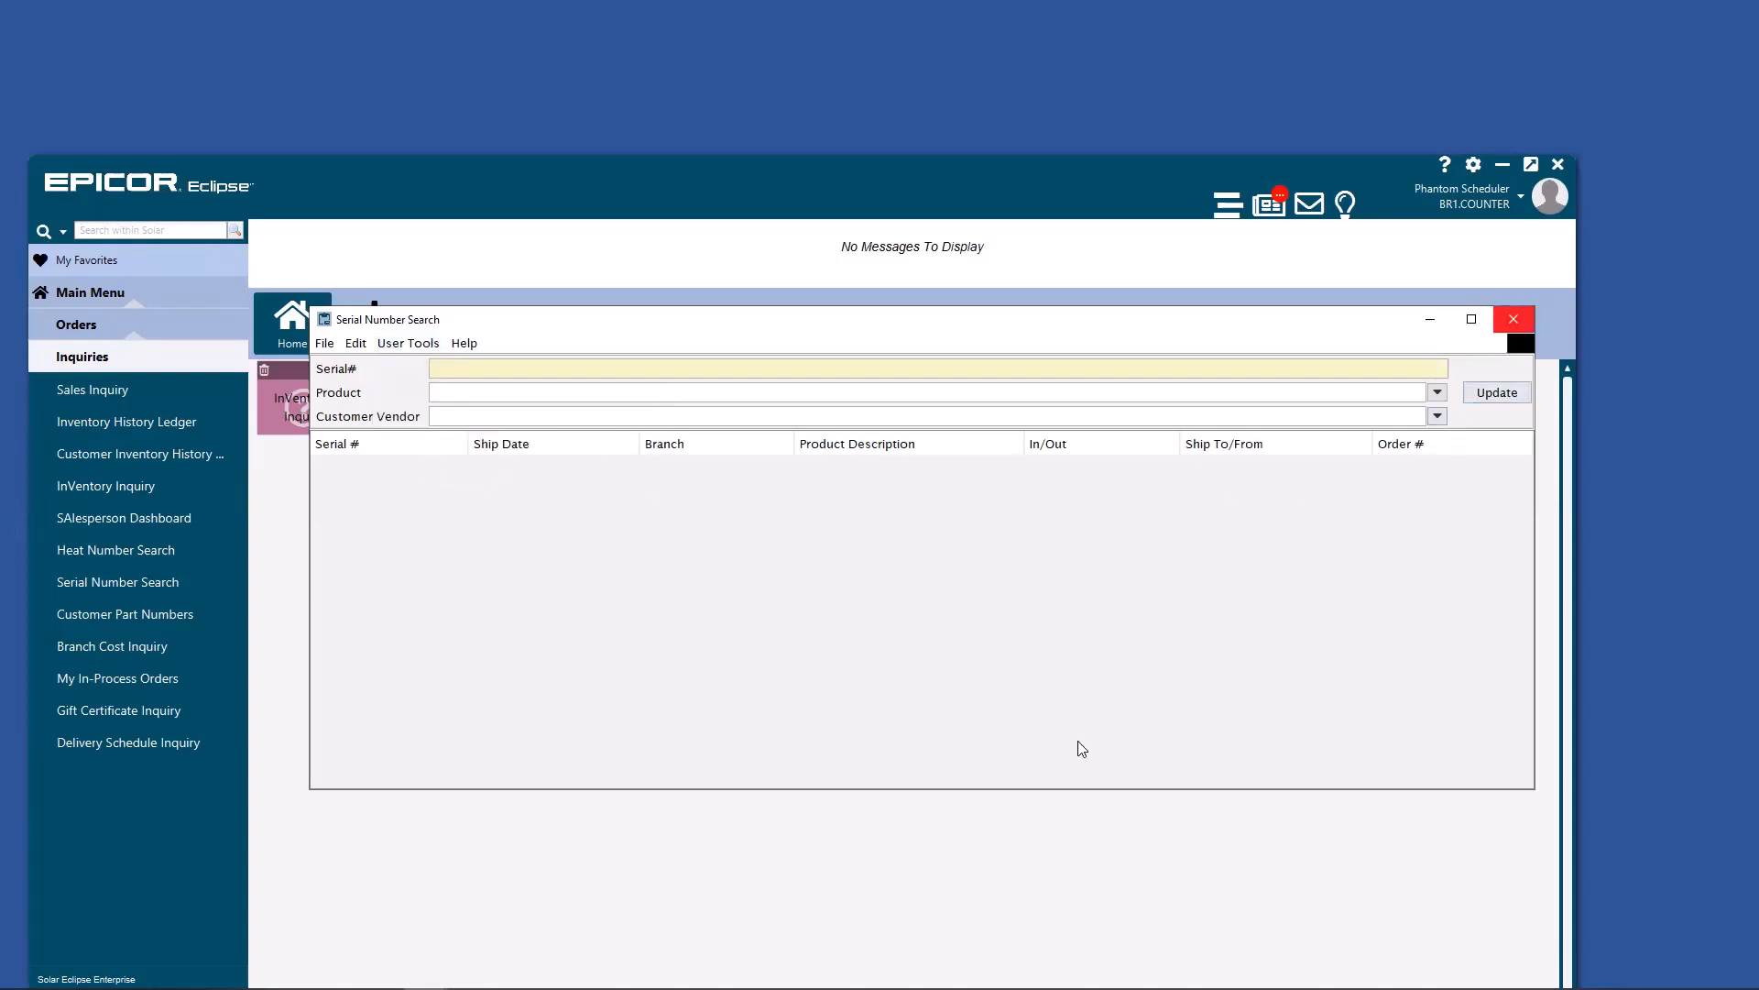
pyautogui.click(1512, 319)
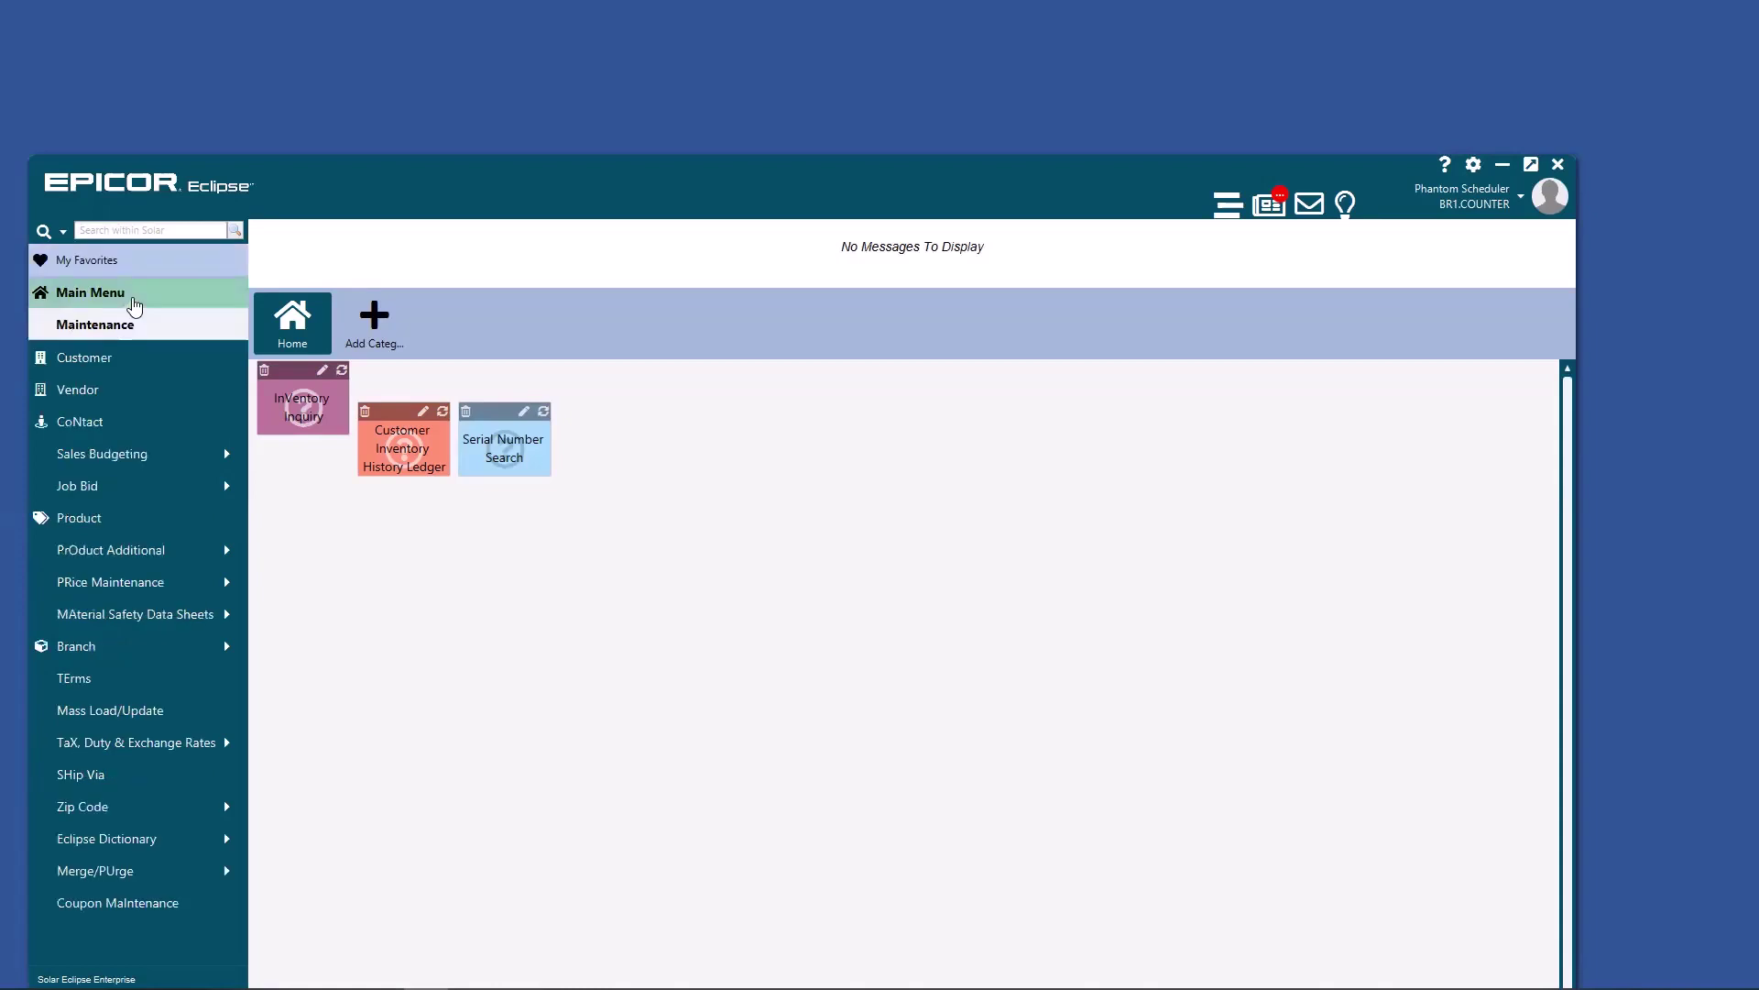
# - Add Customer, Vendor, Contact and Product tiles from Maintenance, removing the duplicate Product widget
pyautogui.click(82, 357)
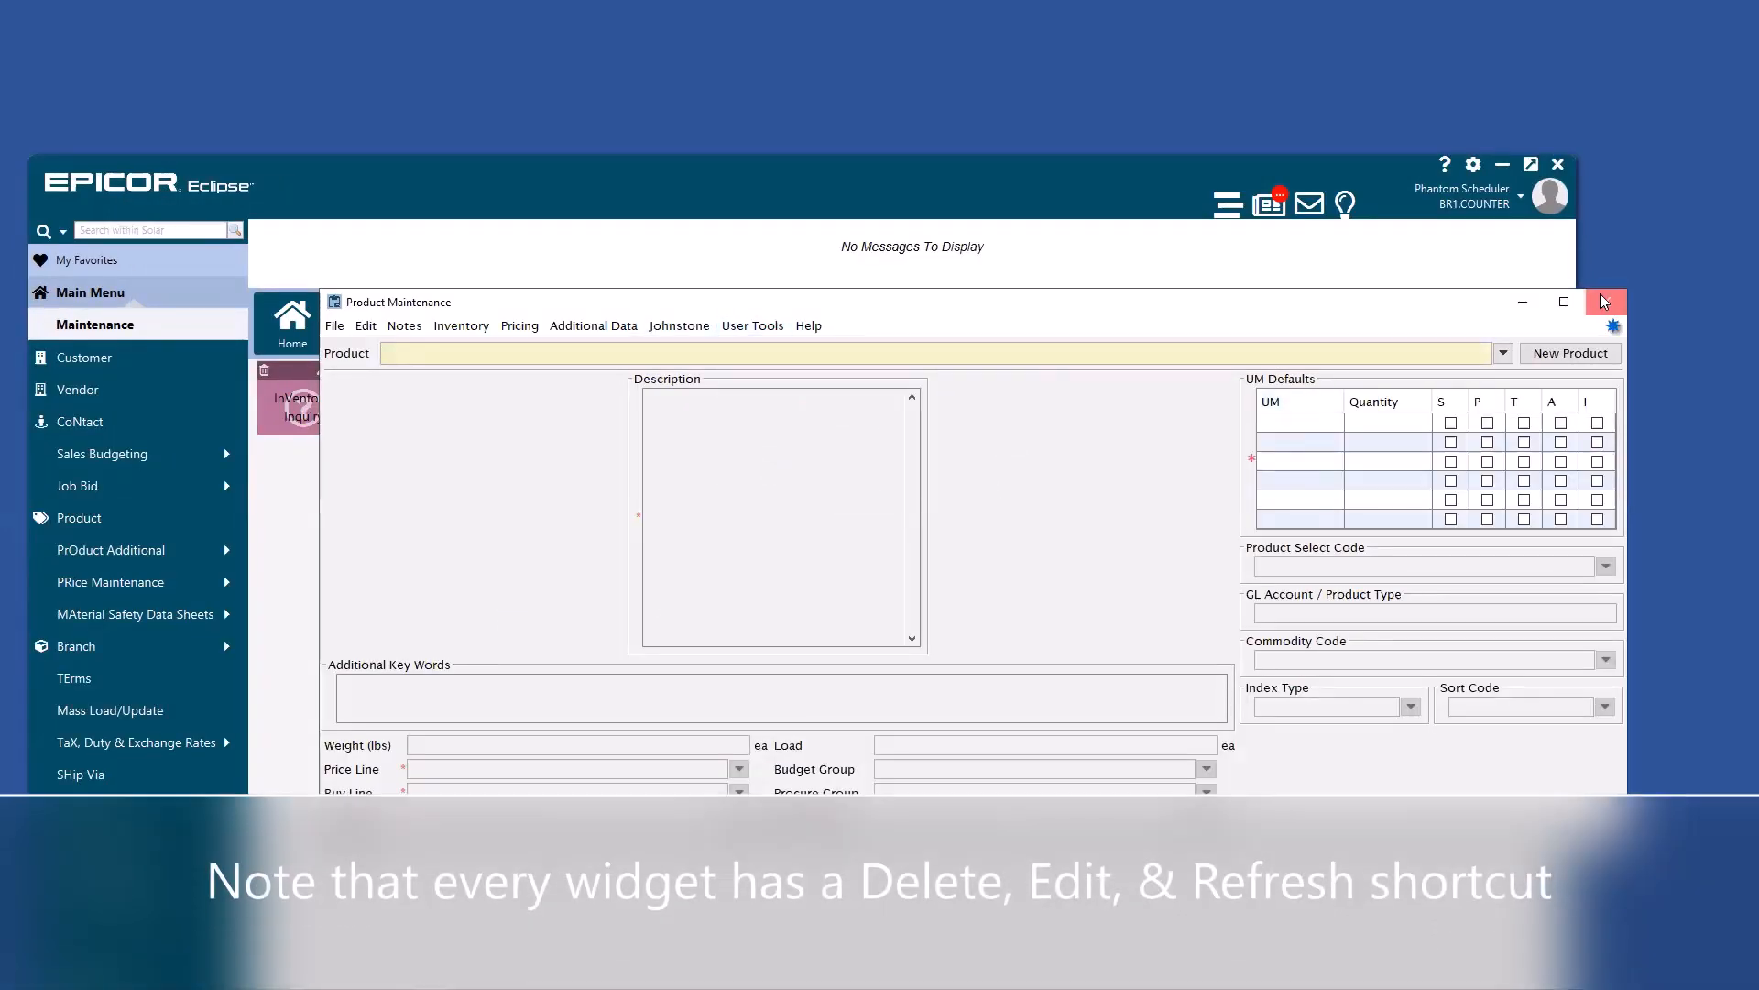
pyautogui.click(1604, 303)
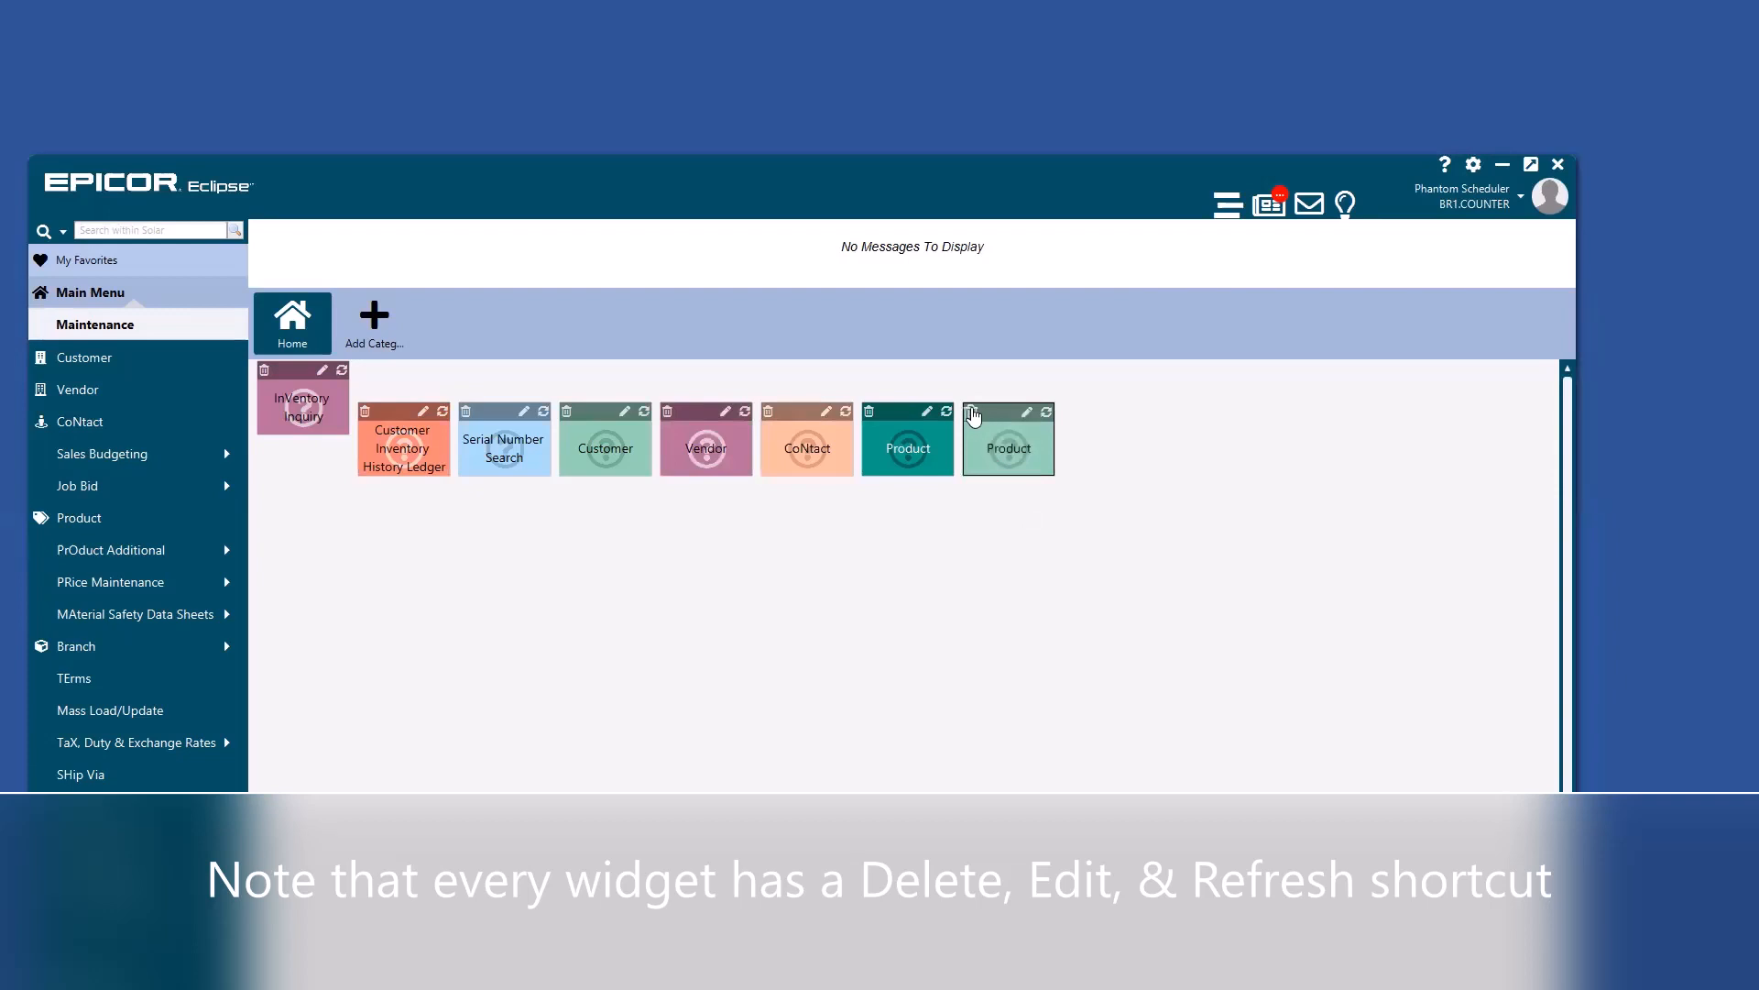
pyautogui.click(971, 410)
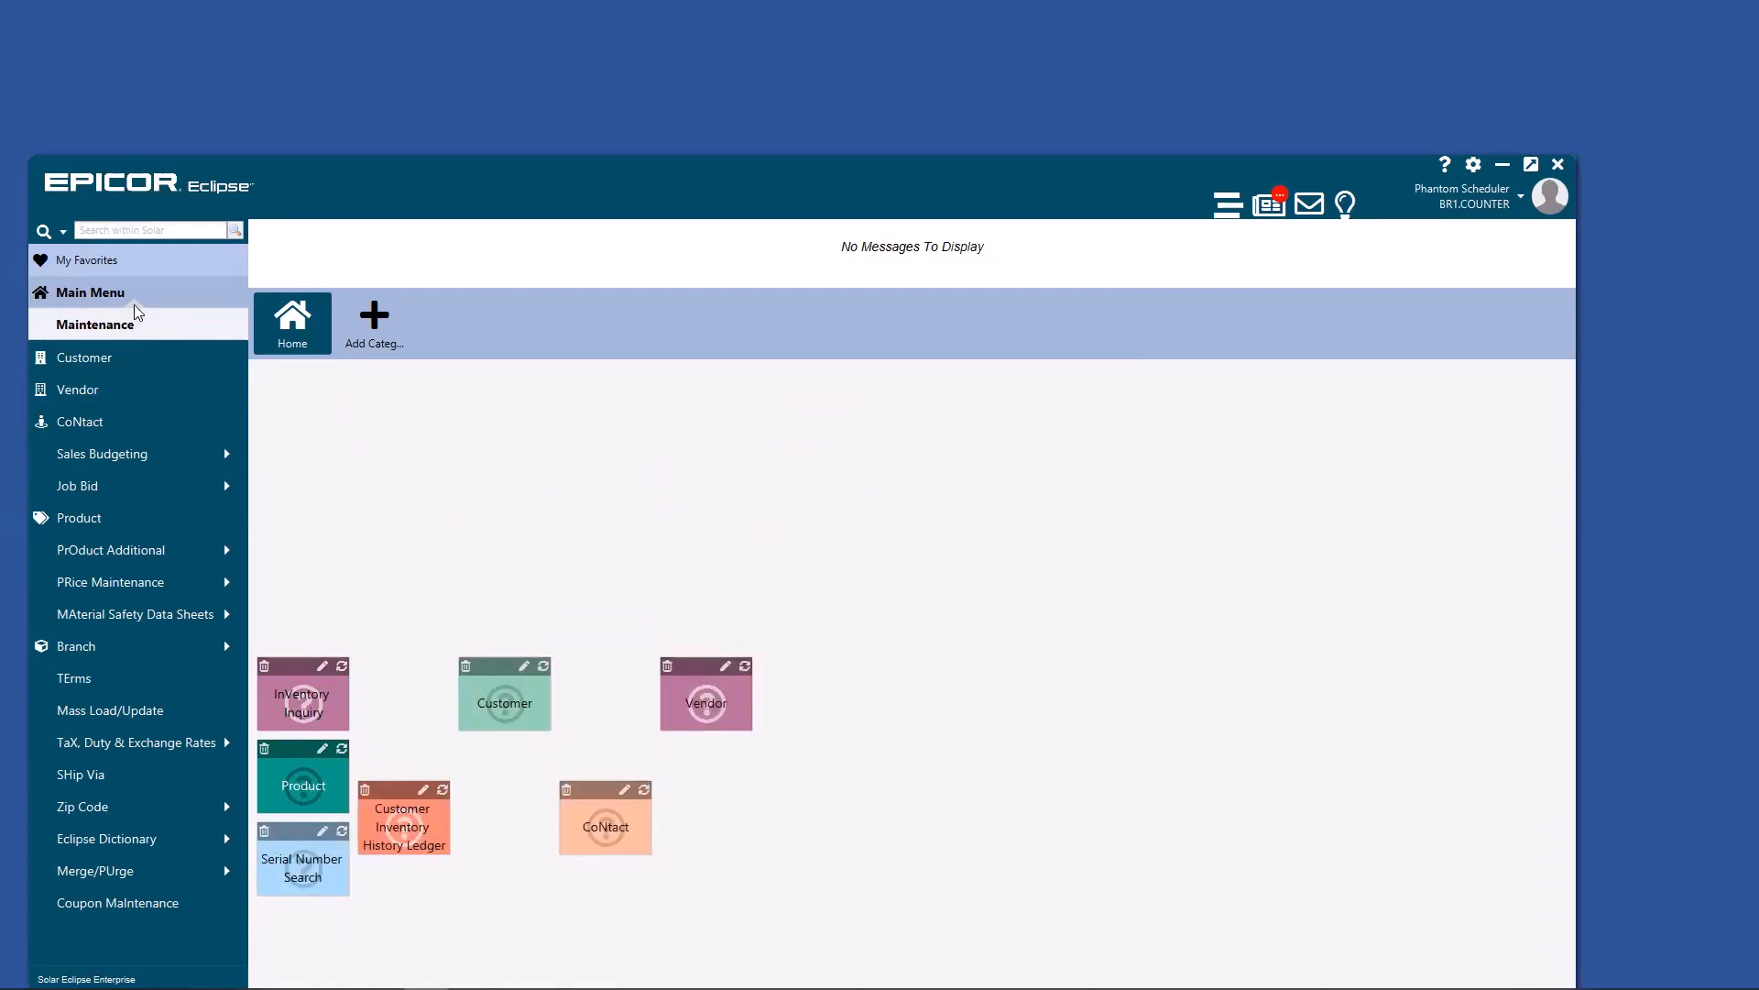
pyautogui.click(92, 292)
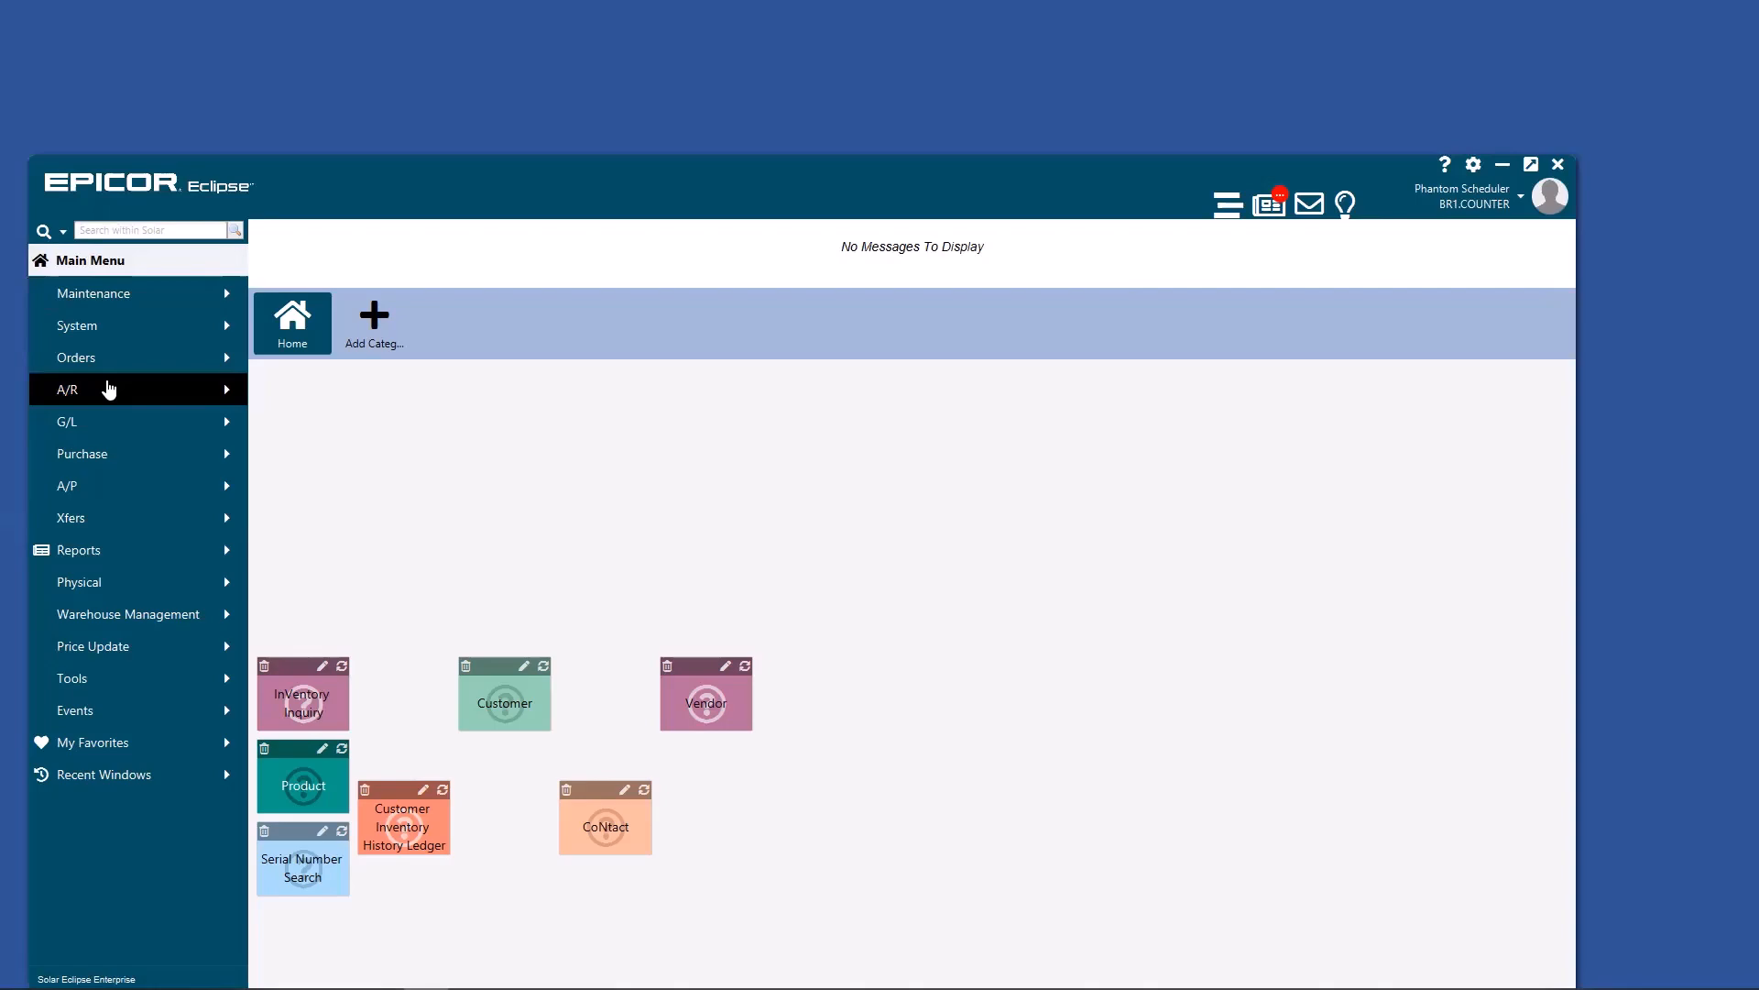
# - Add an A/R Inquiry tile to Home via A/R > A/R Inquiry, closing its window
pyautogui.click(66, 389)
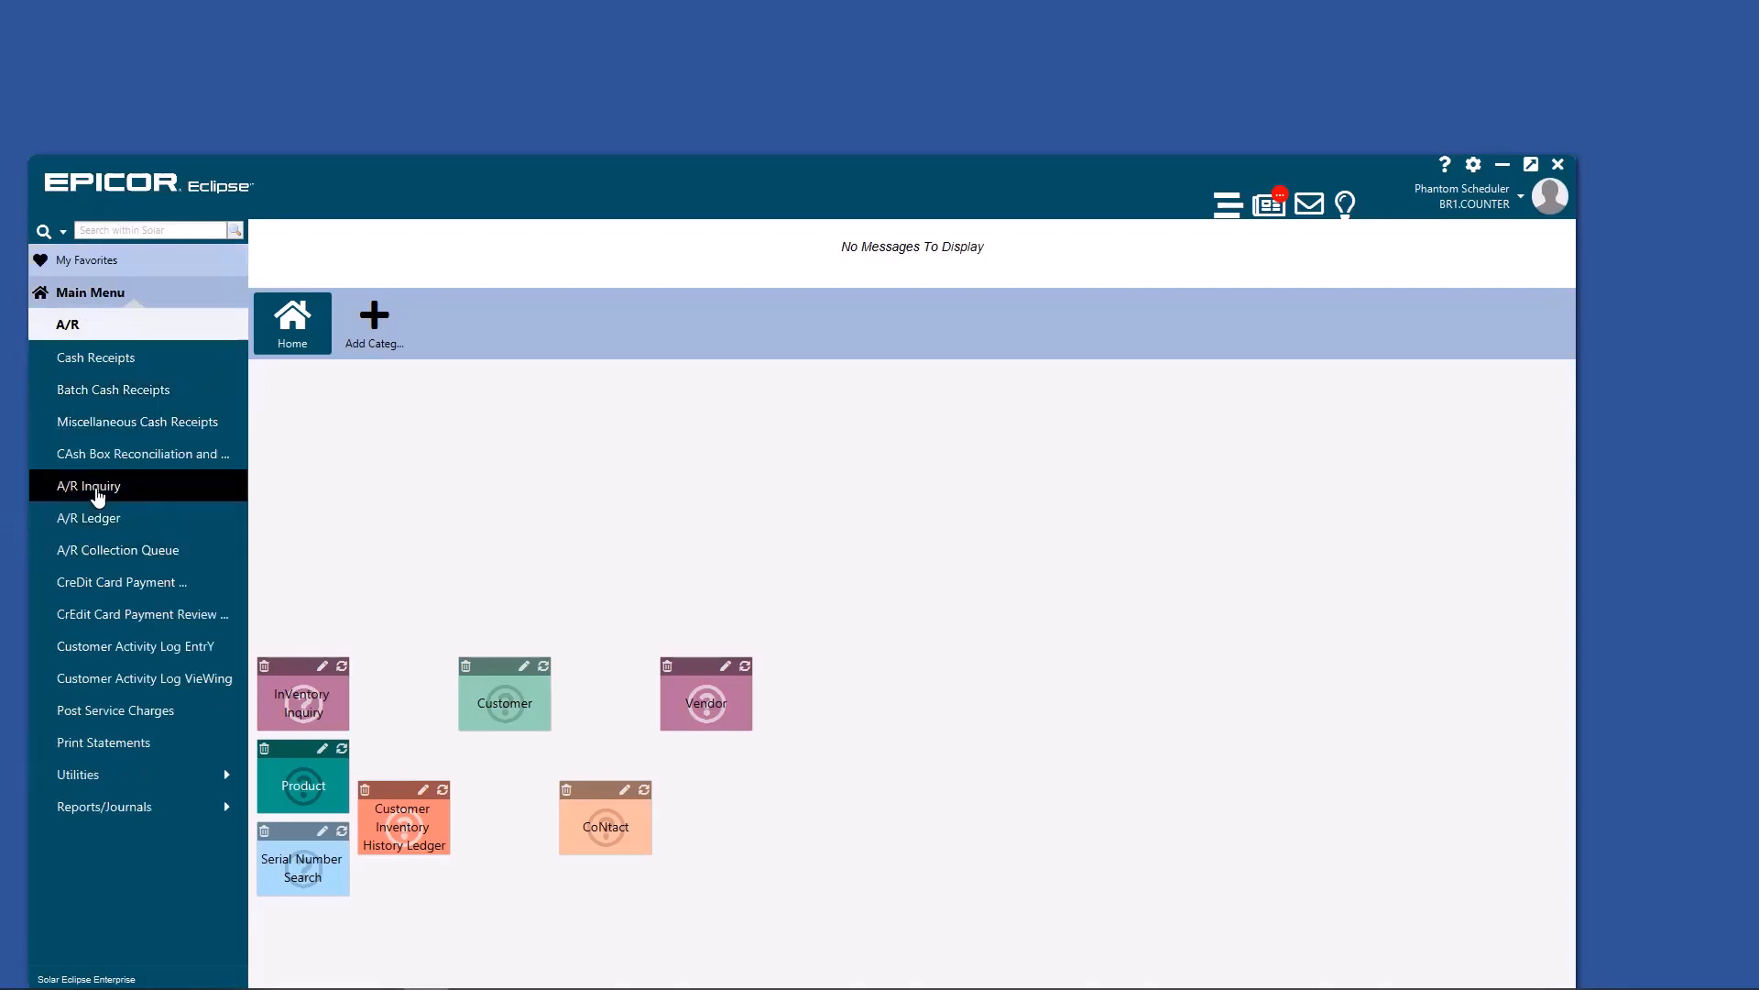
pyautogui.click(88, 484)
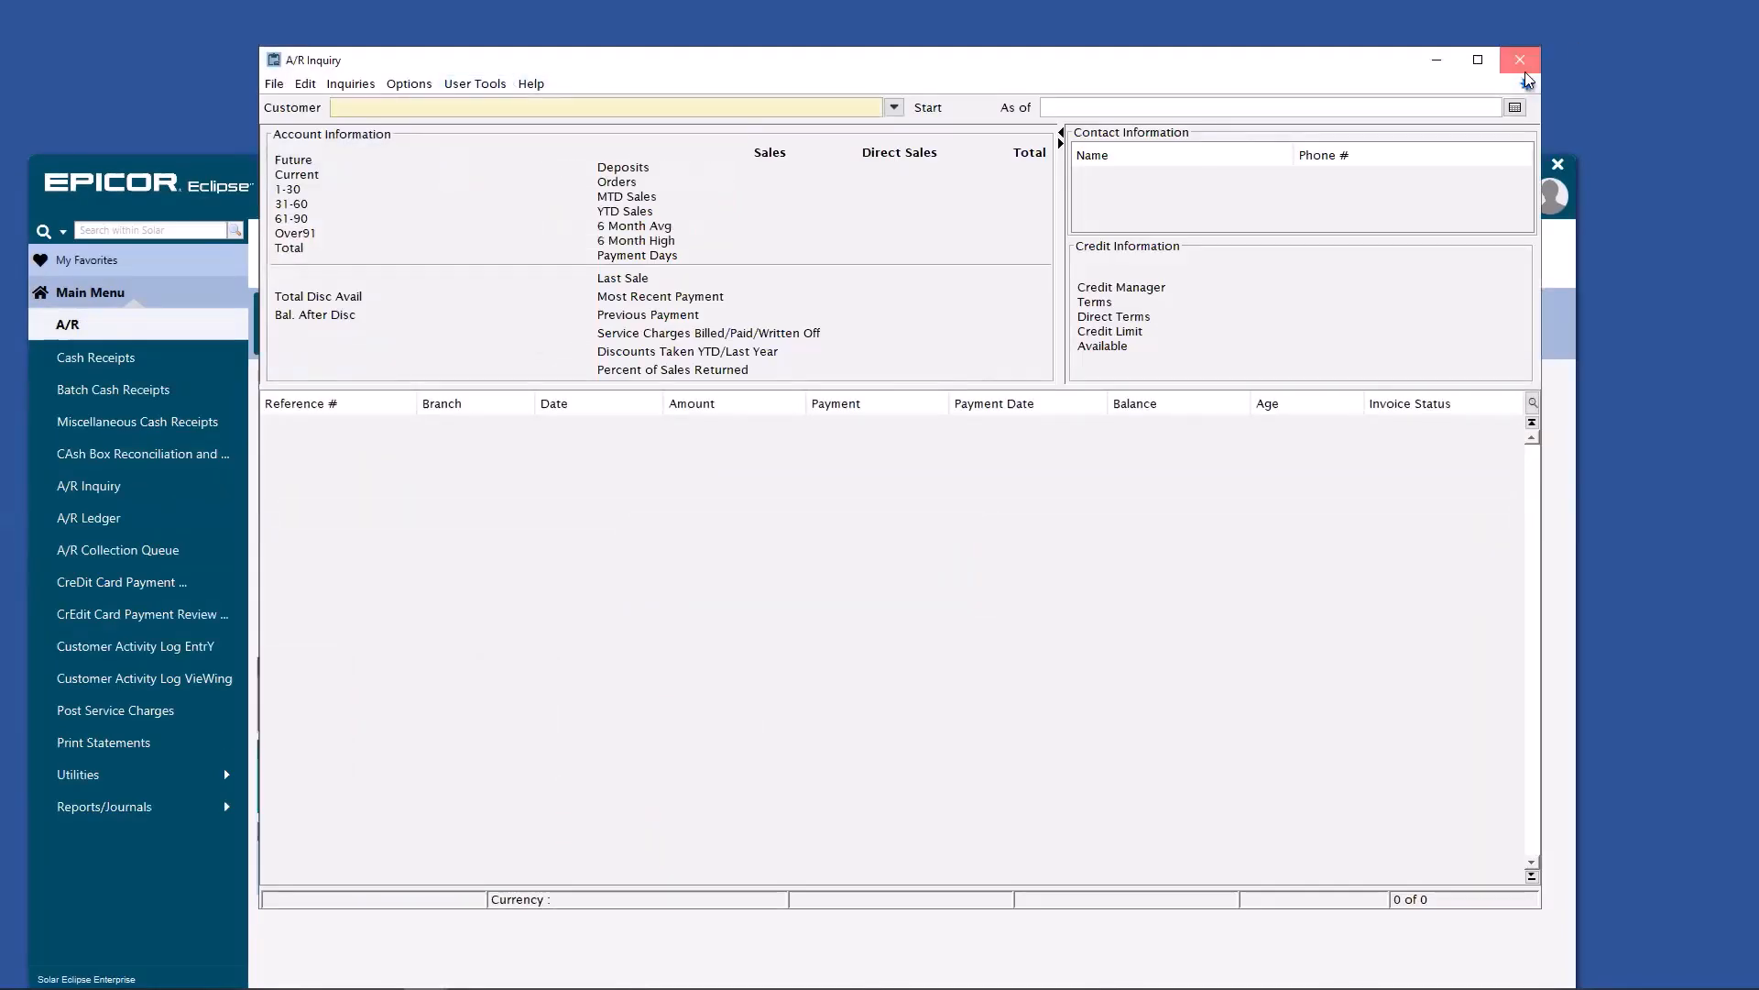
pyautogui.click(1519, 59)
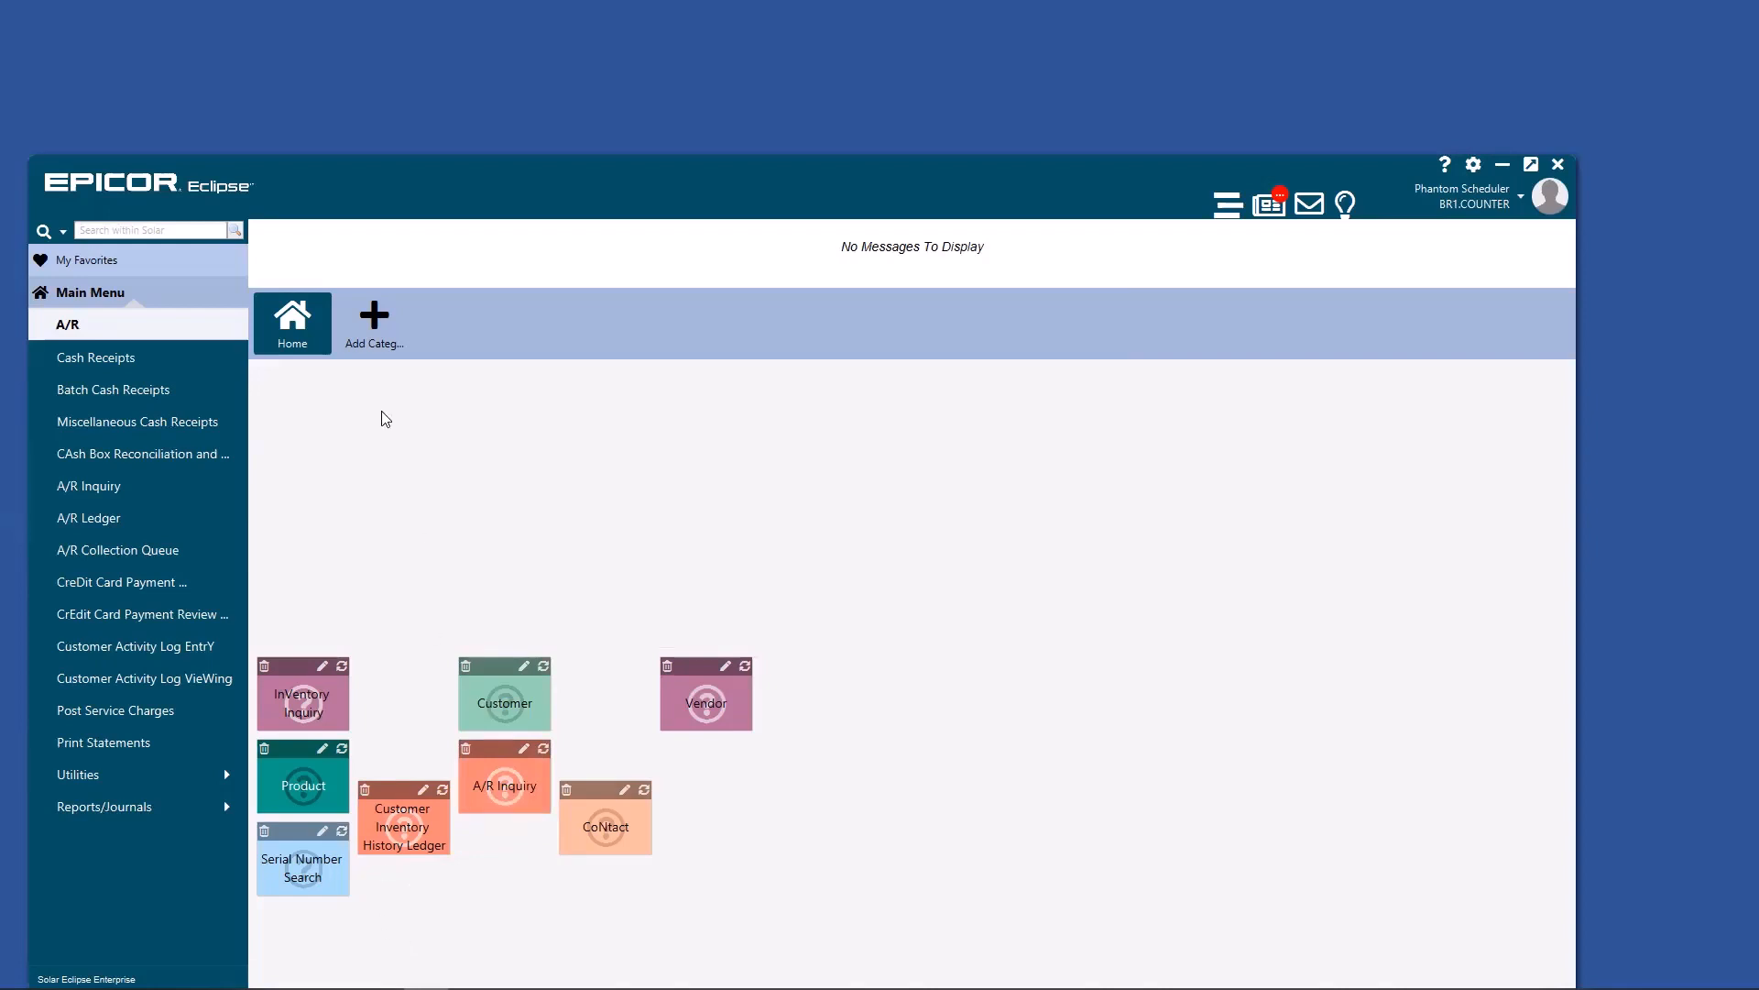
pyautogui.moveTo(390, 430)
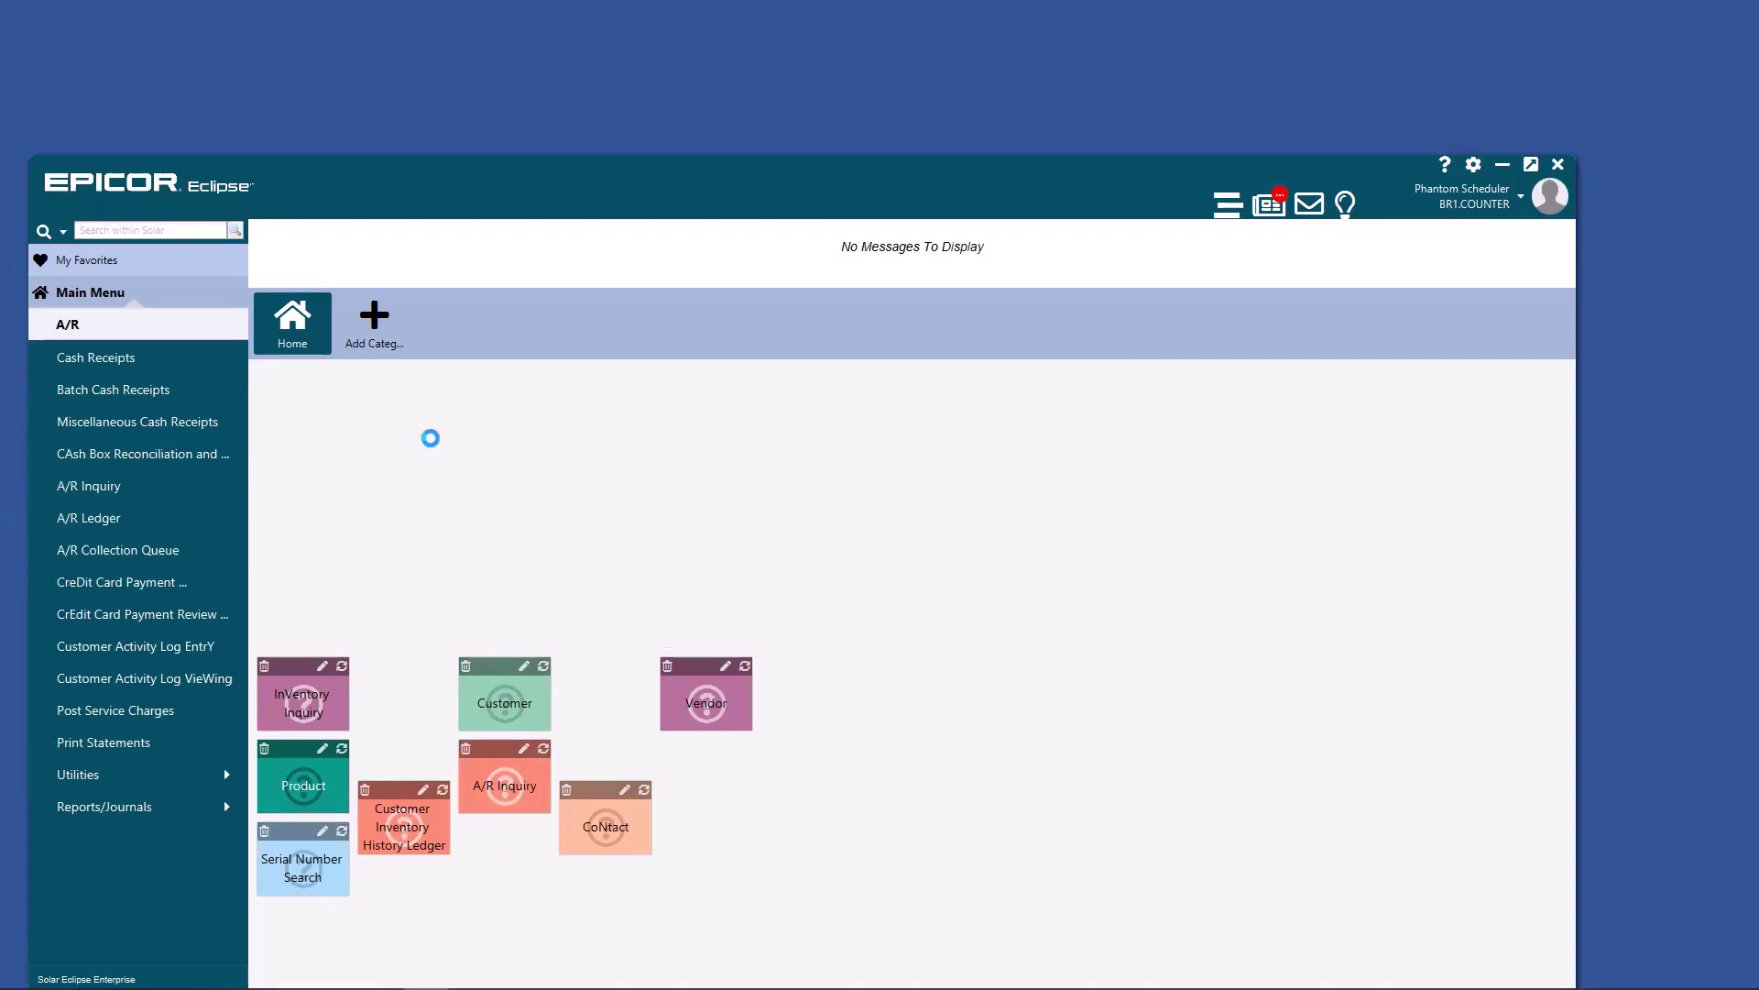
# - In Widget Maintenance, choose Quick Sales Order Entry from the base widgets list
pyautogui.click(374, 315)
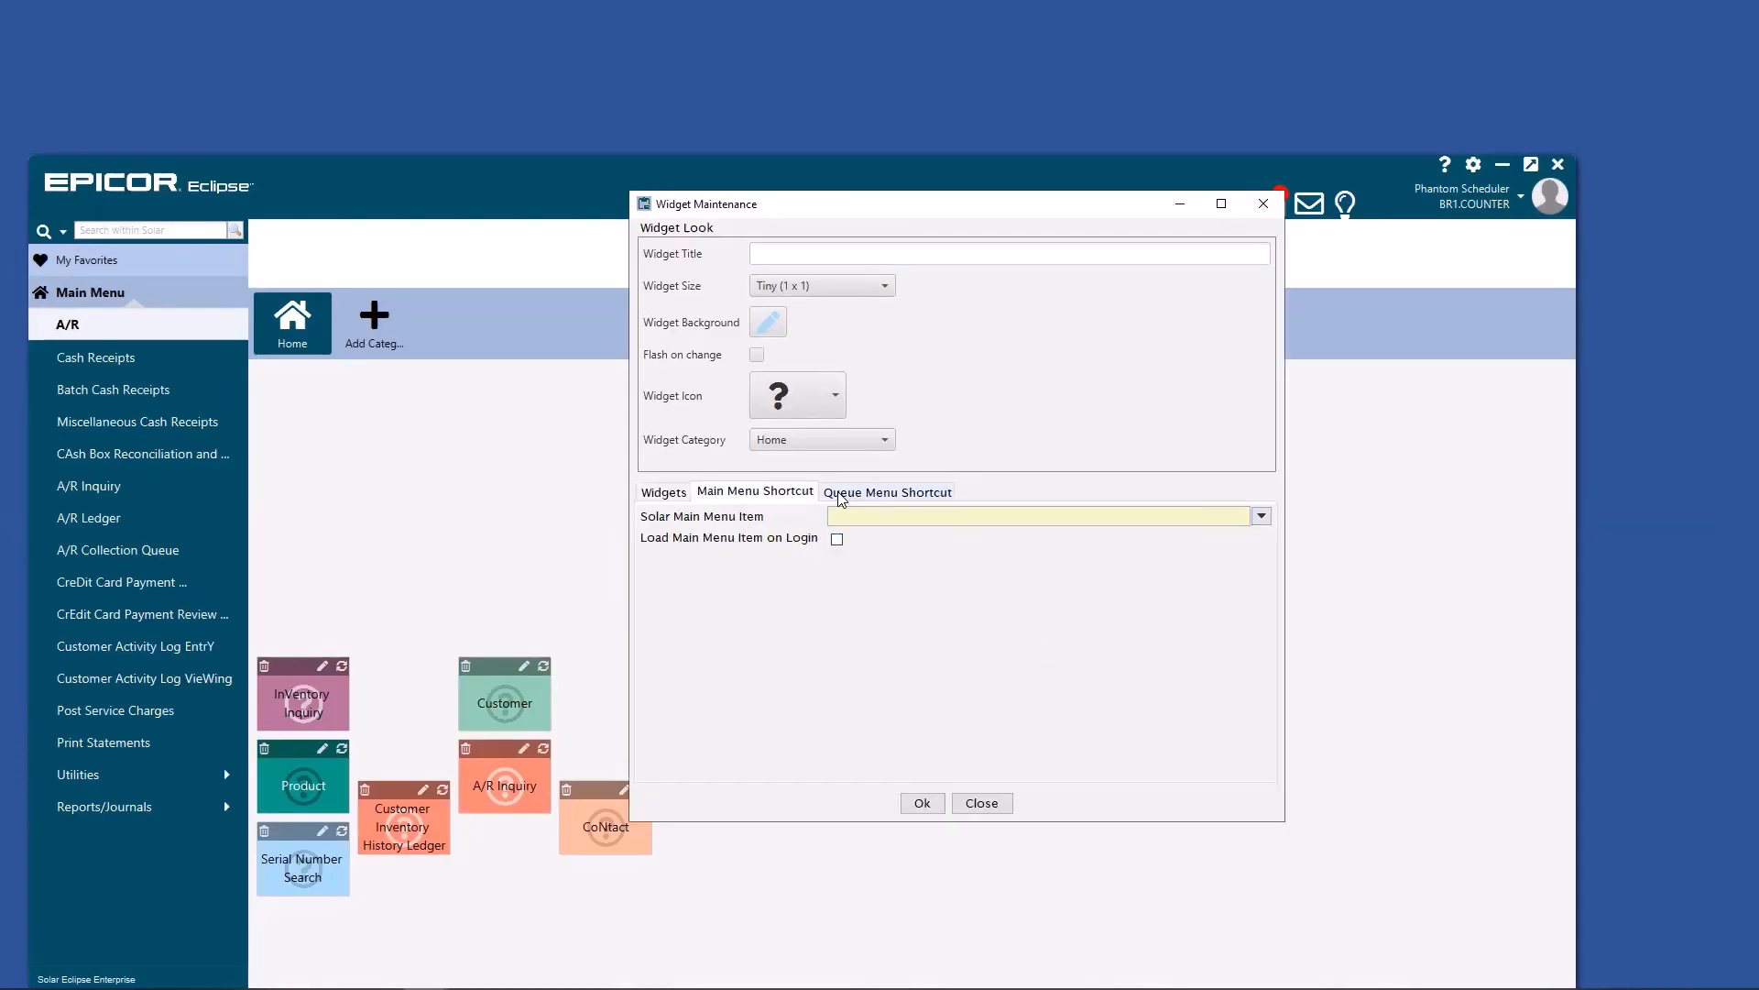
pyautogui.click(887, 491)
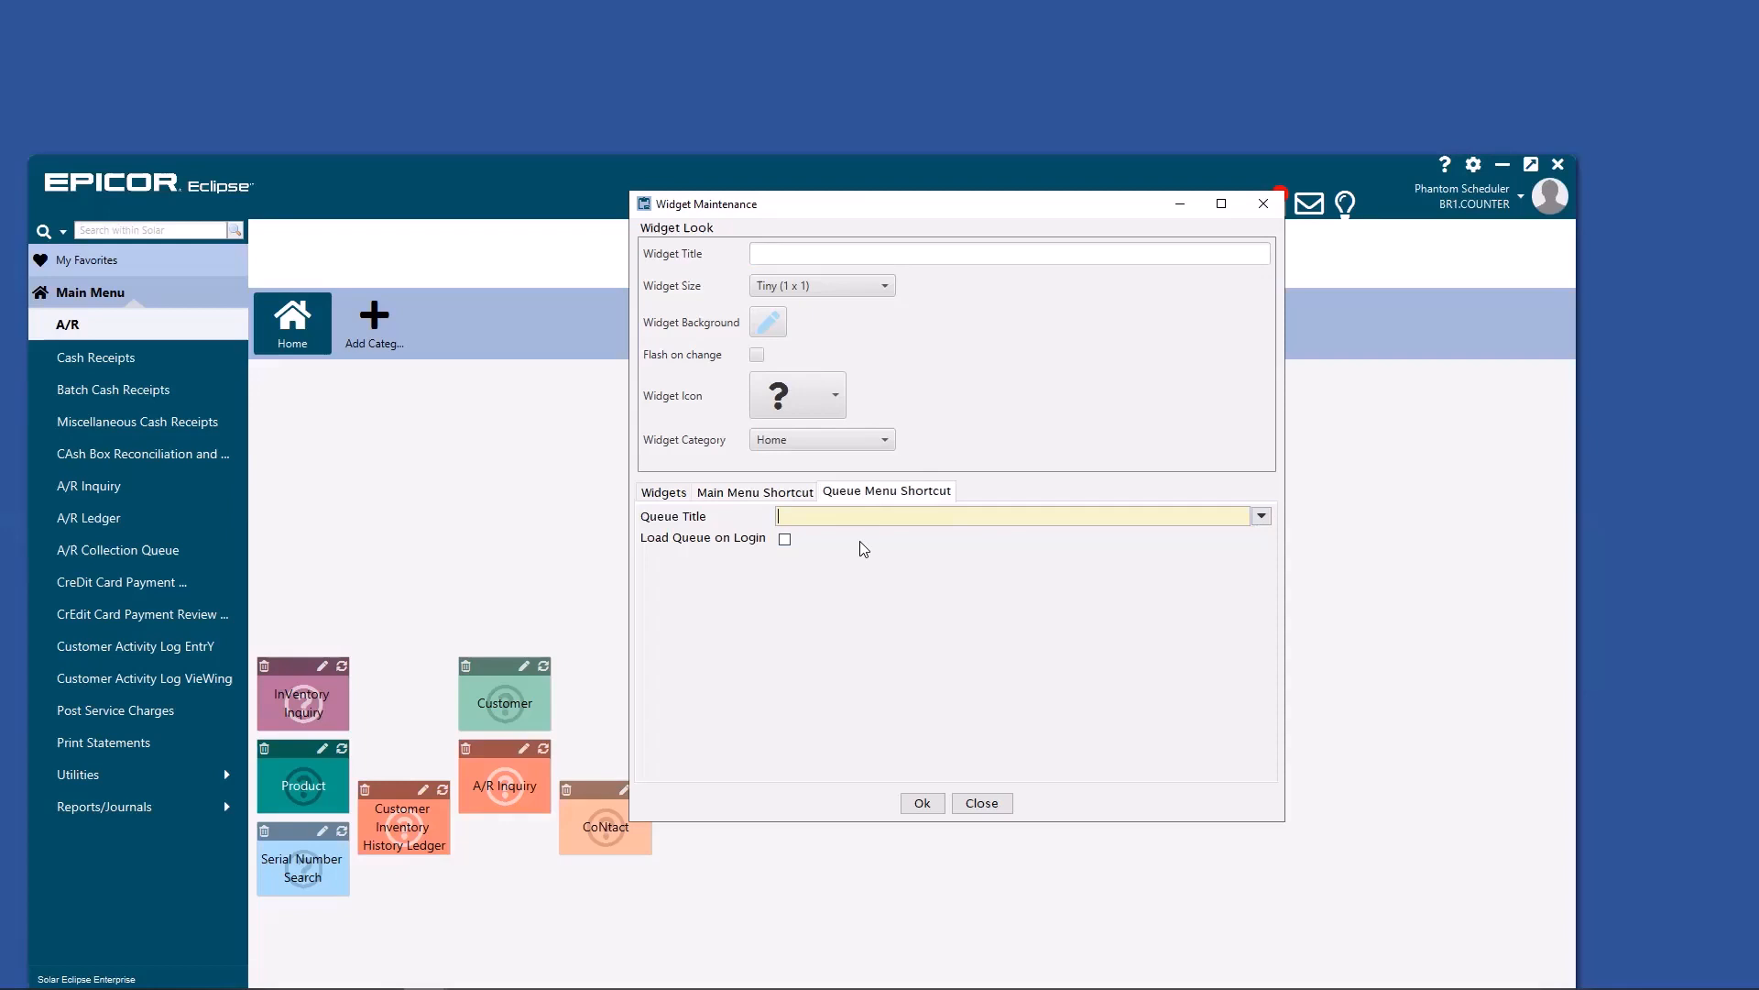
pyautogui.click(661, 491)
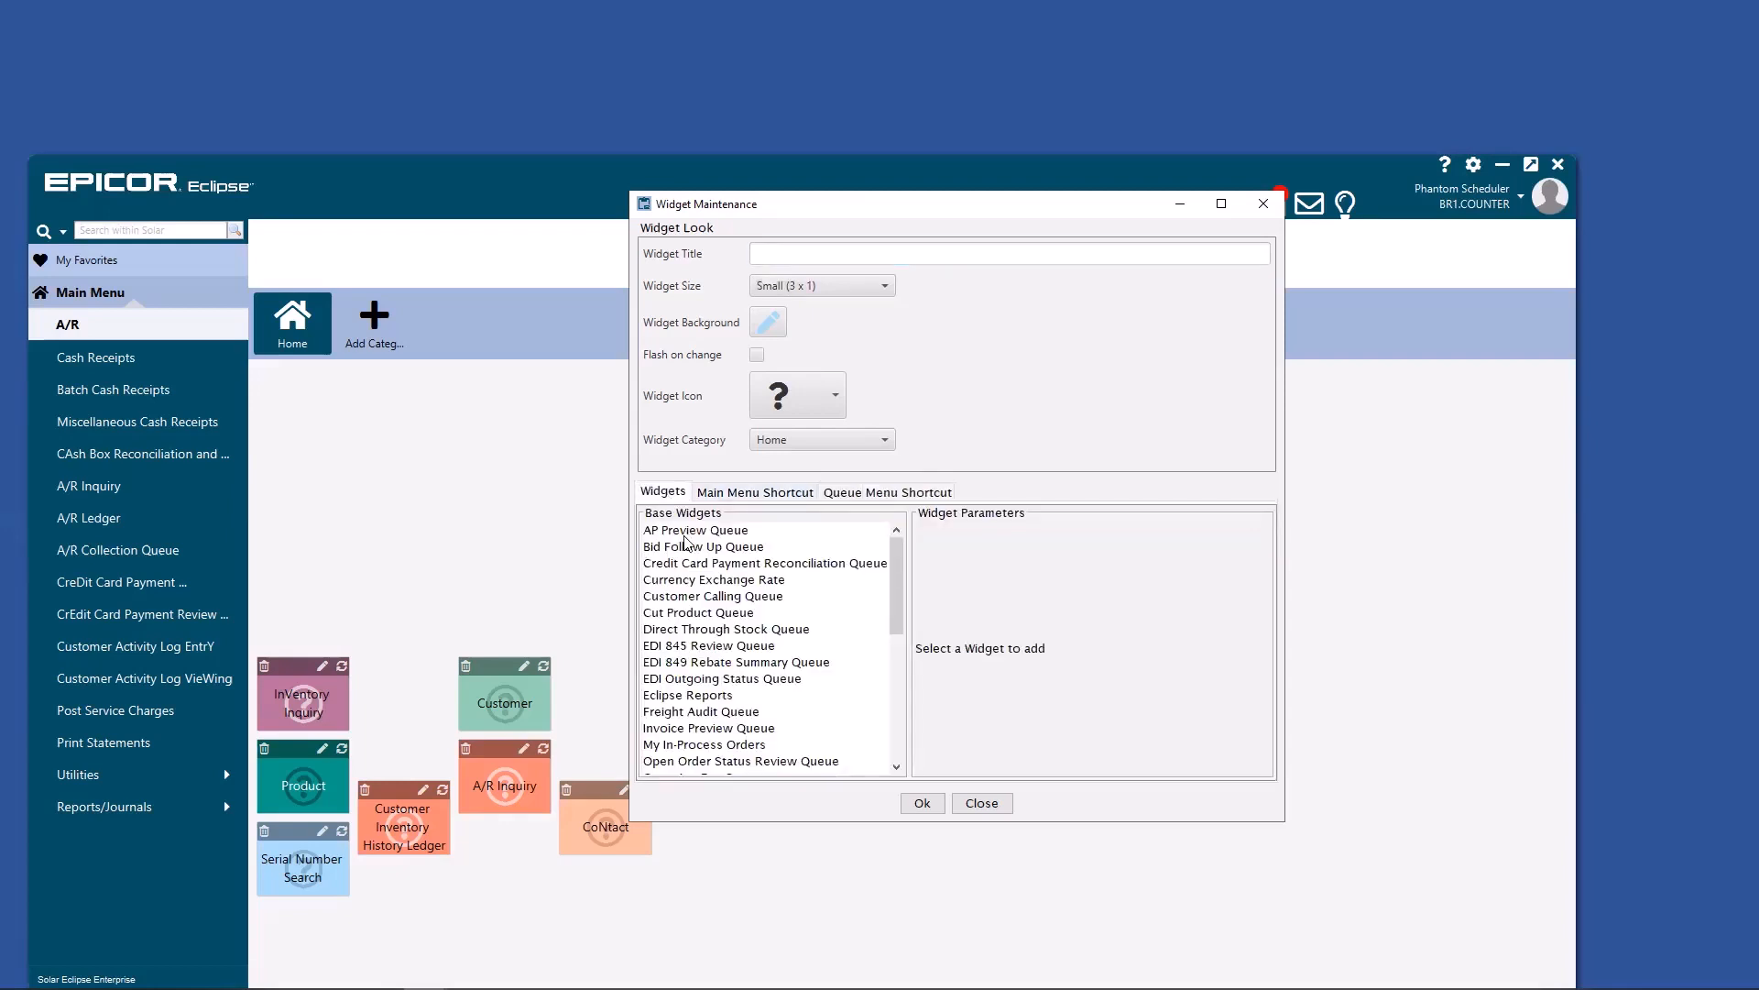
pyautogui.scroll(-3)
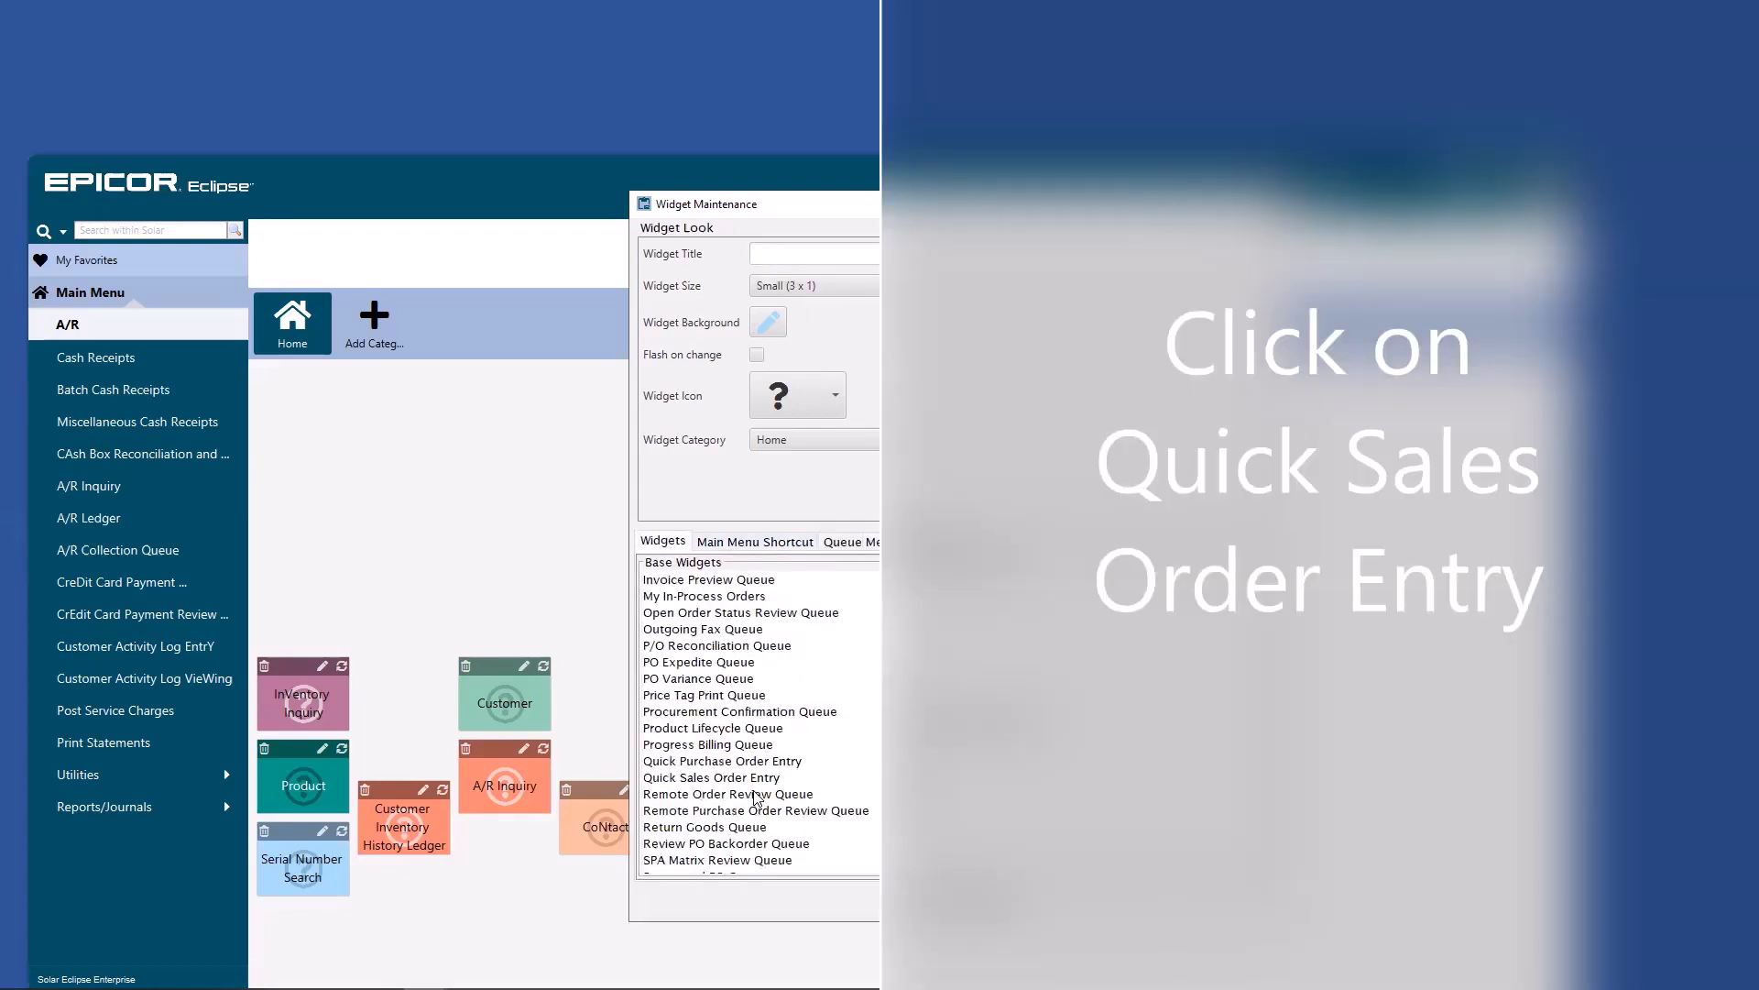
pyautogui.click(711, 777)
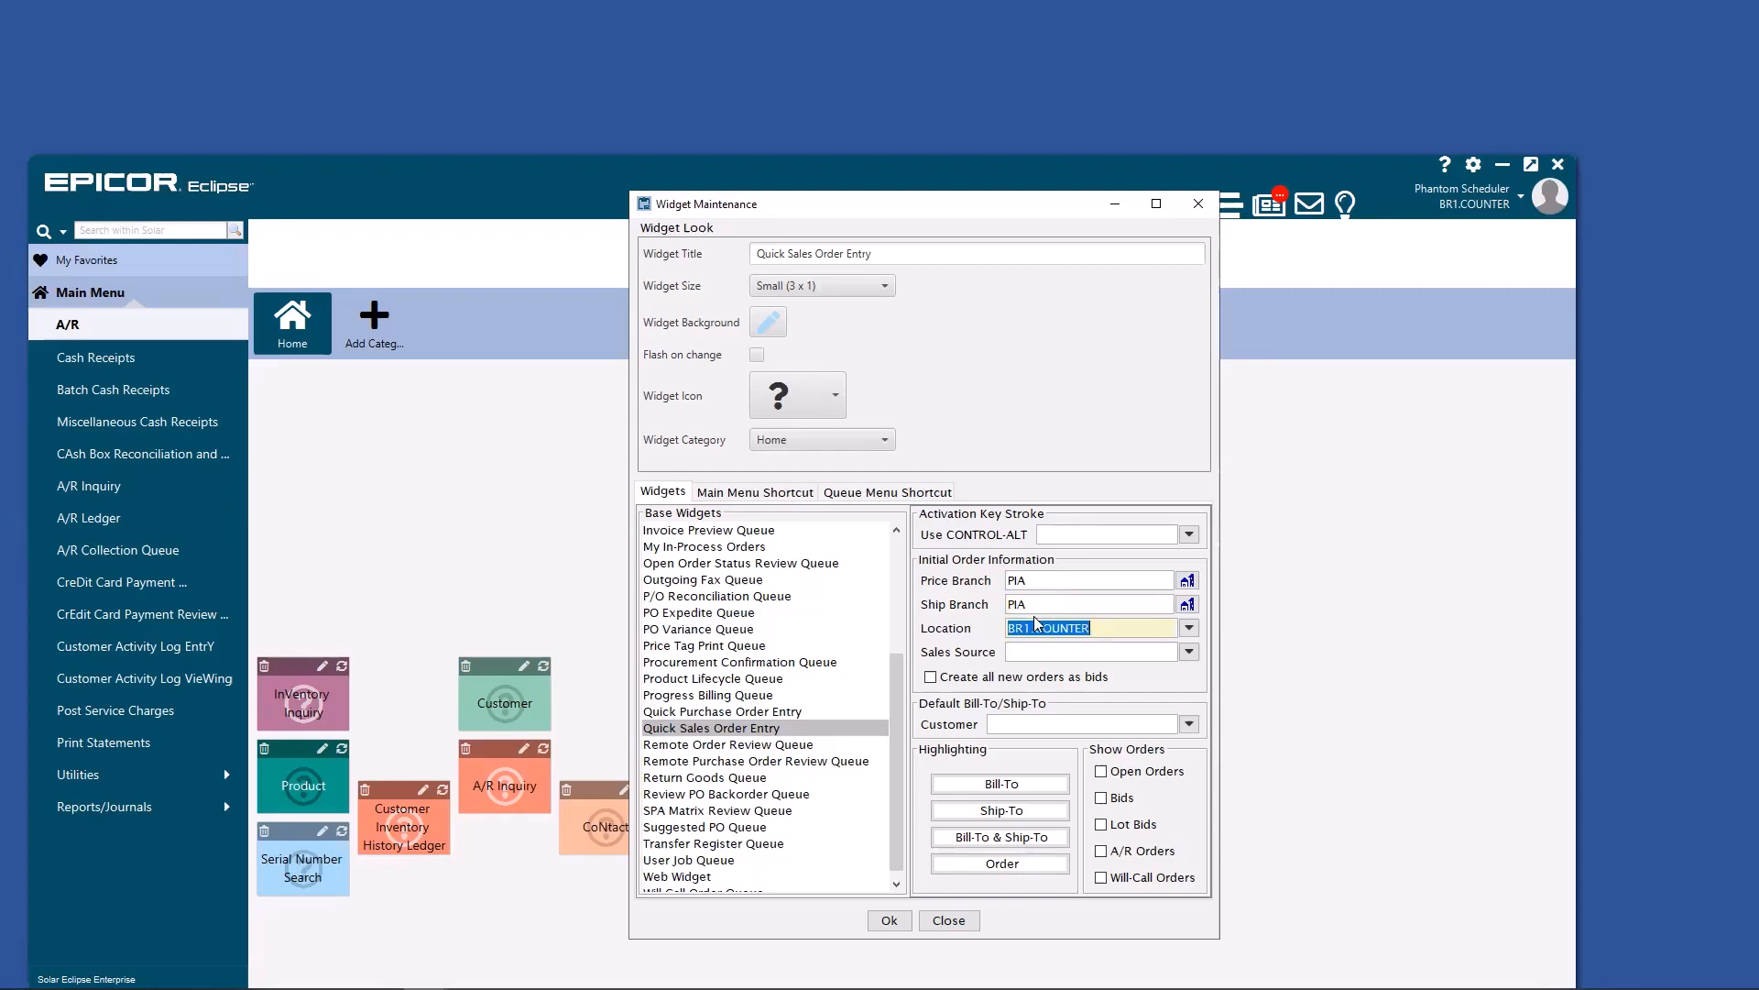
# - Include open and will-call orders, size Small (3 x 1), category Home, and add the widget
pyautogui.click(1101, 772)
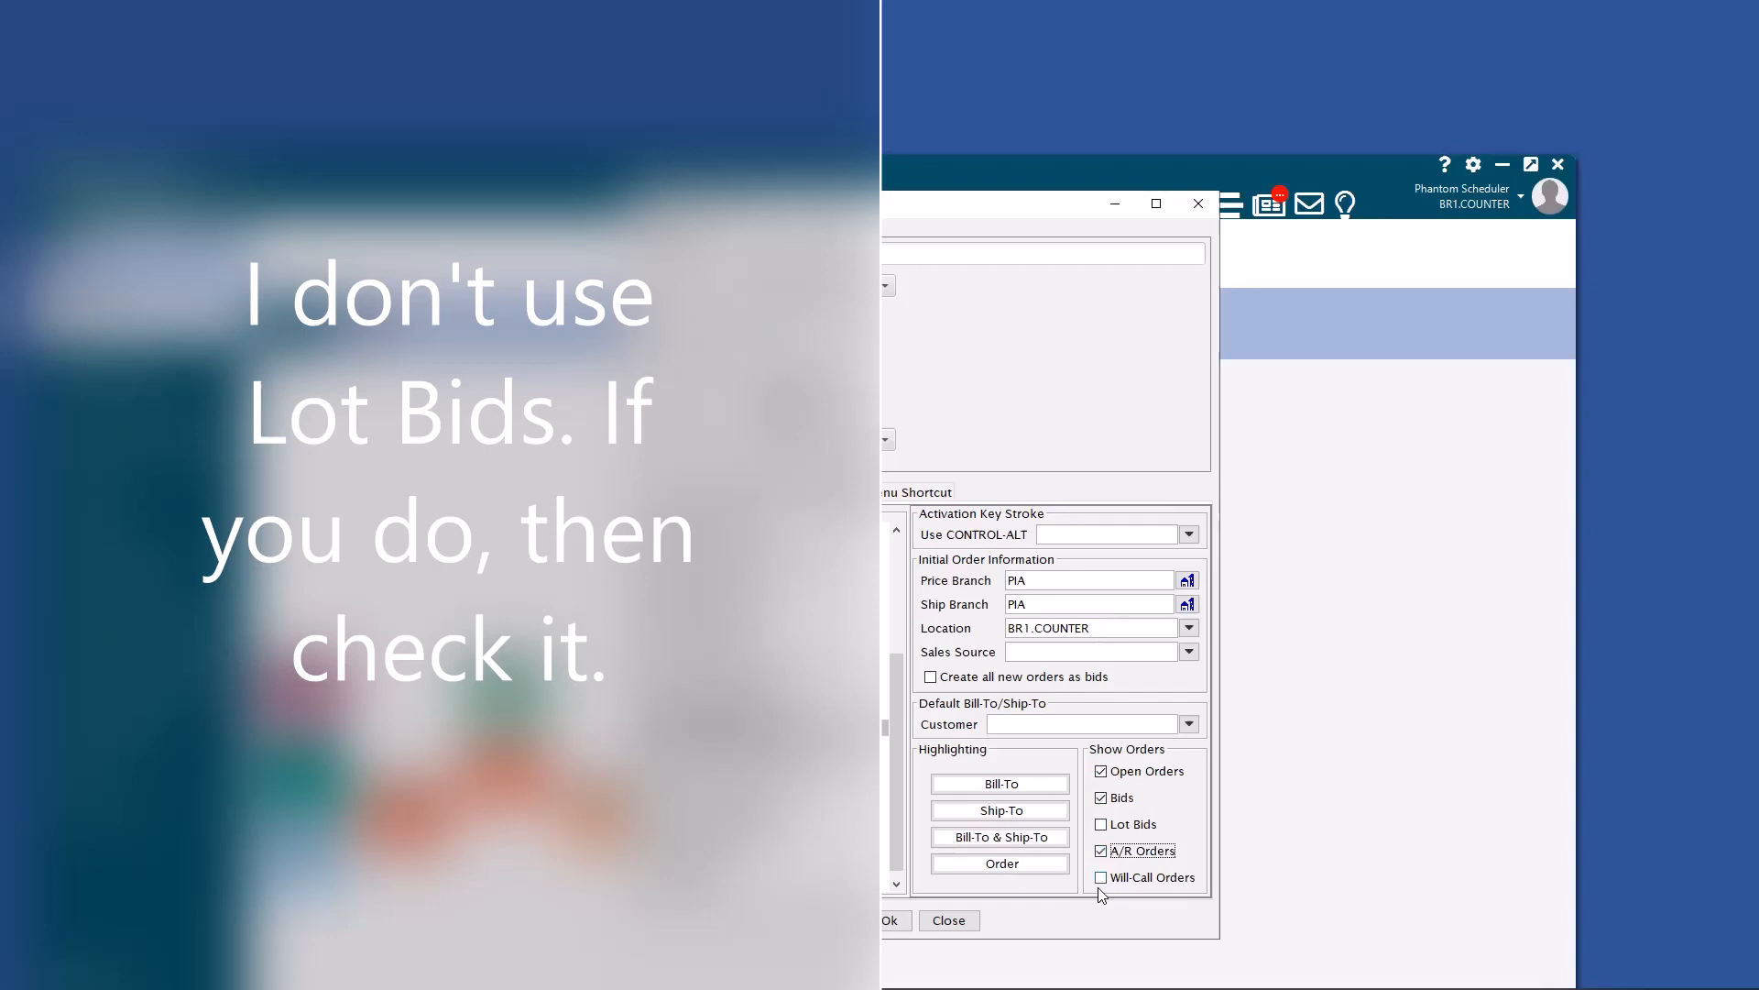
pyautogui.click(1101, 876)
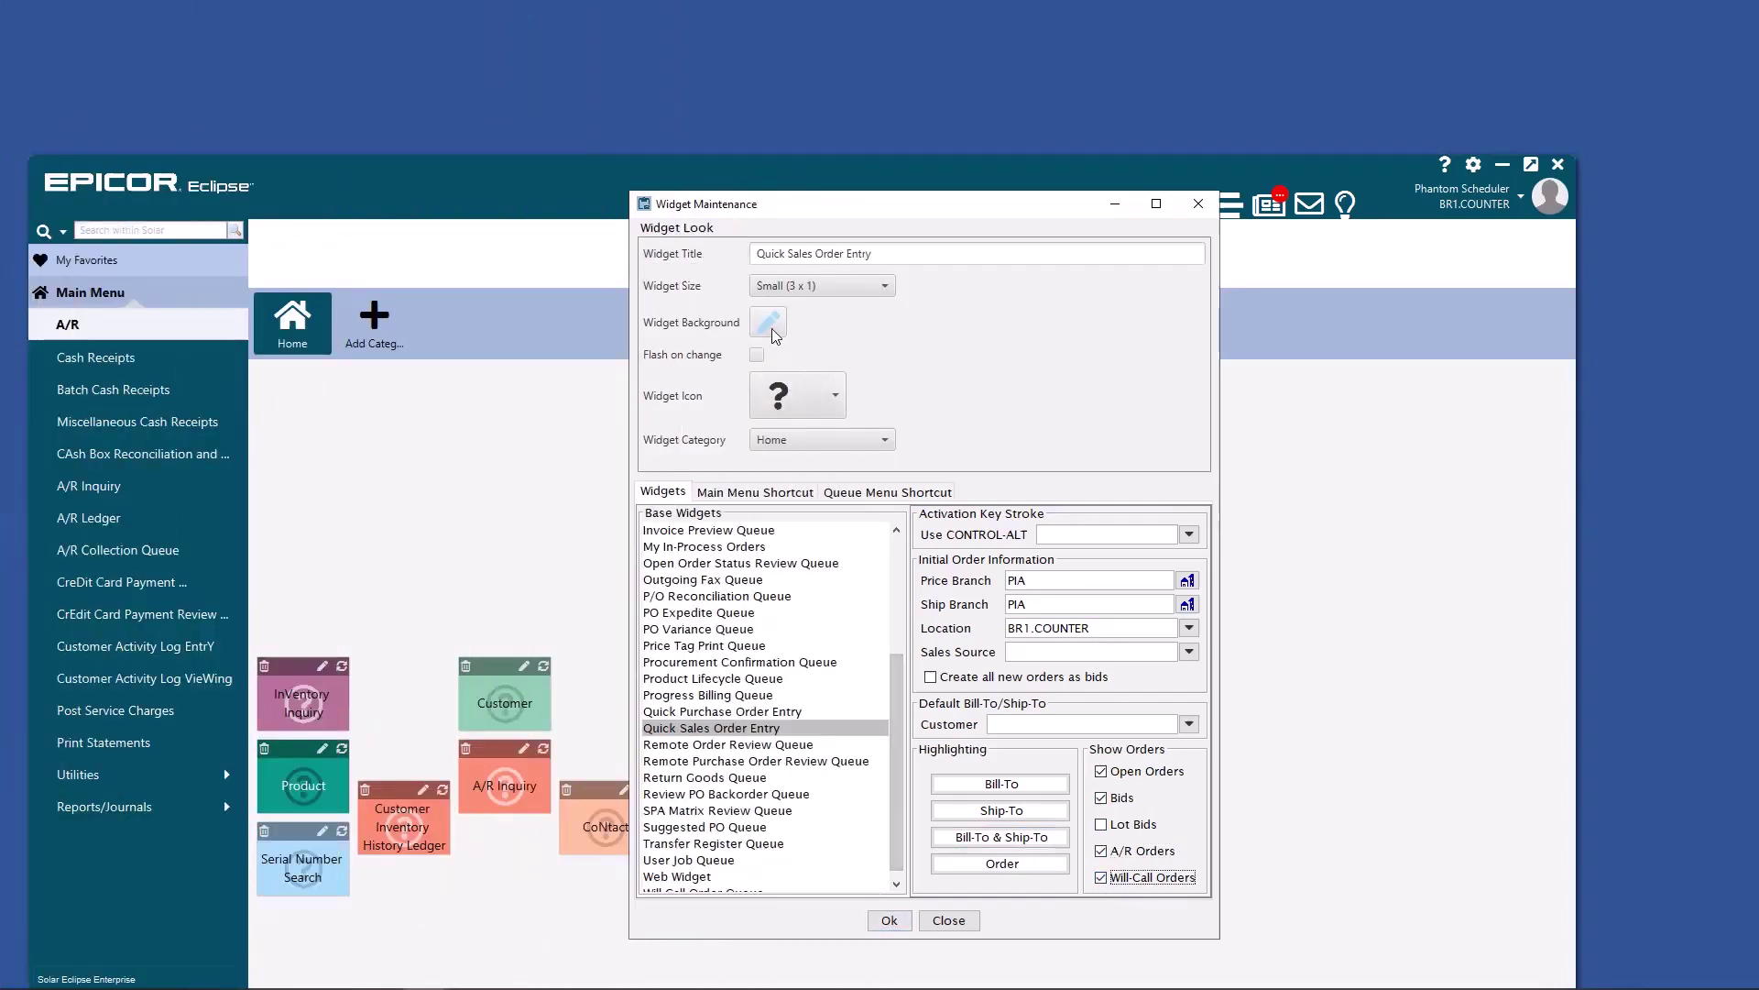
pyautogui.click(885, 286)
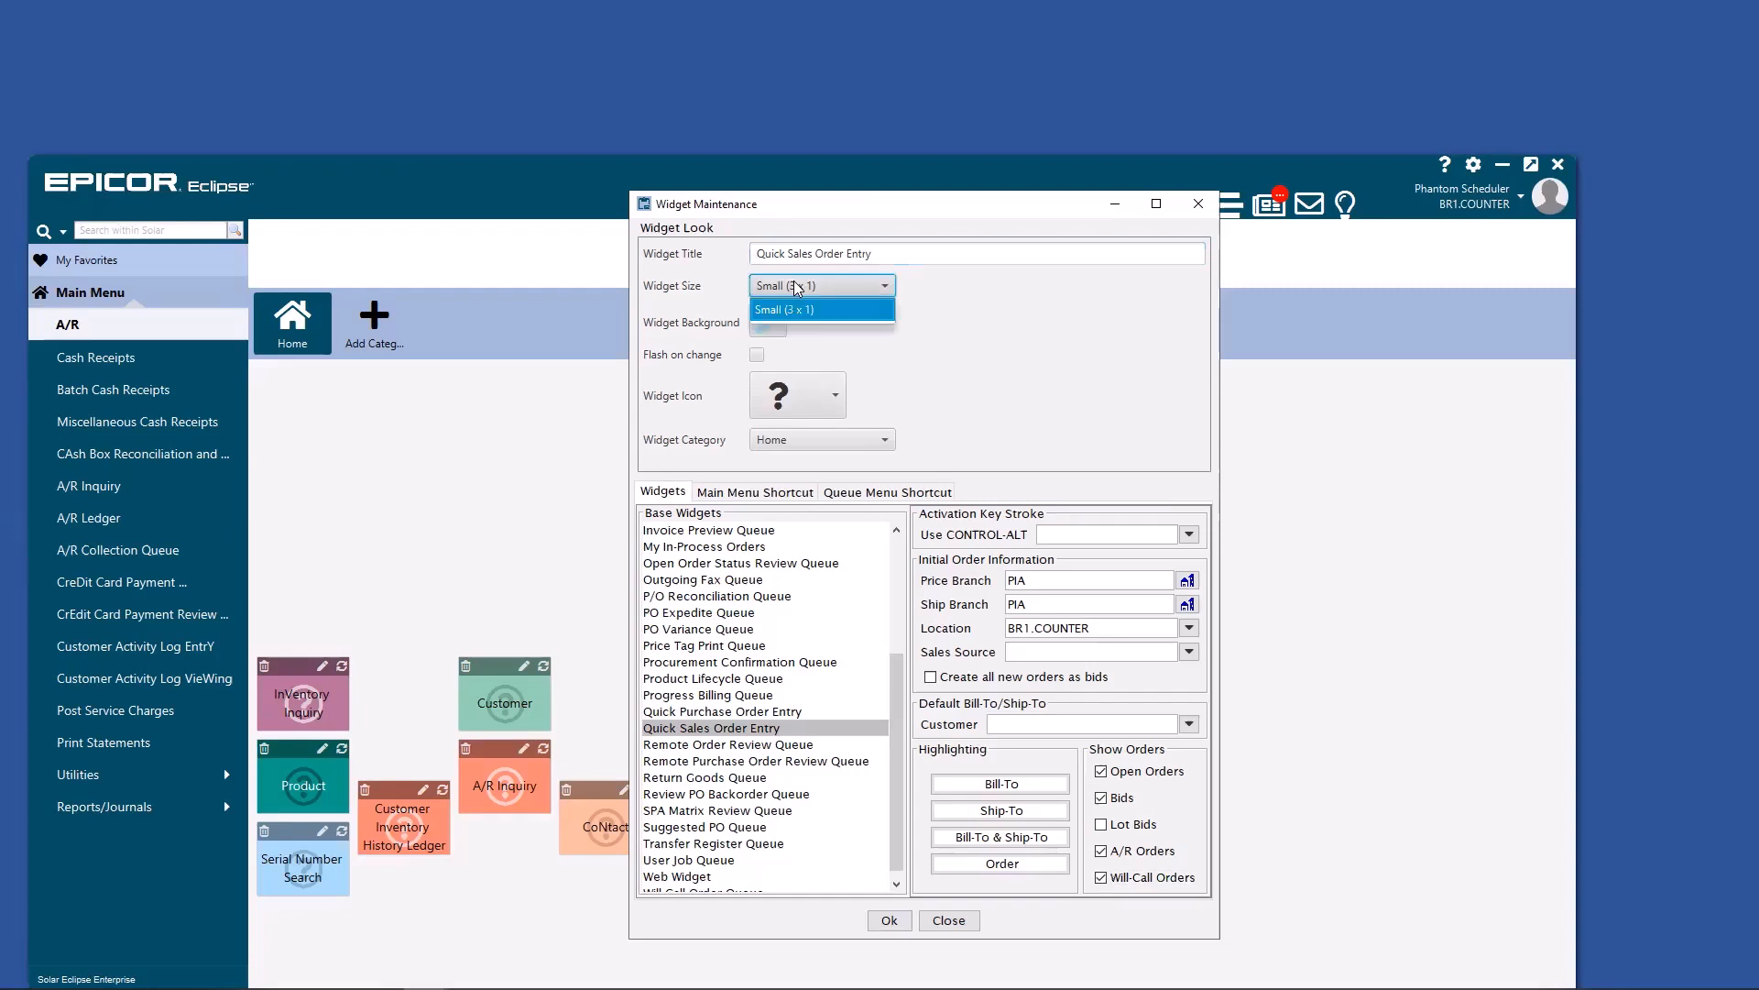
pyautogui.click(788, 308)
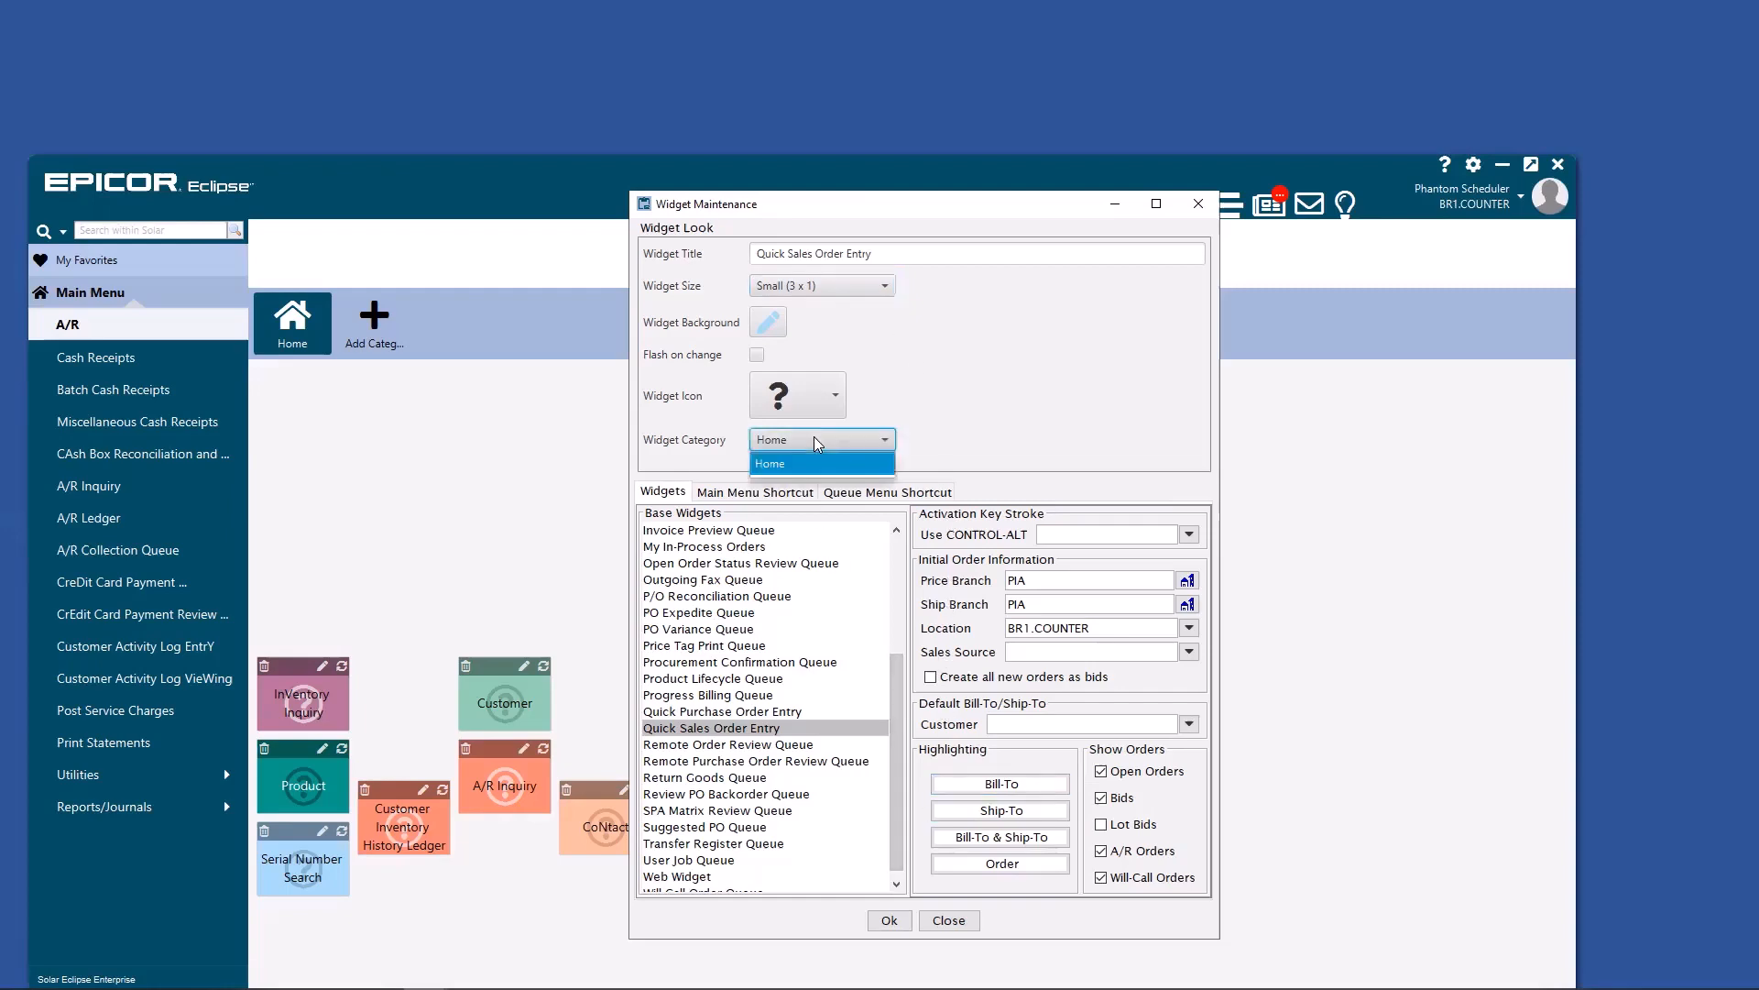
pyautogui.click(821, 438)
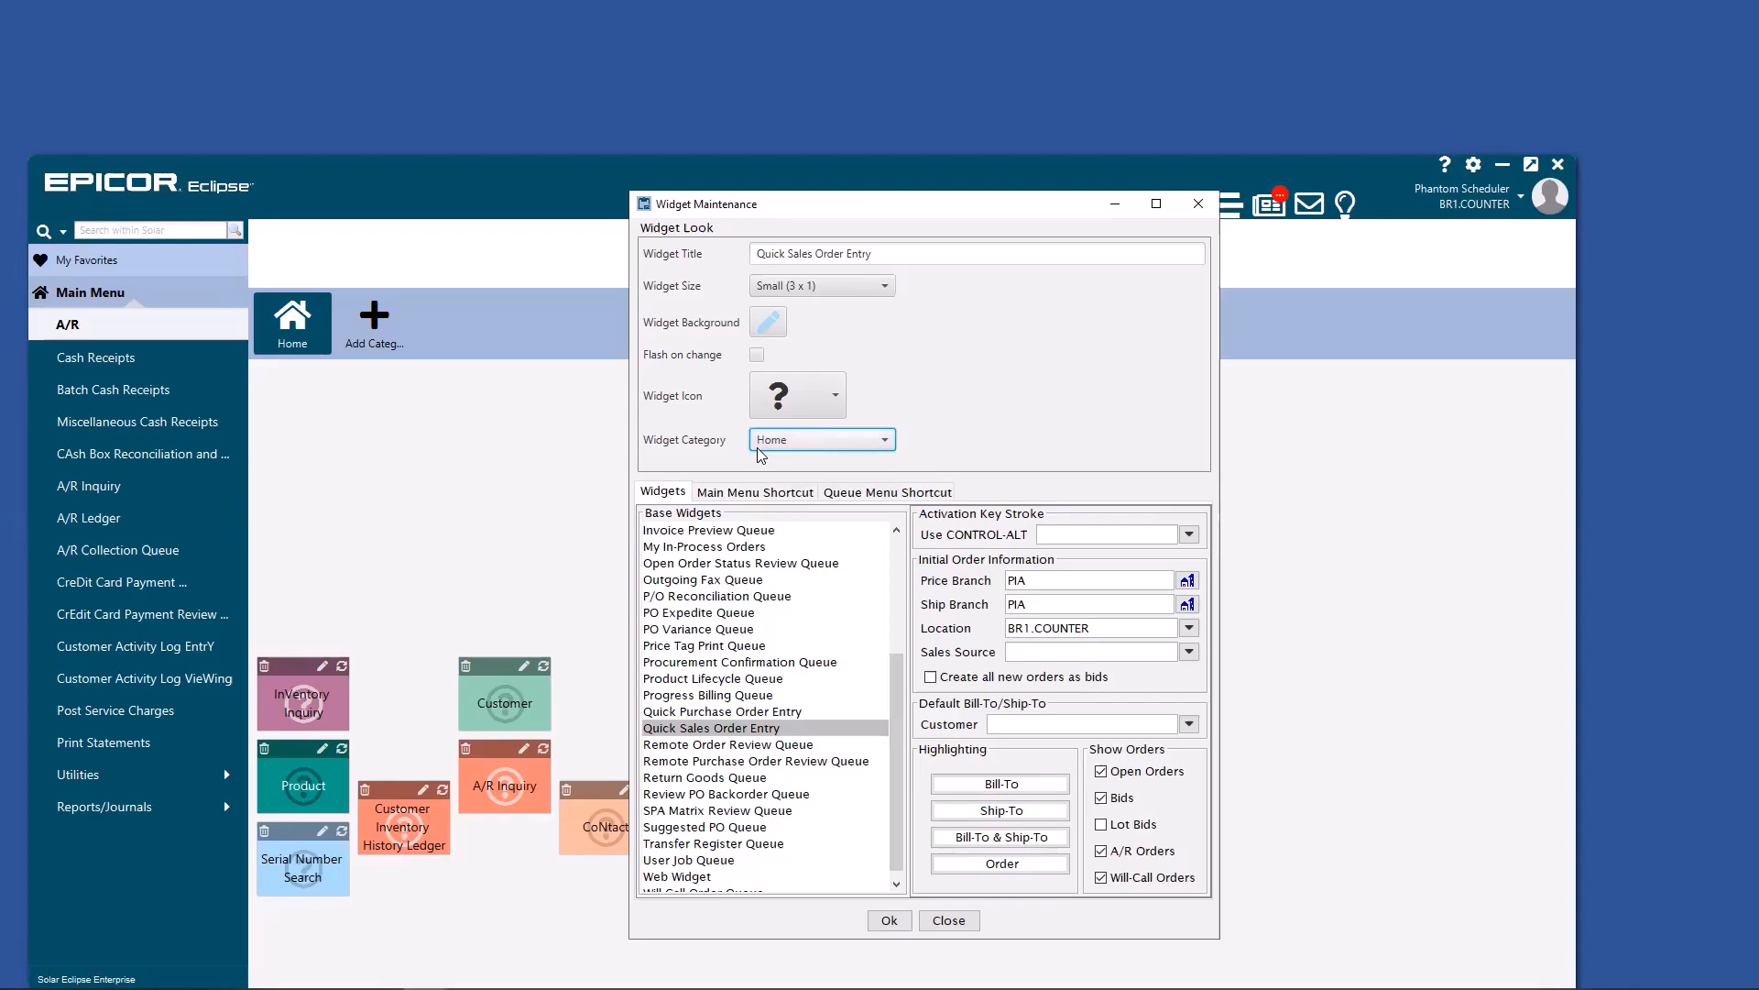
pyautogui.moveTo(802, 427)
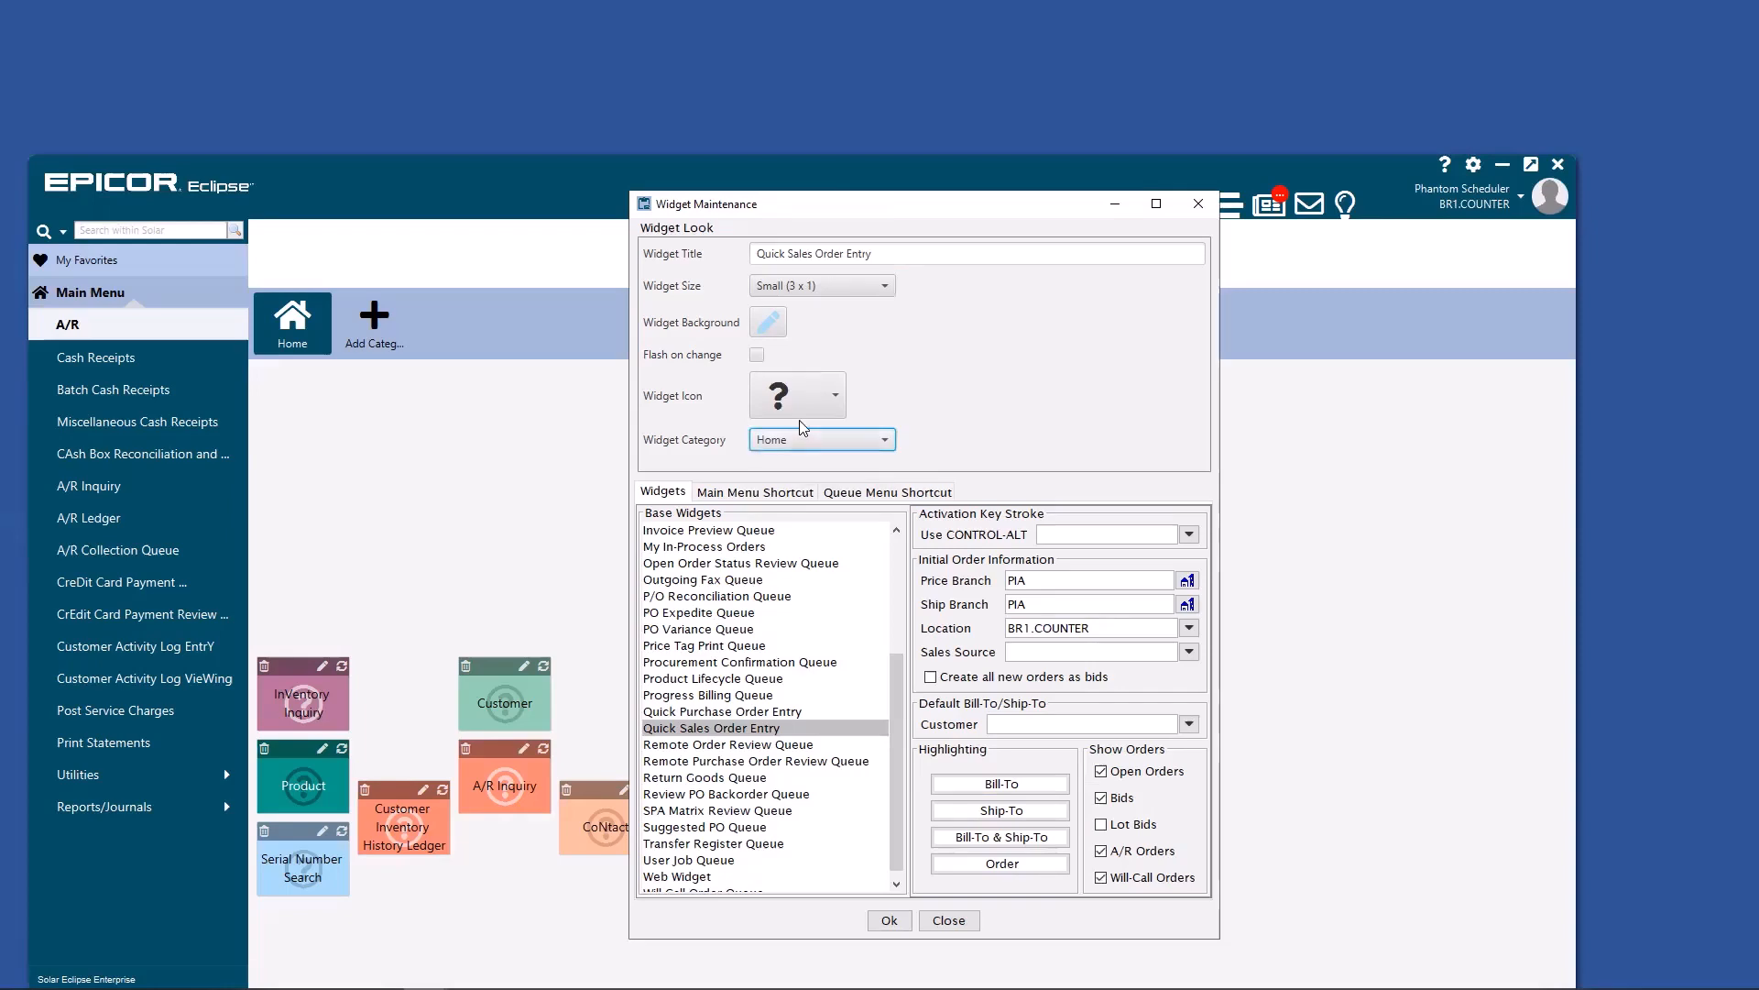
pyautogui.moveTo(444, 348)
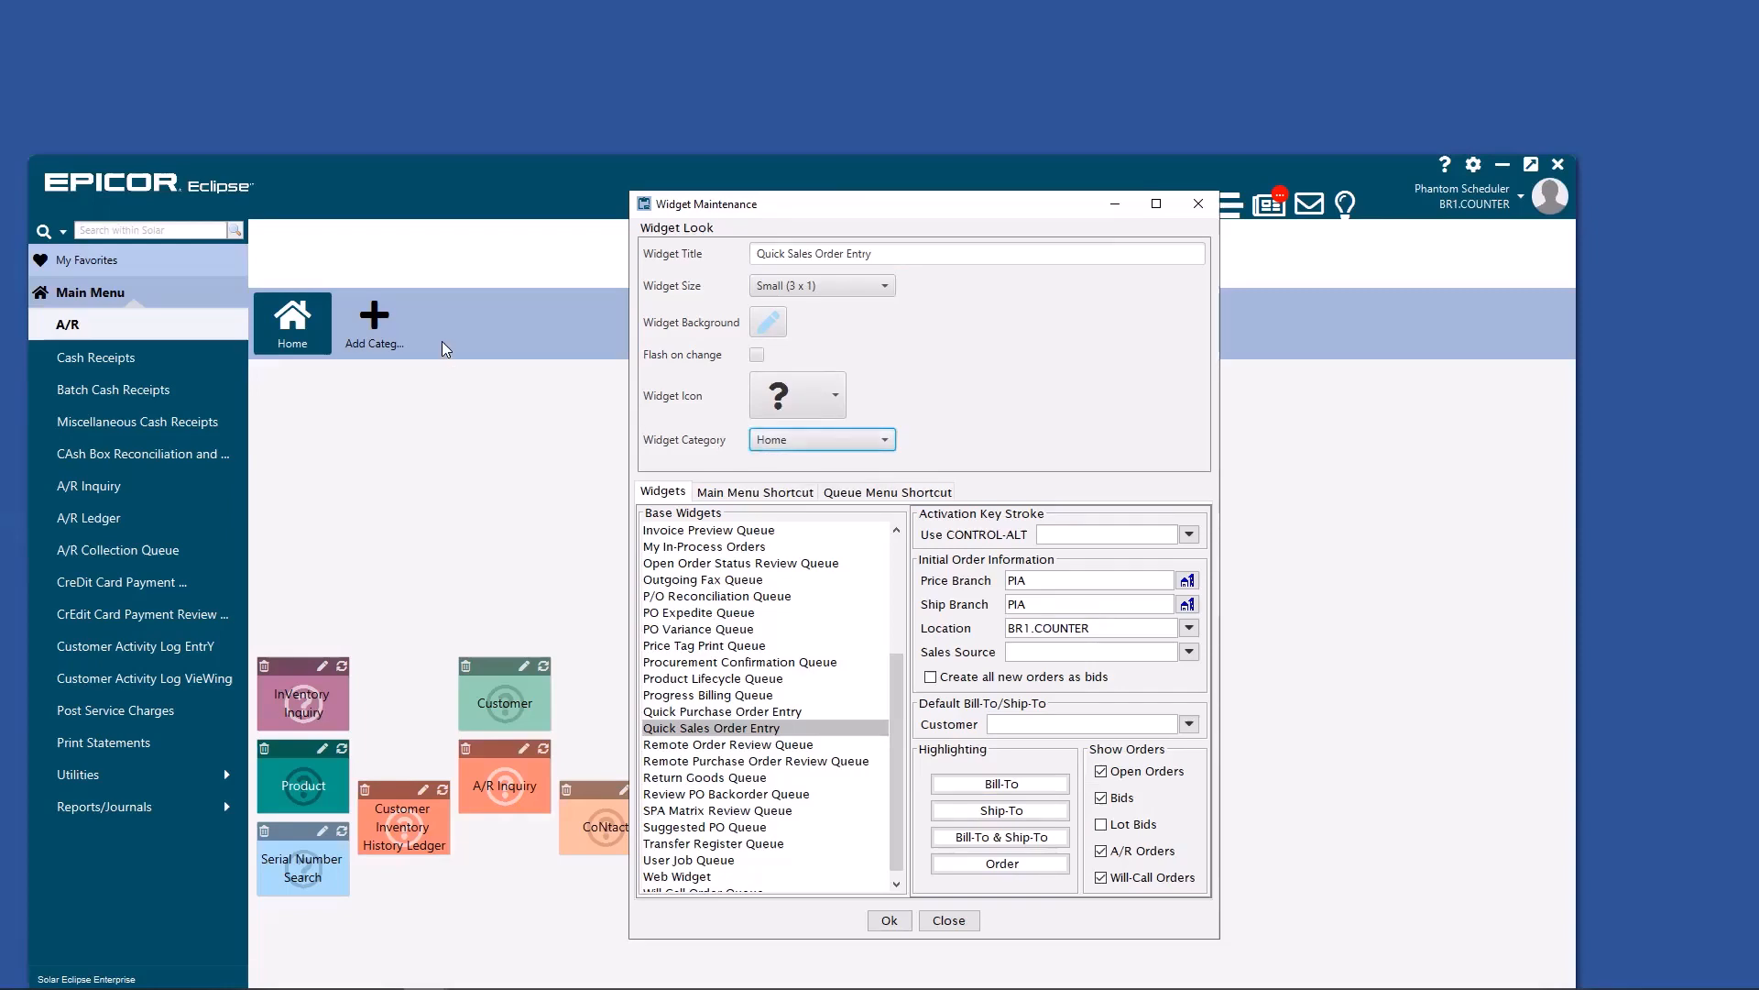
pyautogui.moveTo(488, 326)
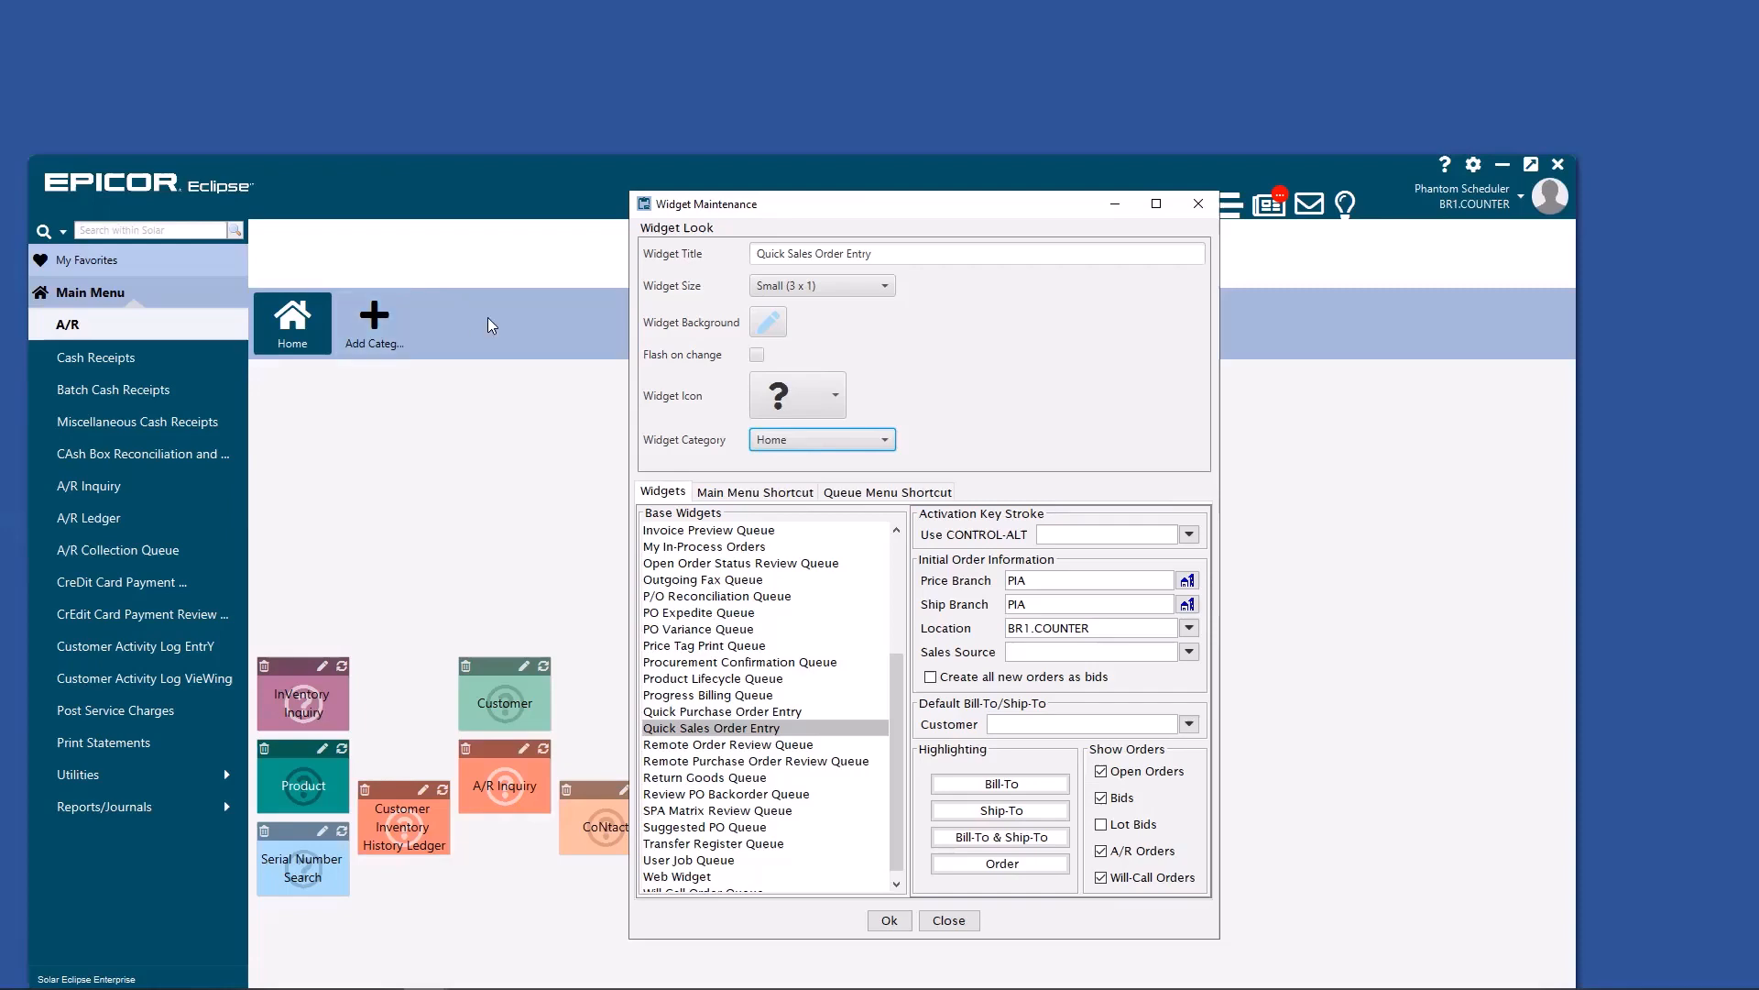
pyautogui.moveTo(552, 419)
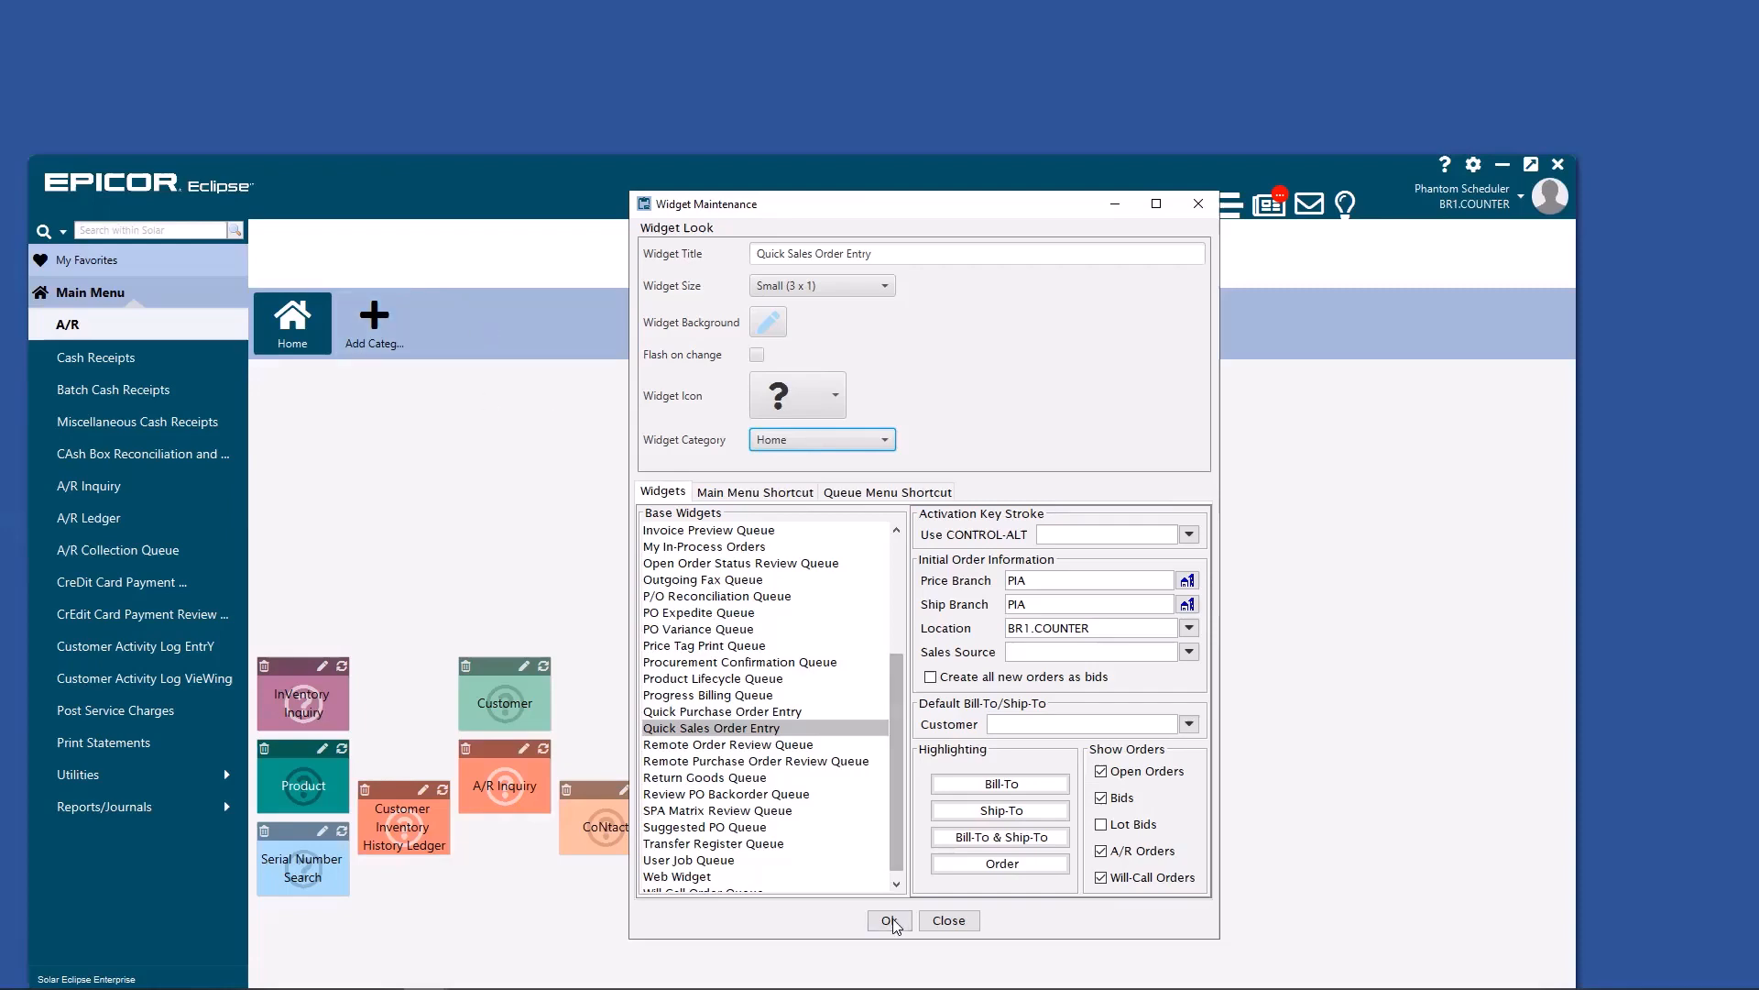
pyautogui.click(887, 920)
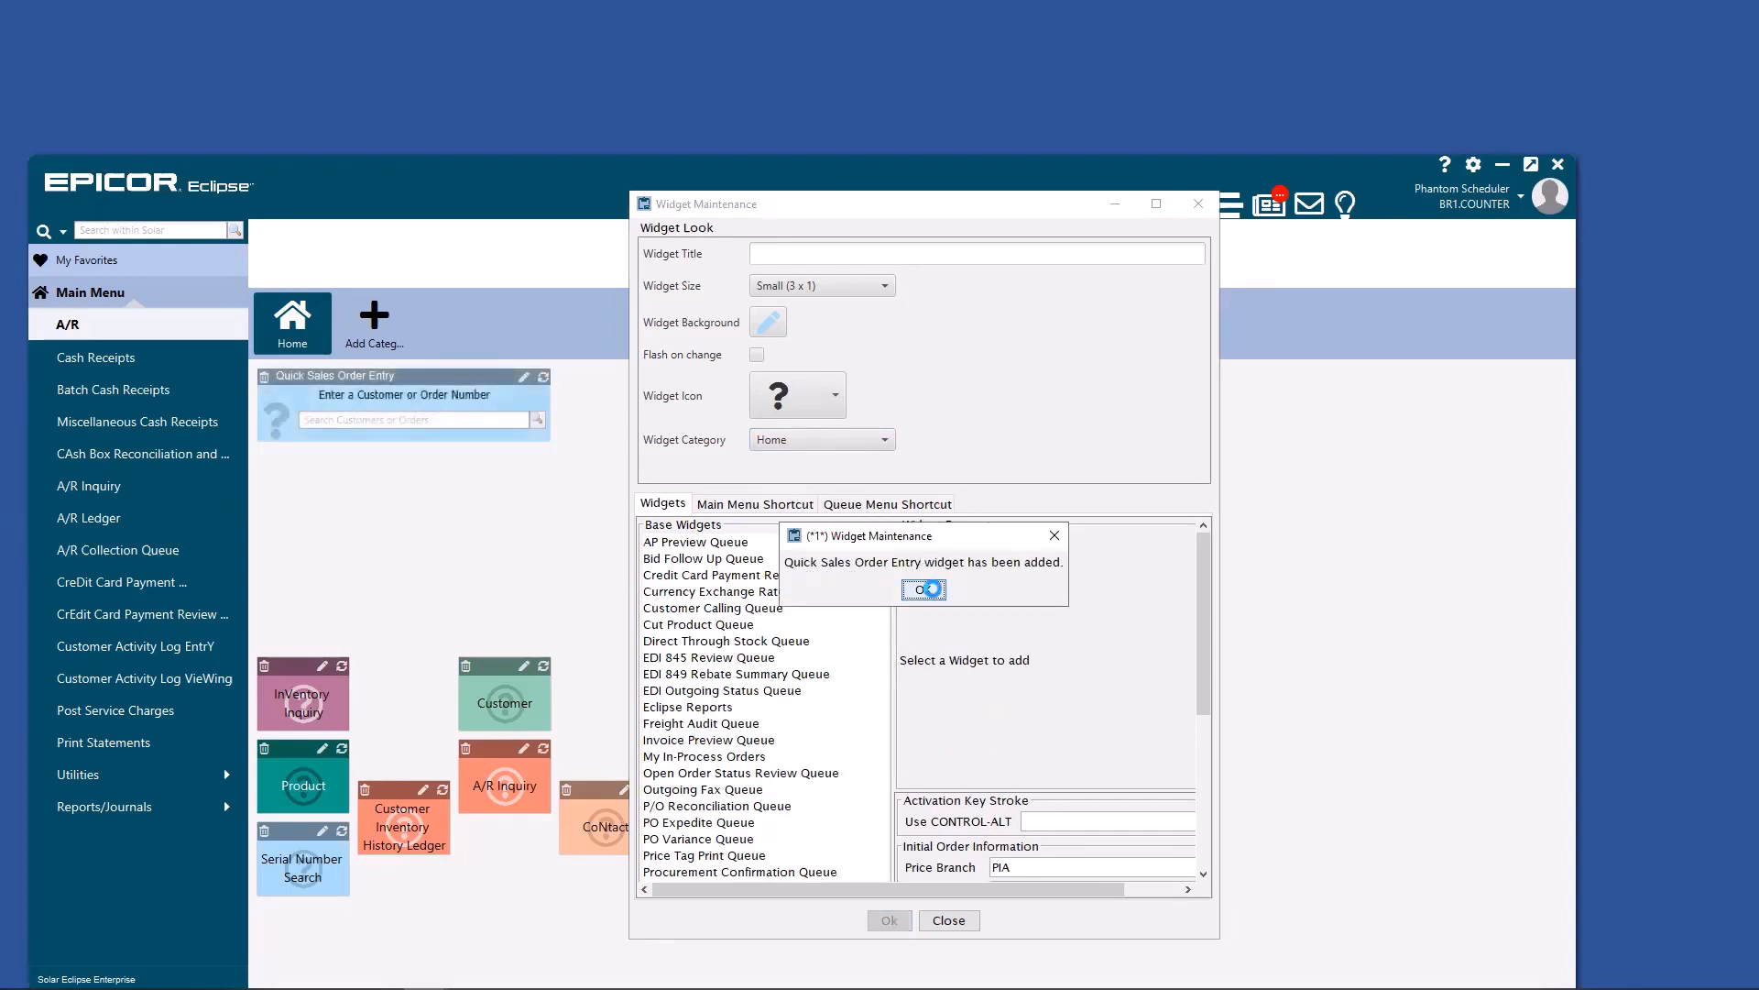
# - Add a Medium Will Call Order Queue widget for branch PIA, then pick Customer Calling Queue
pyautogui.click(921, 588)
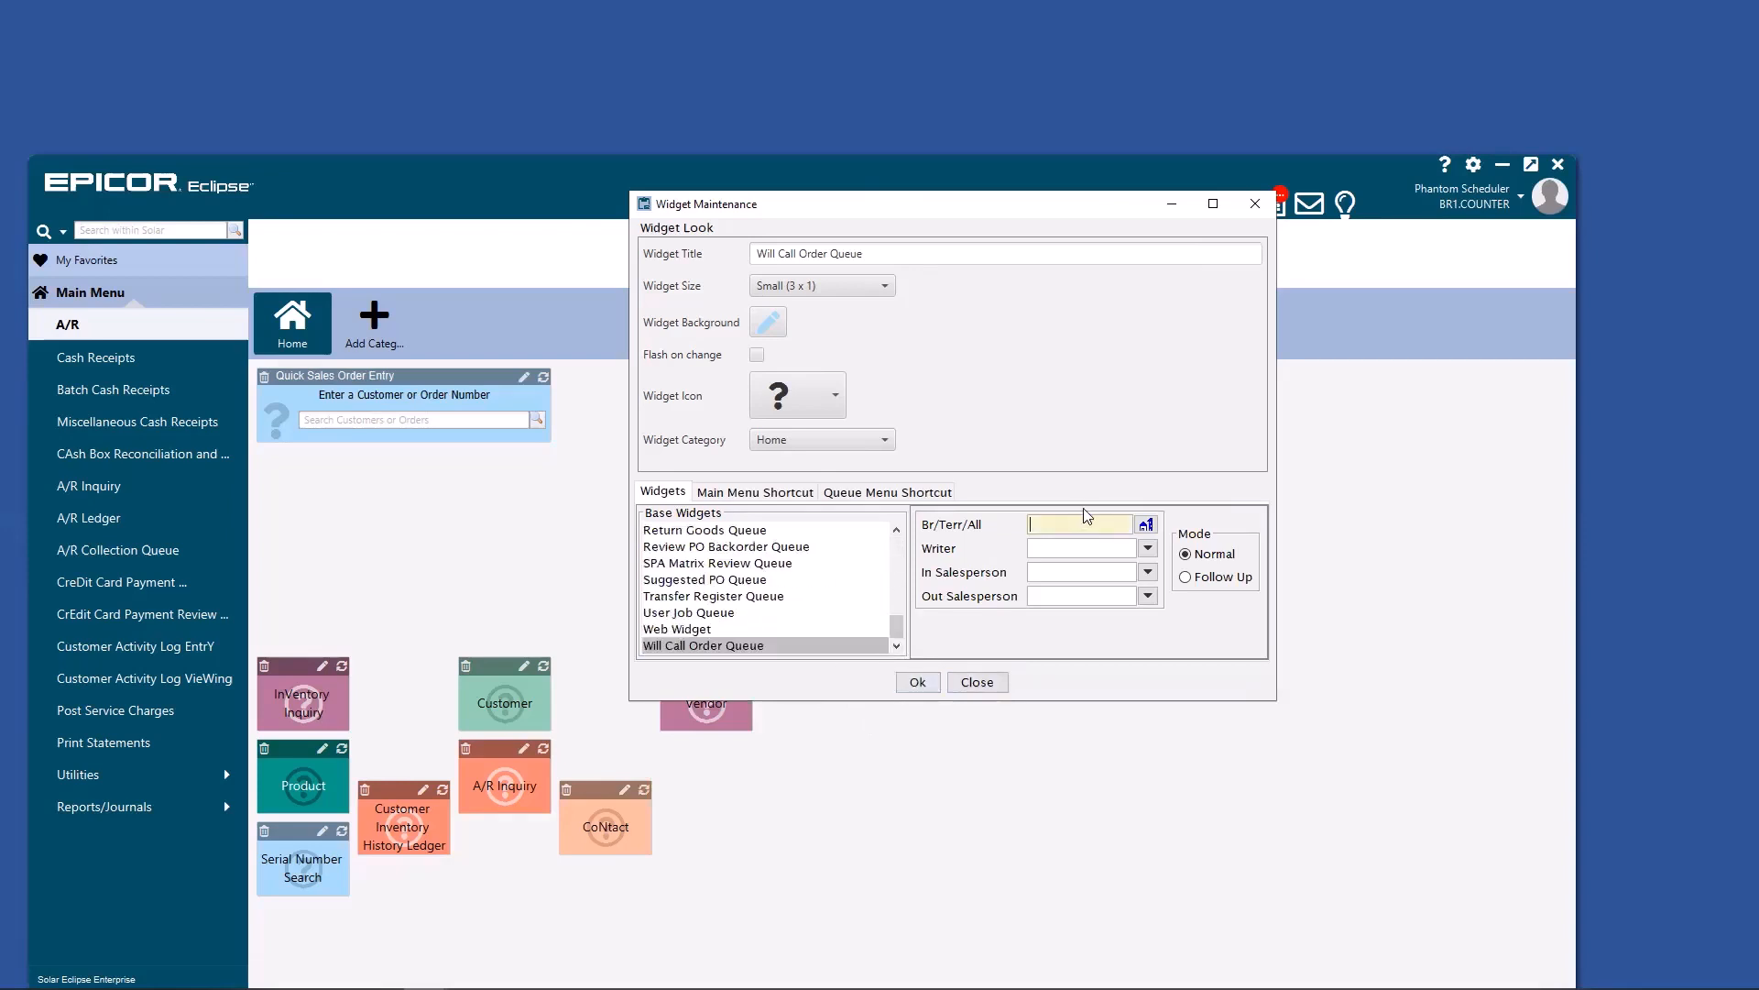
pyautogui.write('PIA')
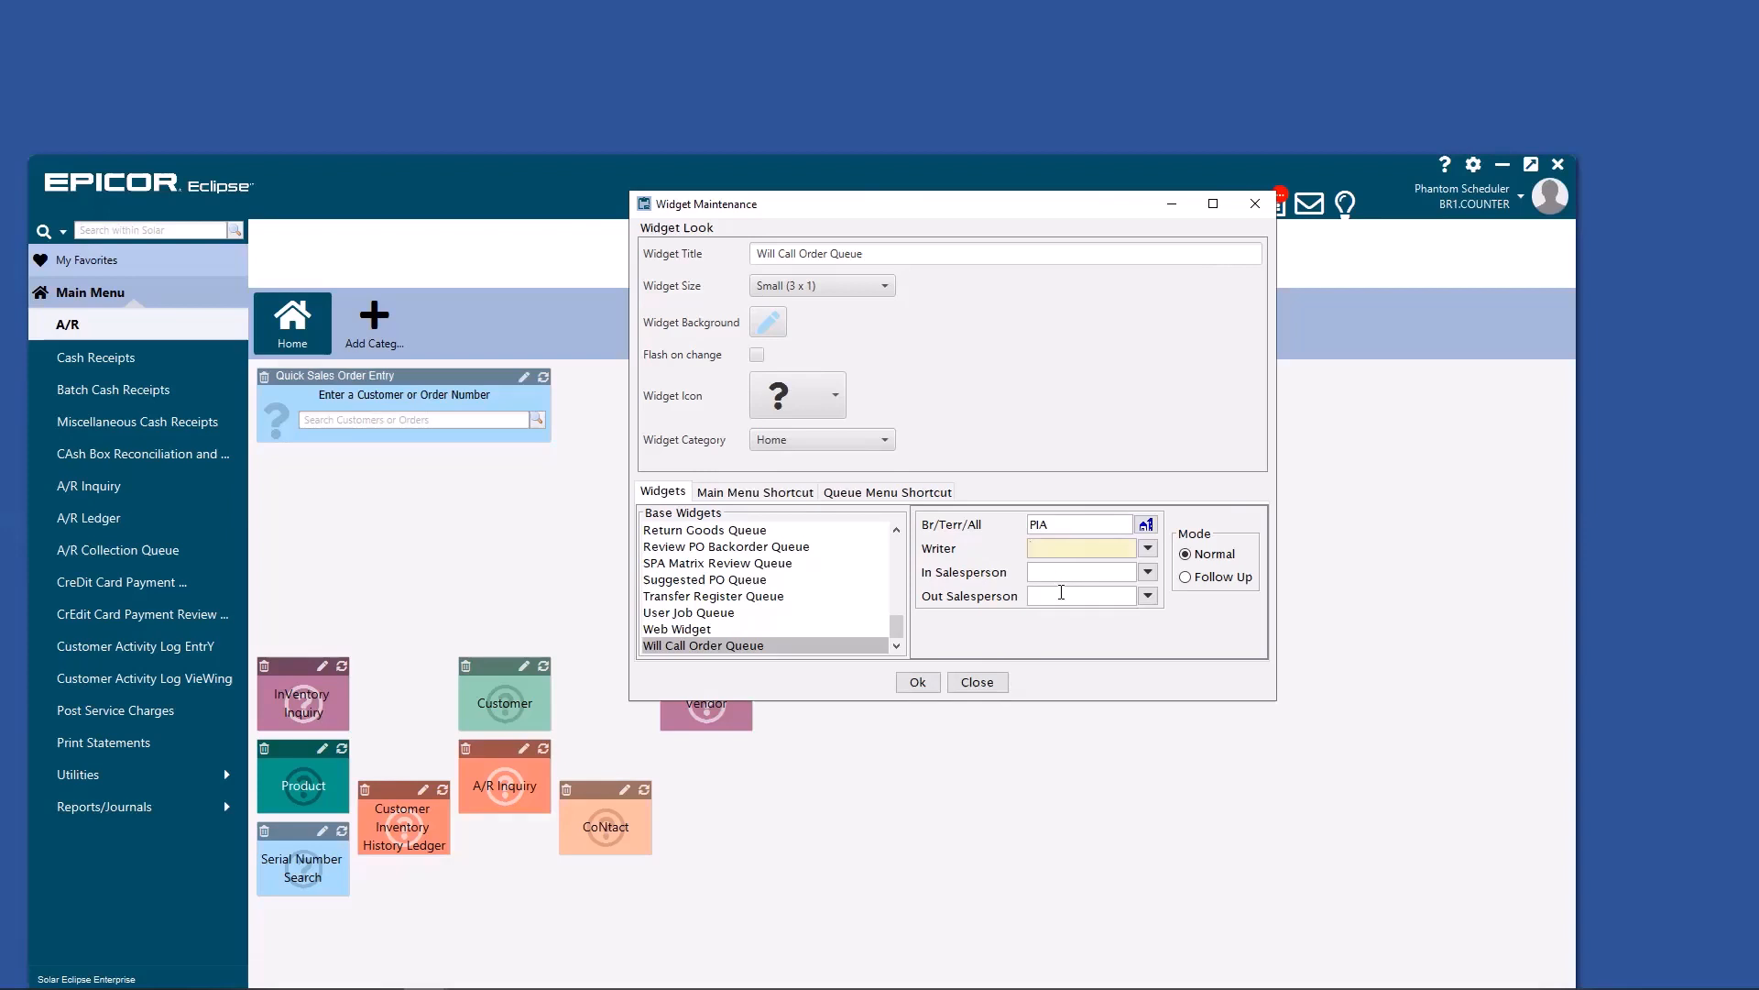
pyautogui.click(883, 286)
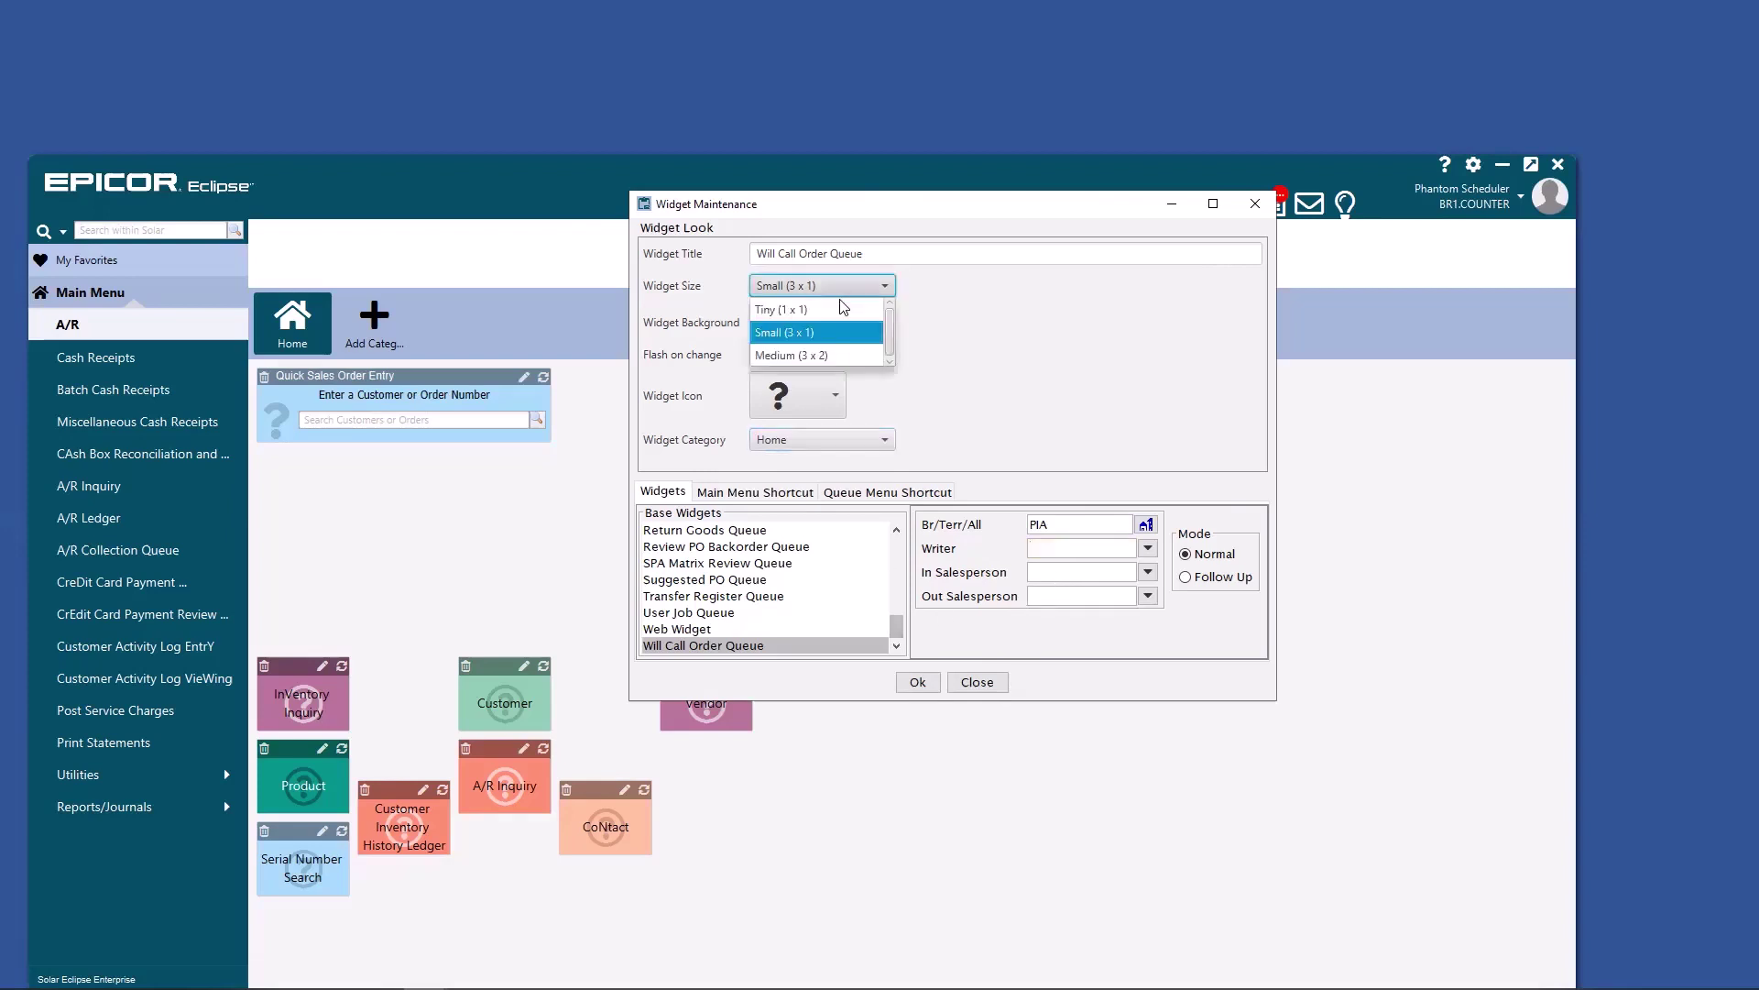
pyautogui.click(917, 682)
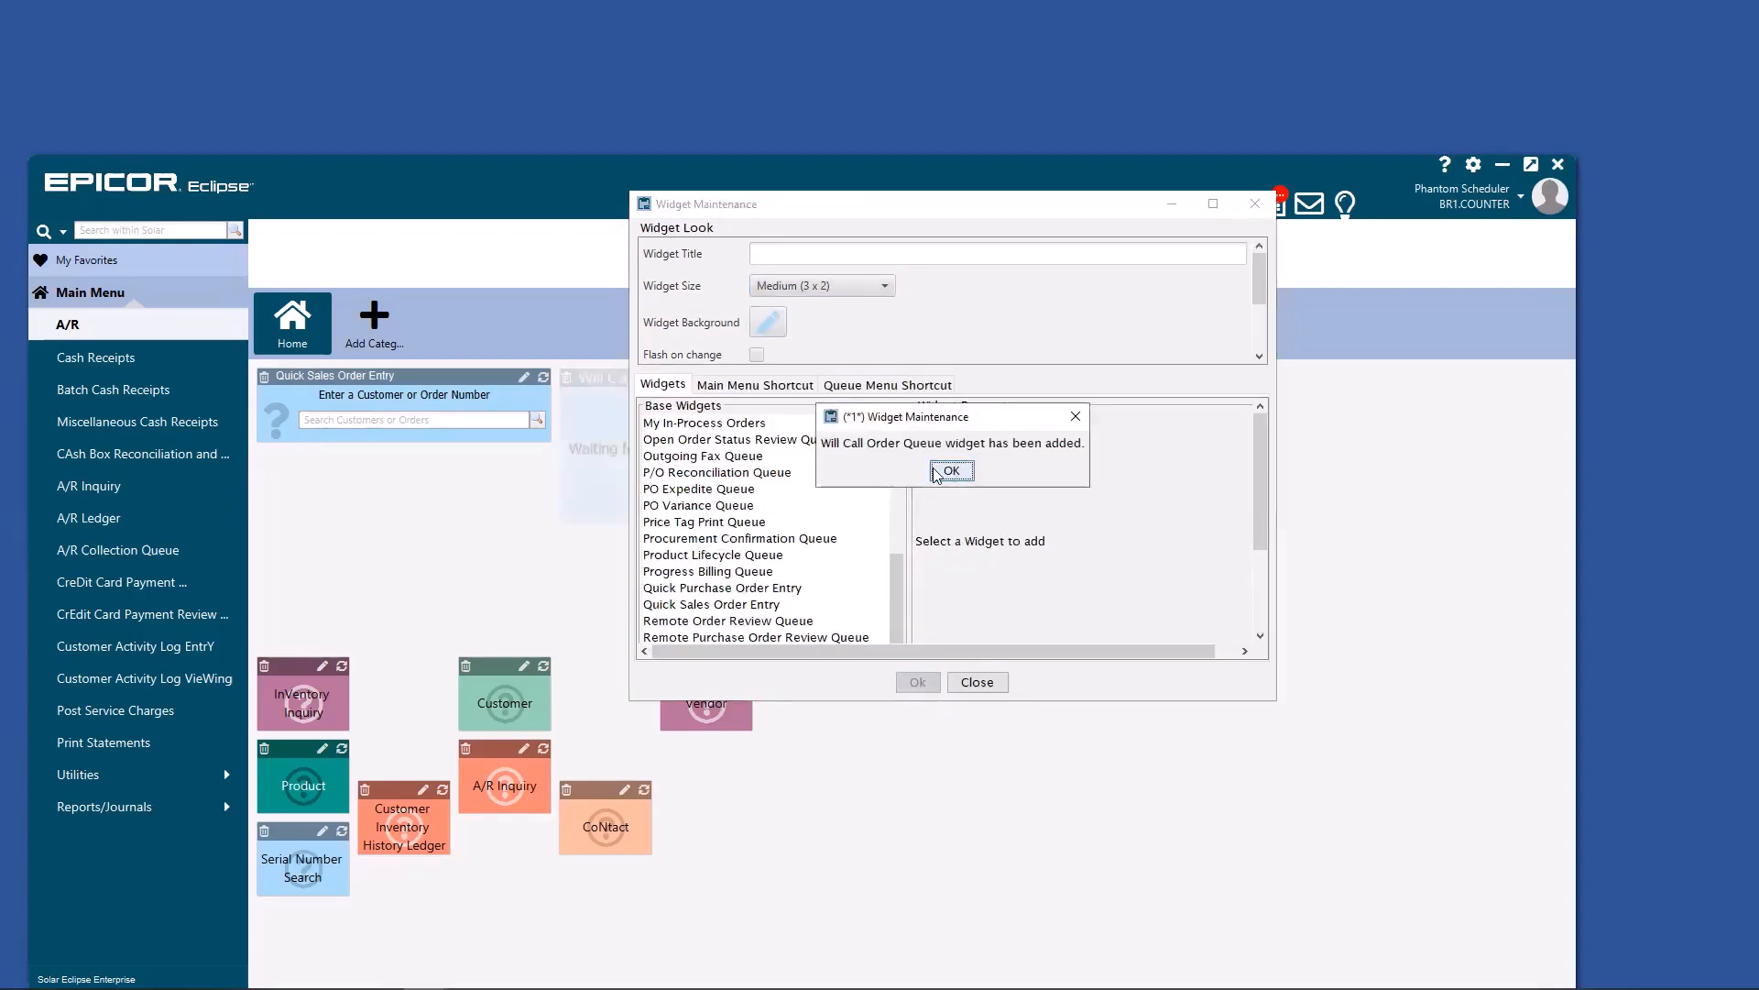
pyautogui.click(952, 469)
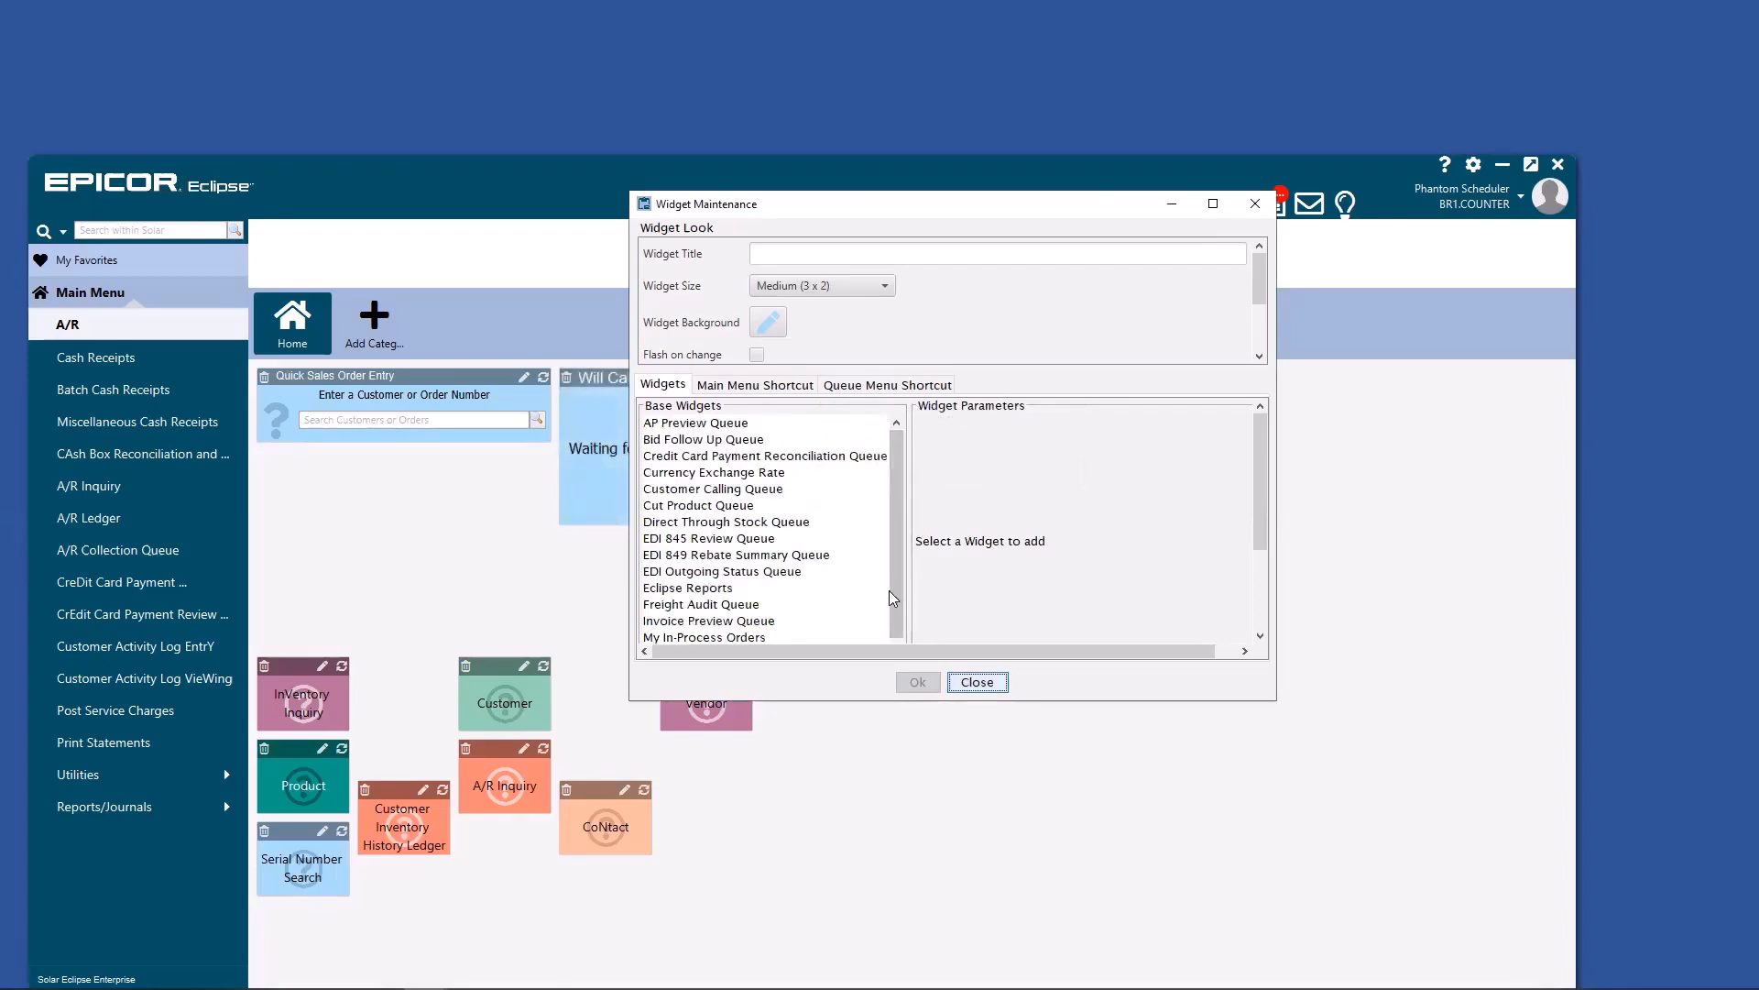
pyautogui.click(713, 488)
pyautogui.write('pla')
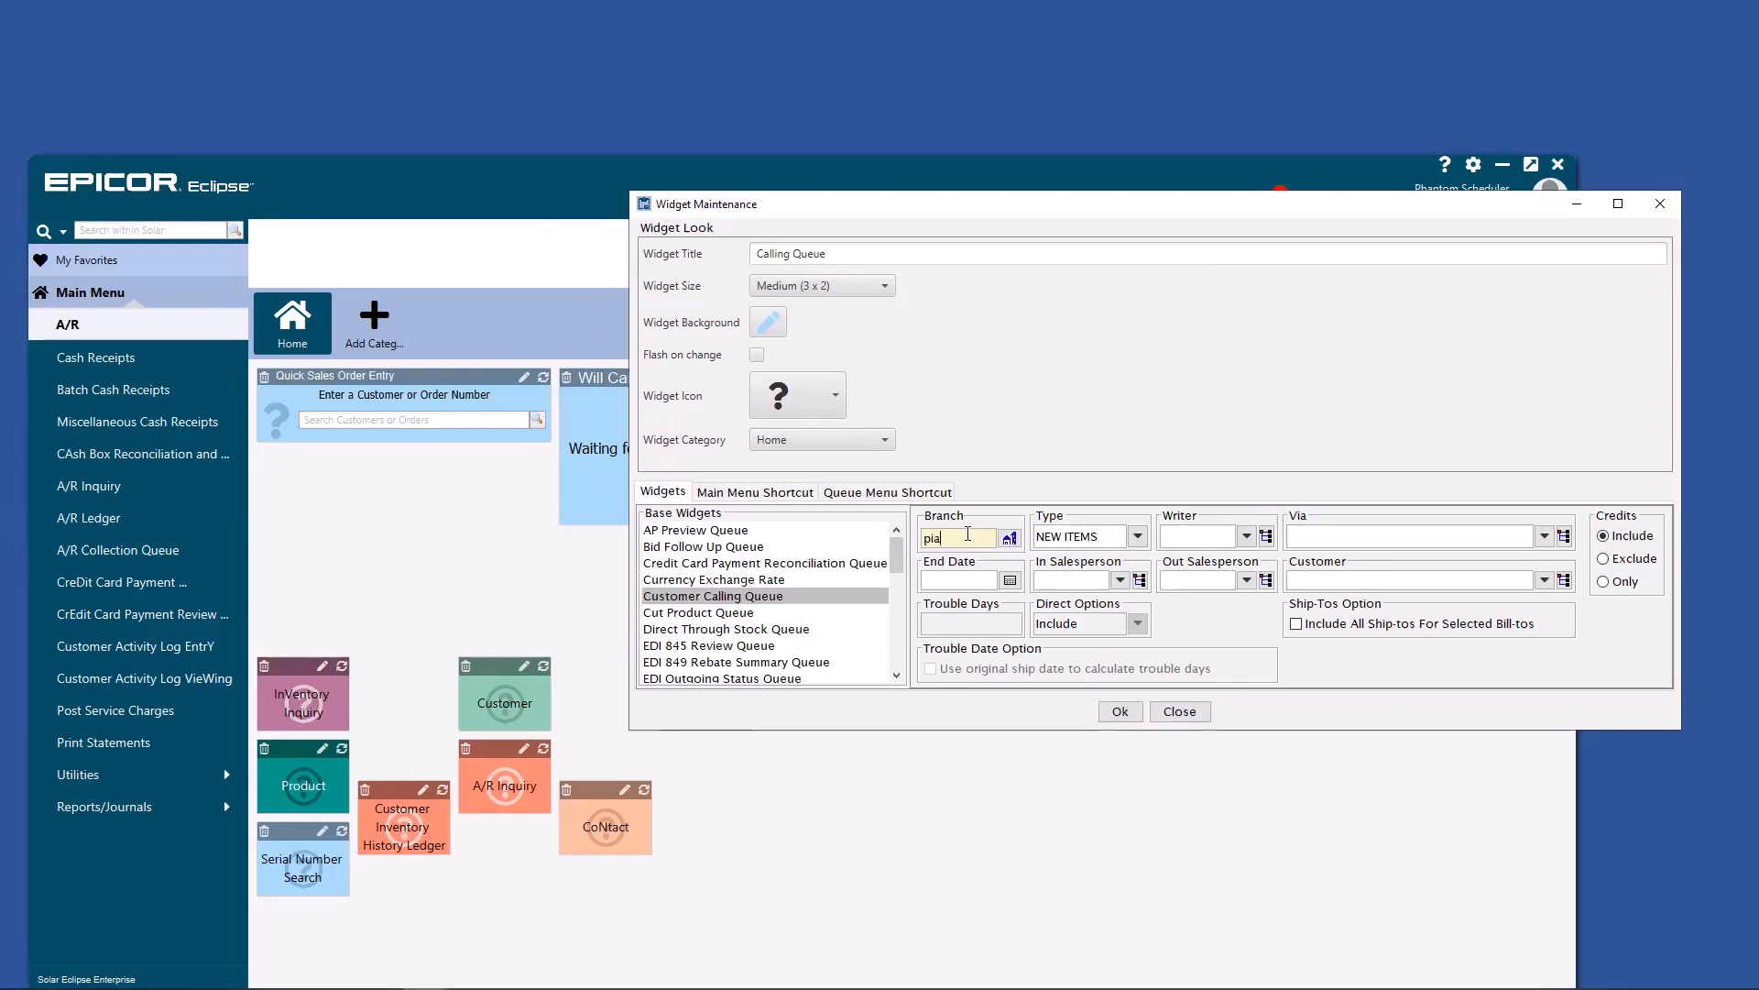
# - Save a Calling Queue widget for branch PIA, type NEW ITEMS, writer jsp.admn
pyautogui.click(1206, 535)
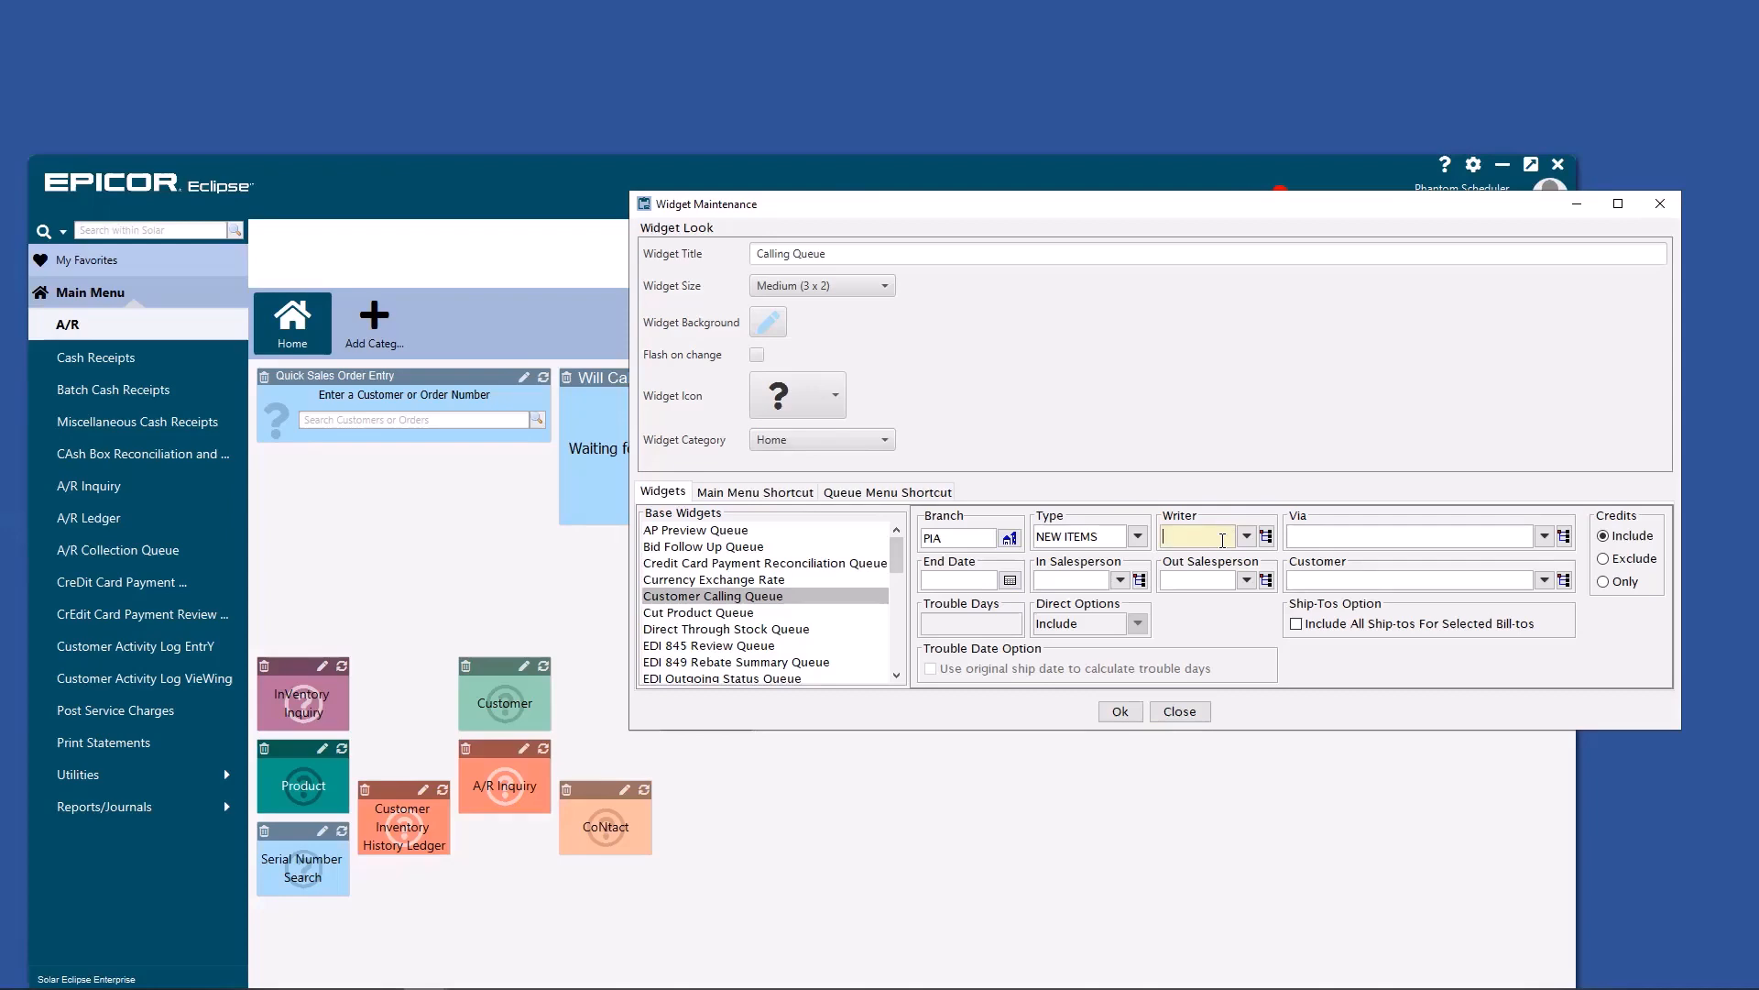
pyautogui.write('jsp.admn')
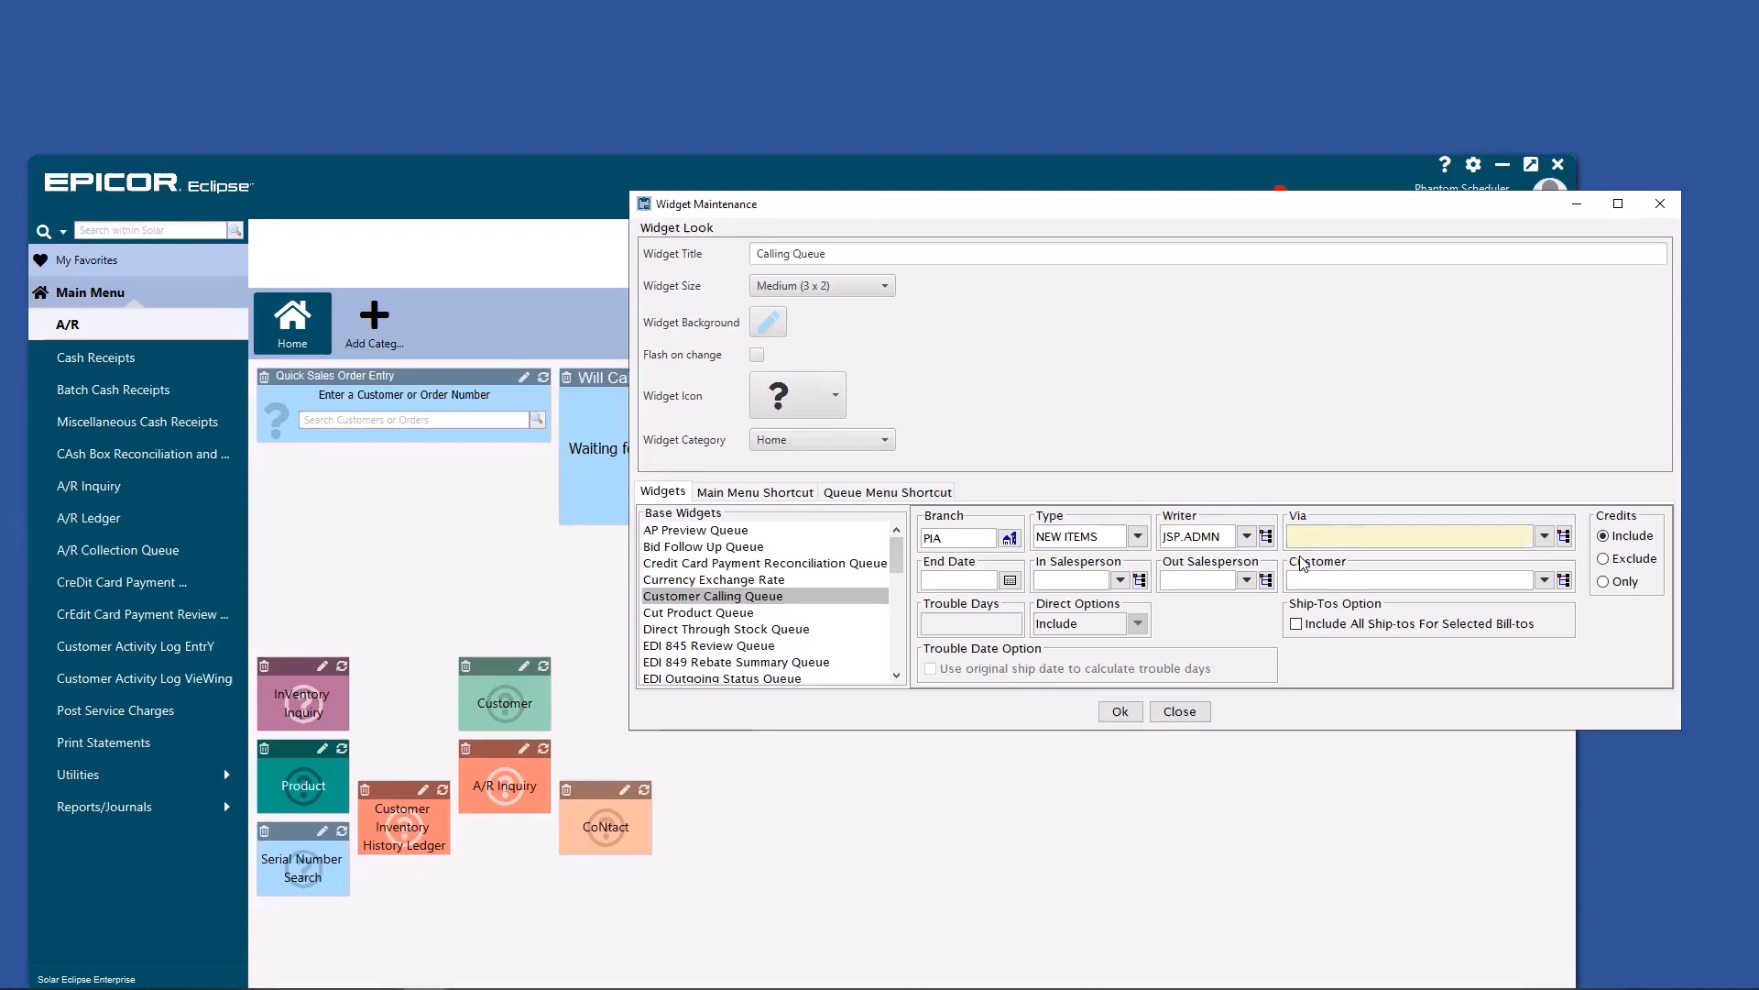
pyautogui.moveTo(1272, 517)
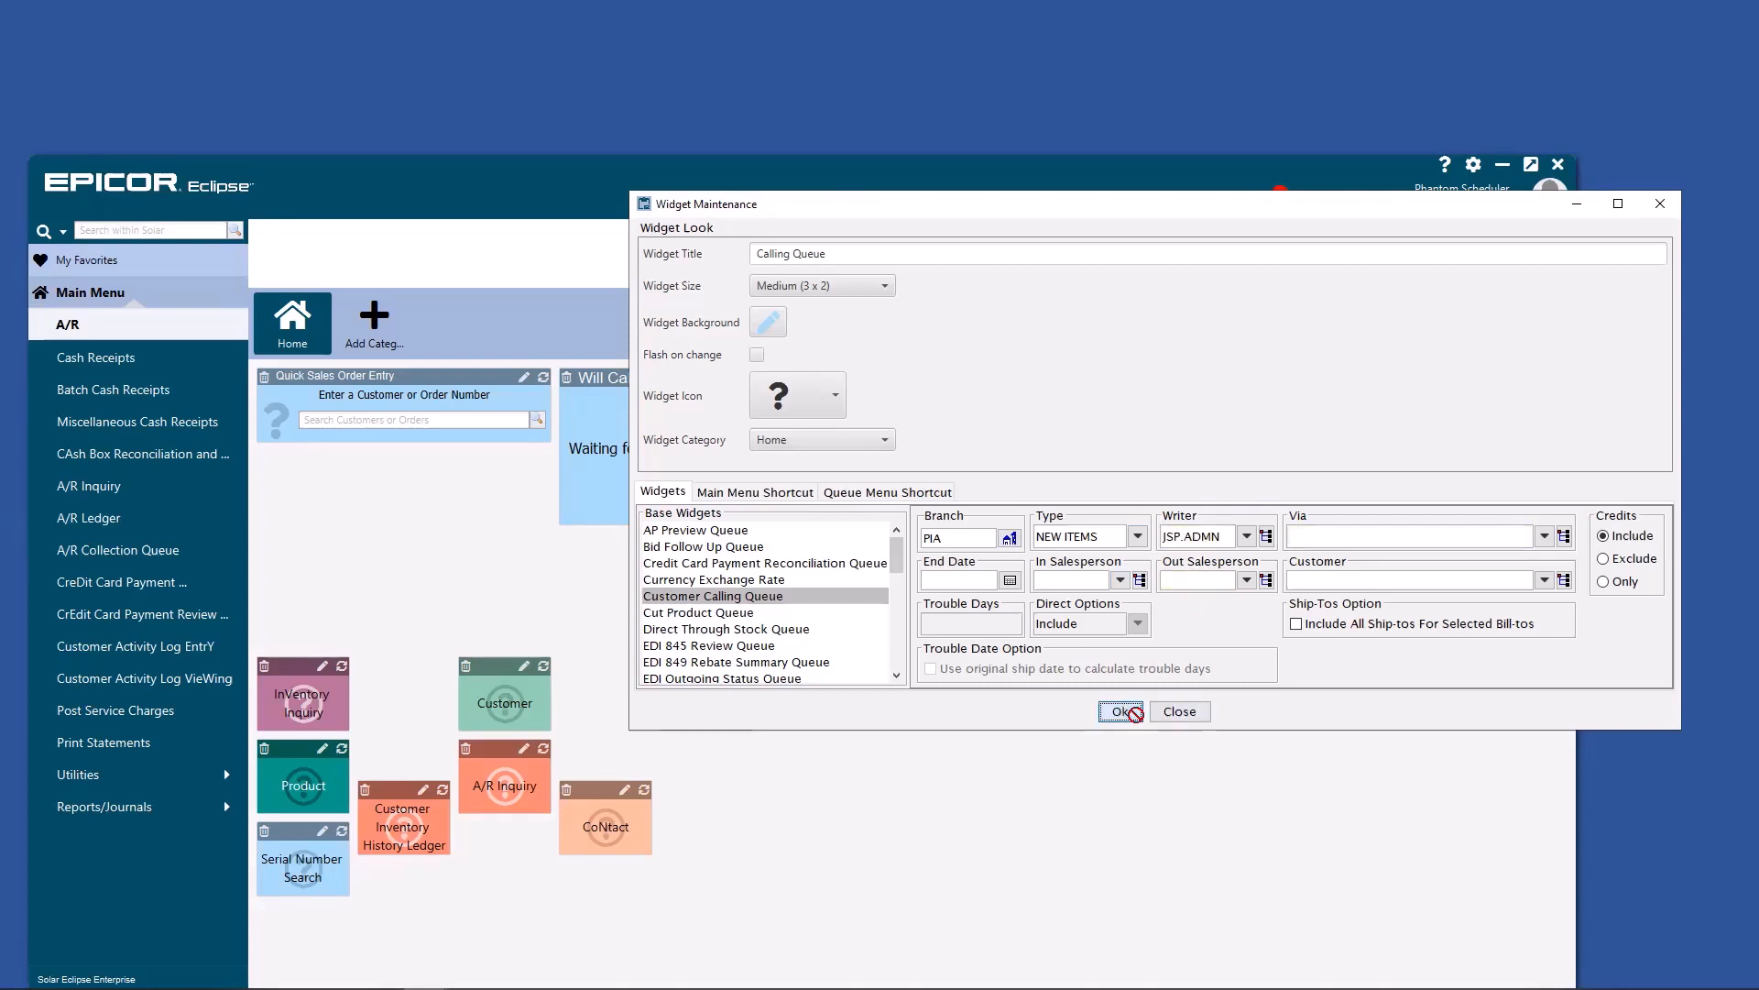
pyautogui.click(1118, 711)
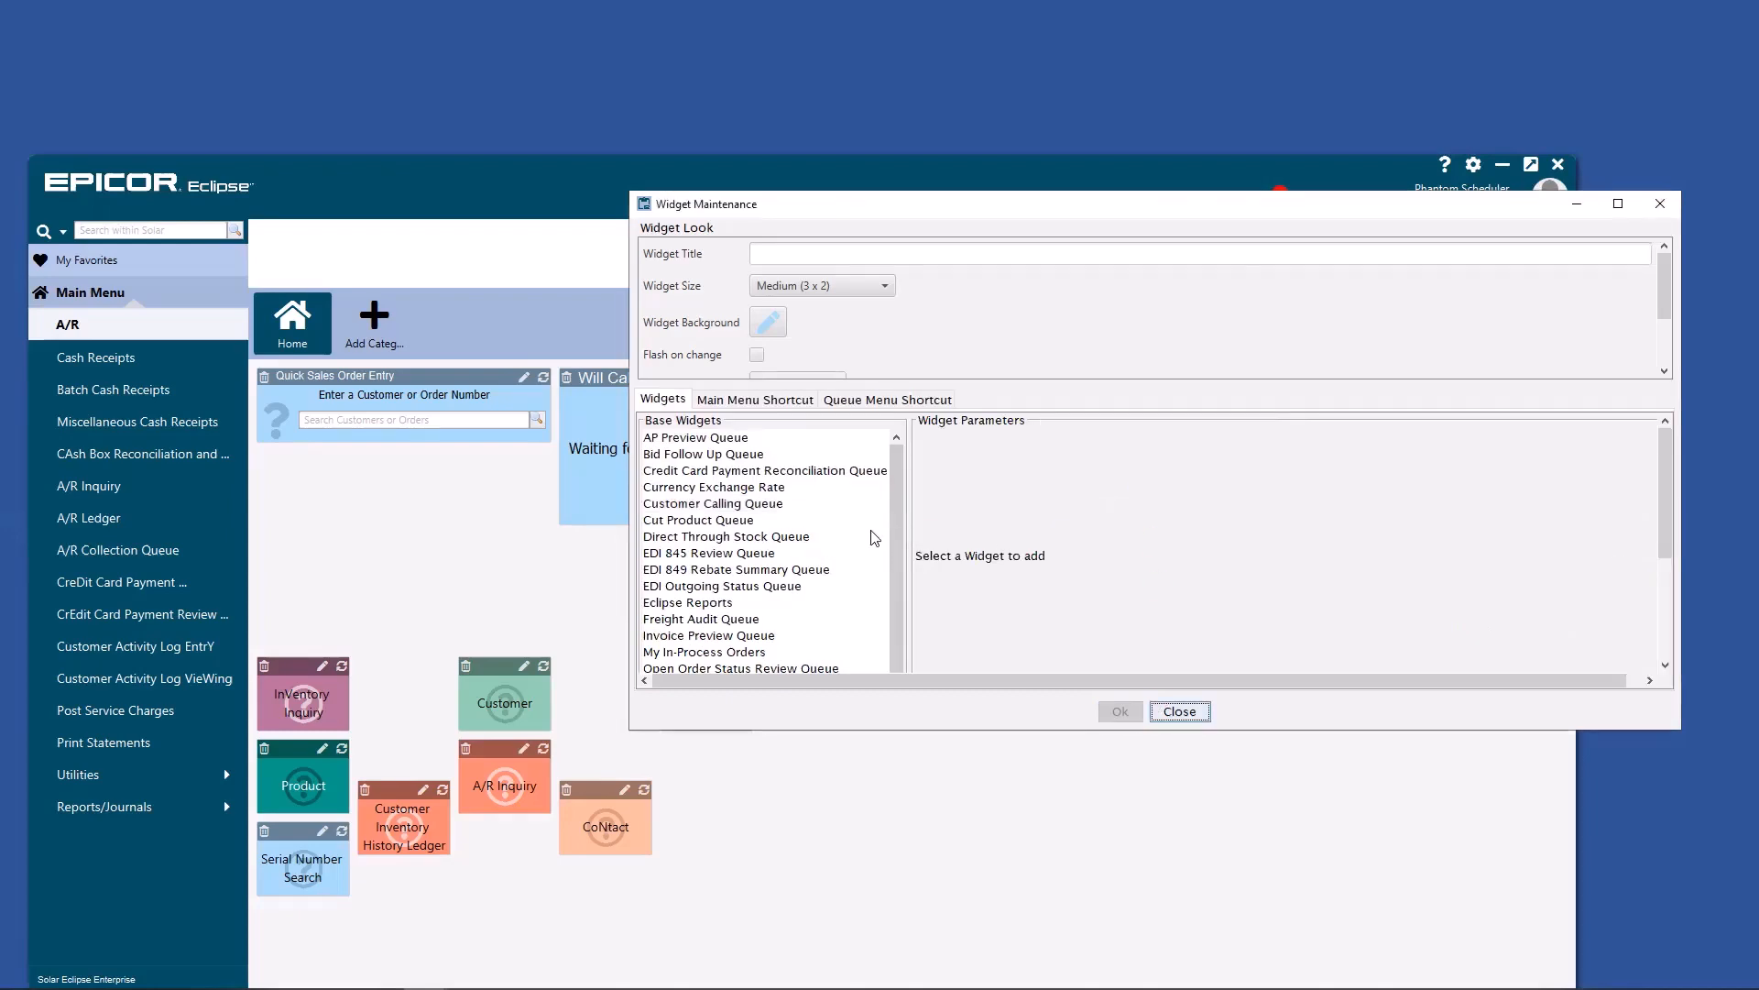
# - Start another Customer Calling Queue widget with type TROUBLE and 1 trouble day
pyautogui.click(713, 502)
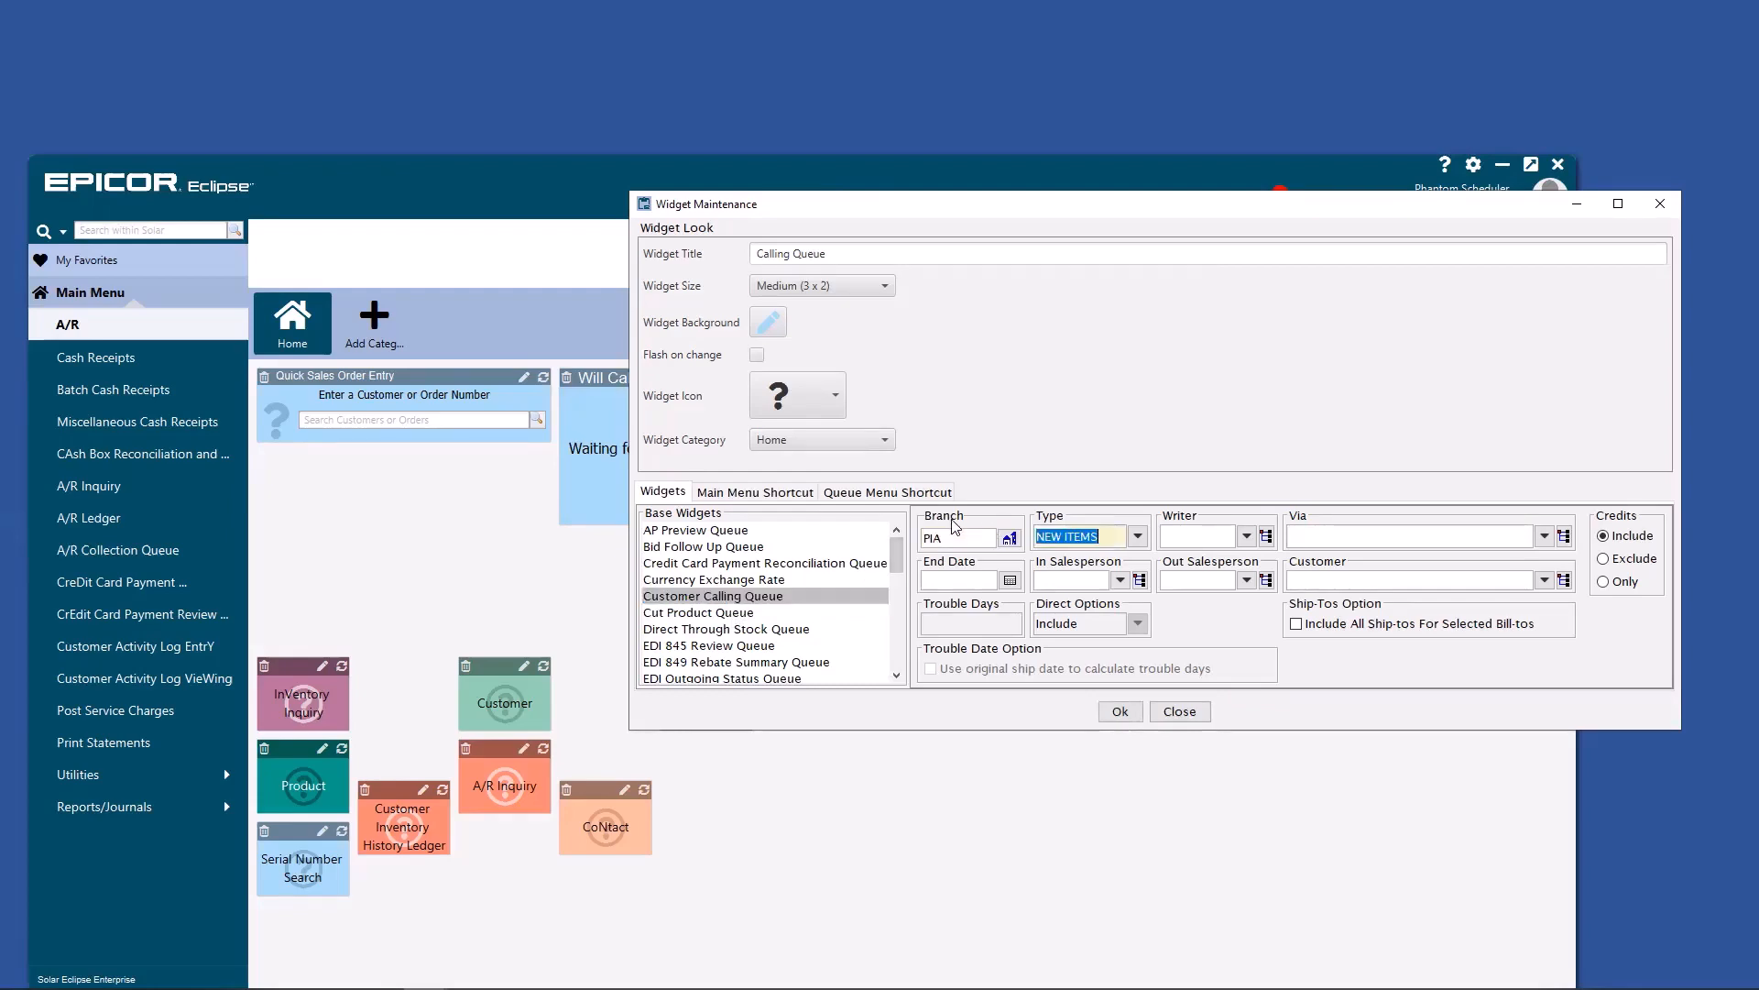
pyautogui.click(1136, 535)
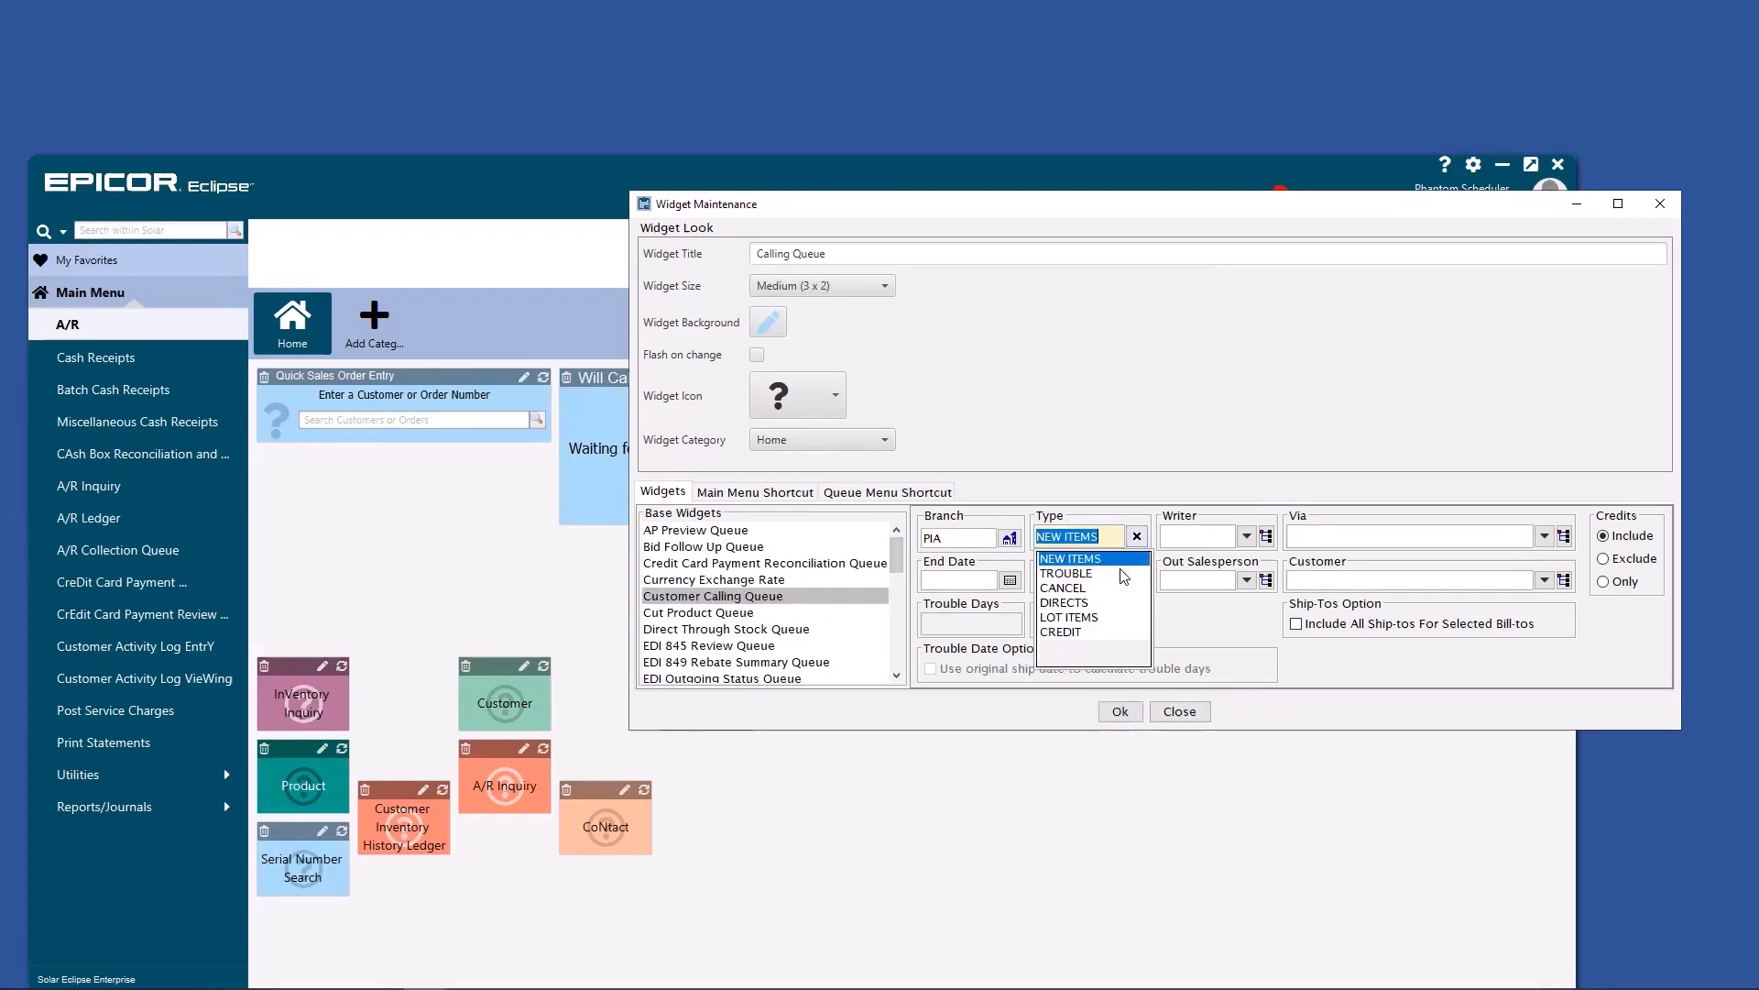
pyautogui.click(1065, 572)
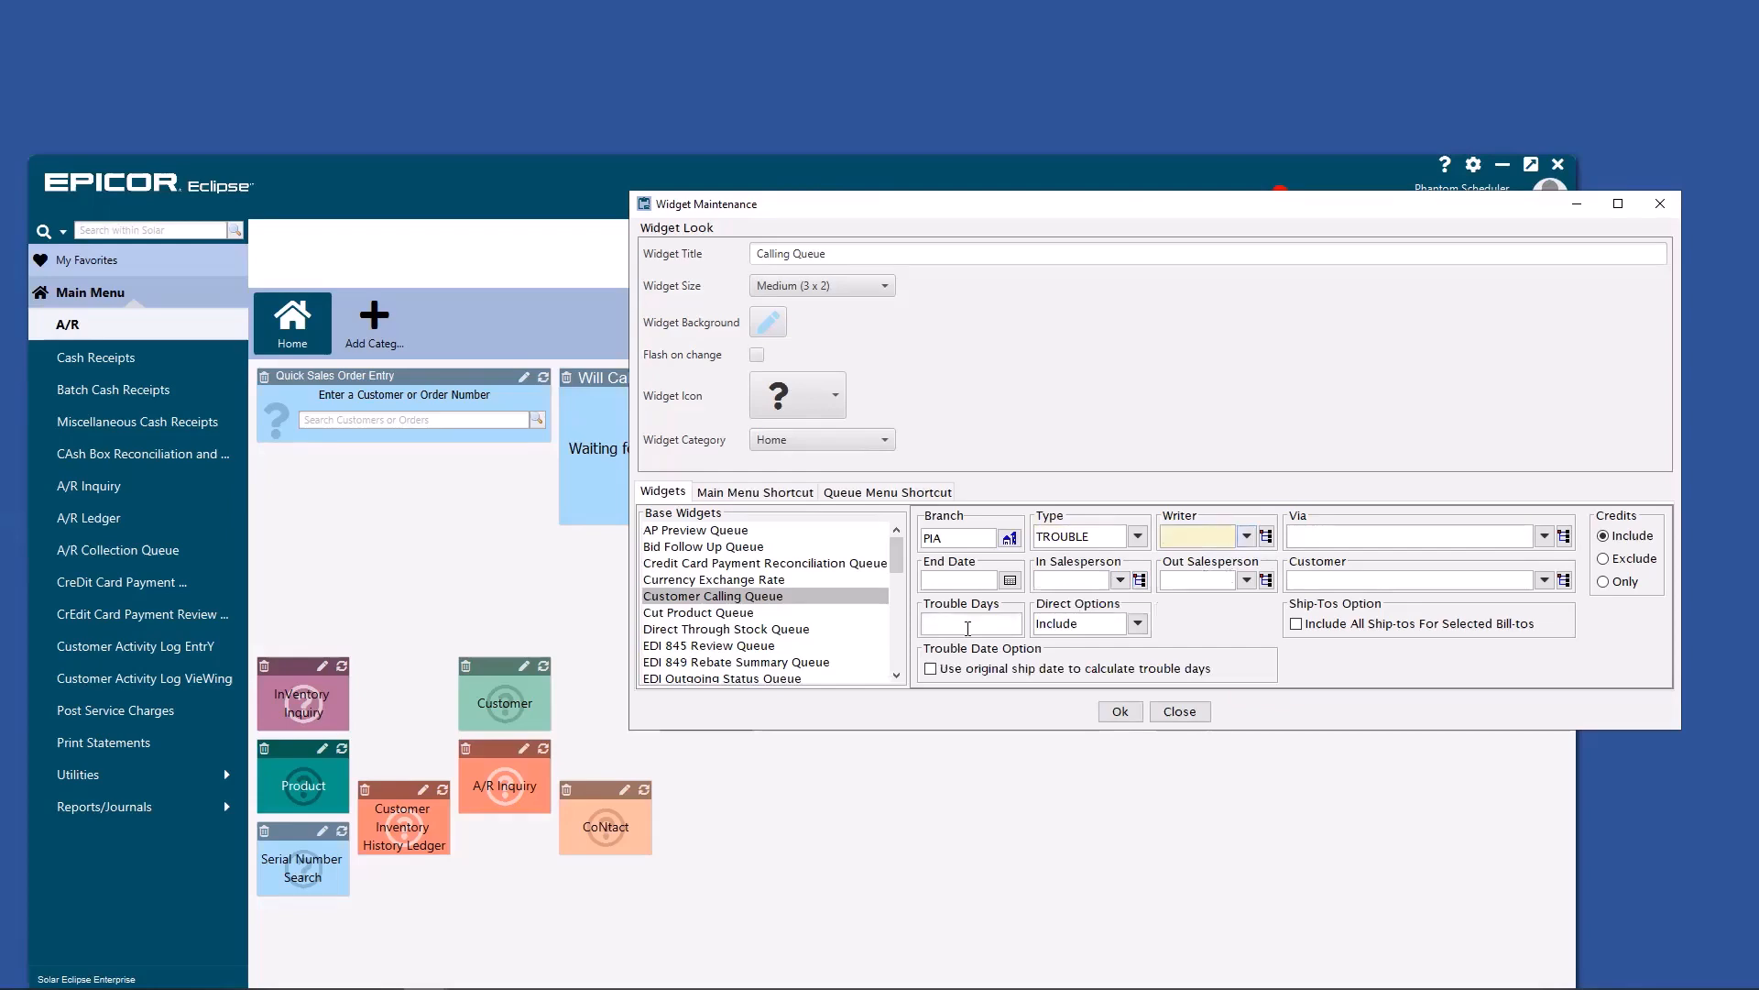
pyautogui.write('1')
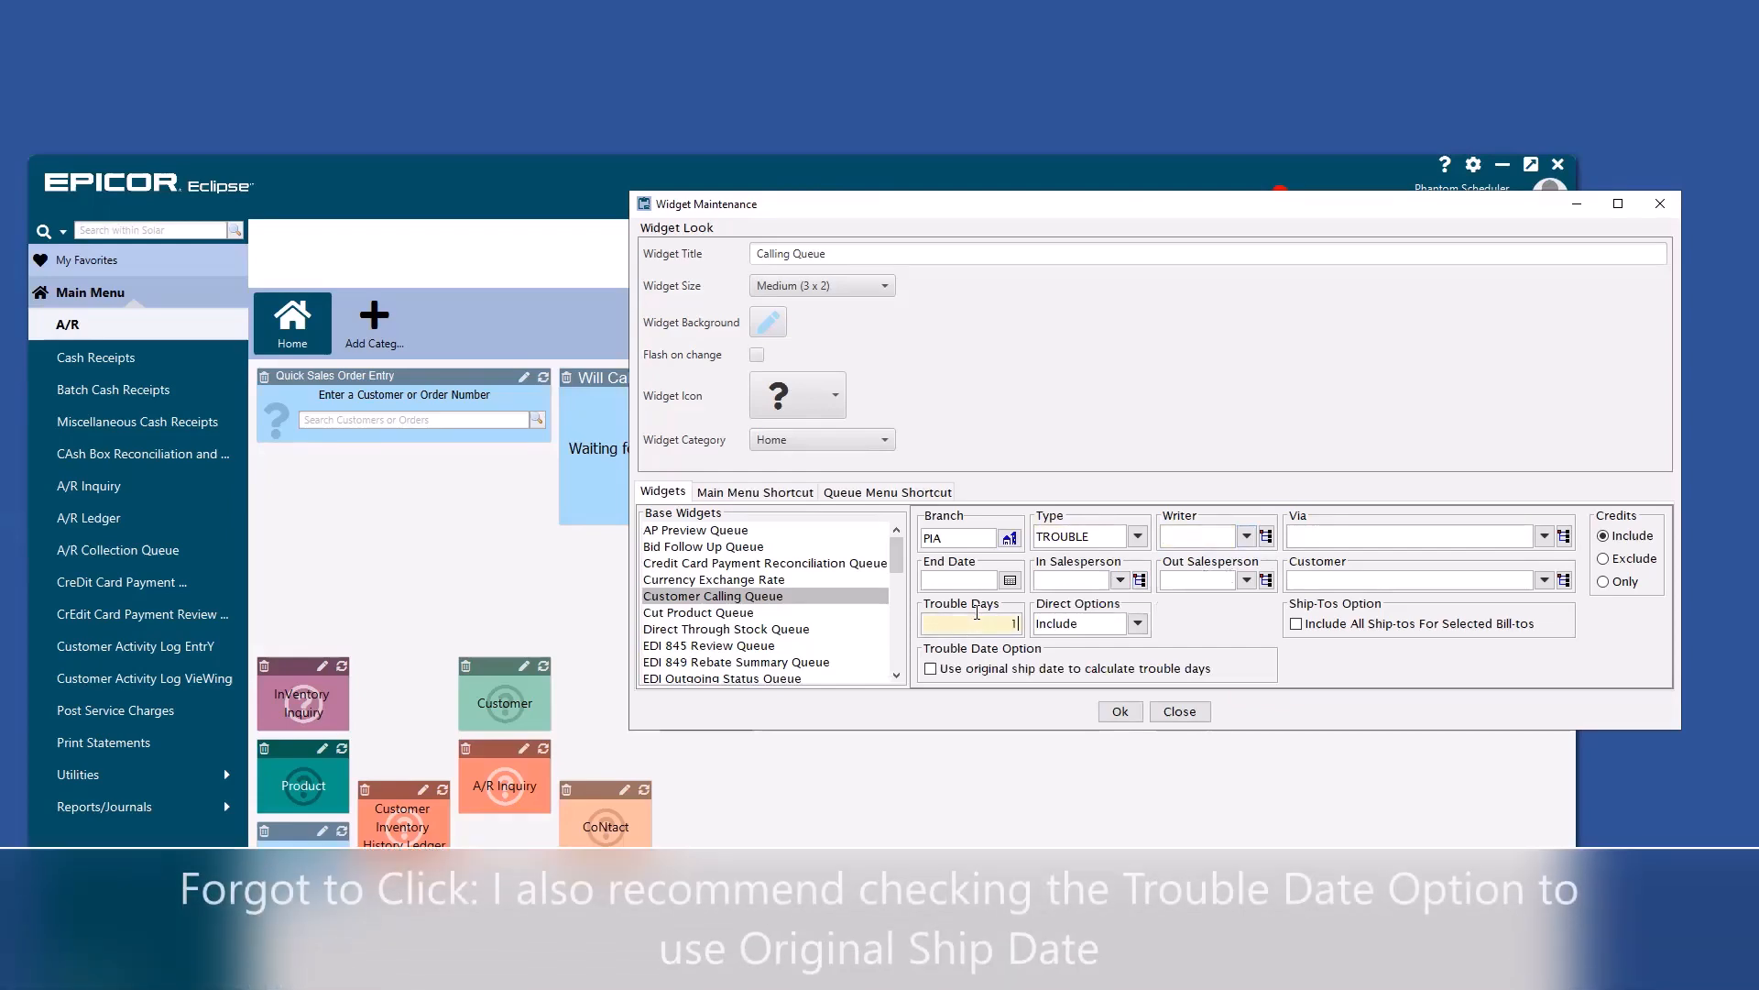
# - Rename the title to Trouble Queue, give it a yellow background and close Widget Maintenance
pyautogui.click(1083, 623)
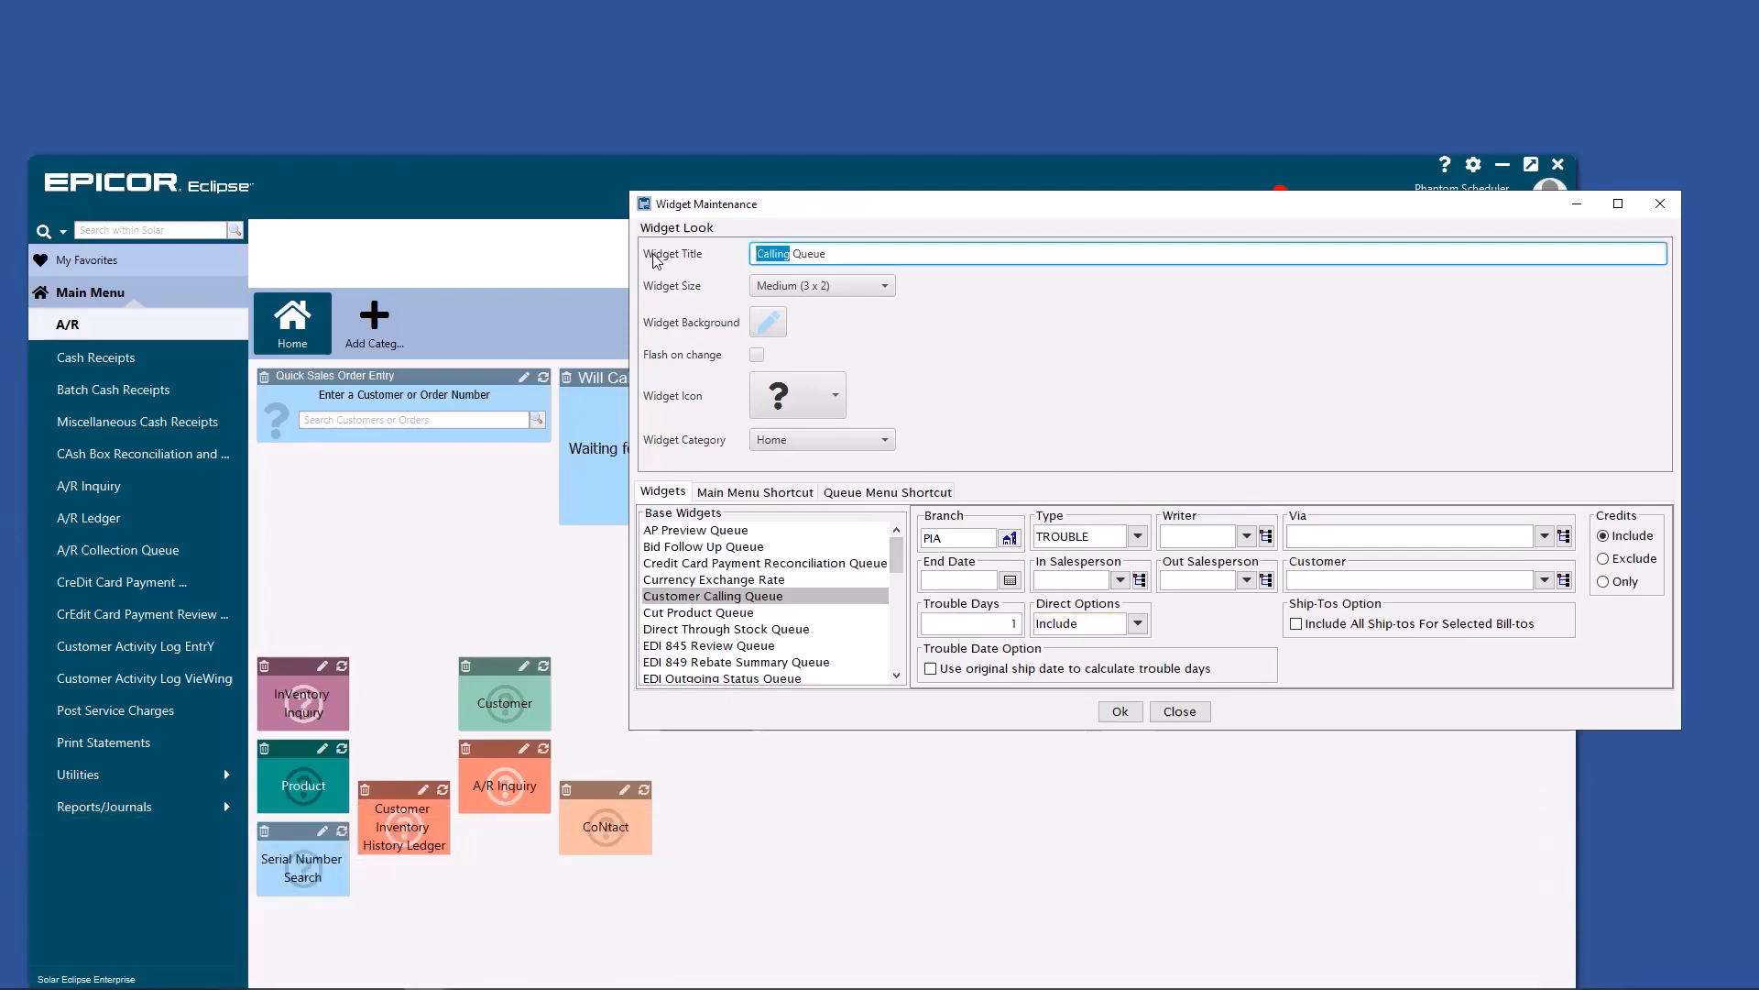
pyautogui.write('Trouble')
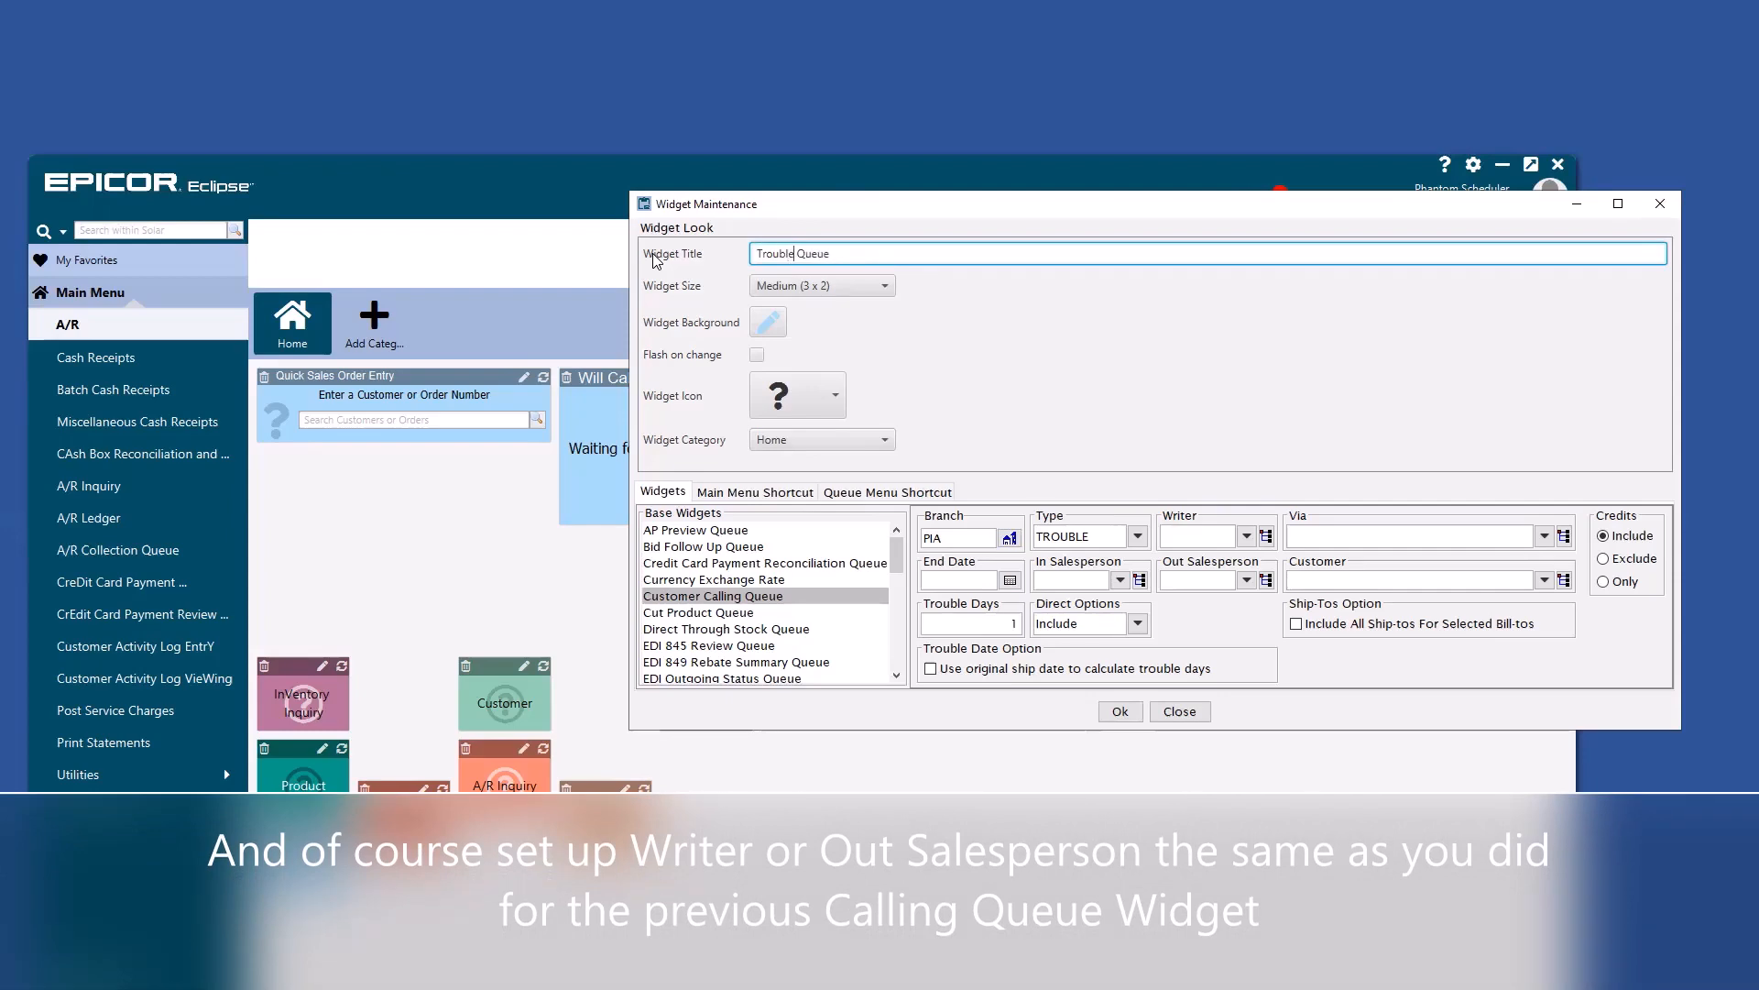
pyautogui.moveTo(841, 295)
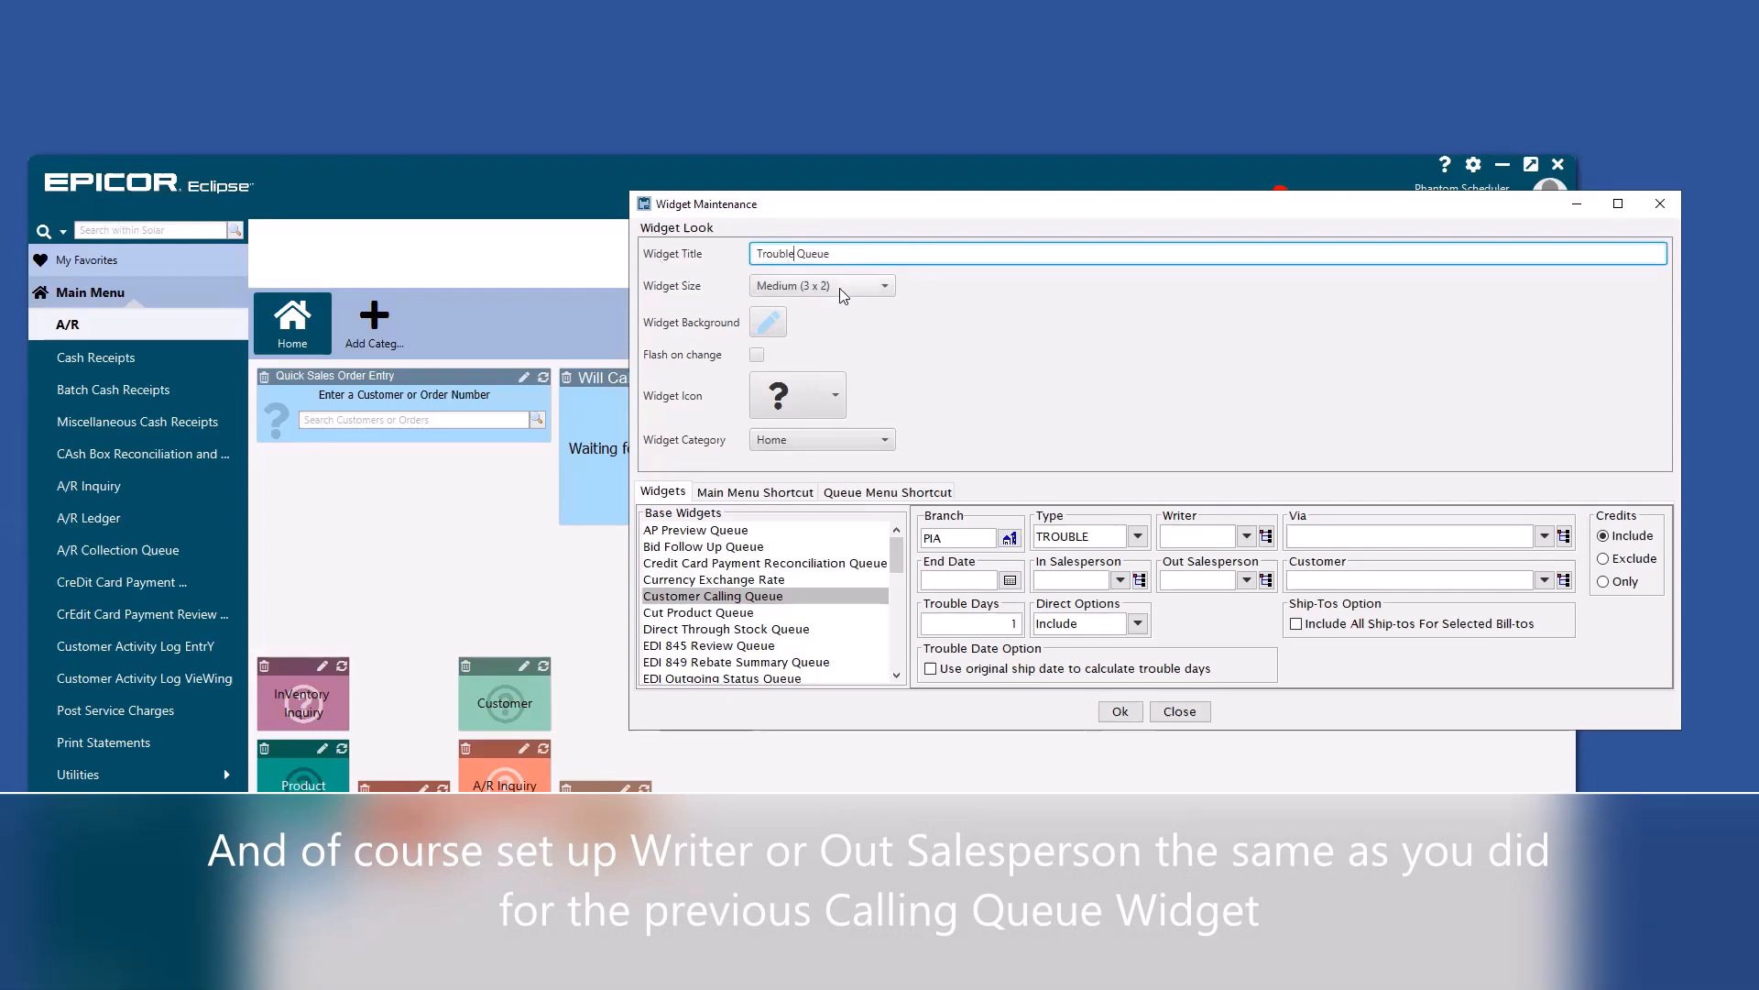
pyautogui.click(768, 323)
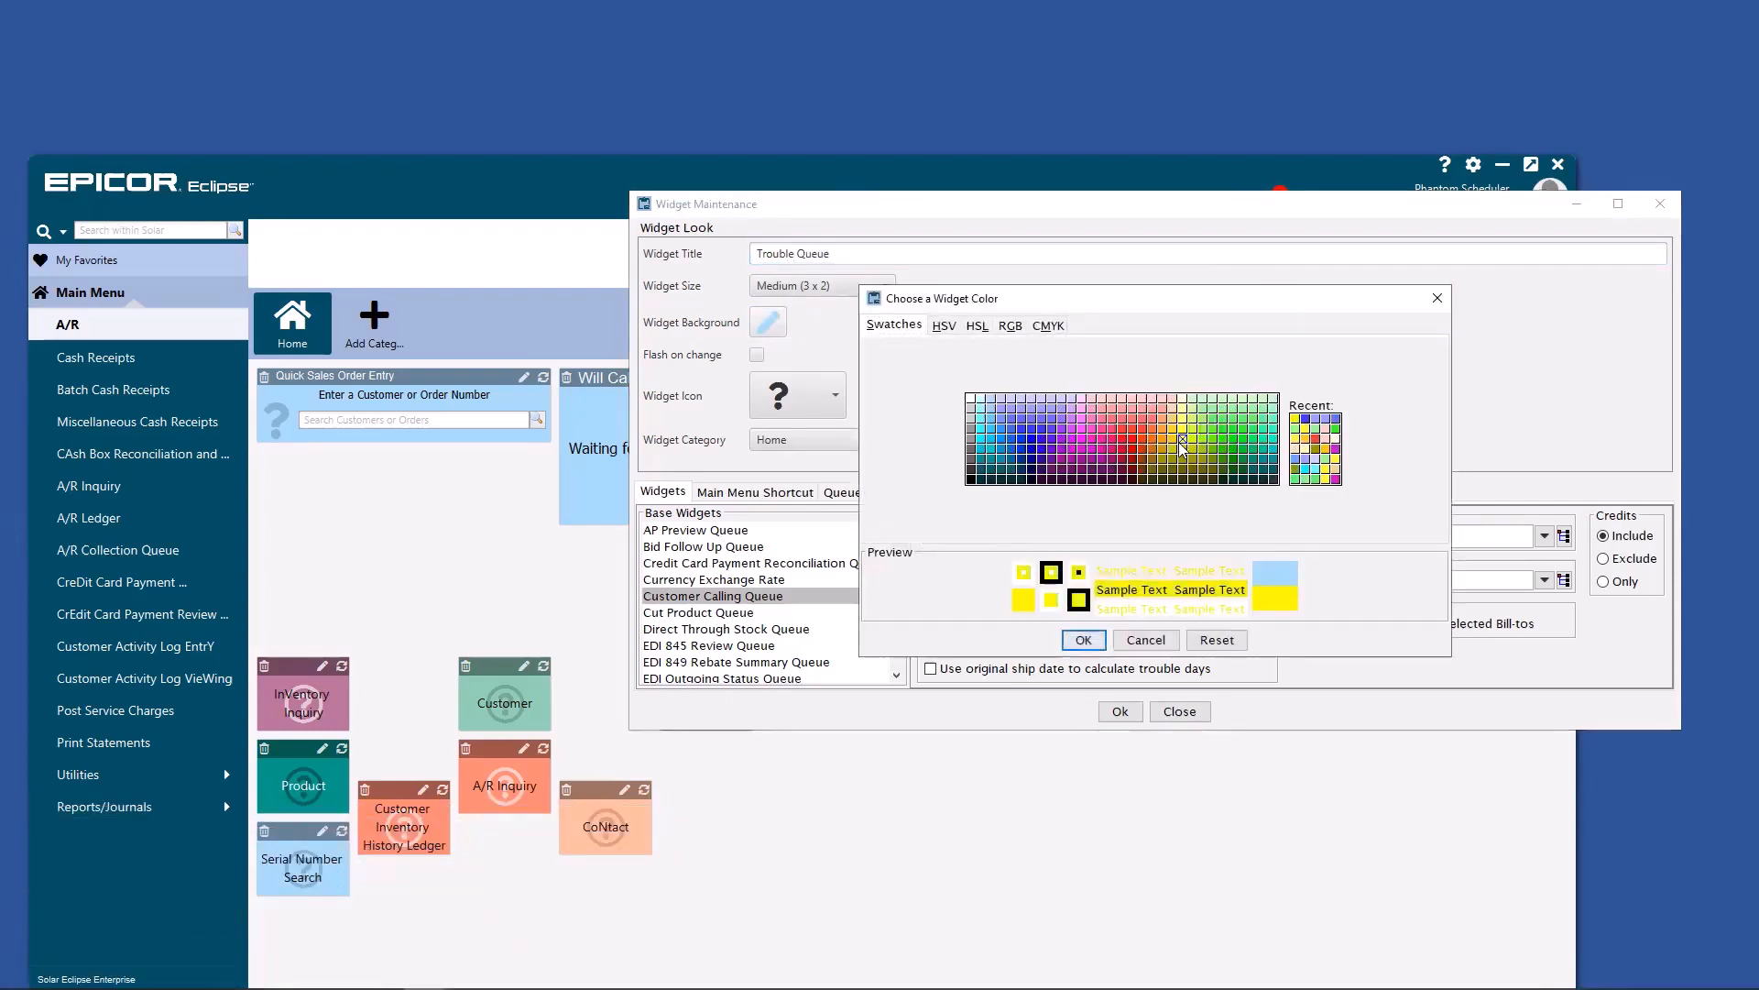
pyautogui.click(1081, 640)
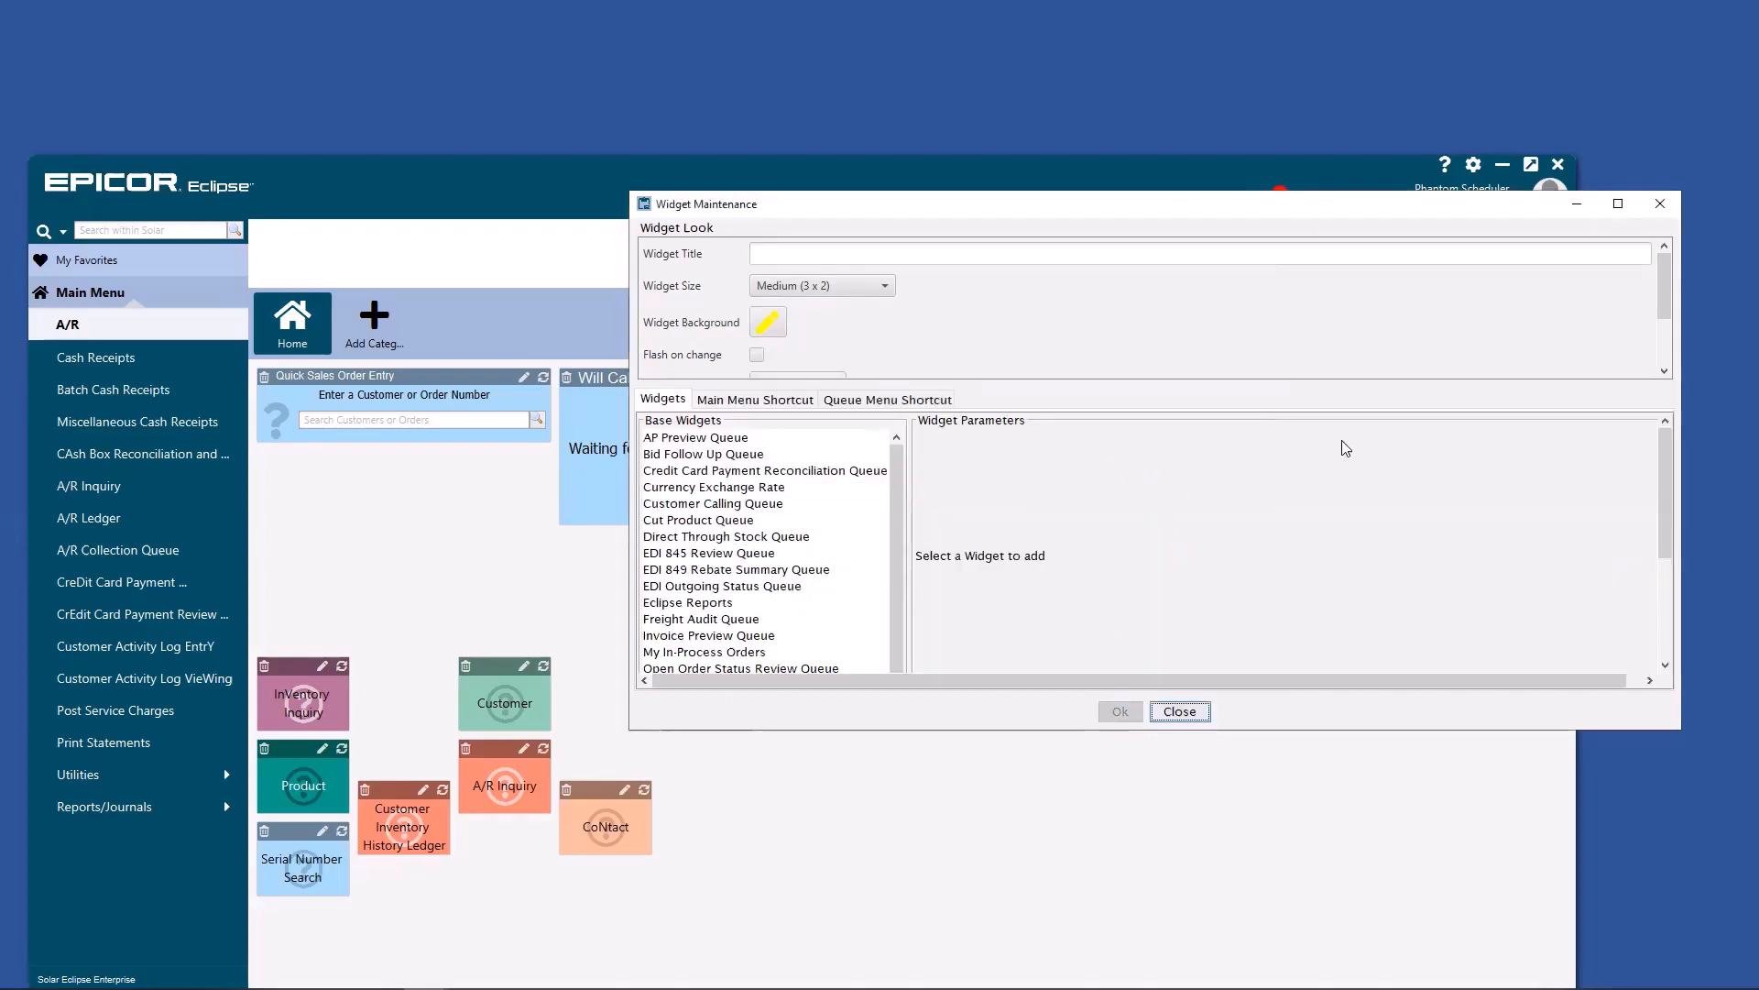
pyautogui.click(1178, 711)
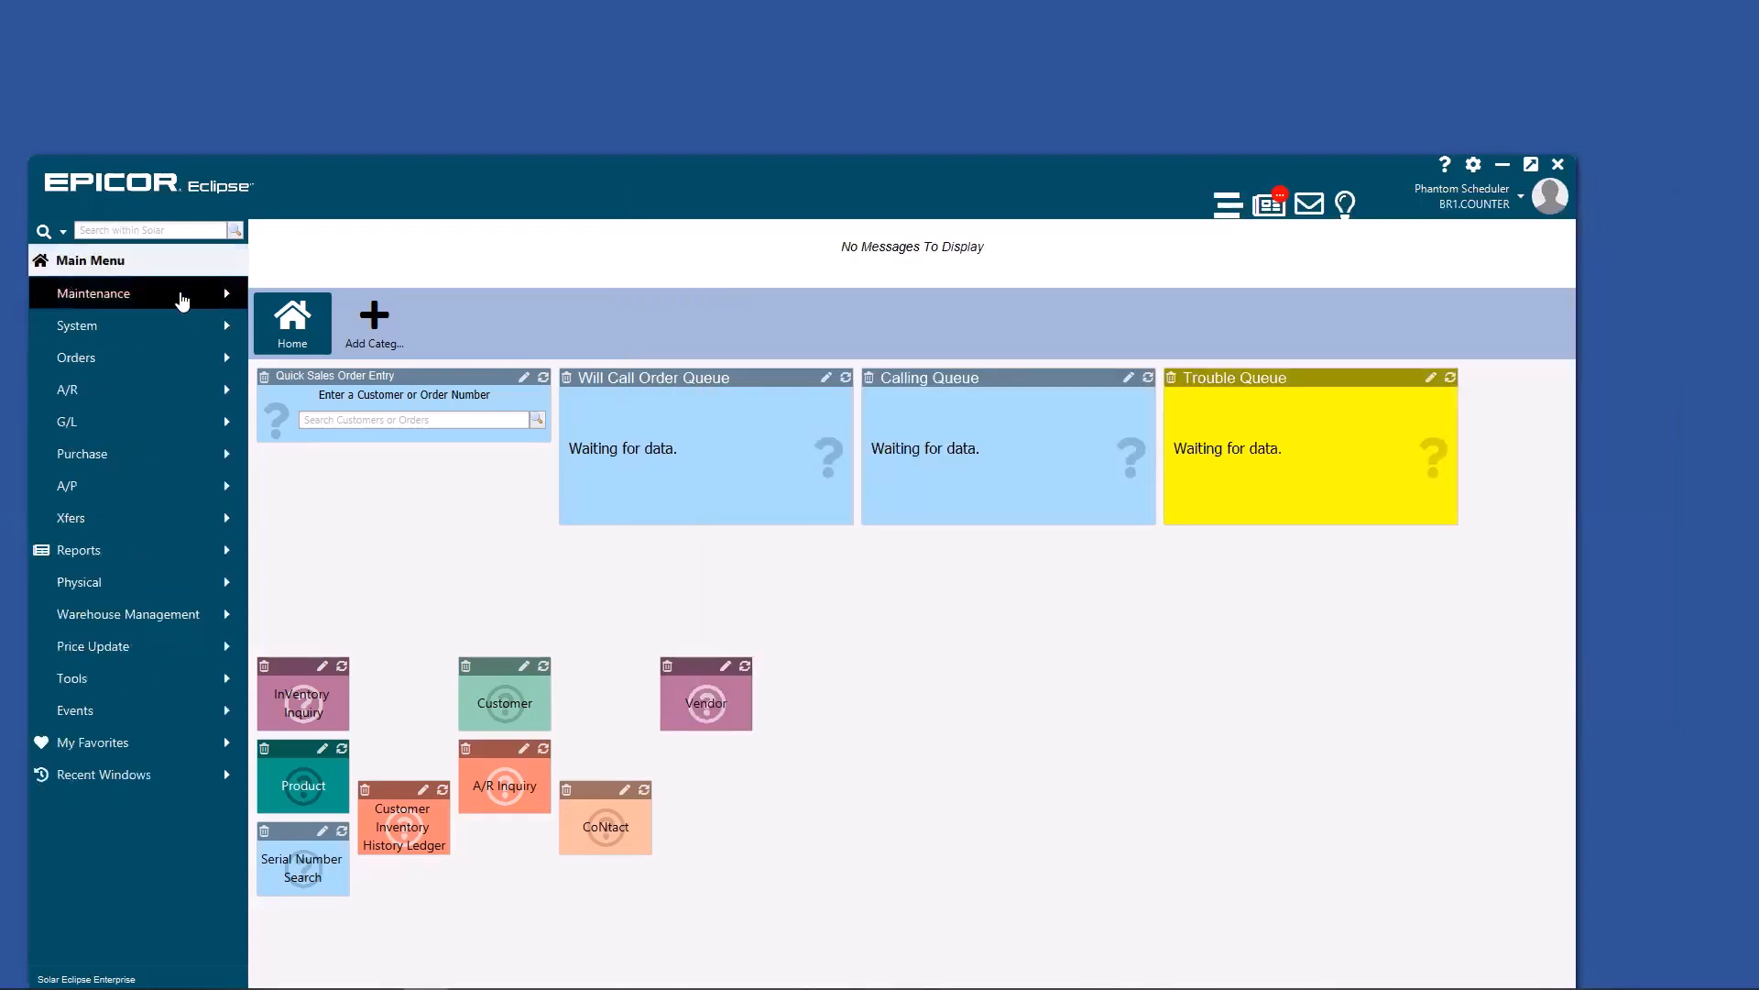
pyautogui.moveTo(297, 473)
pyautogui.write('close cont')
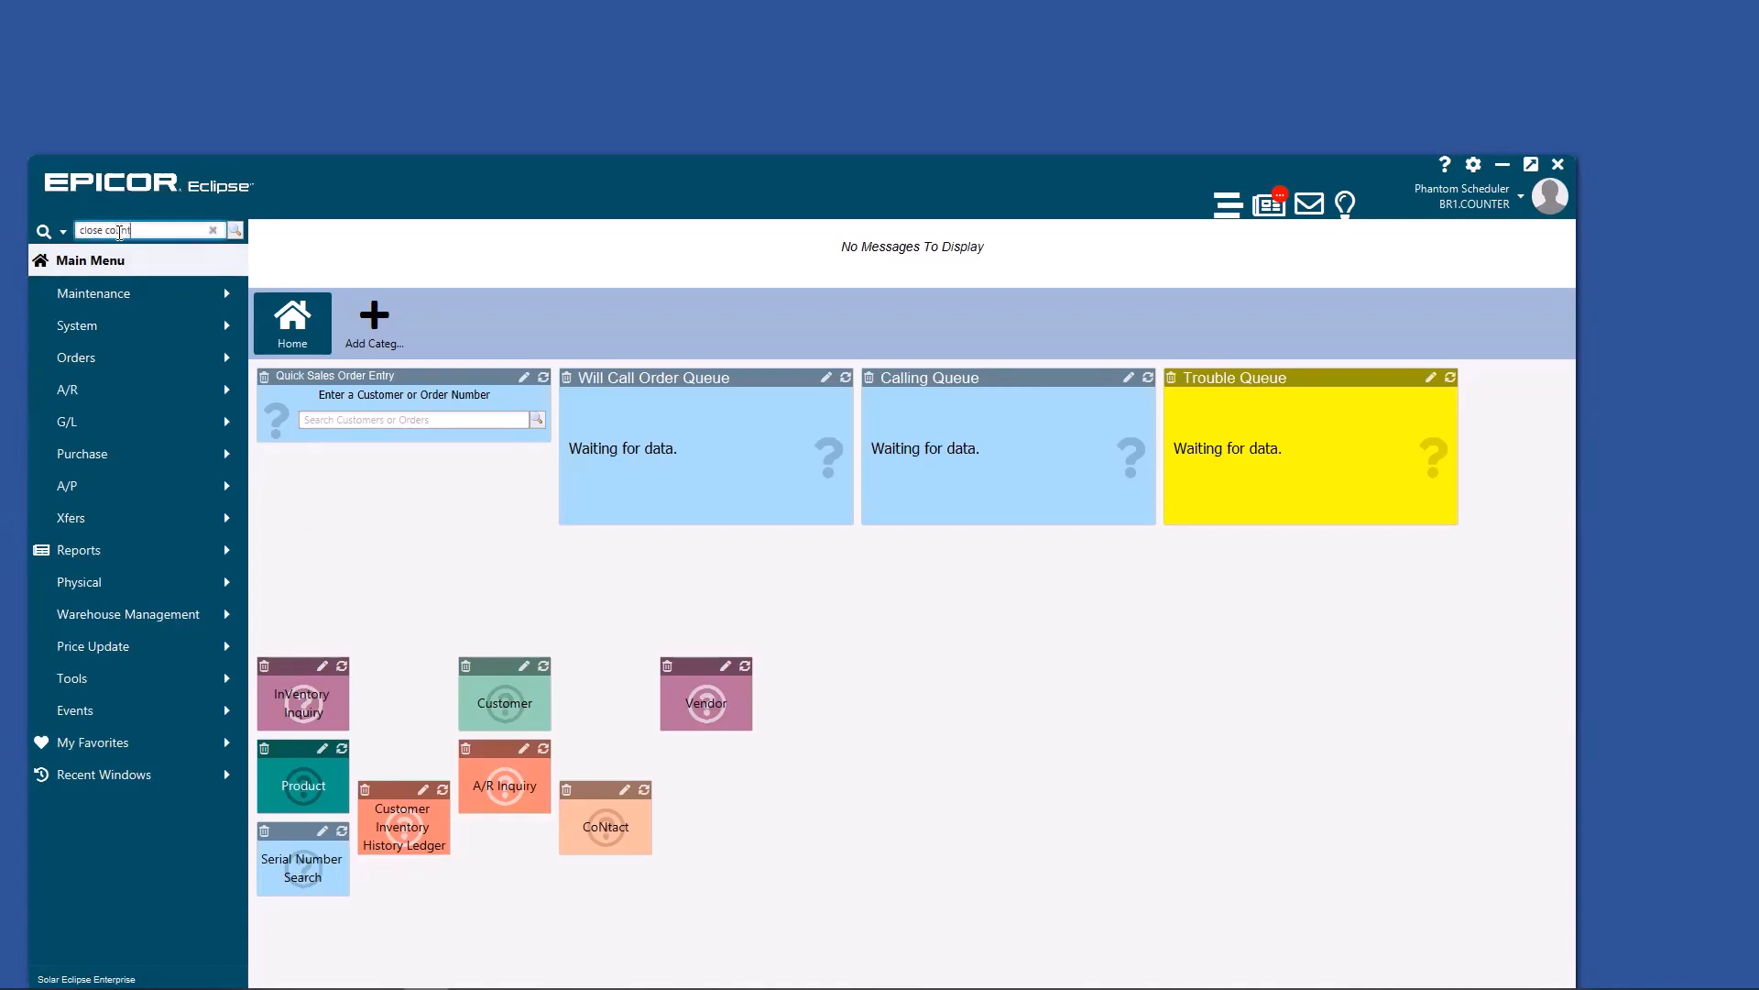
# - Search 'close counter', add Close Counter Order to Home and close its window
pyautogui.click(237, 231)
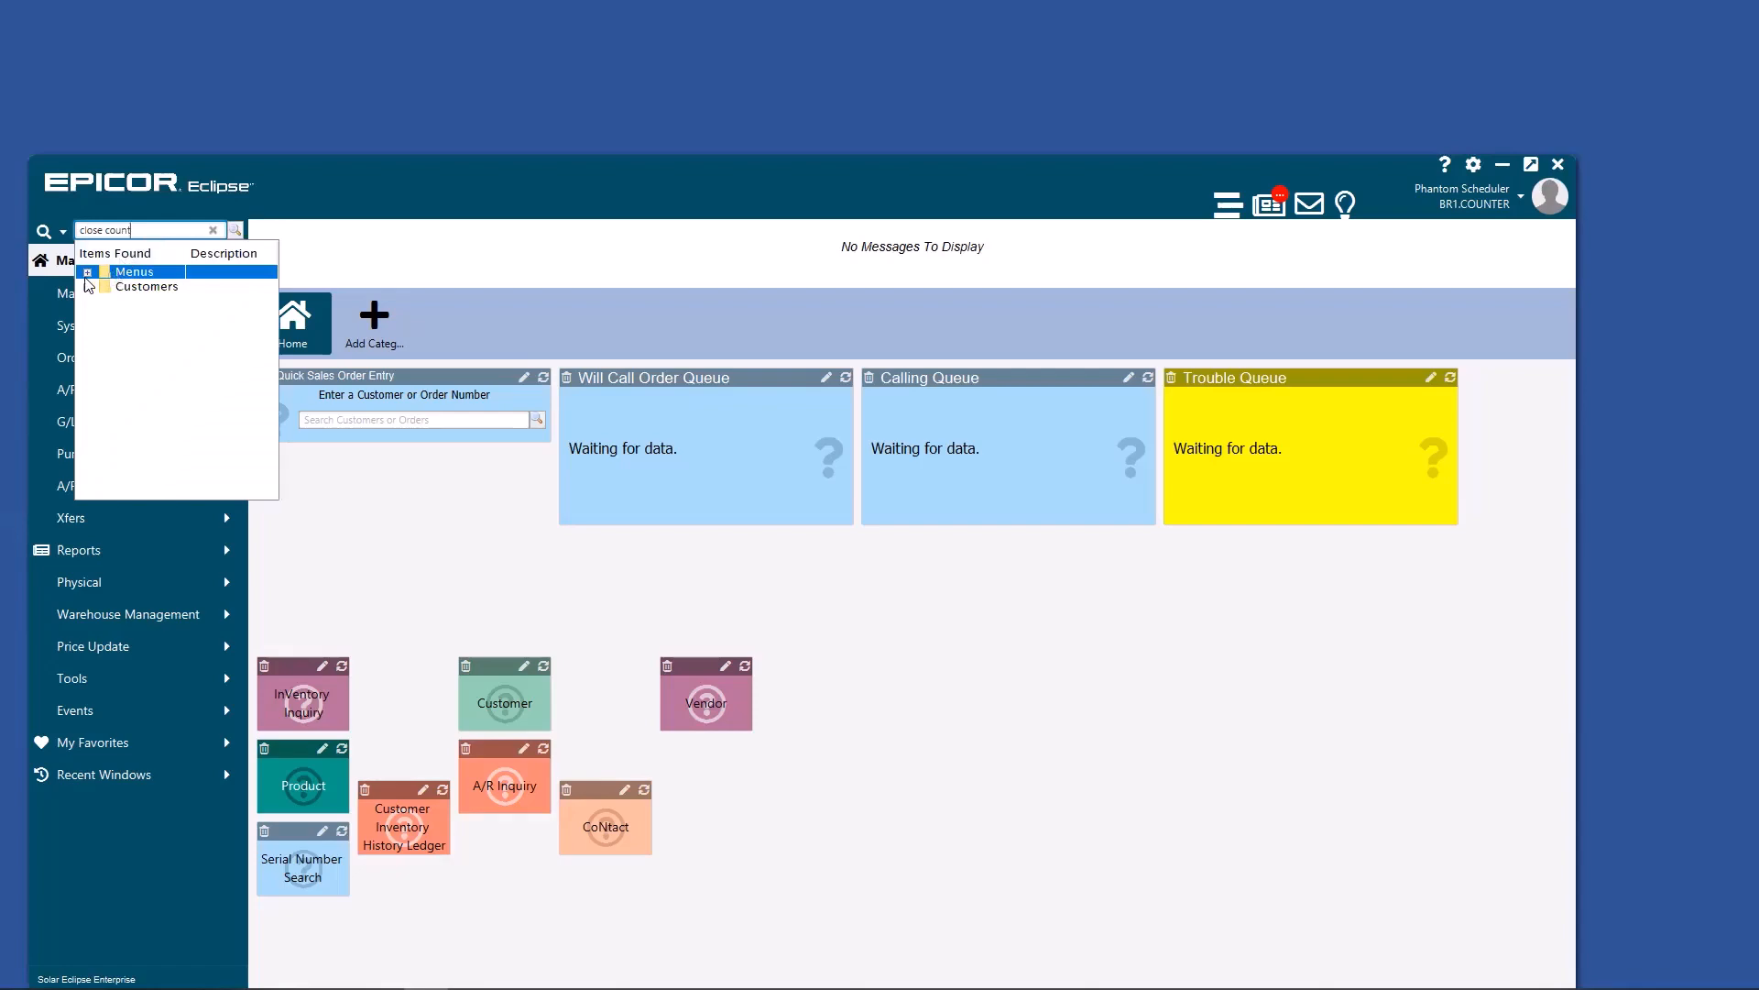
pyautogui.click(88, 271)
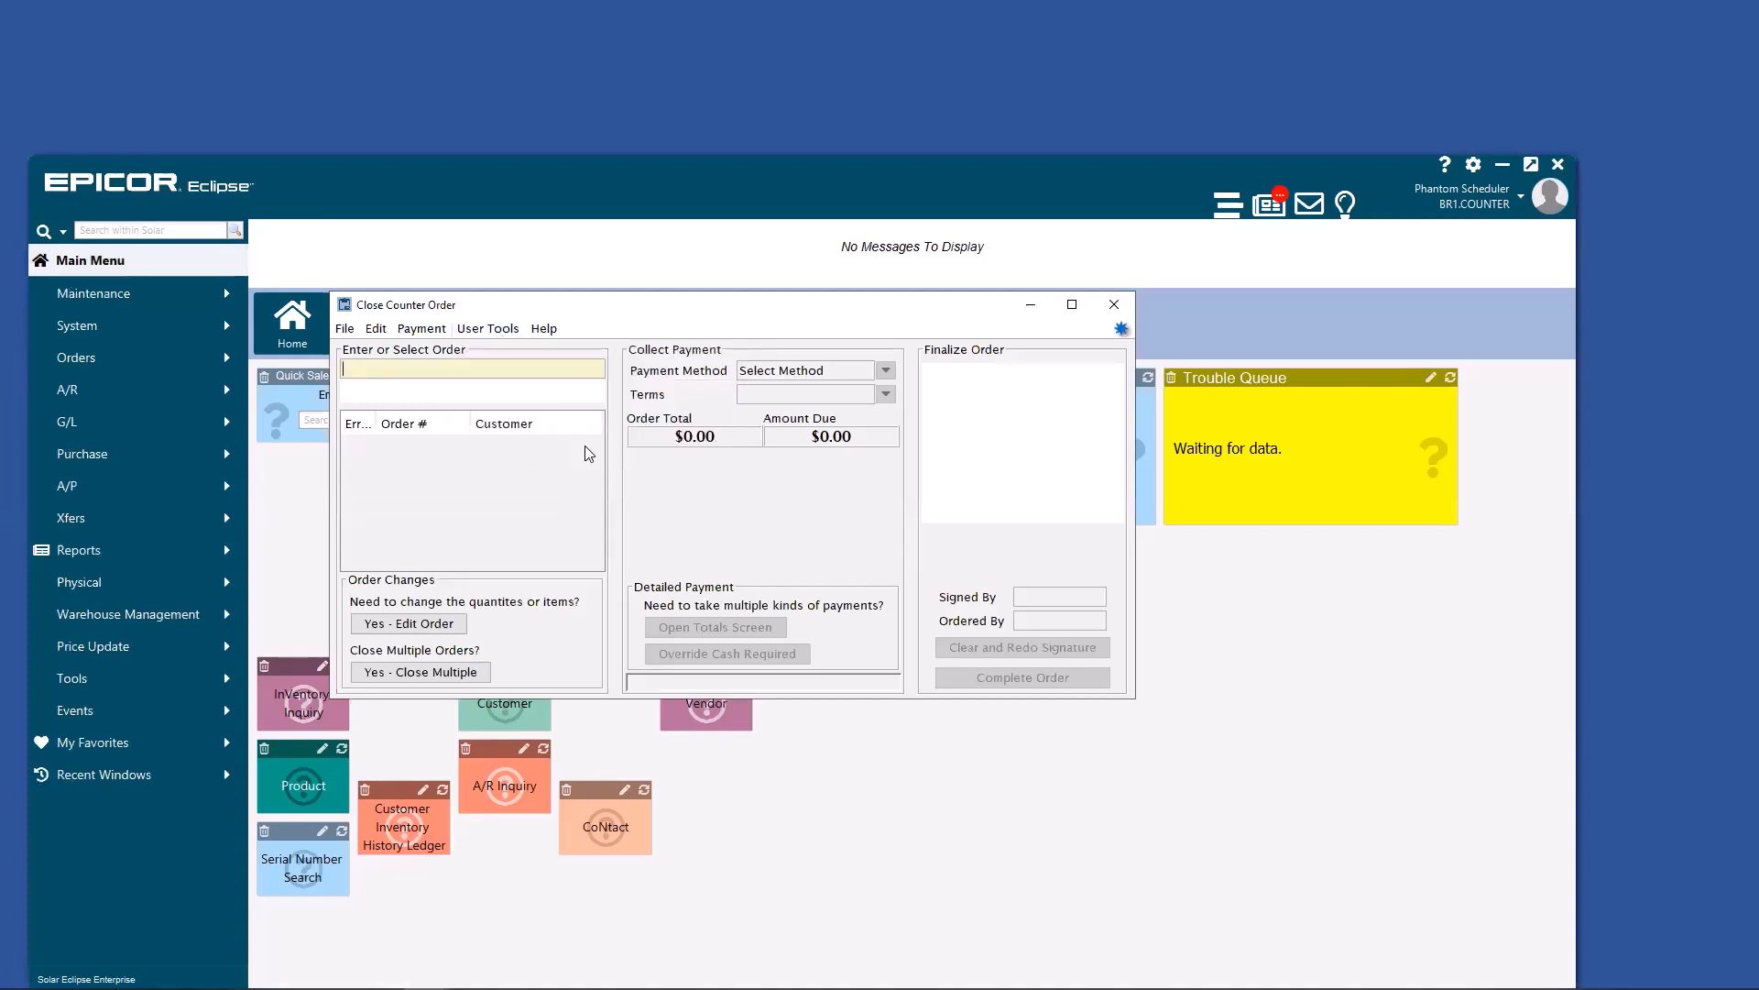
pyautogui.click(1112, 304)
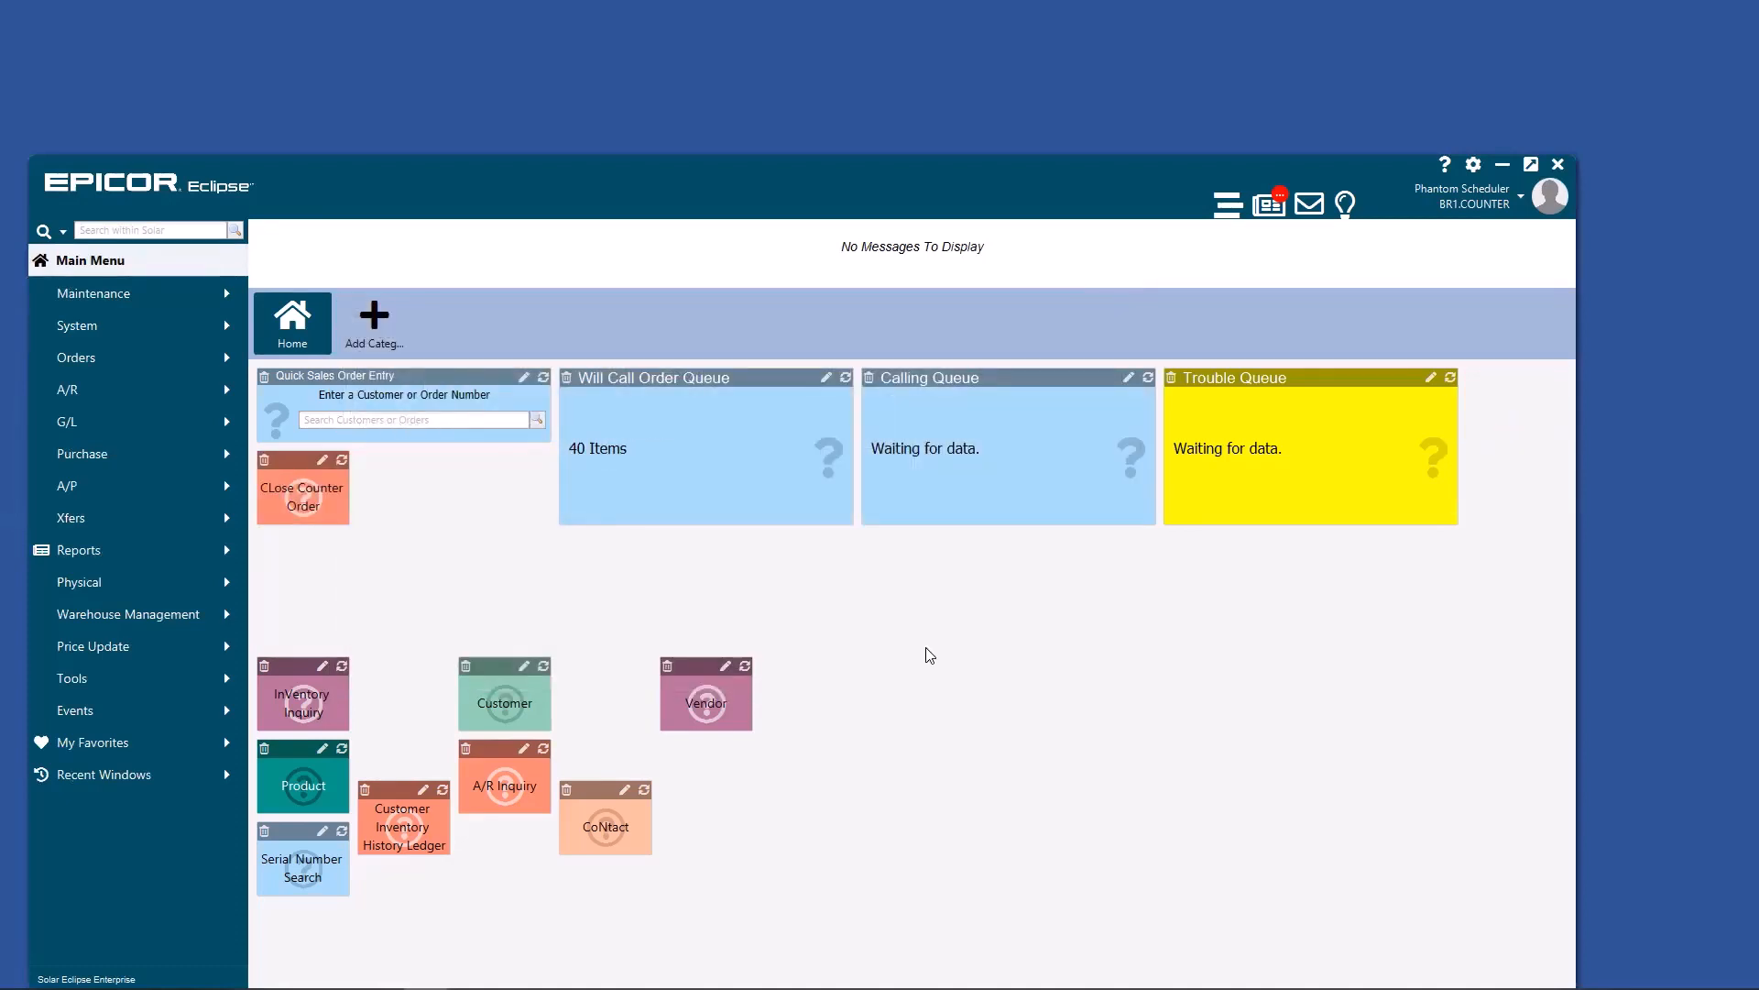
pyautogui.moveTo(884, 627)
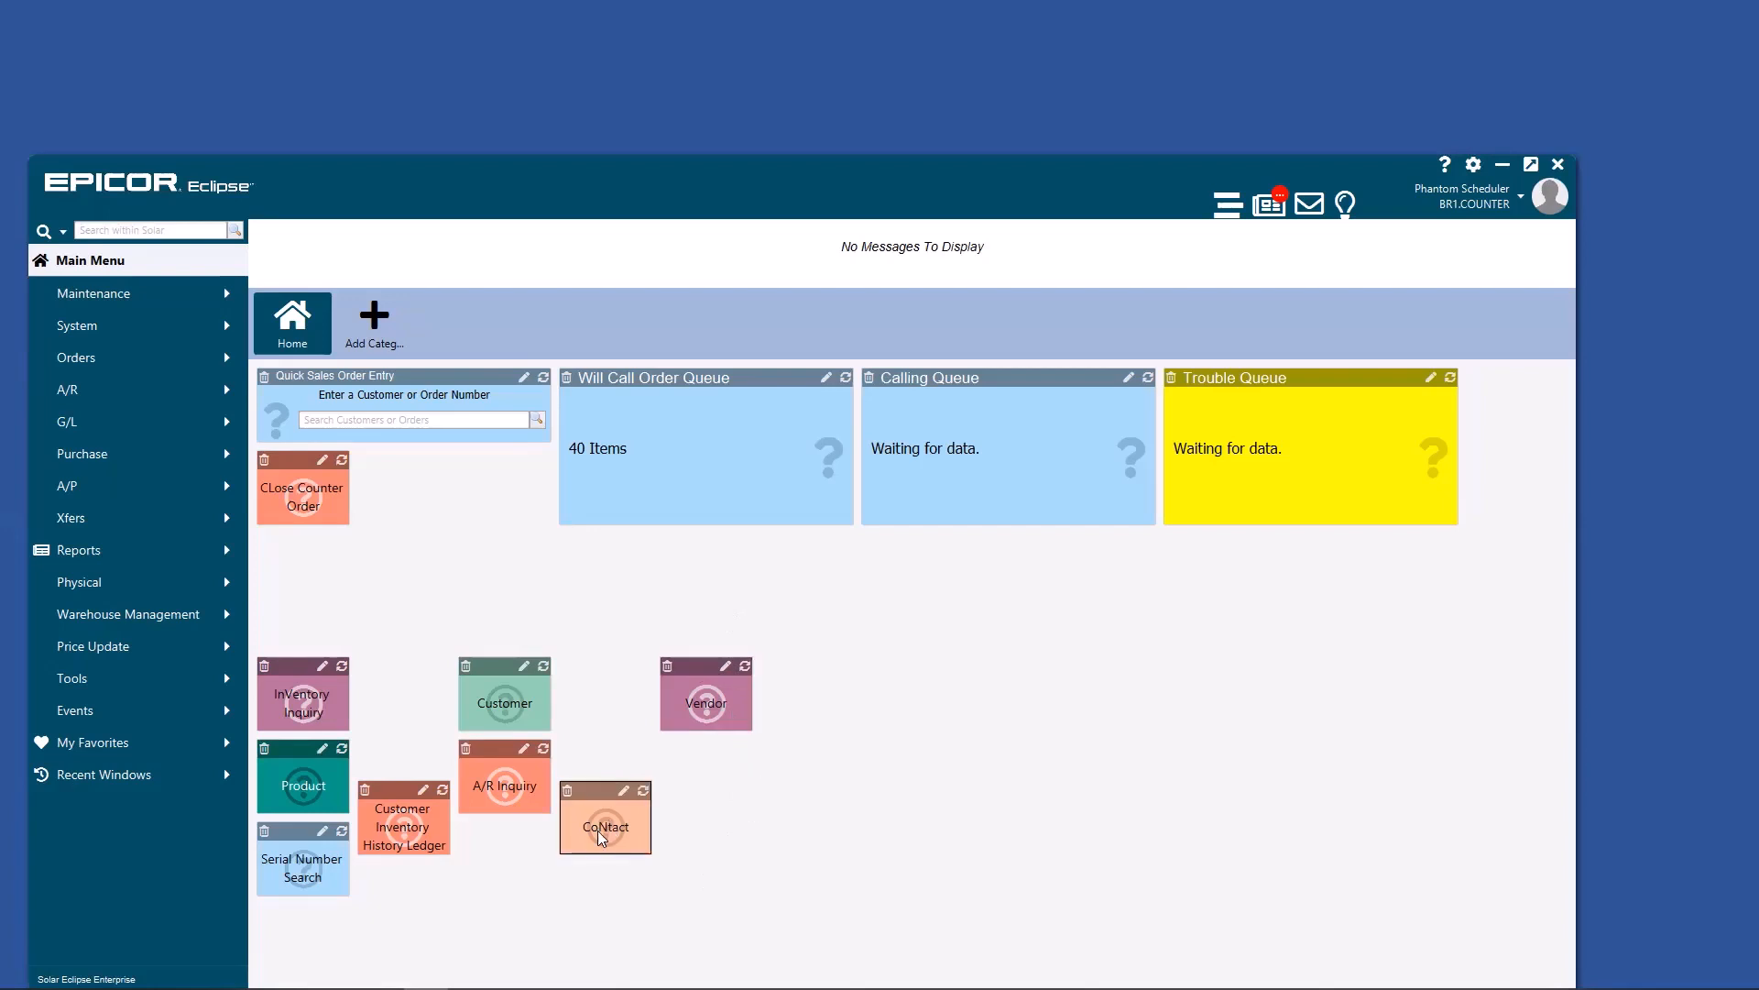
pyautogui.moveTo(423, 911)
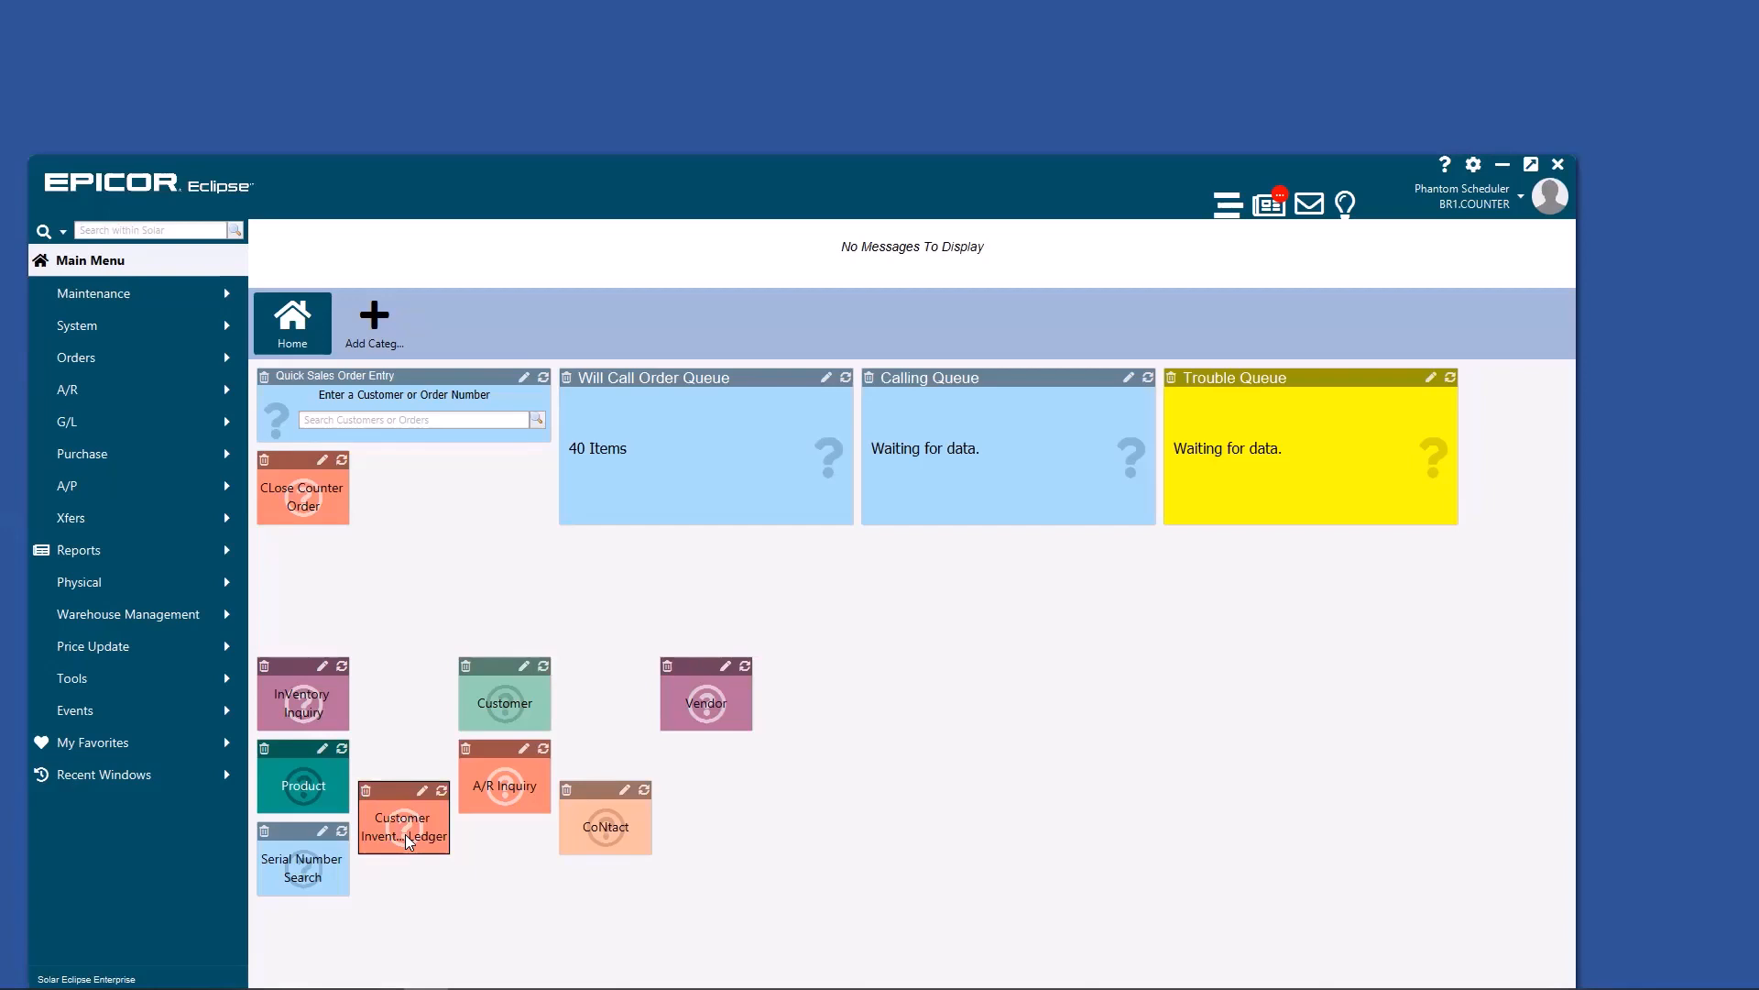
pyautogui.moveTo(303, 693)
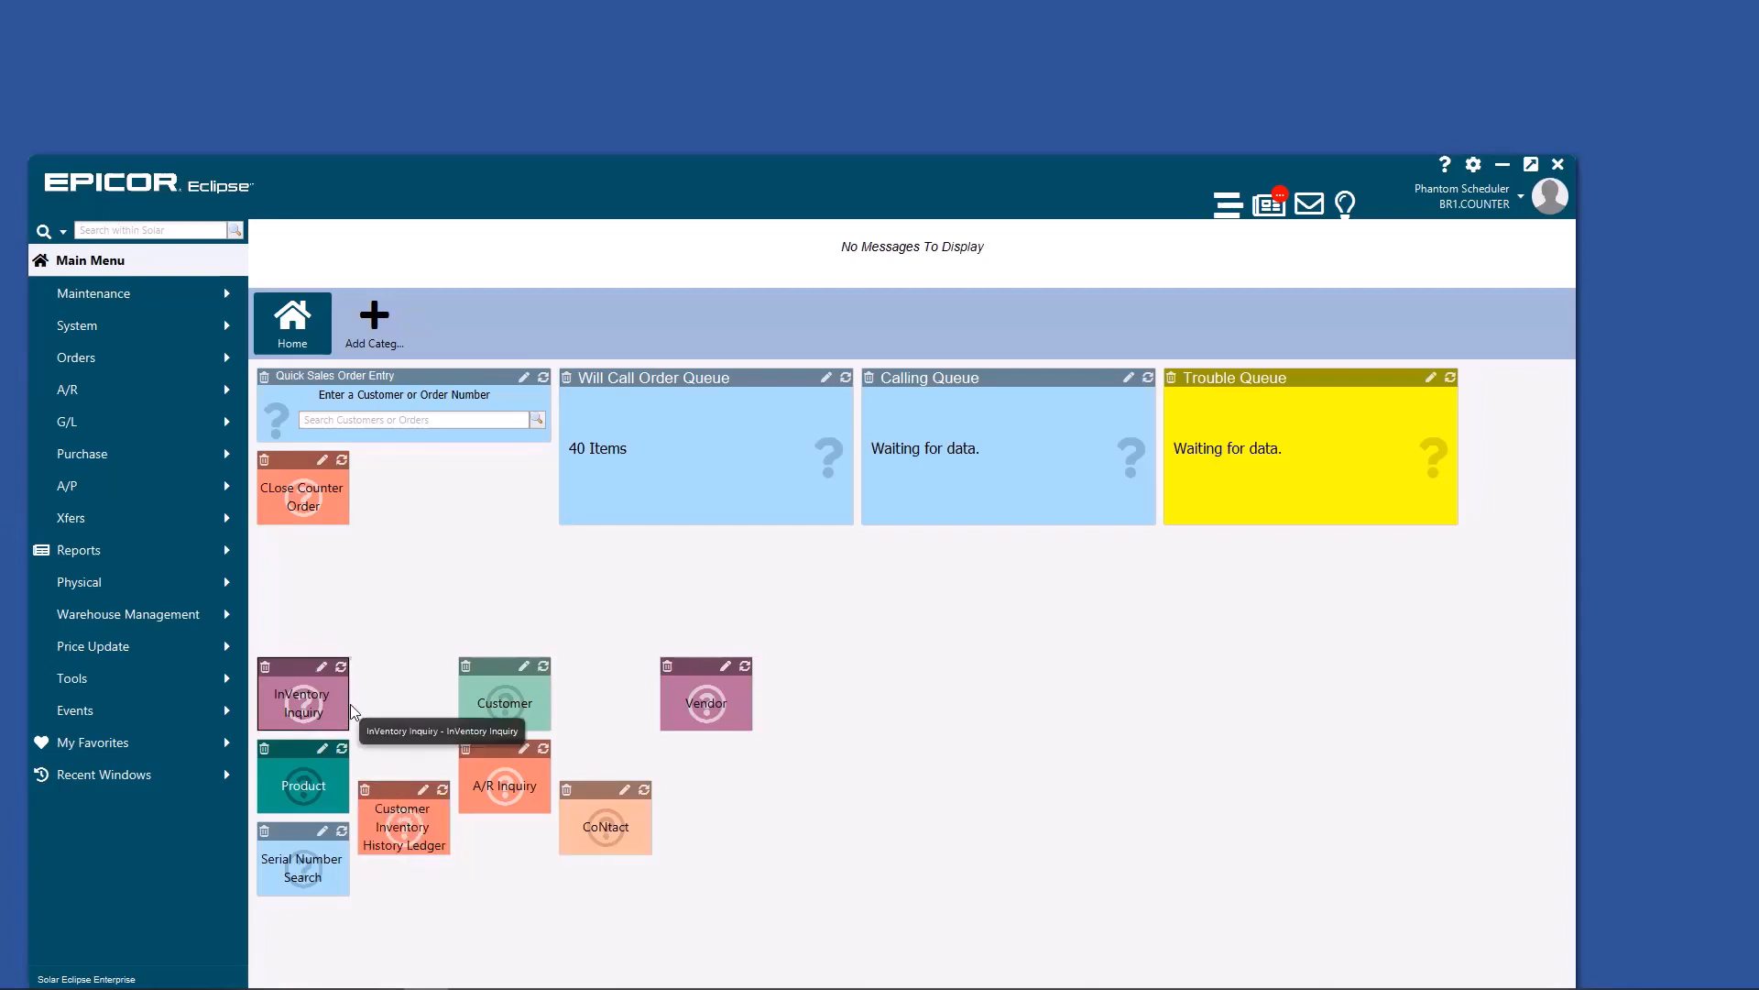
pyautogui.moveTo(503, 562)
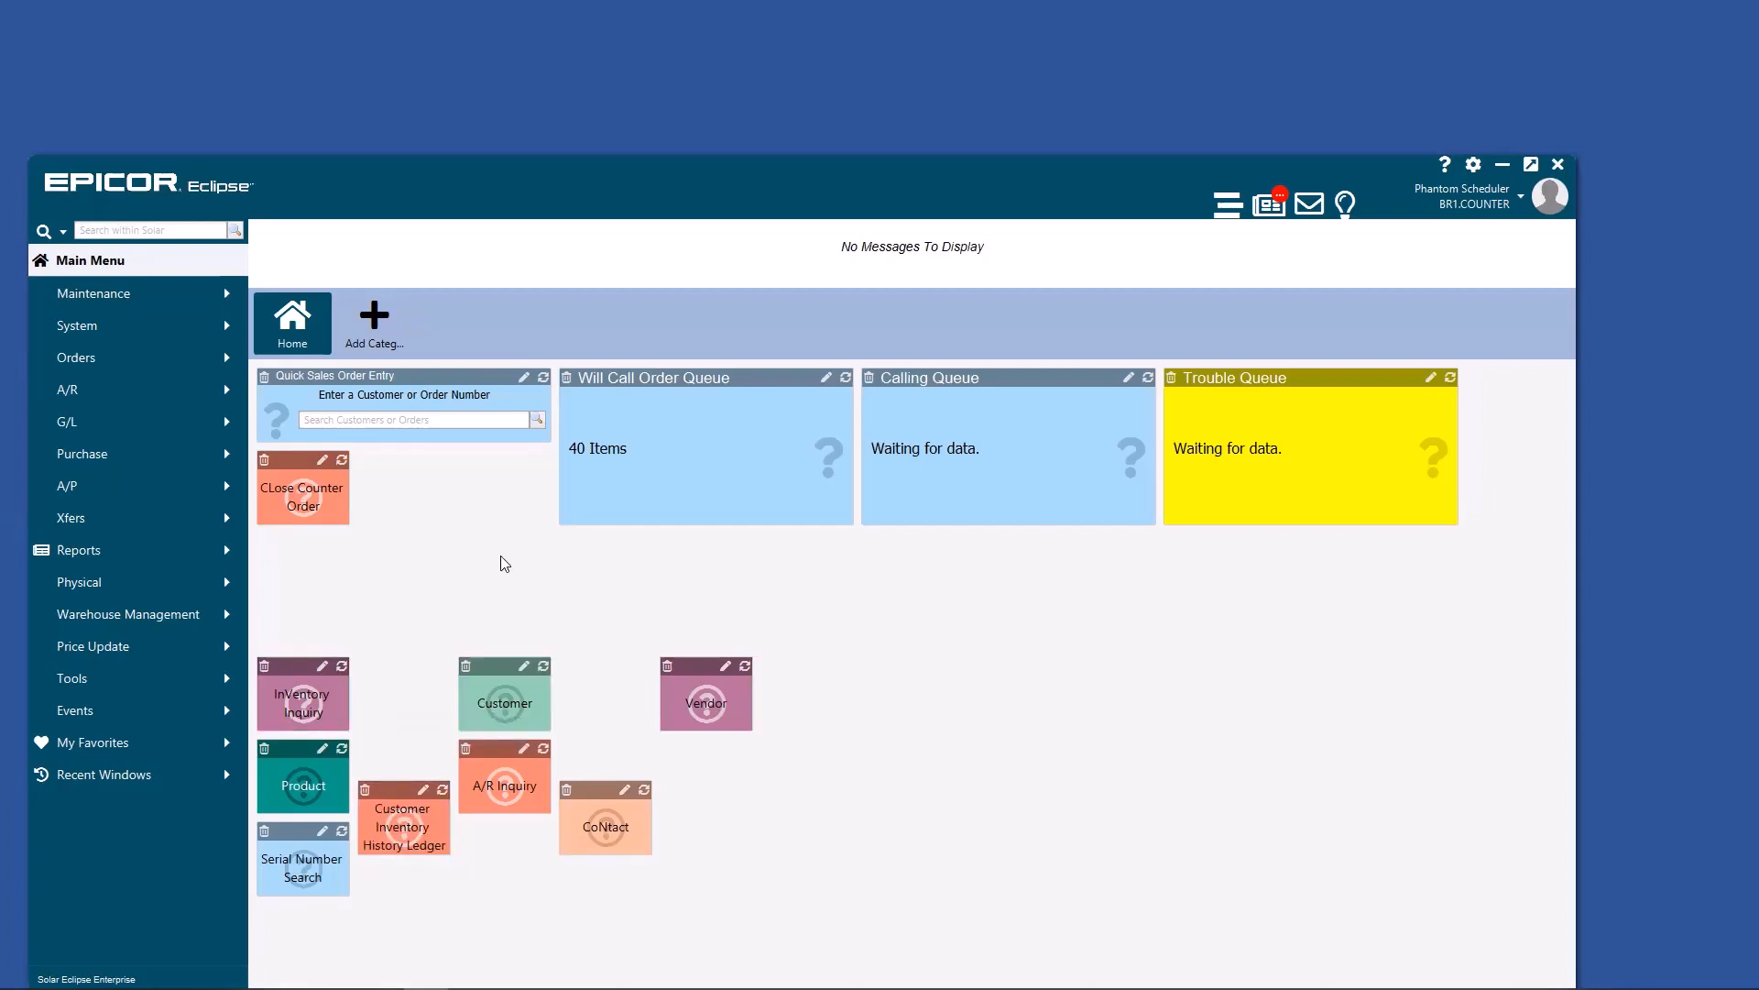
pyautogui.moveTo(331, 484)
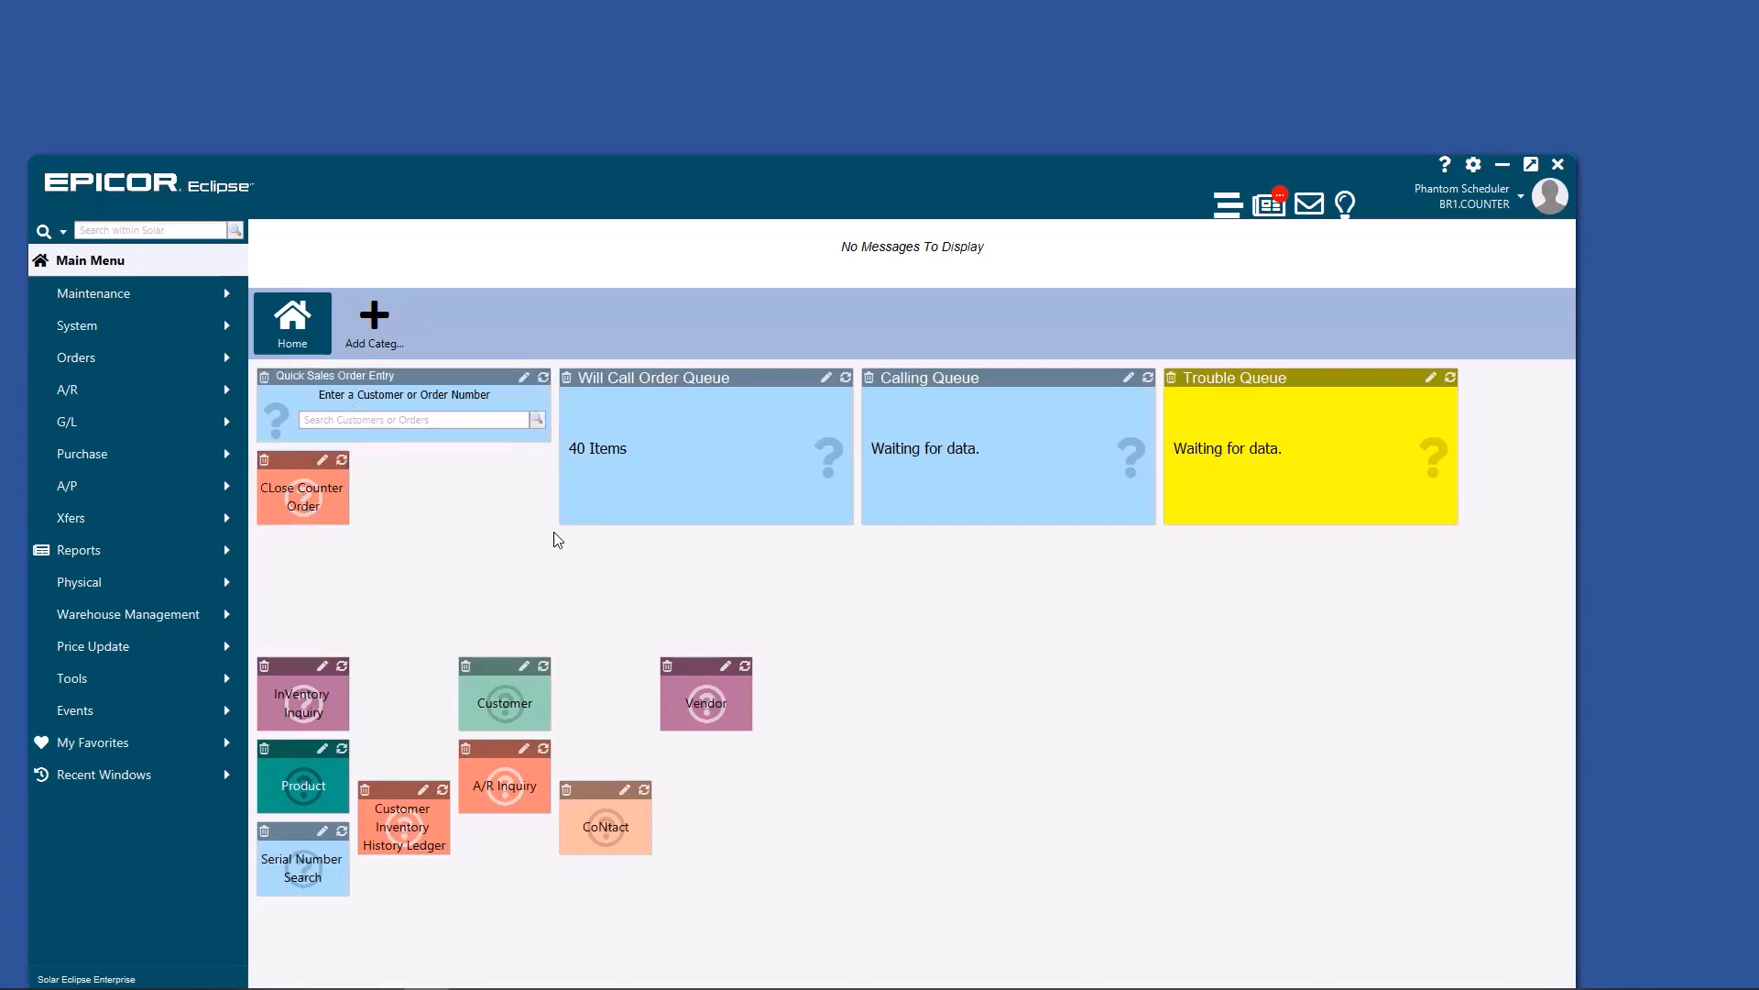
pyautogui.moveTo(693, 567)
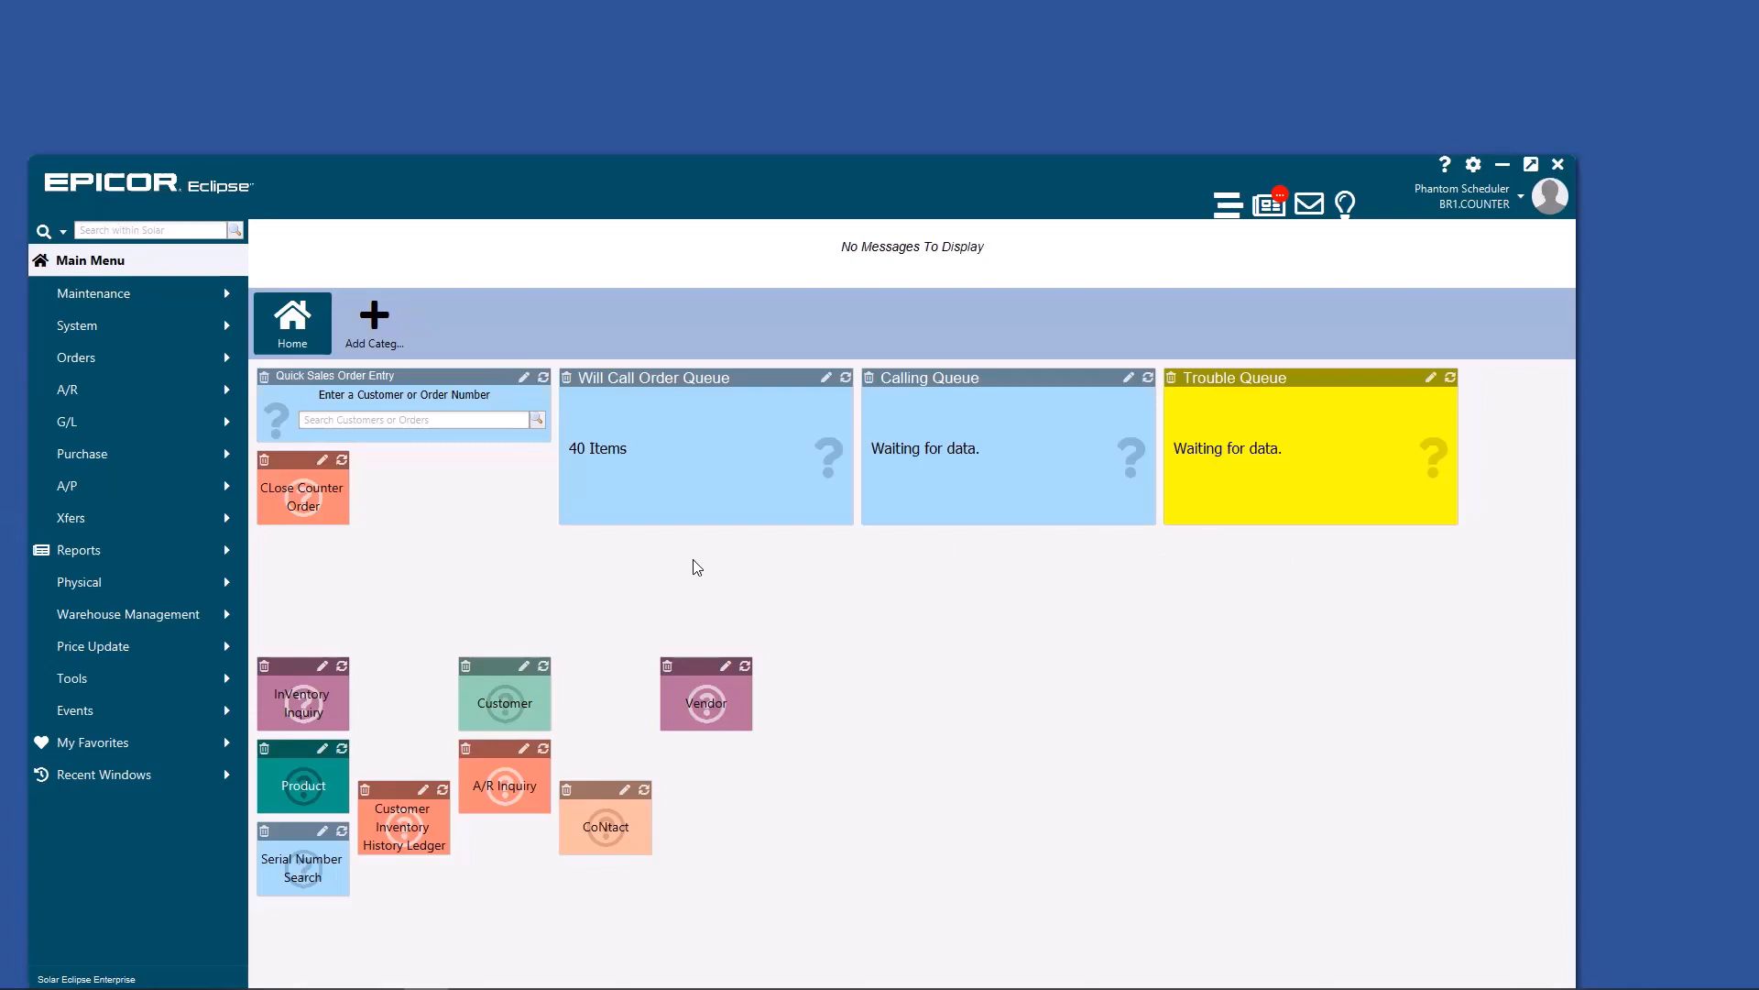
pyautogui.moveTo(946, 594)
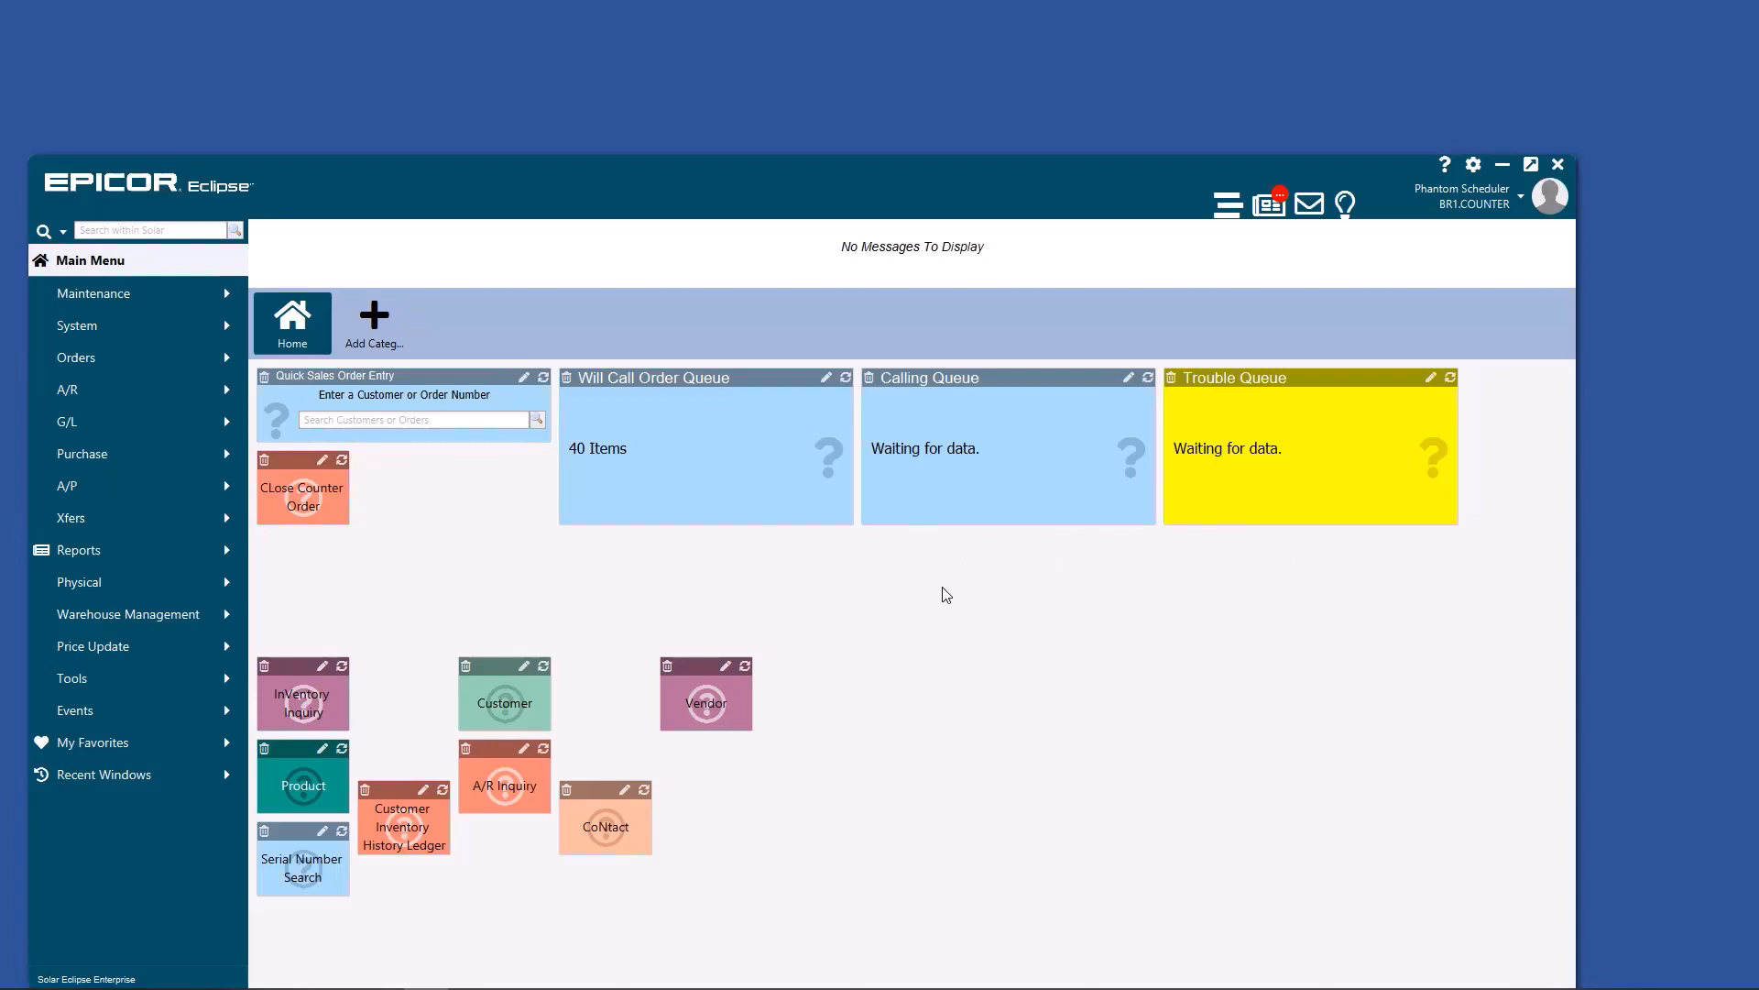
pyautogui.moveTo(953, 581)
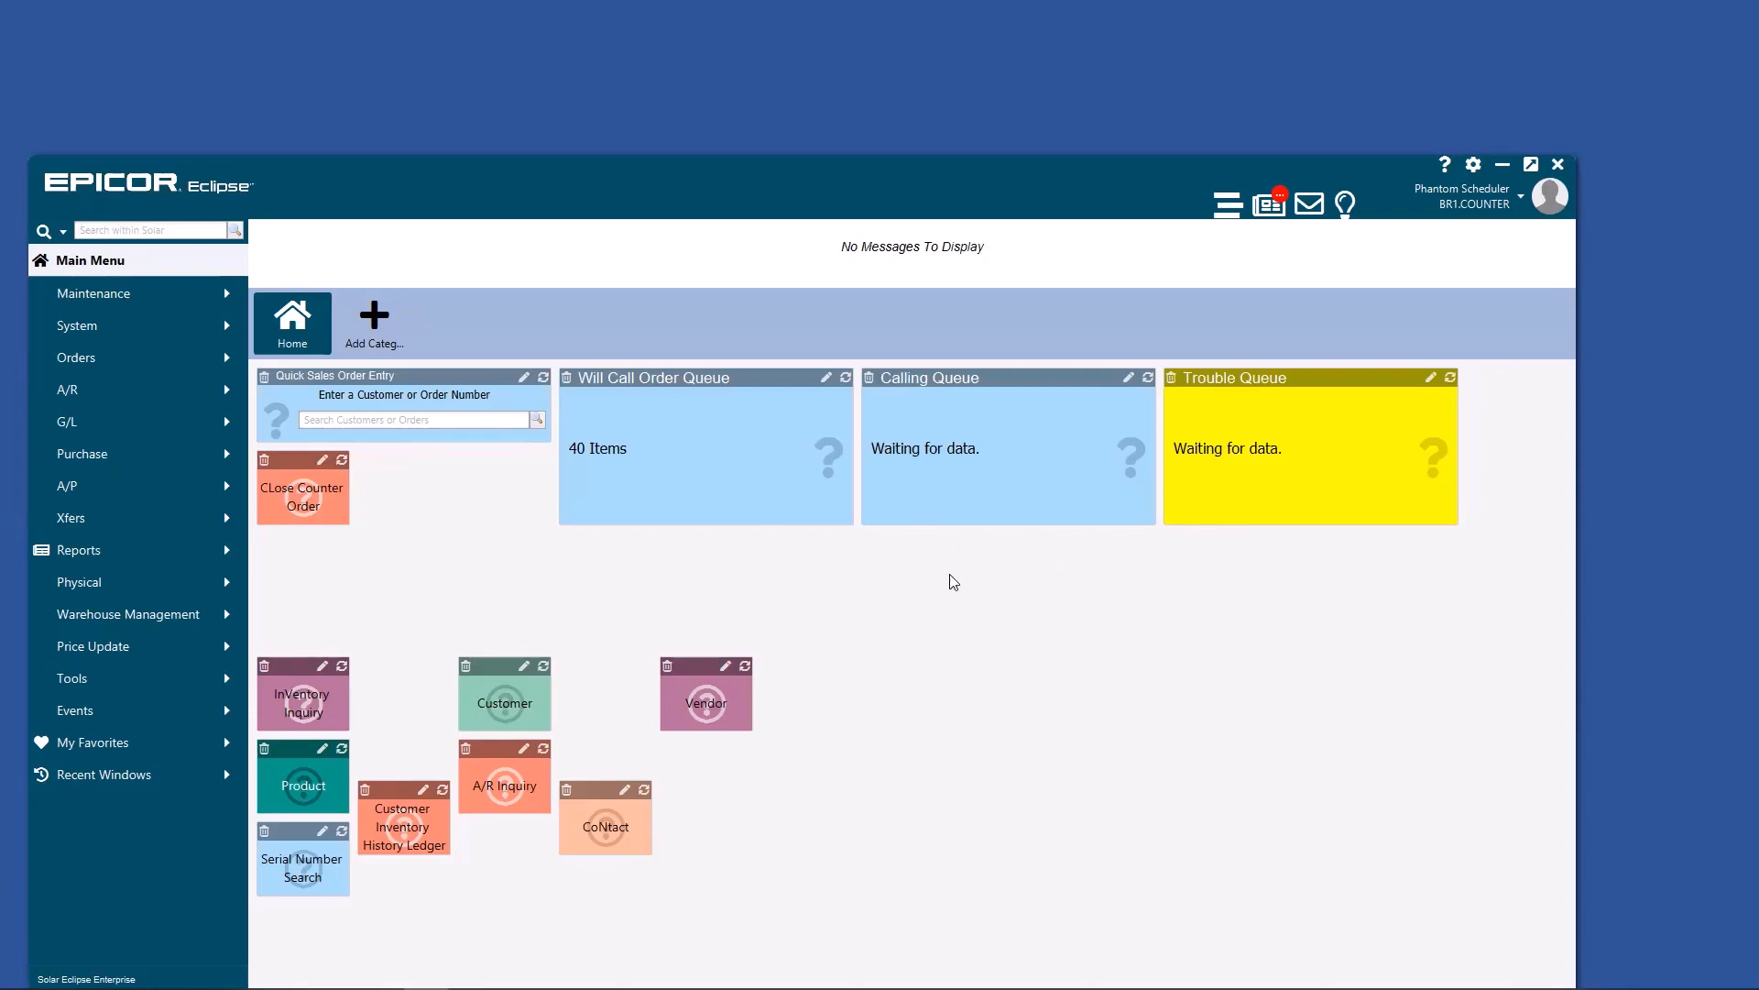